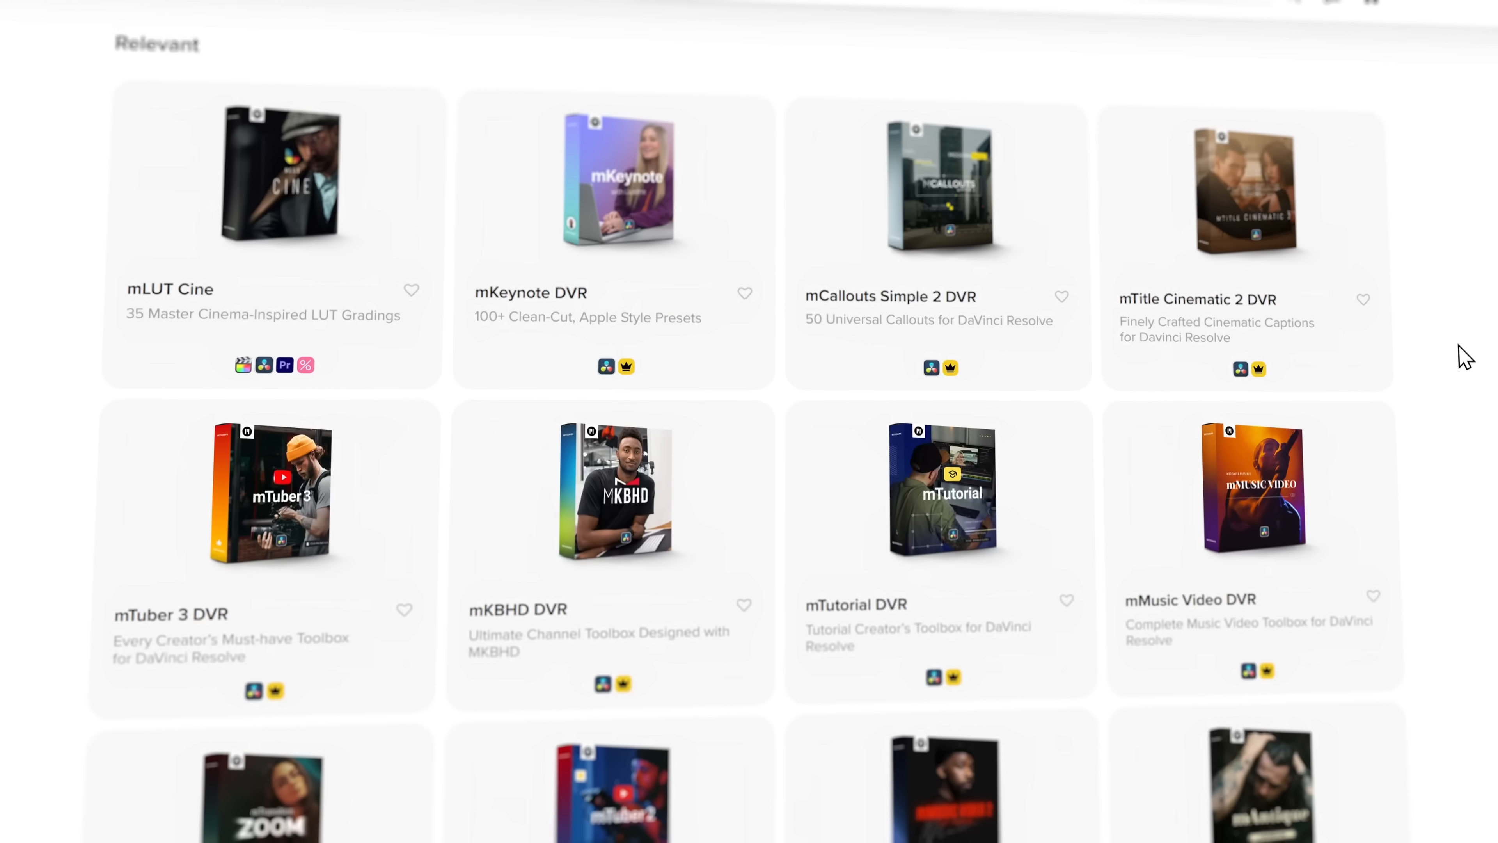
Scroll the Relevant products grid toward the mKBHD DVR toolbox.
{"action": "scroll", "scroll_direction": "down", "scroll_amount": 3}
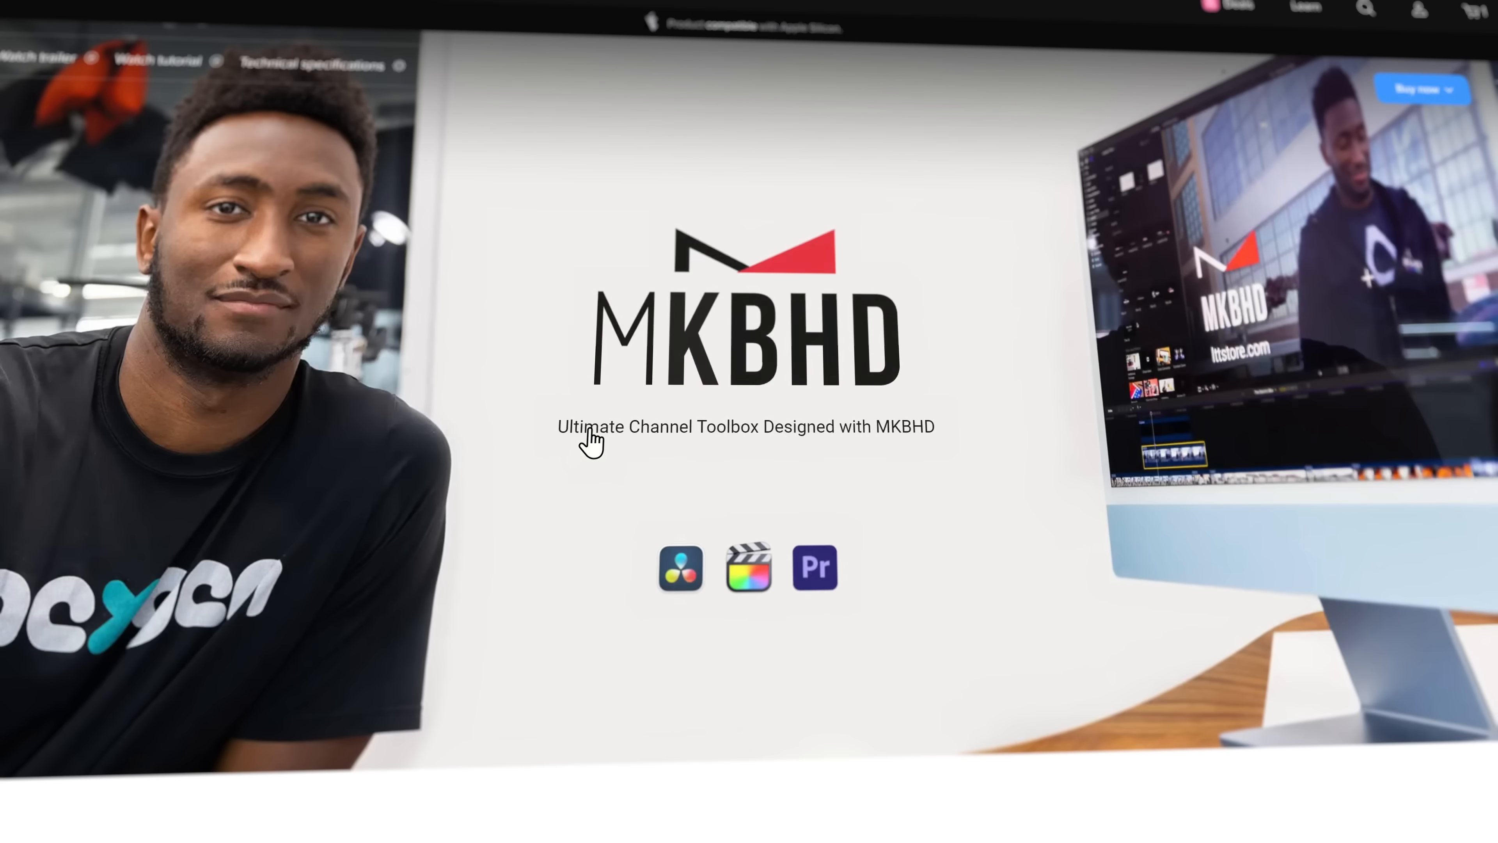
{"action": "mouse_move", "coordinate": [693, 463]}
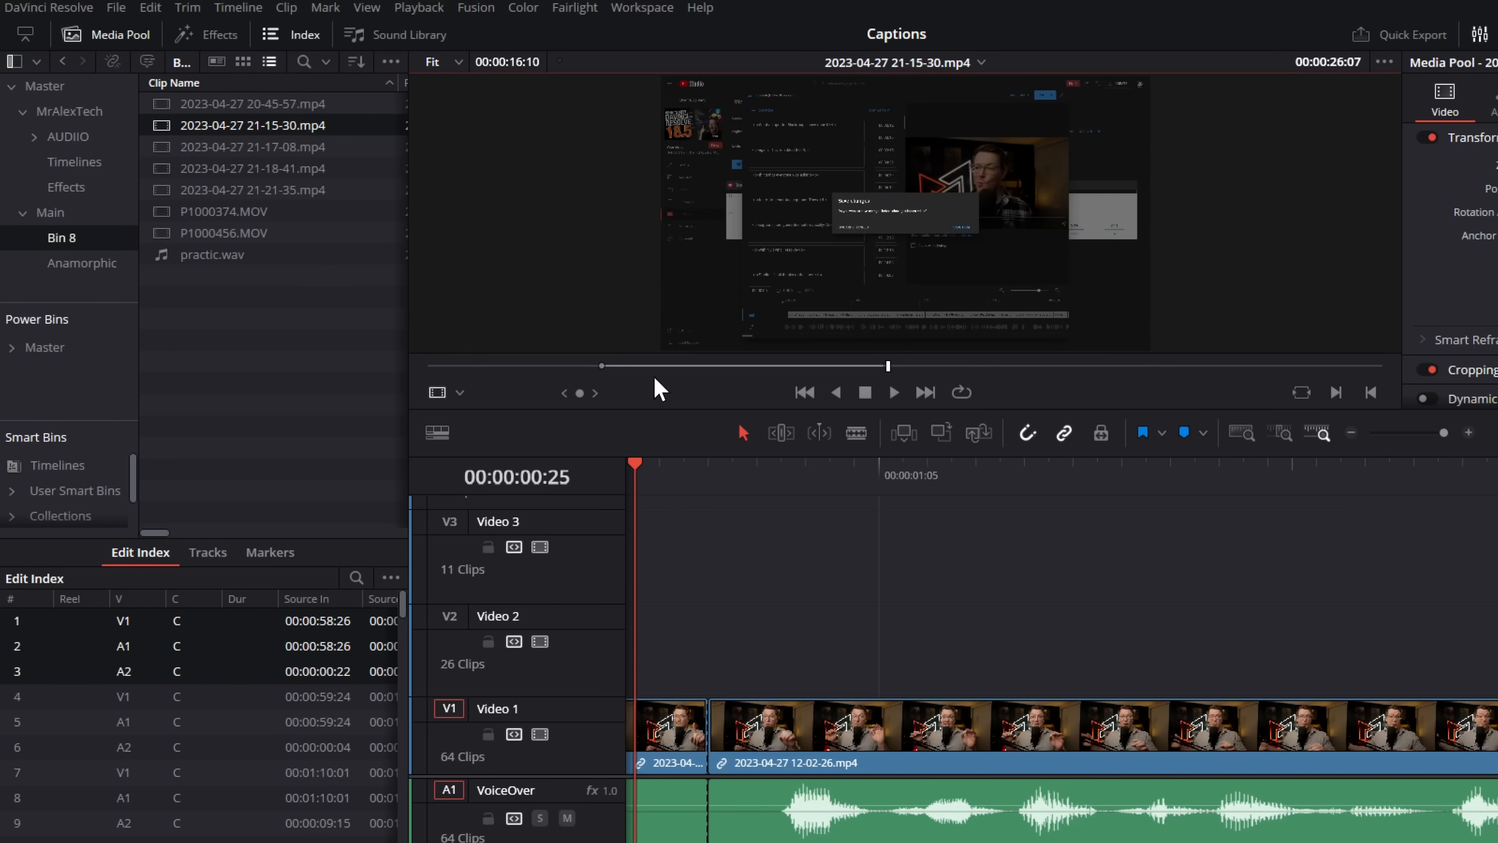
Load a Bin 8 clip into the source viewer and mark it with Alt+X.
{"action": "left_click", "coordinate": [254, 146]}
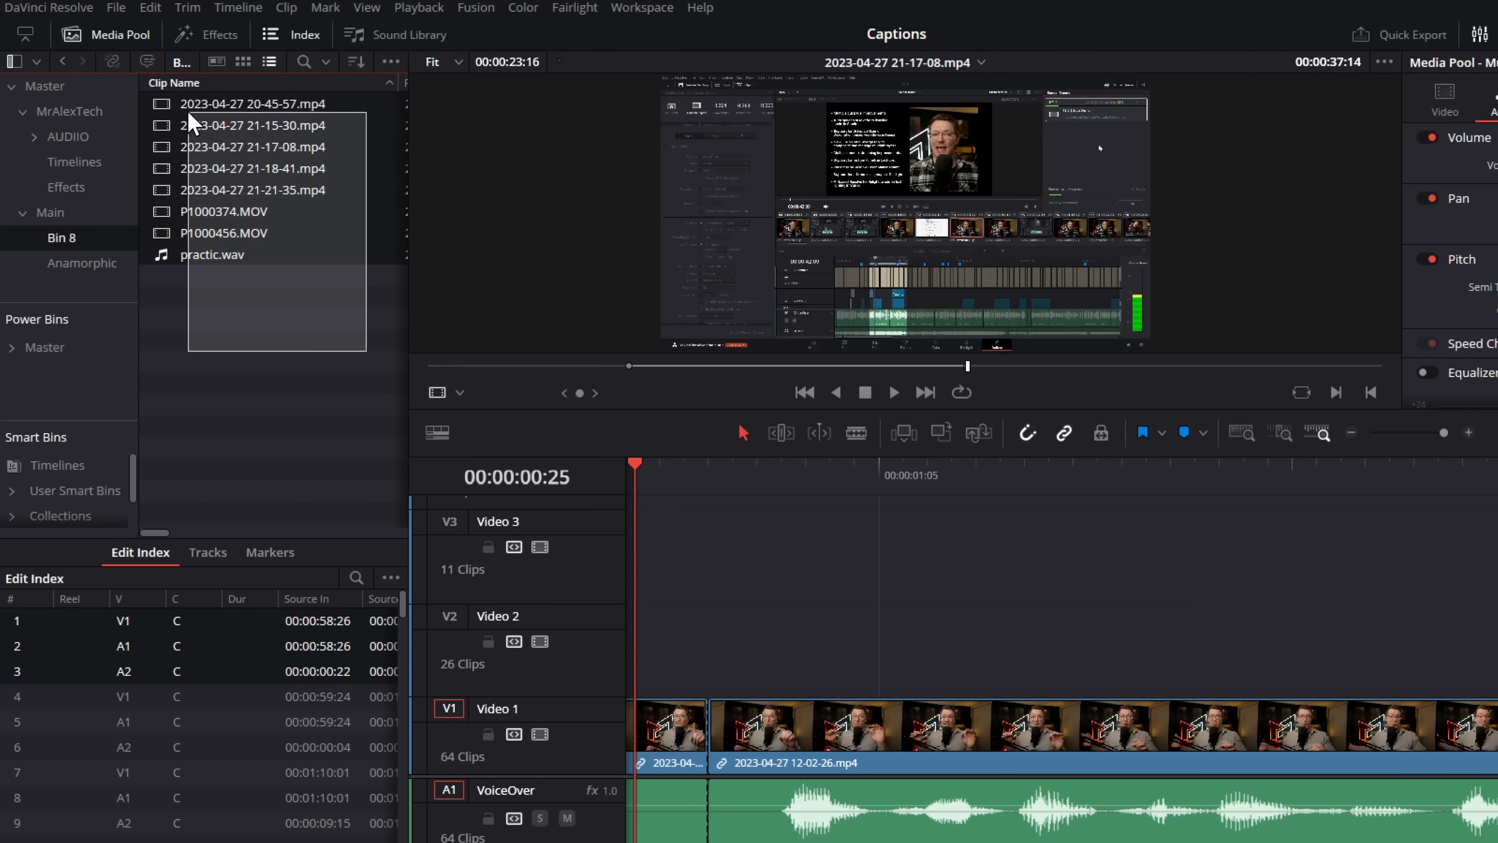
{"action": "key", "text": "alt+x"}
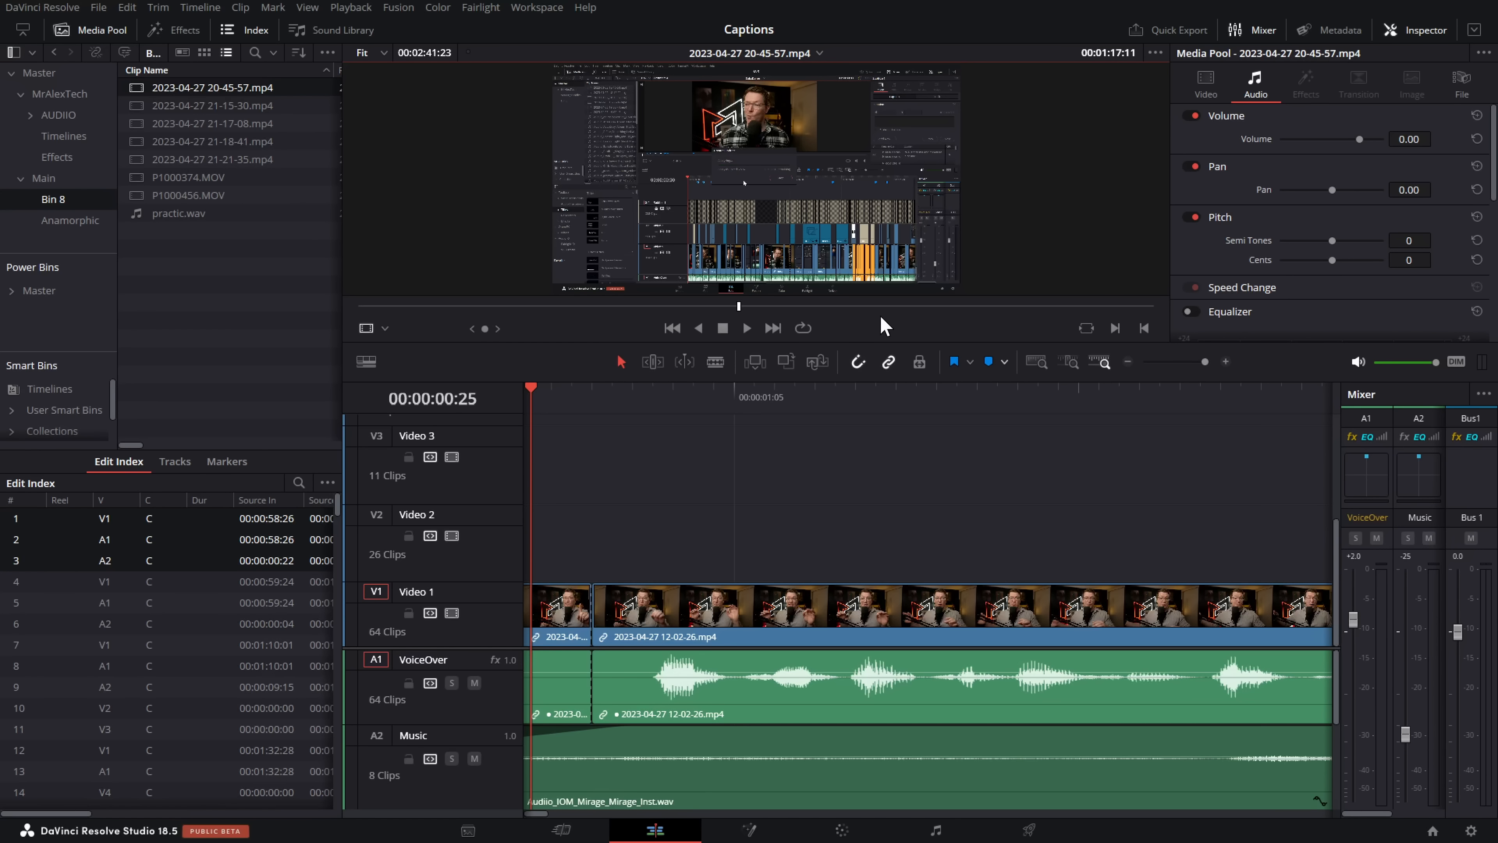
Load the 21-15-30 and 21-17-08 clips, then jump back to 21-15-30 and 20-45-57 via recent clips.
{"action": "left_click", "coordinate": [212, 106]}
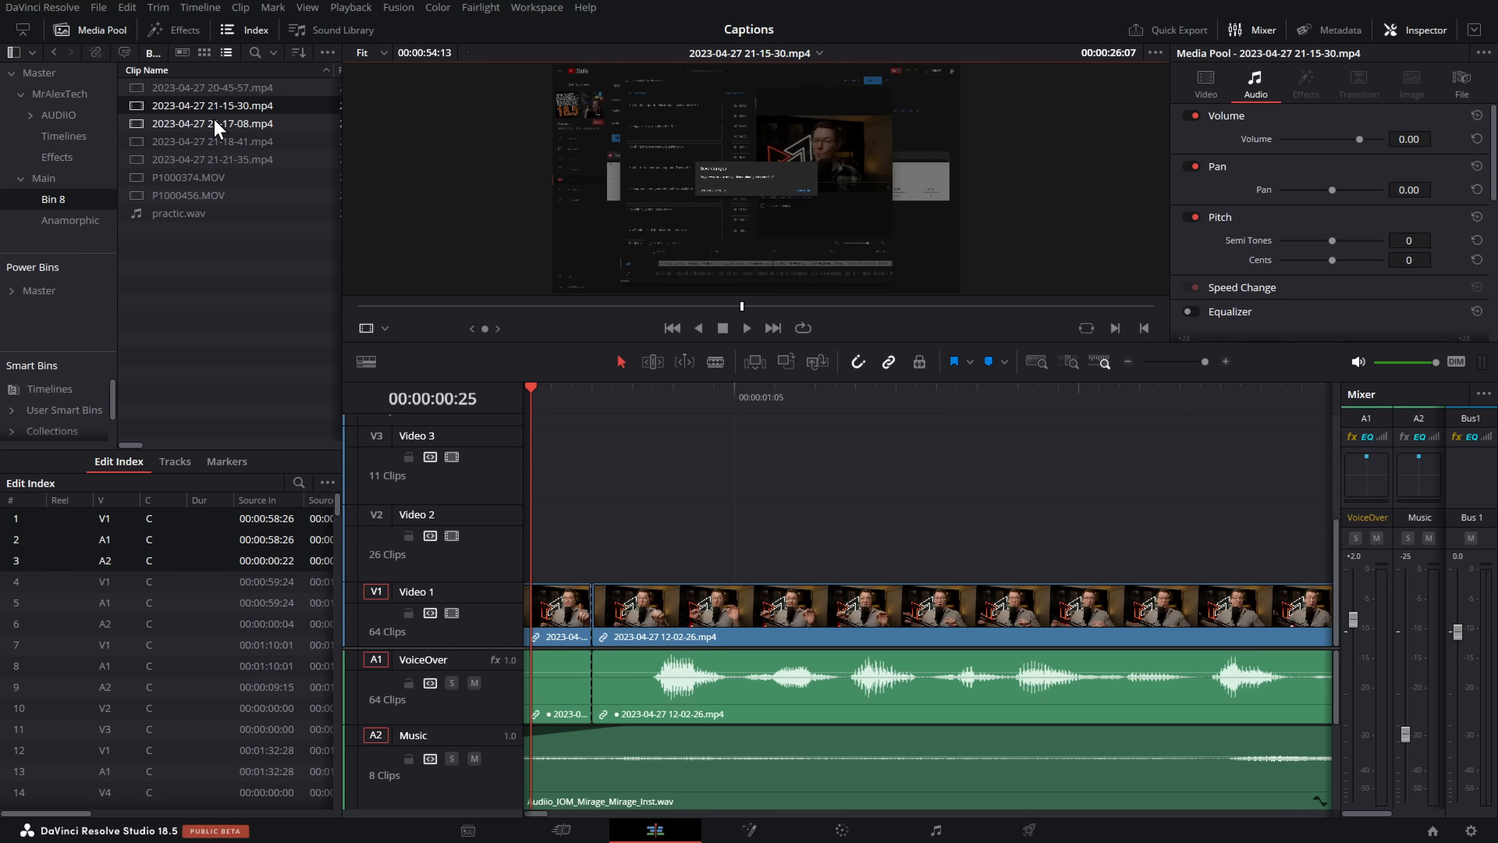
{"action": "left_click", "coordinate": [213, 124]}
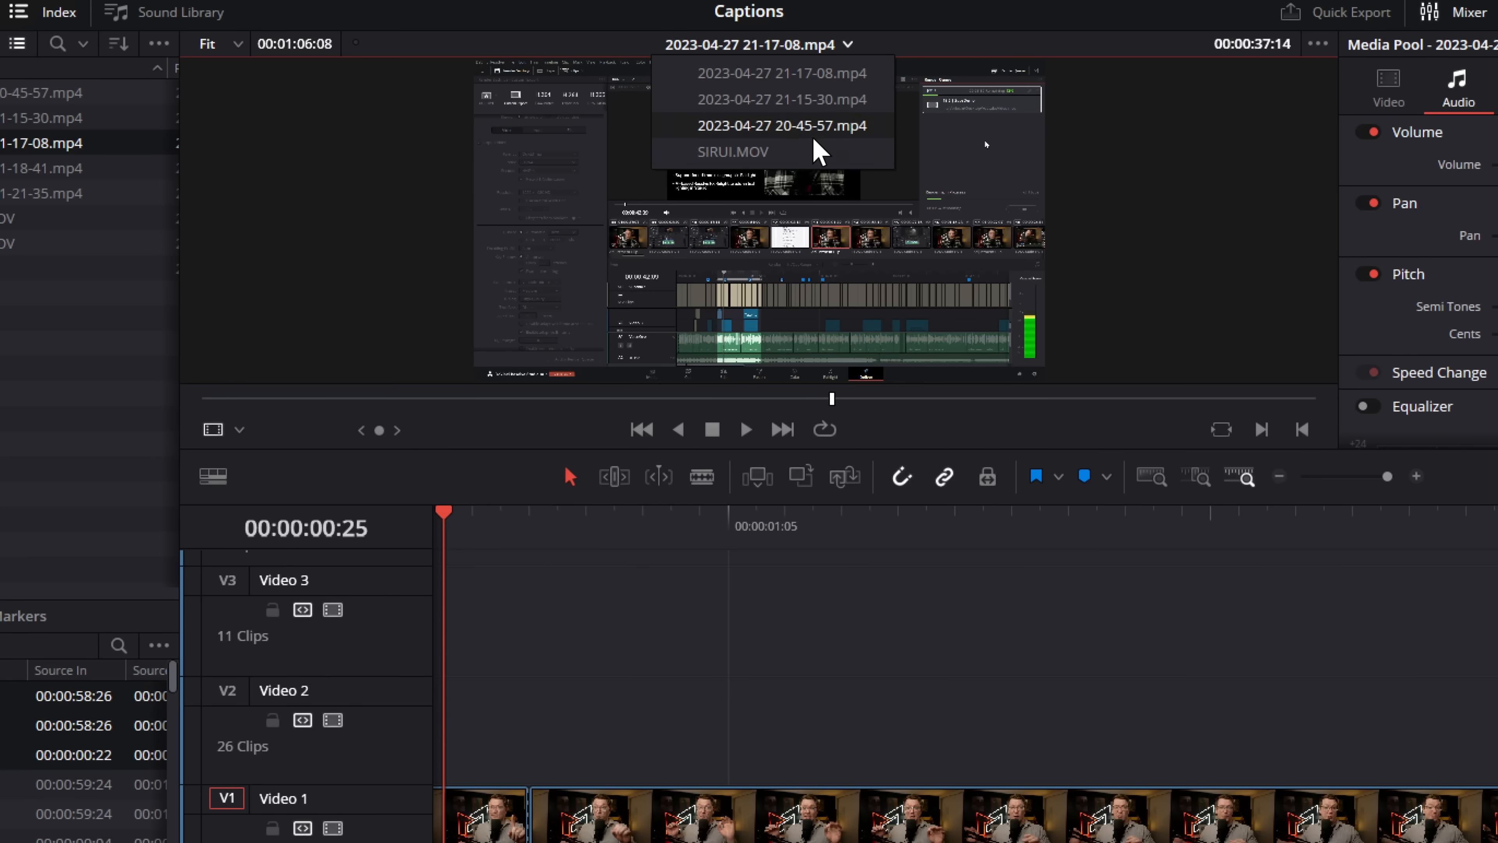
{"action": "mouse_move", "coordinate": [782, 159]}
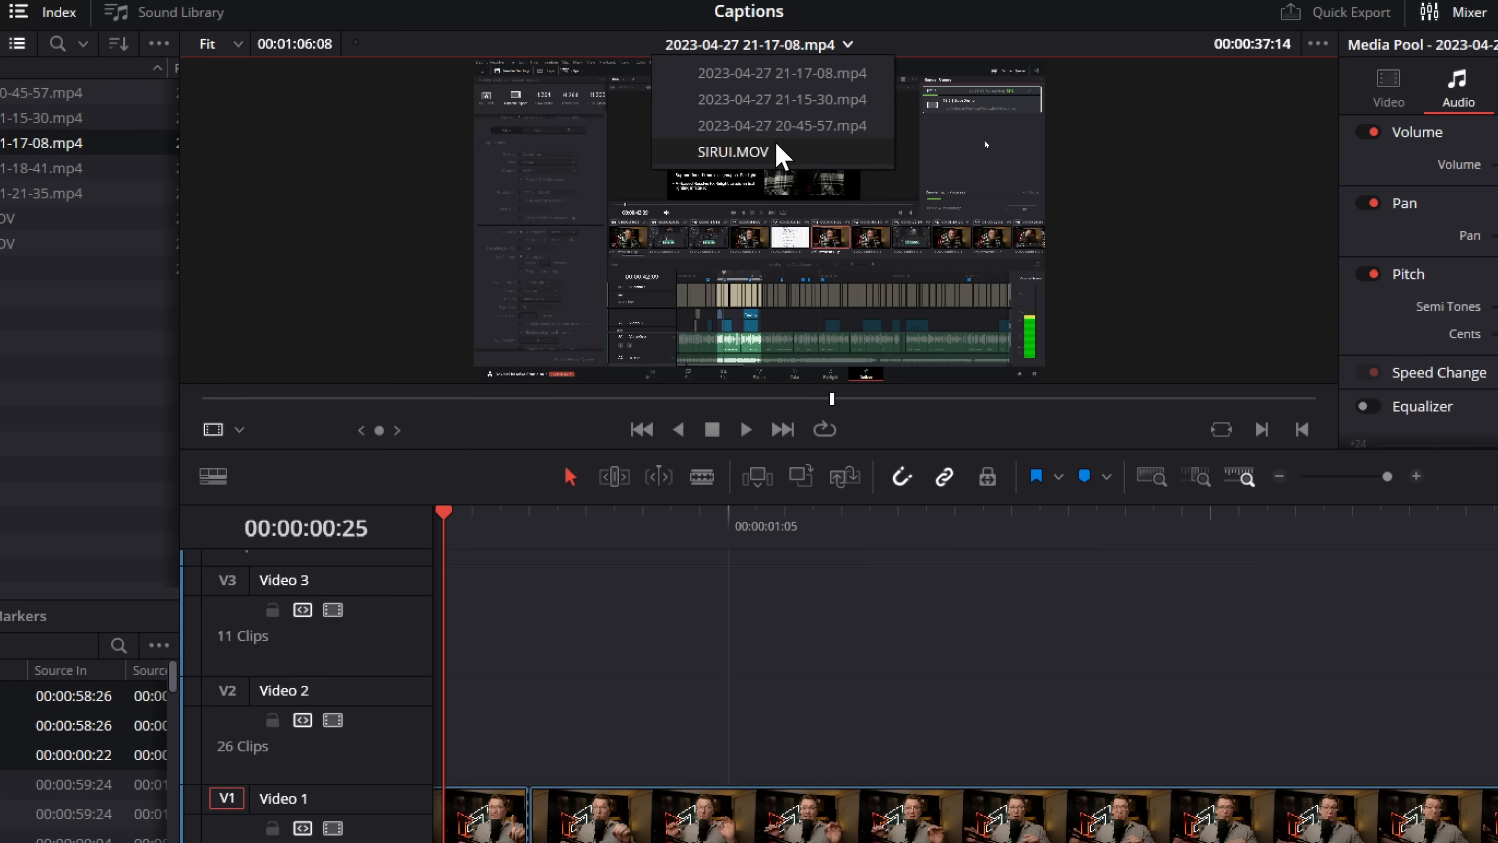
{"action": "left_click", "coordinate": [782, 99]}
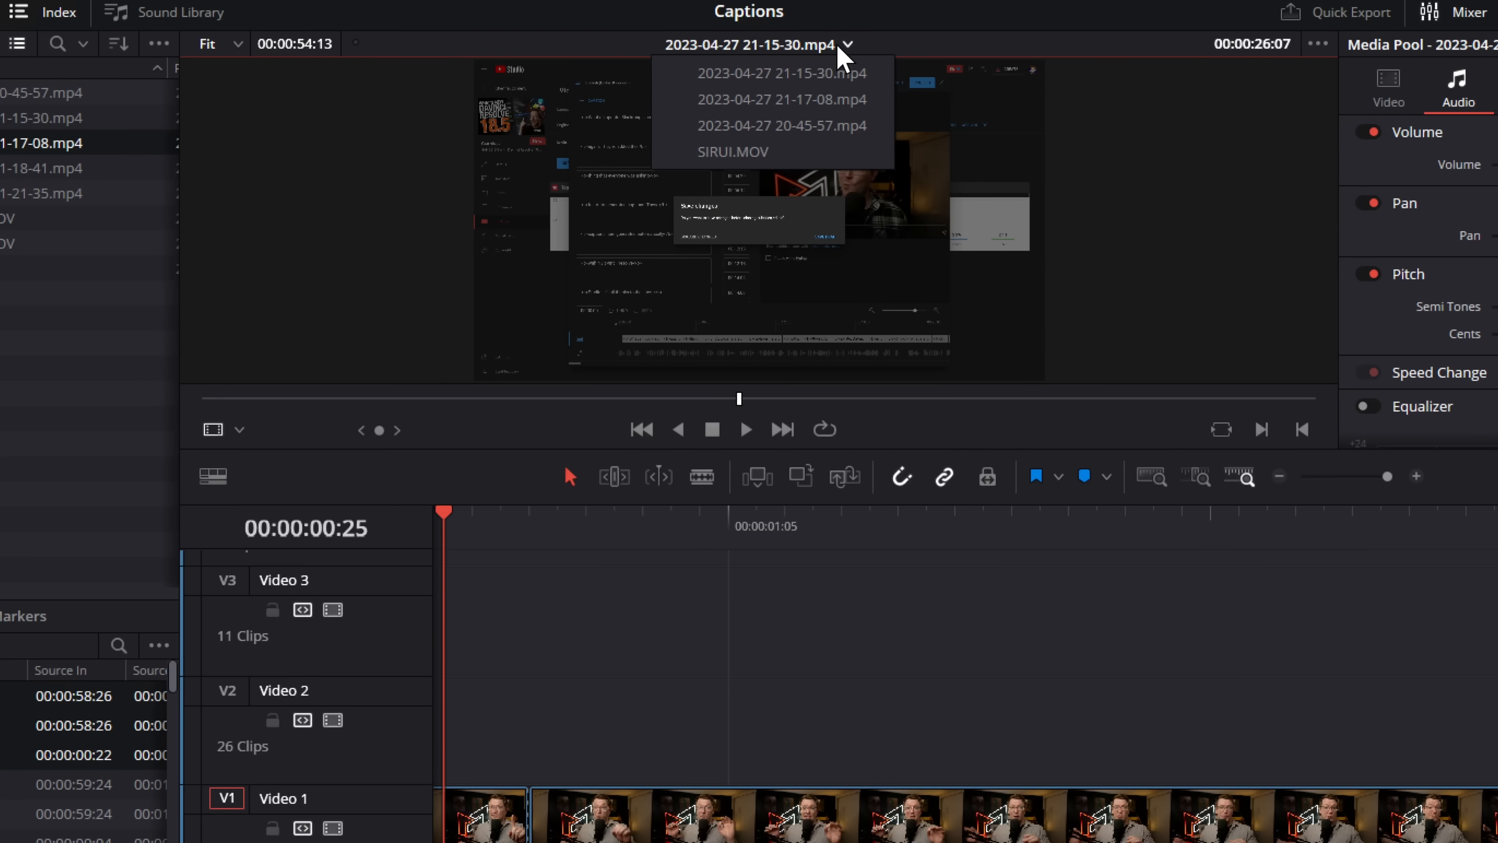
{"action": "left_click", "coordinate": [779, 125]}
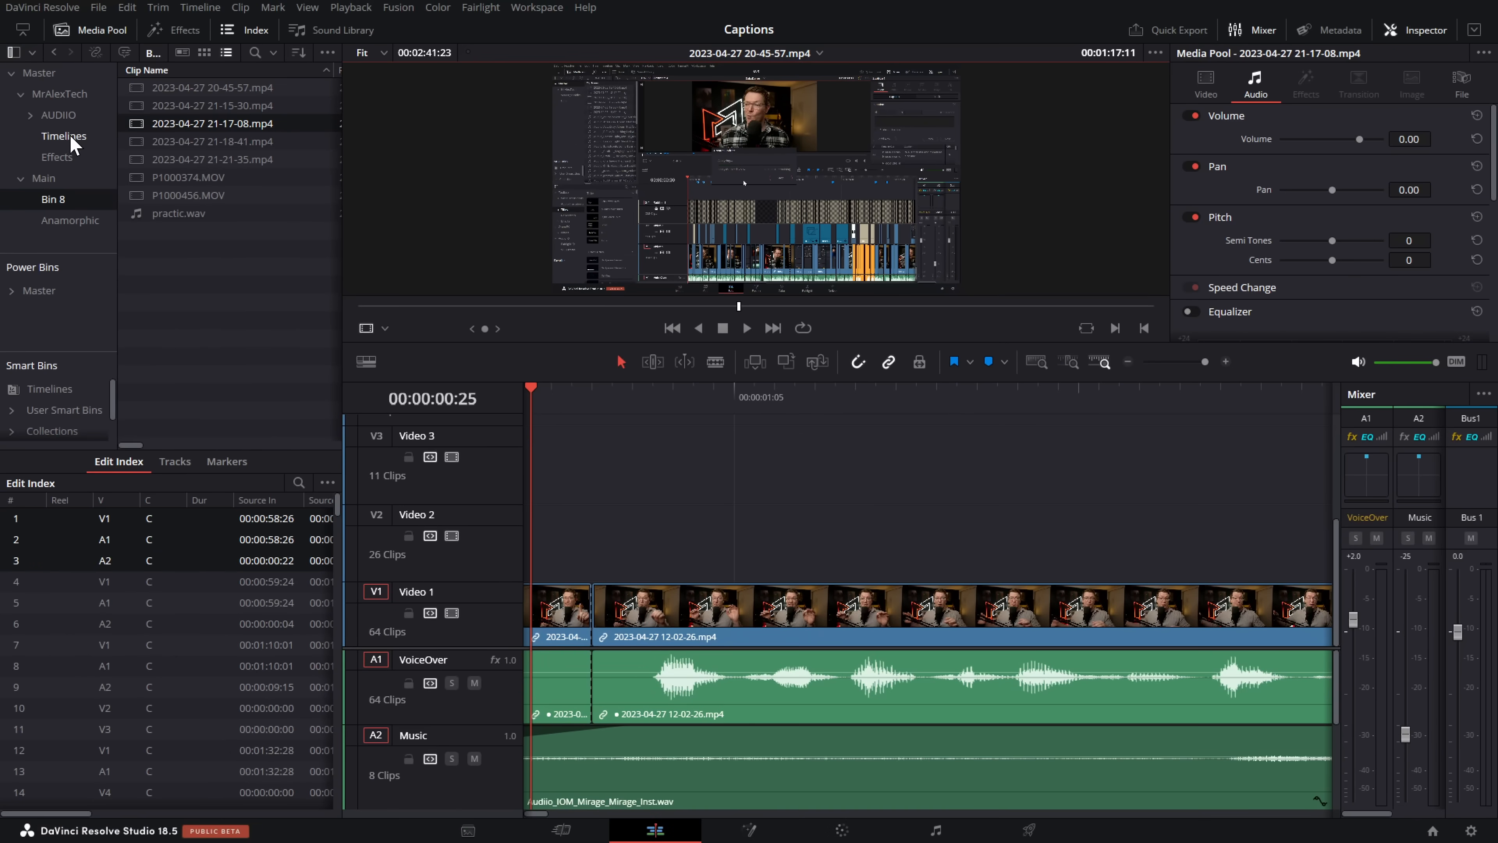
Clear the recently viewed clips history, then reload the 21-15-30 clip.
{"action": "left_click", "coordinate": [63, 136]}
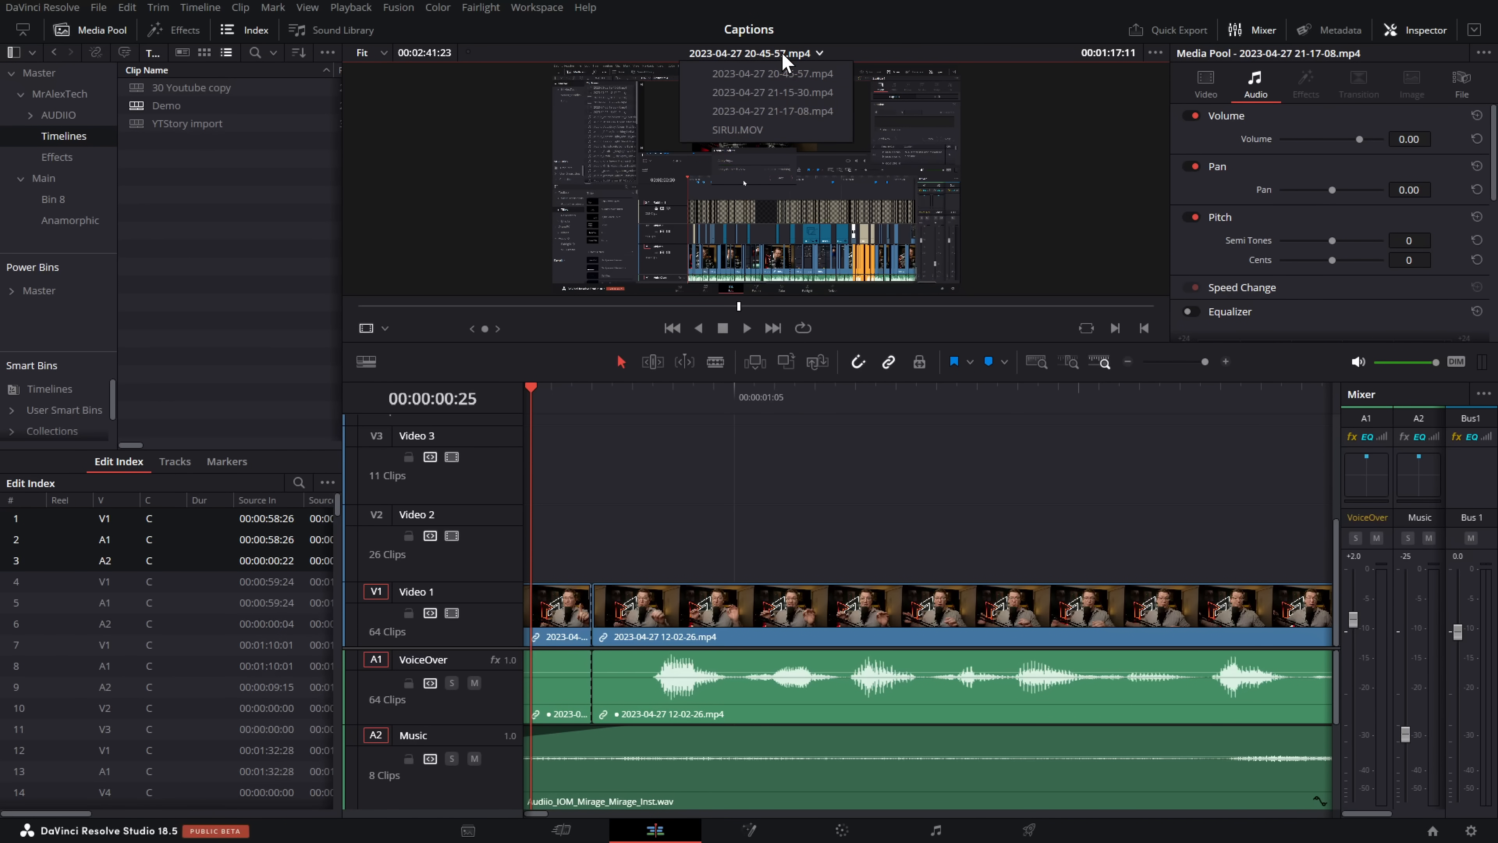
{"action": "left_click", "coordinate": [772, 73]}
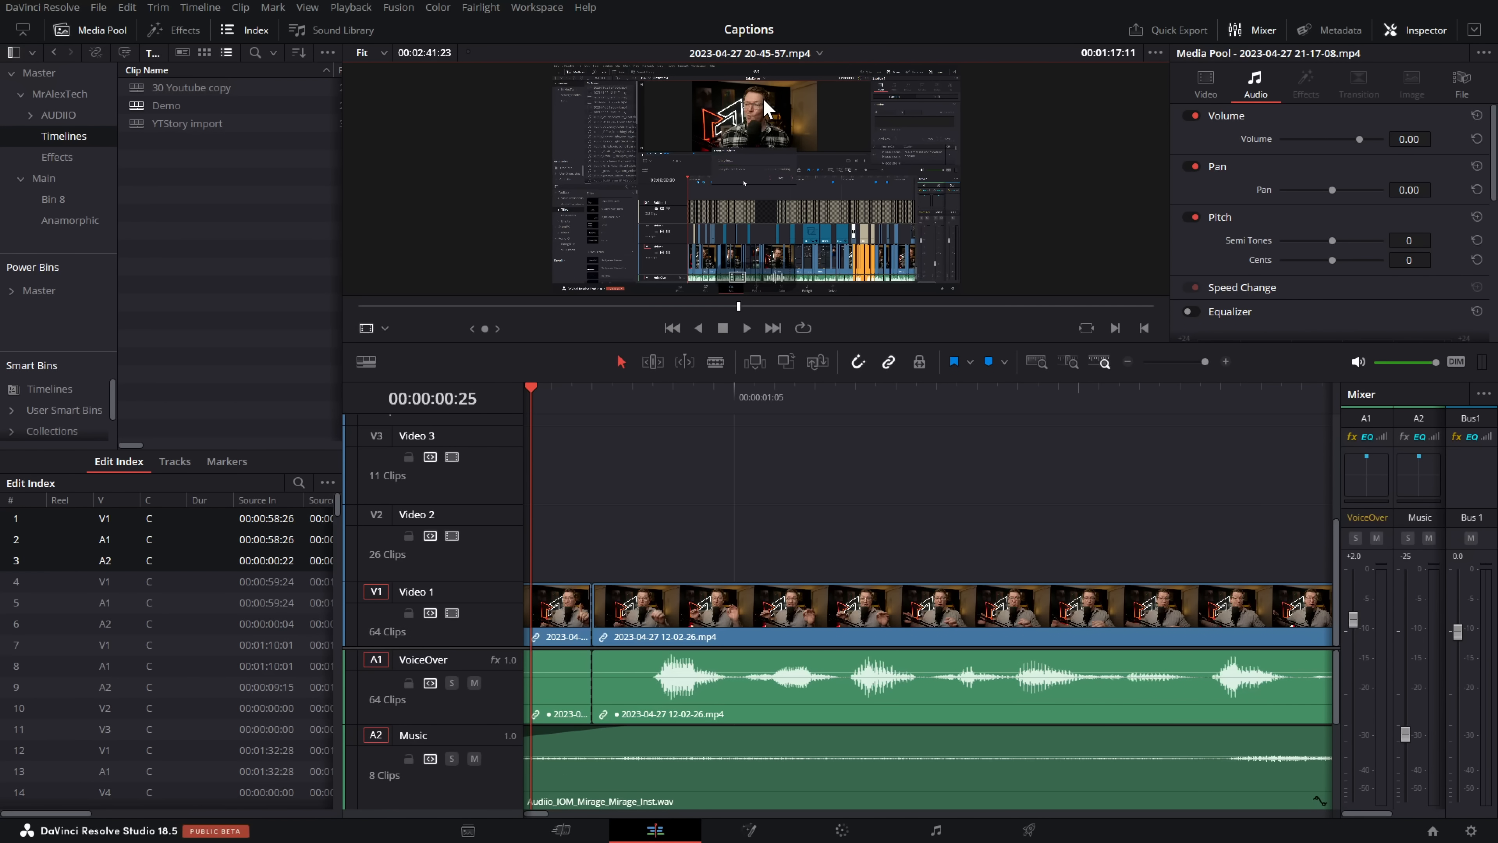
{"action": "mouse_move", "coordinate": [1075, 60]}
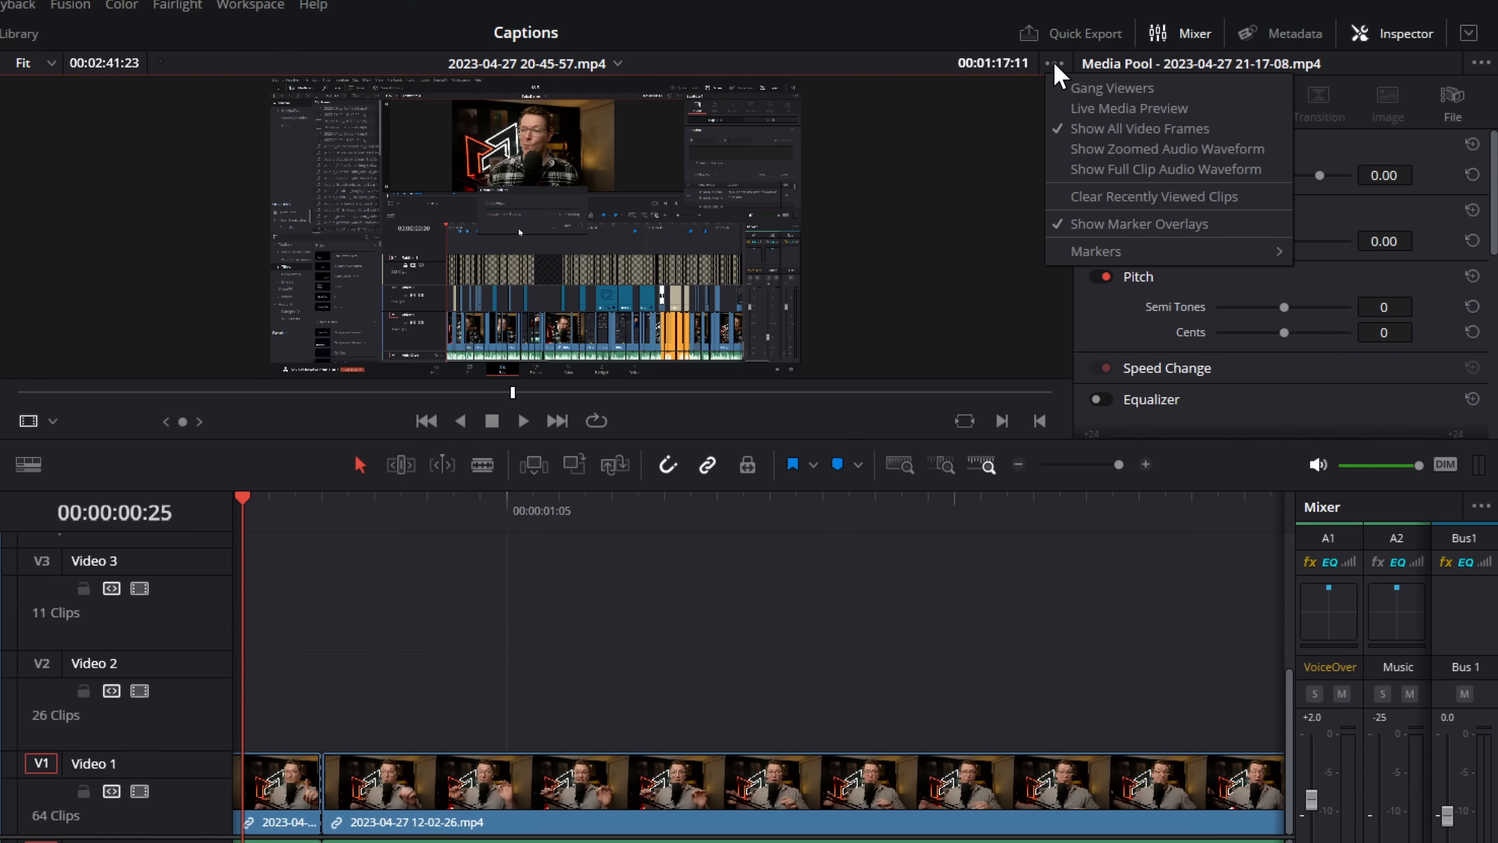
{"action": "mouse_move", "coordinate": [1127, 196]}
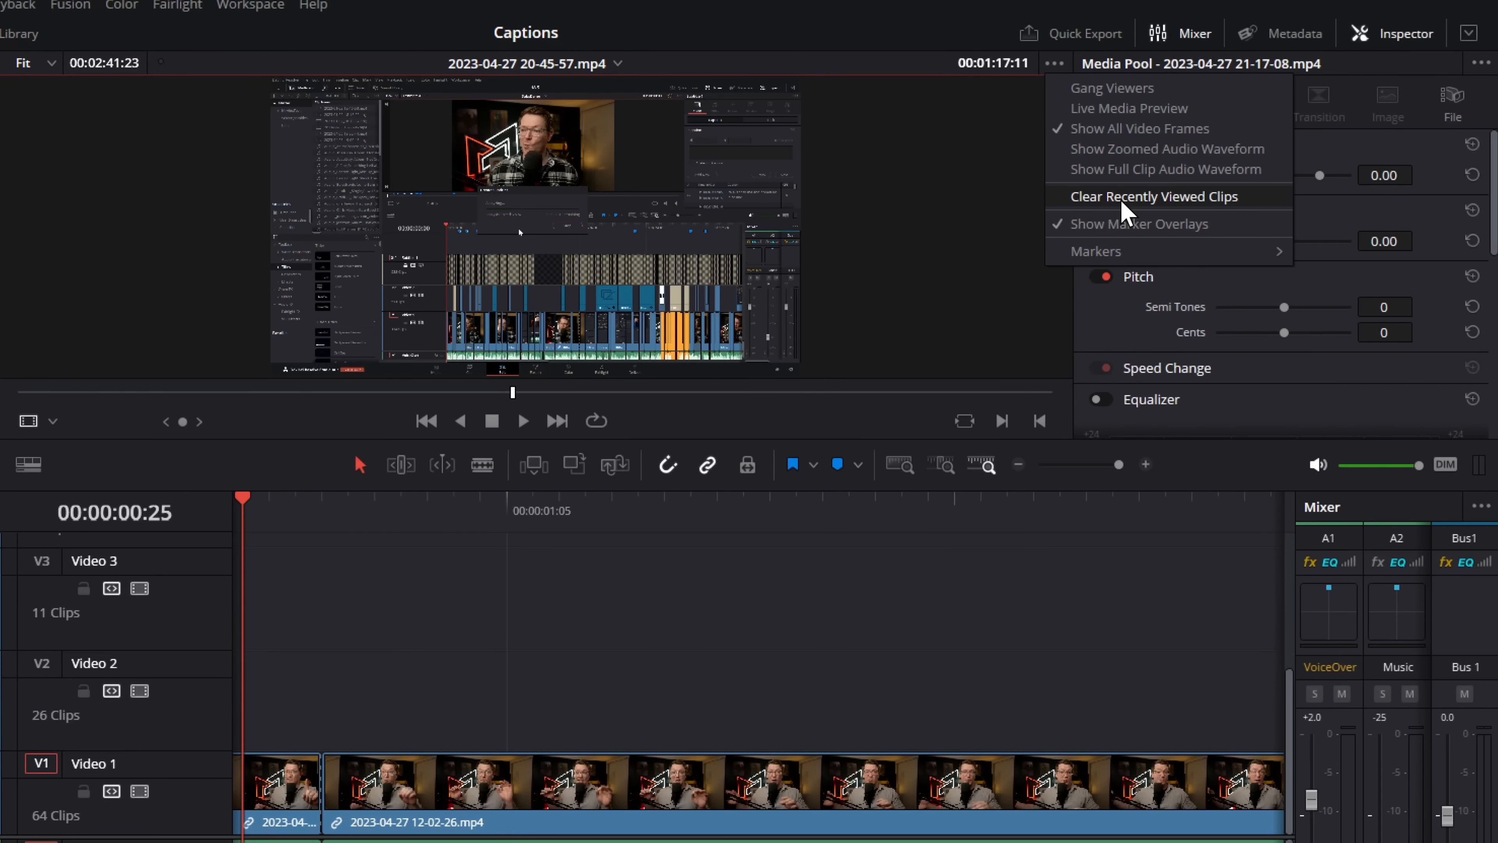
{"action": "left_click", "coordinate": [1154, 197]}
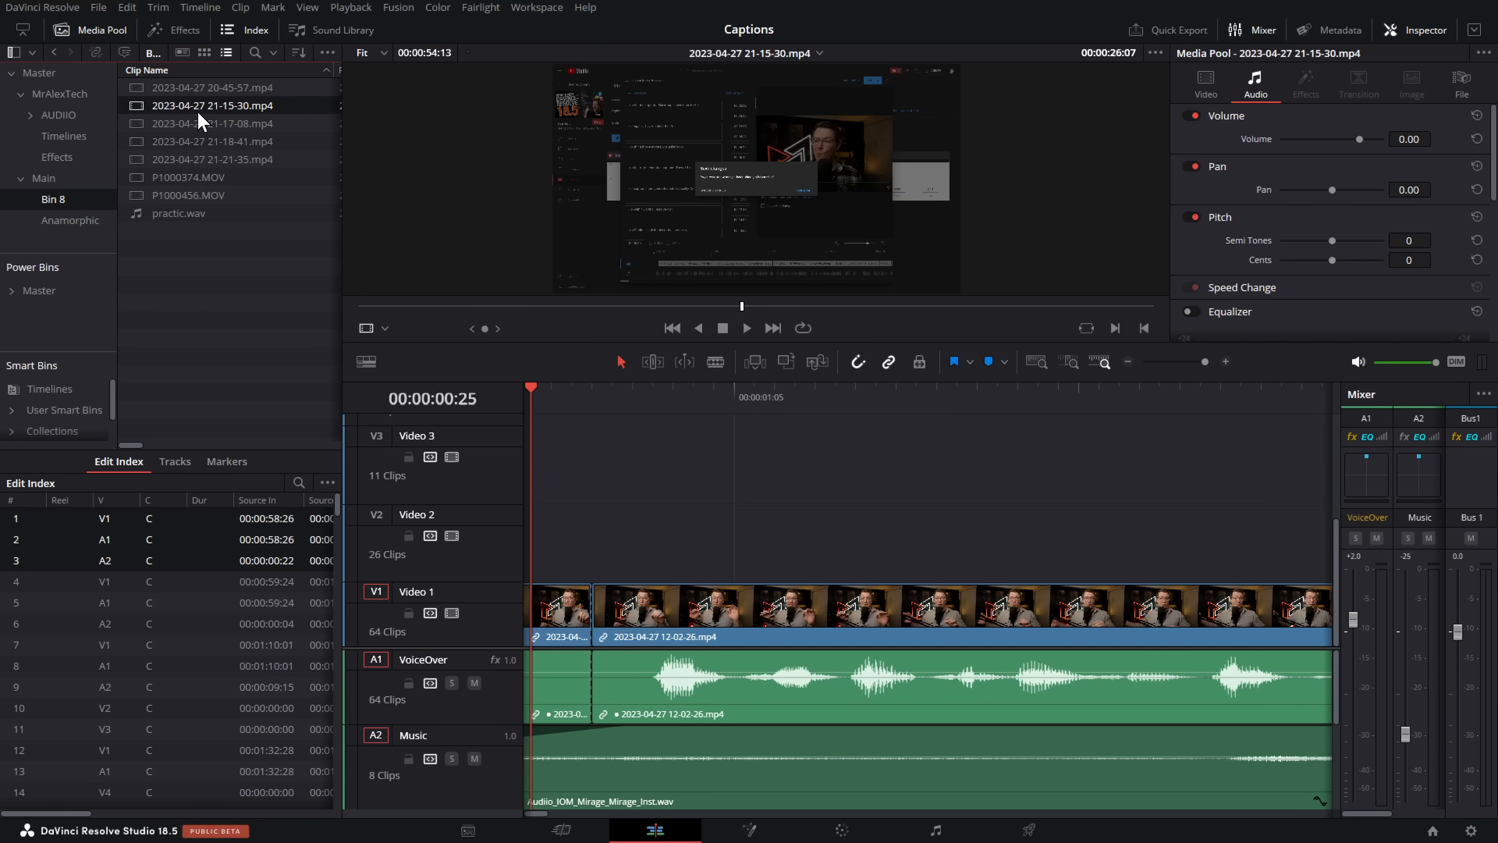
{"action": "left_click", "coordinate": [173, 29]}
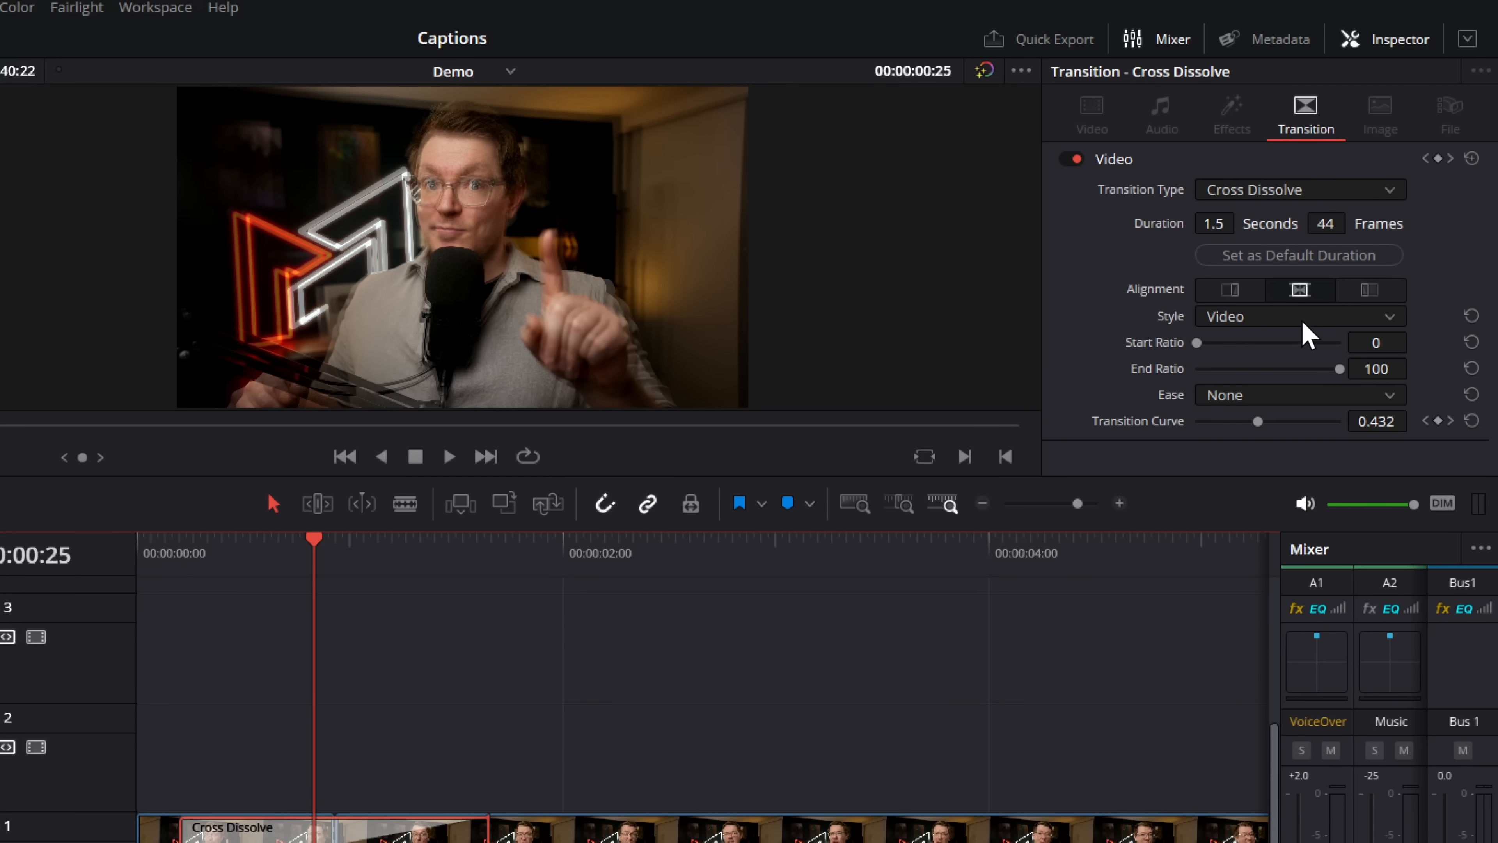
{"action": "mouse_move", "coordinate": [1252, 271]}
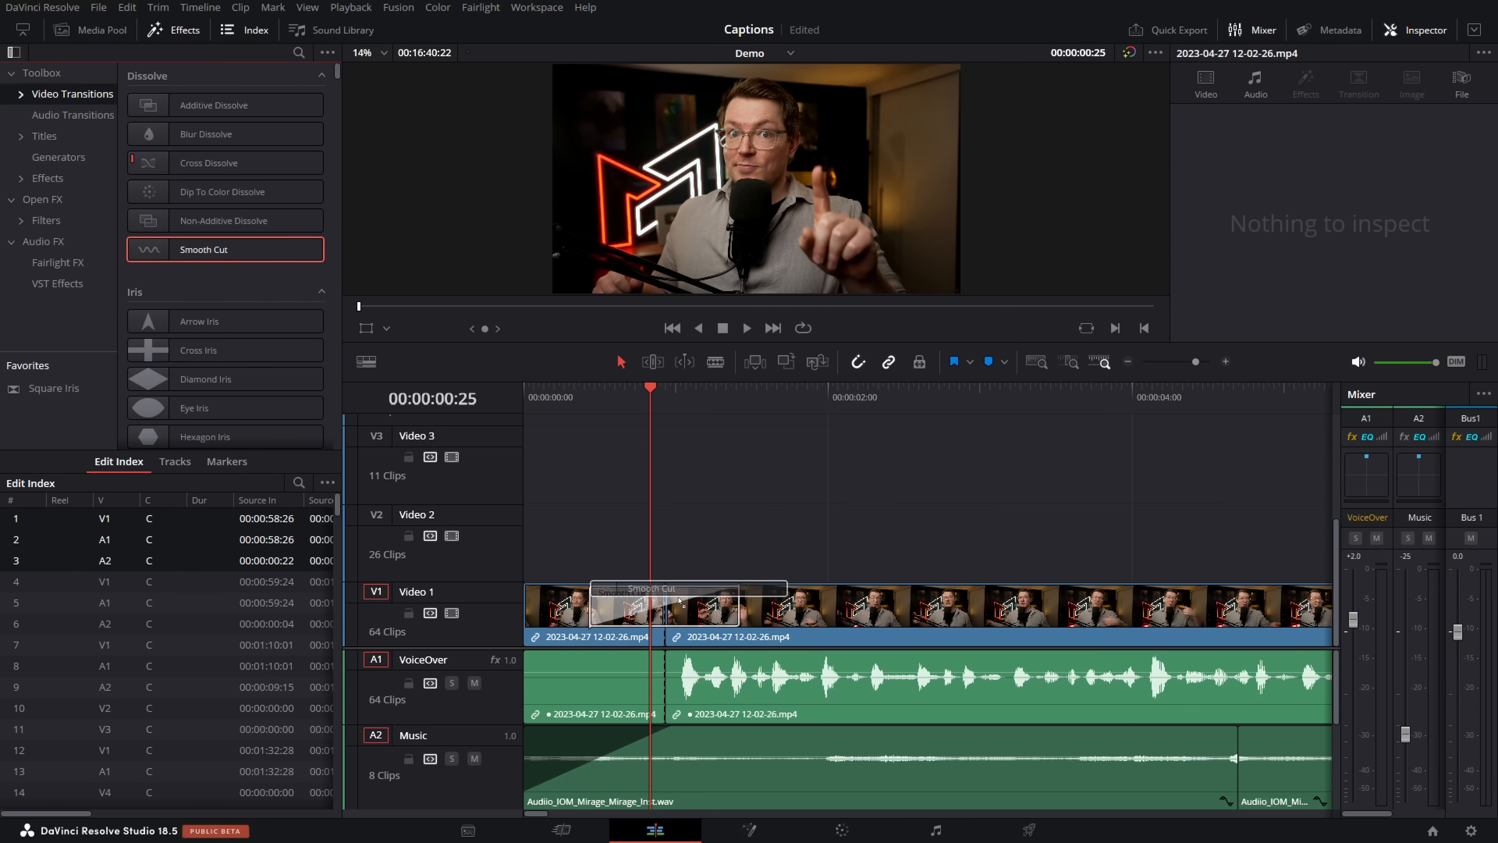
Apply Smooth Cut to the first Video 1 edit, then replace it with Eye Iris.
{"action": "left_click", "coordinate": [664, 604]}
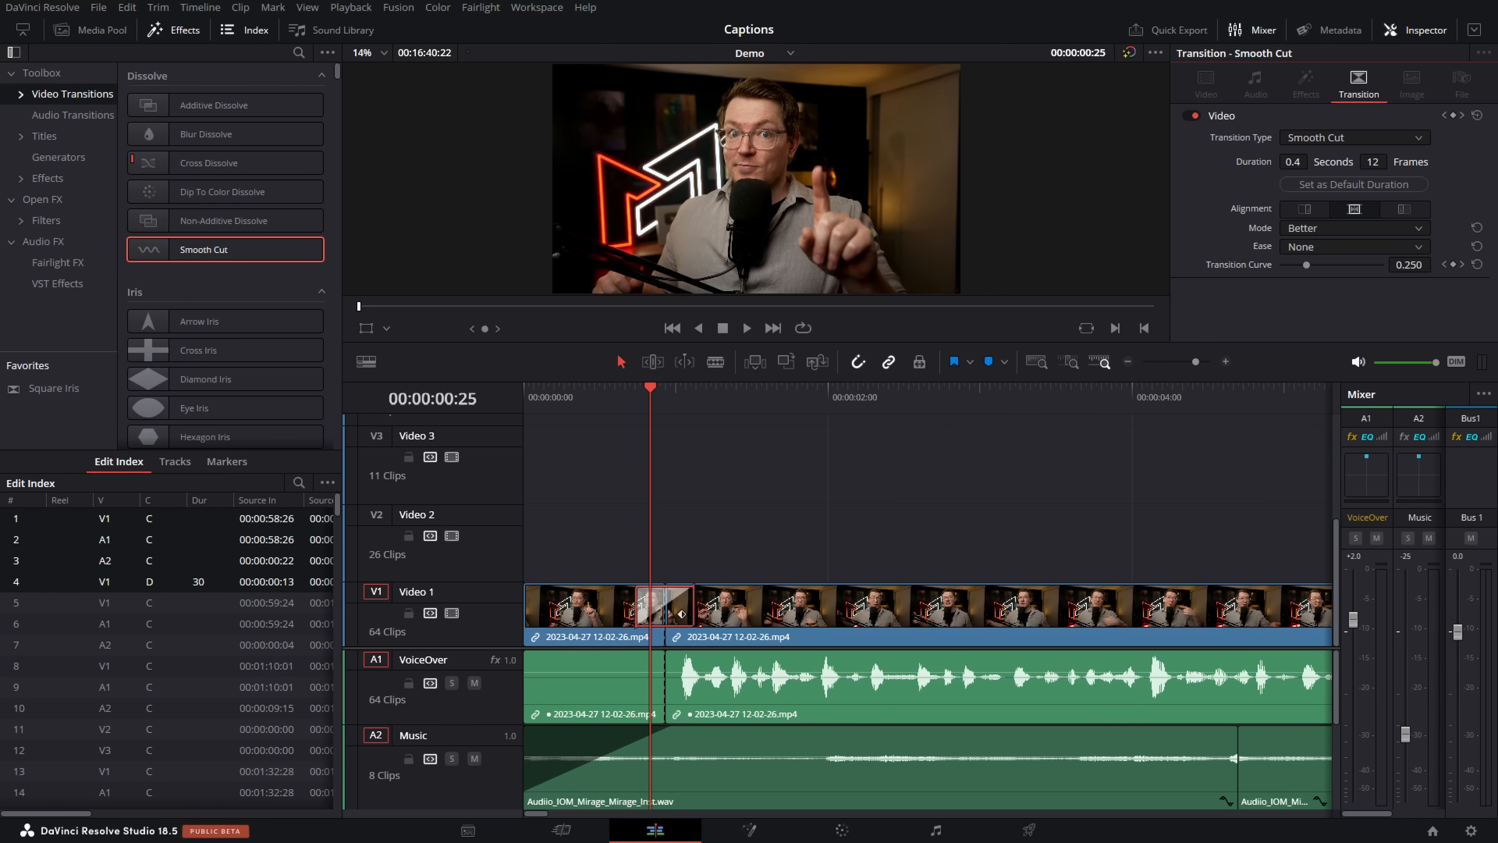
{"action": "left_click", "coordinate": [1352, 183]}
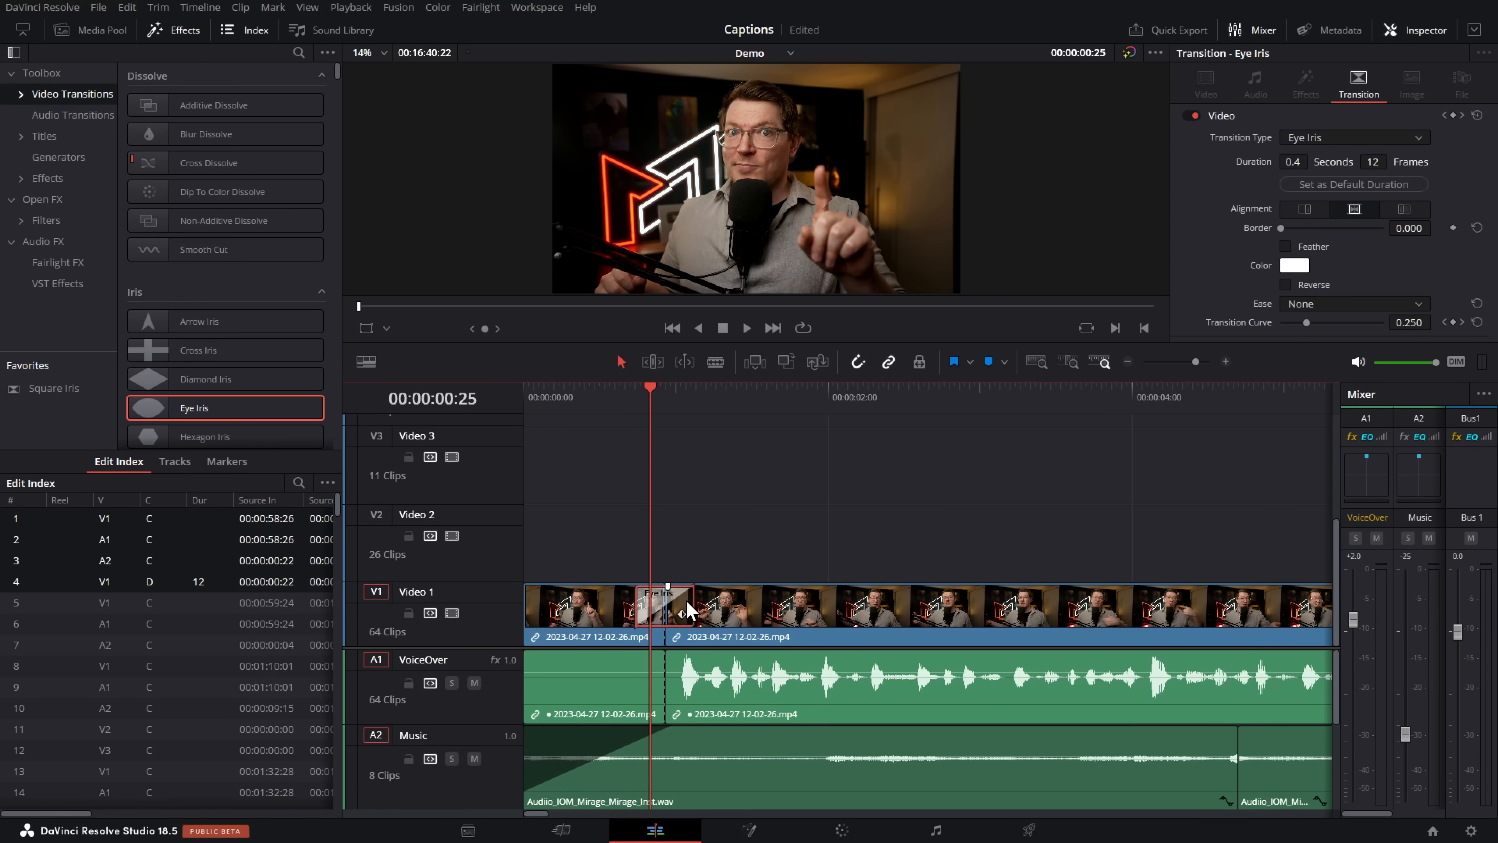
{"action": "mouse_move", "coordinate": [764, 578]}
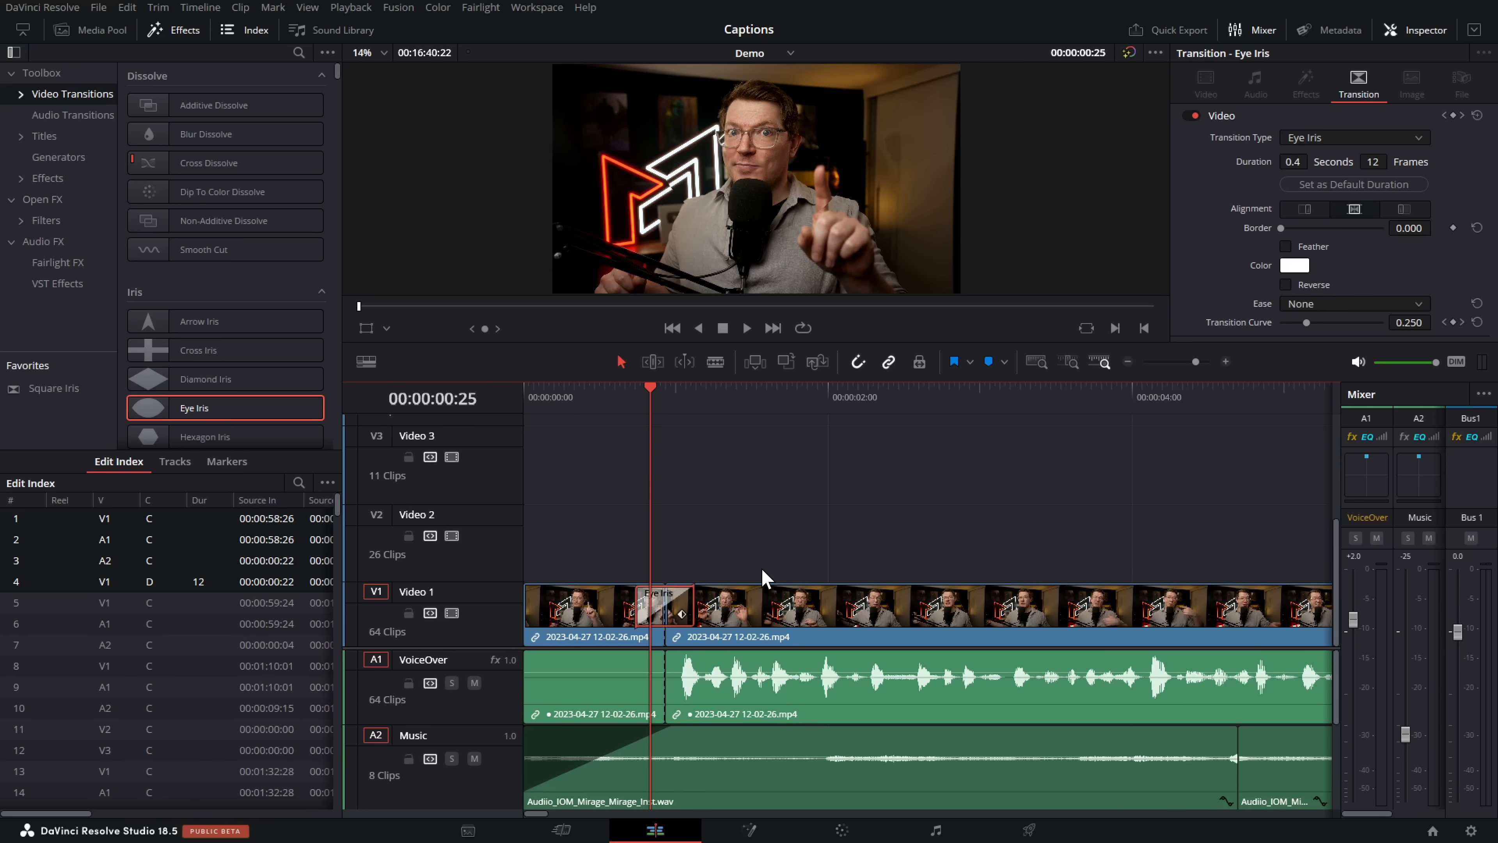
{"action": "left_click", "coordinate": [42, 8]}
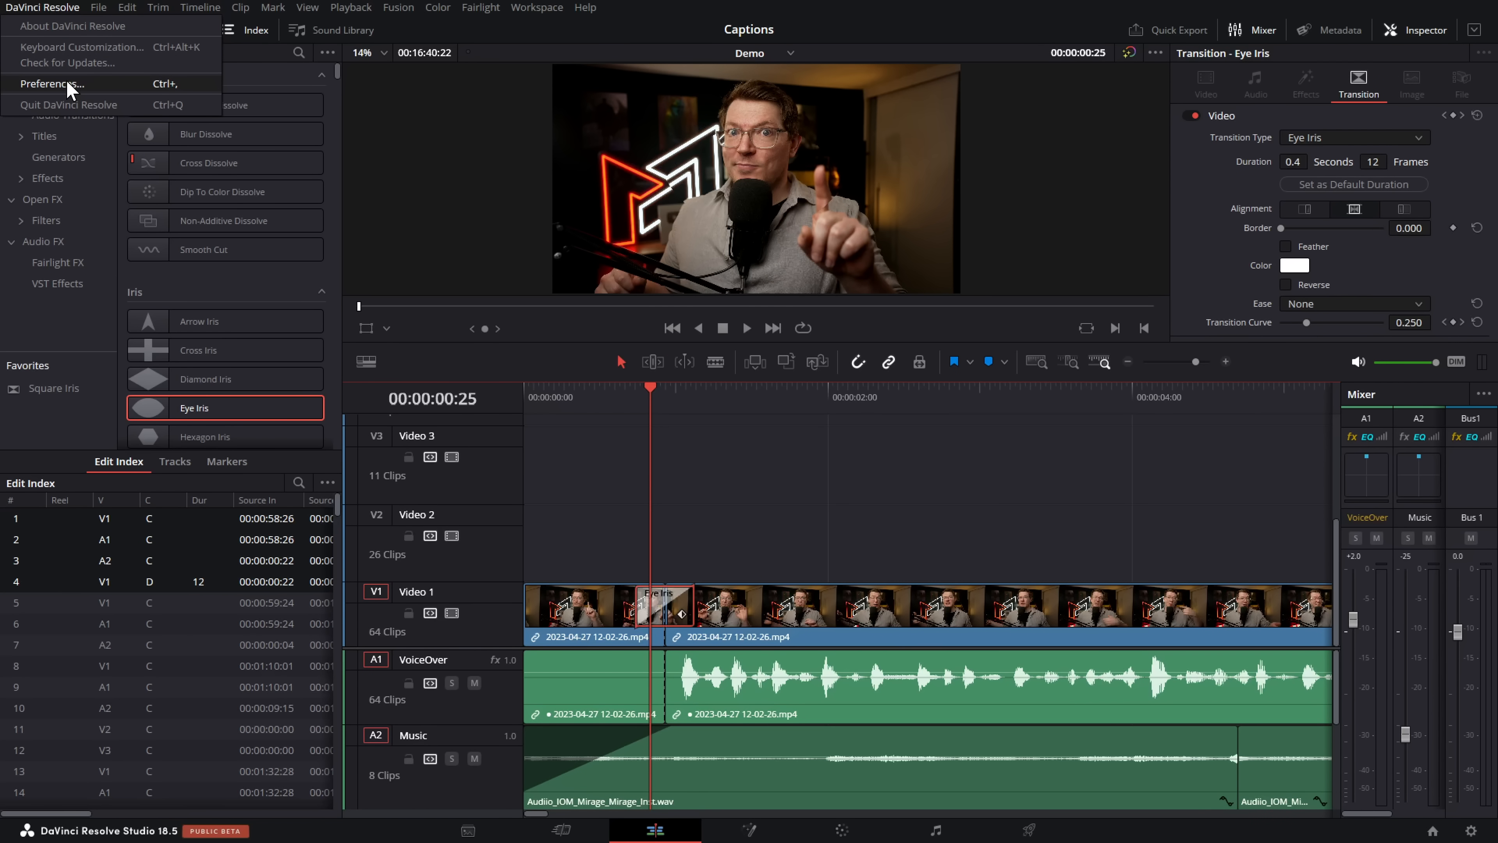
{"action": "mouse_move", "coordinate": [1129, 179]}
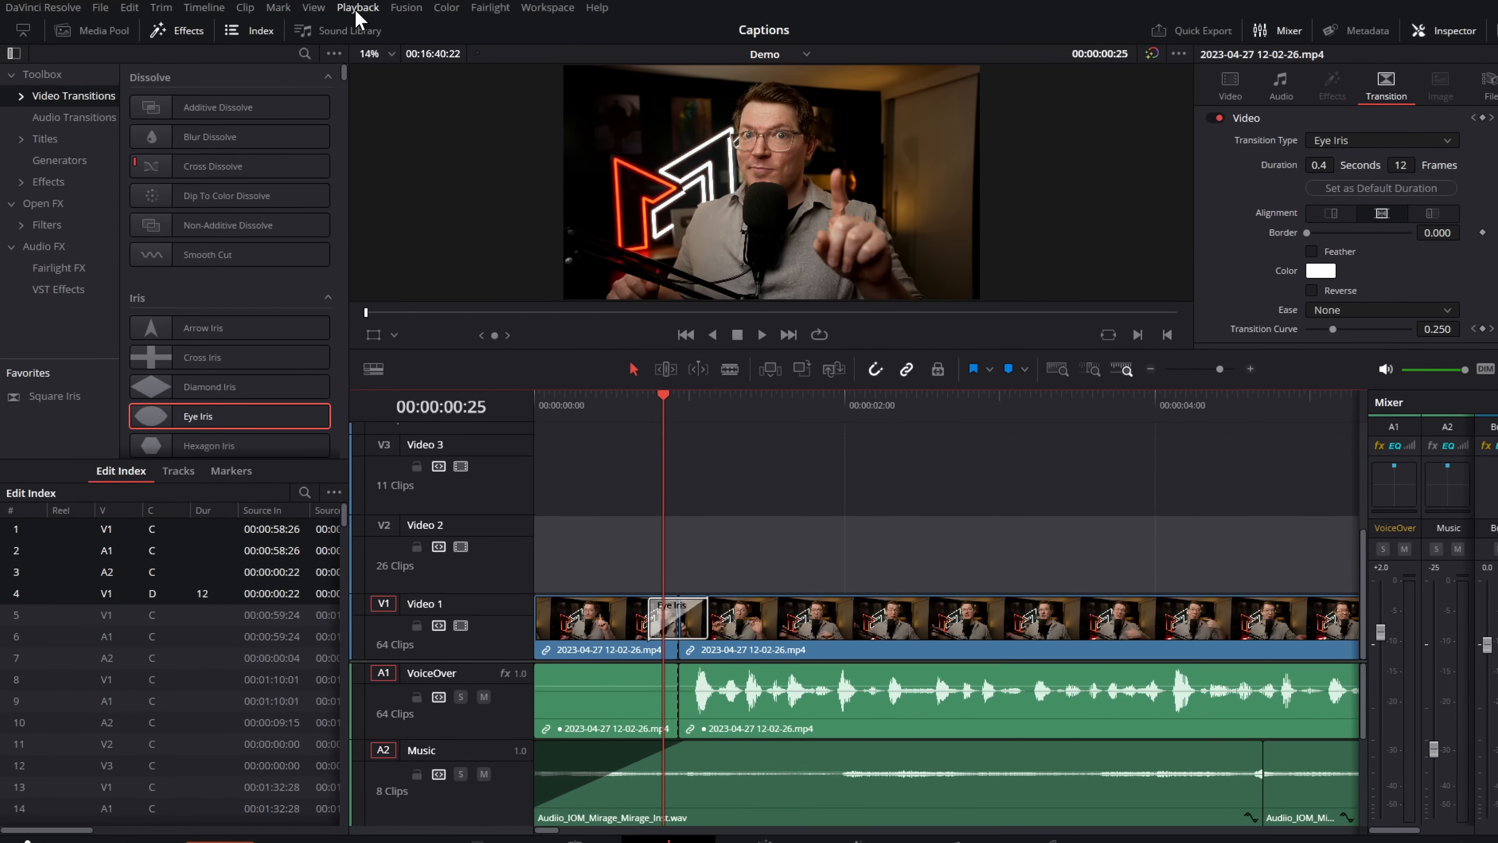
Open the Cache Manager from the Playback menu and list cached projects from all locations.
{"action": "left_click", "coordinate": [357, 8]}
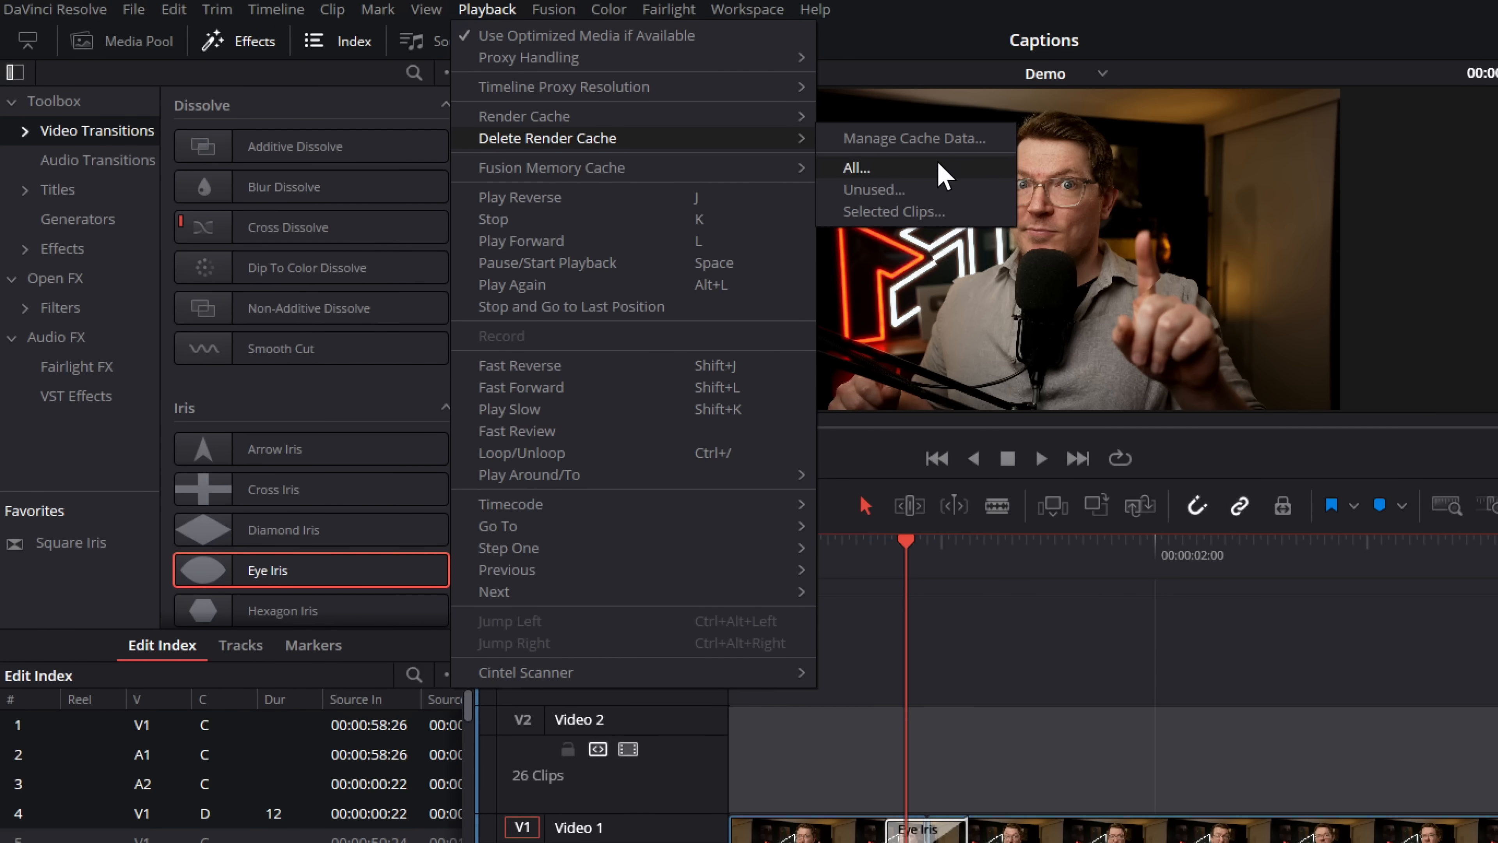
{"action": "mouse_move", "coordinate": [931, 179]}
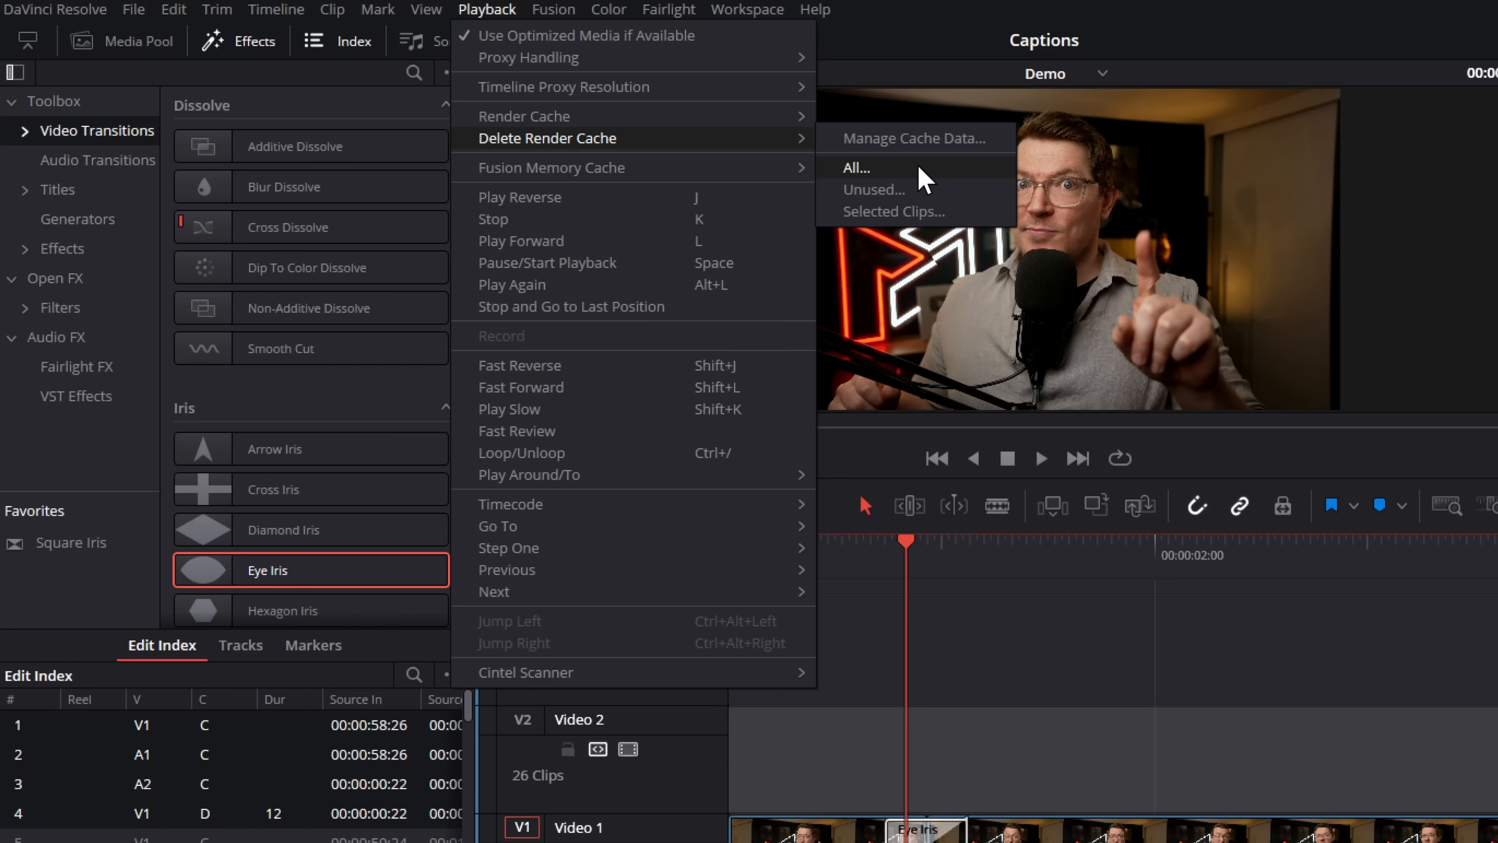
{"action": "mouse_move", "coordinate": [913, 139]}
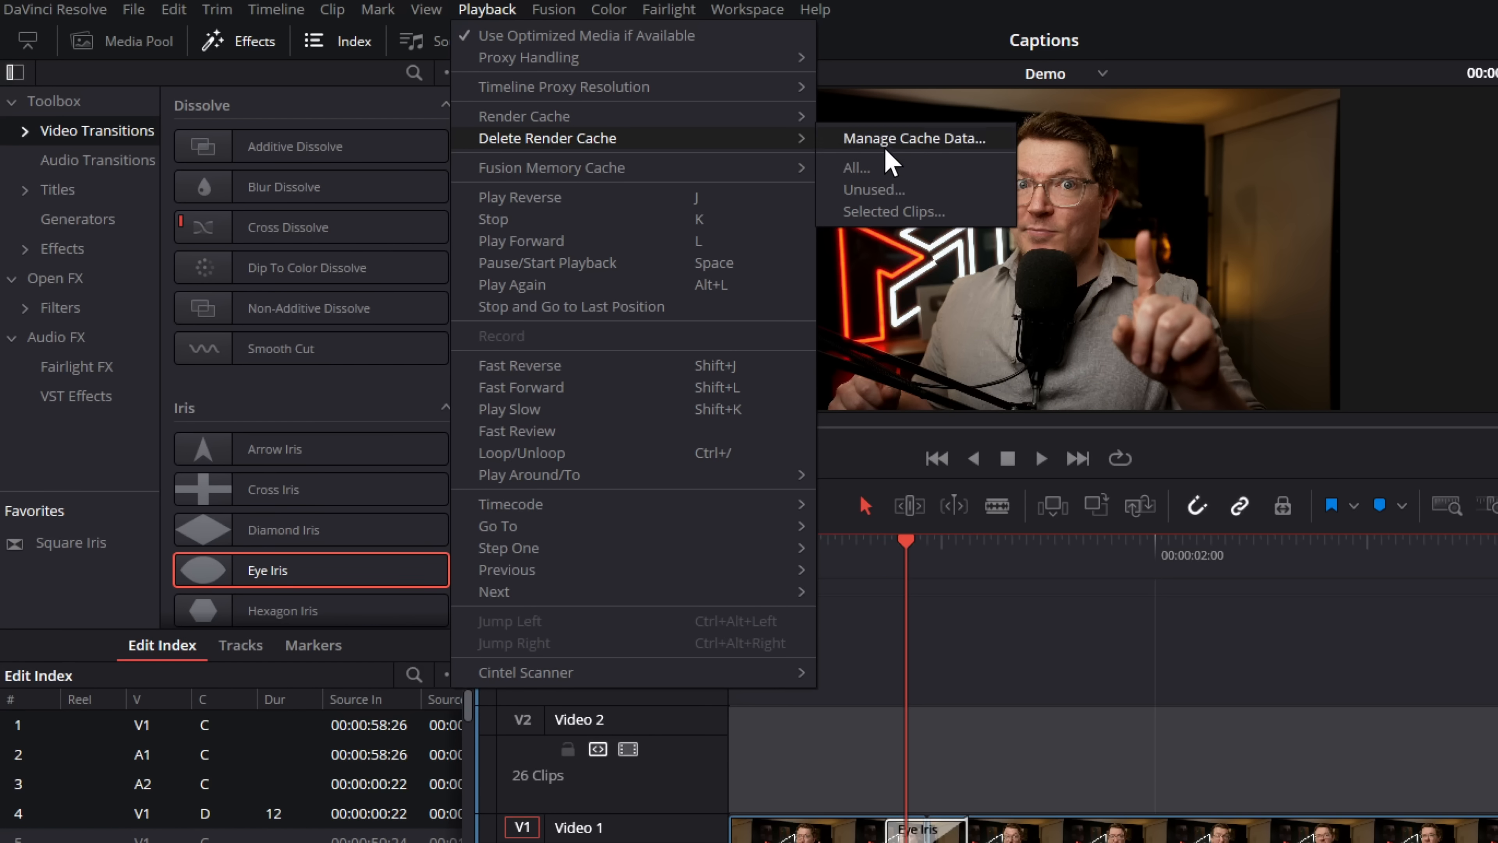
{"action": "mouse_move", "coordinate": [938, 151]}
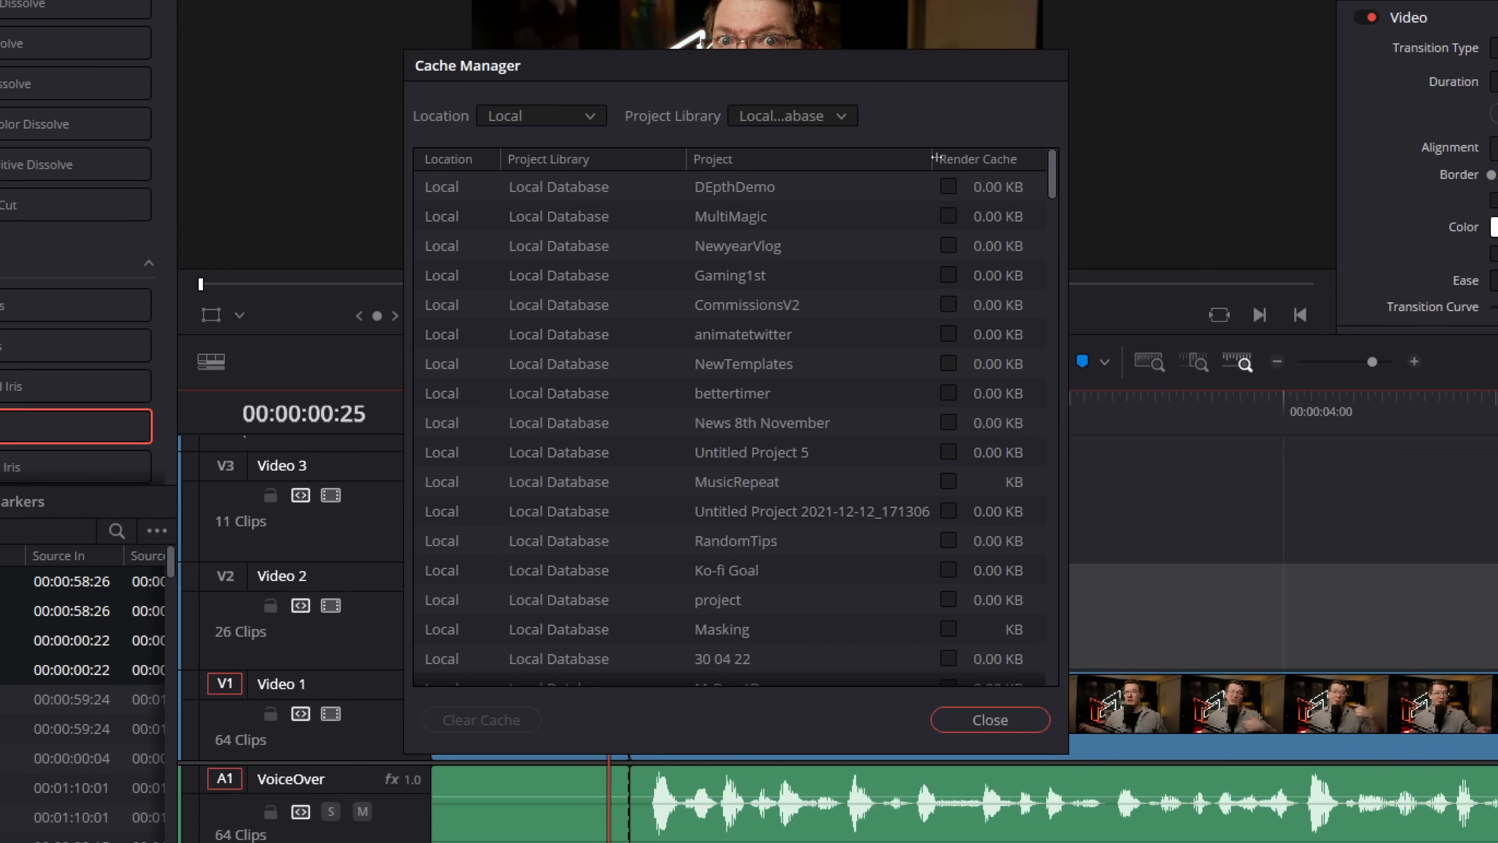
{"action": "scroll", "scroll_direction": "down", "scroll_amount": 3}
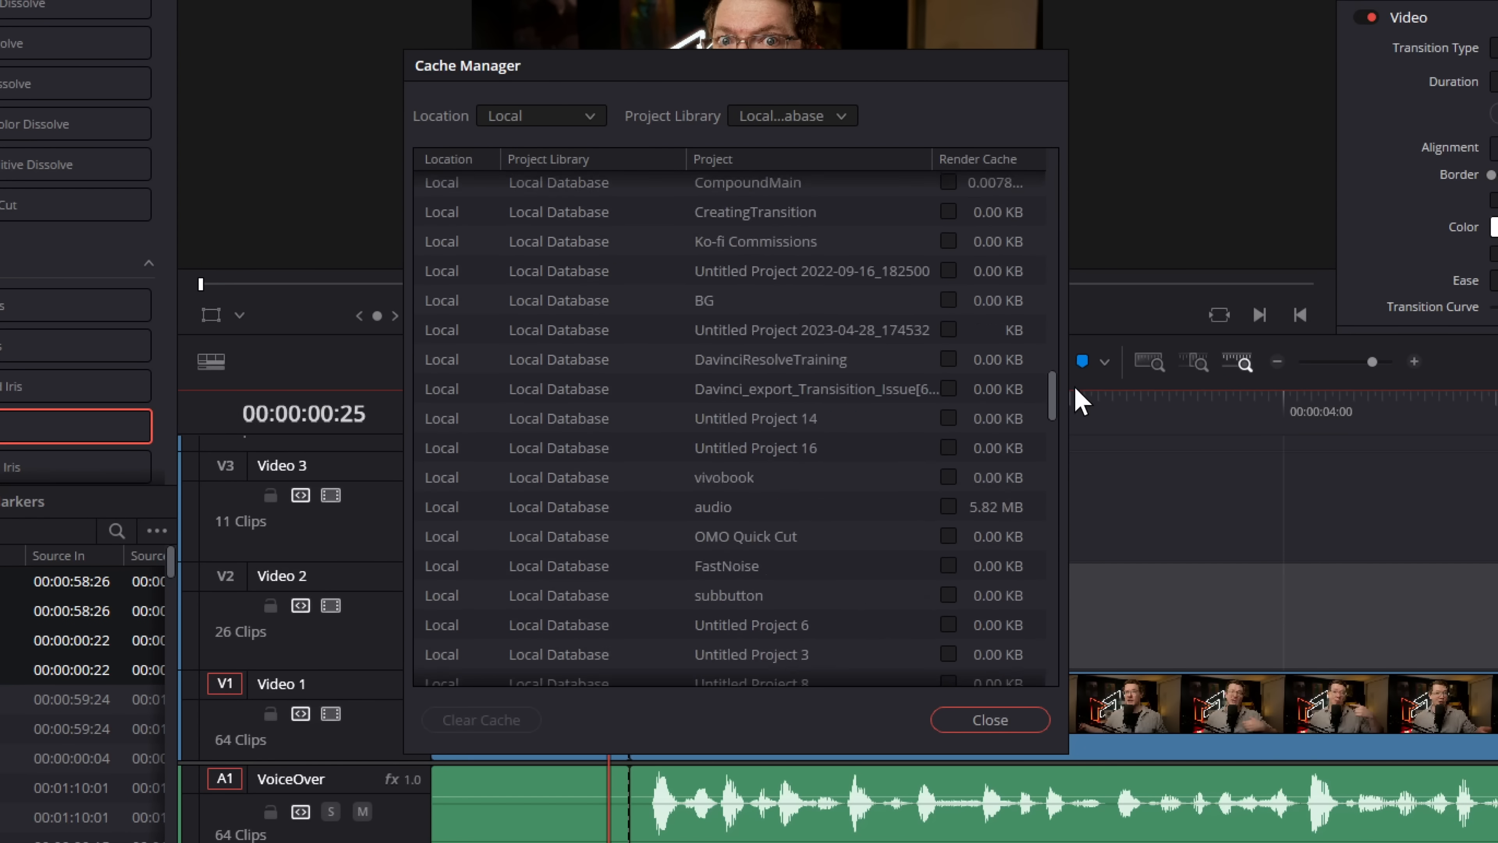
{"action": "scroll", "scroll_direction": "down", "scroll_amount": 3}
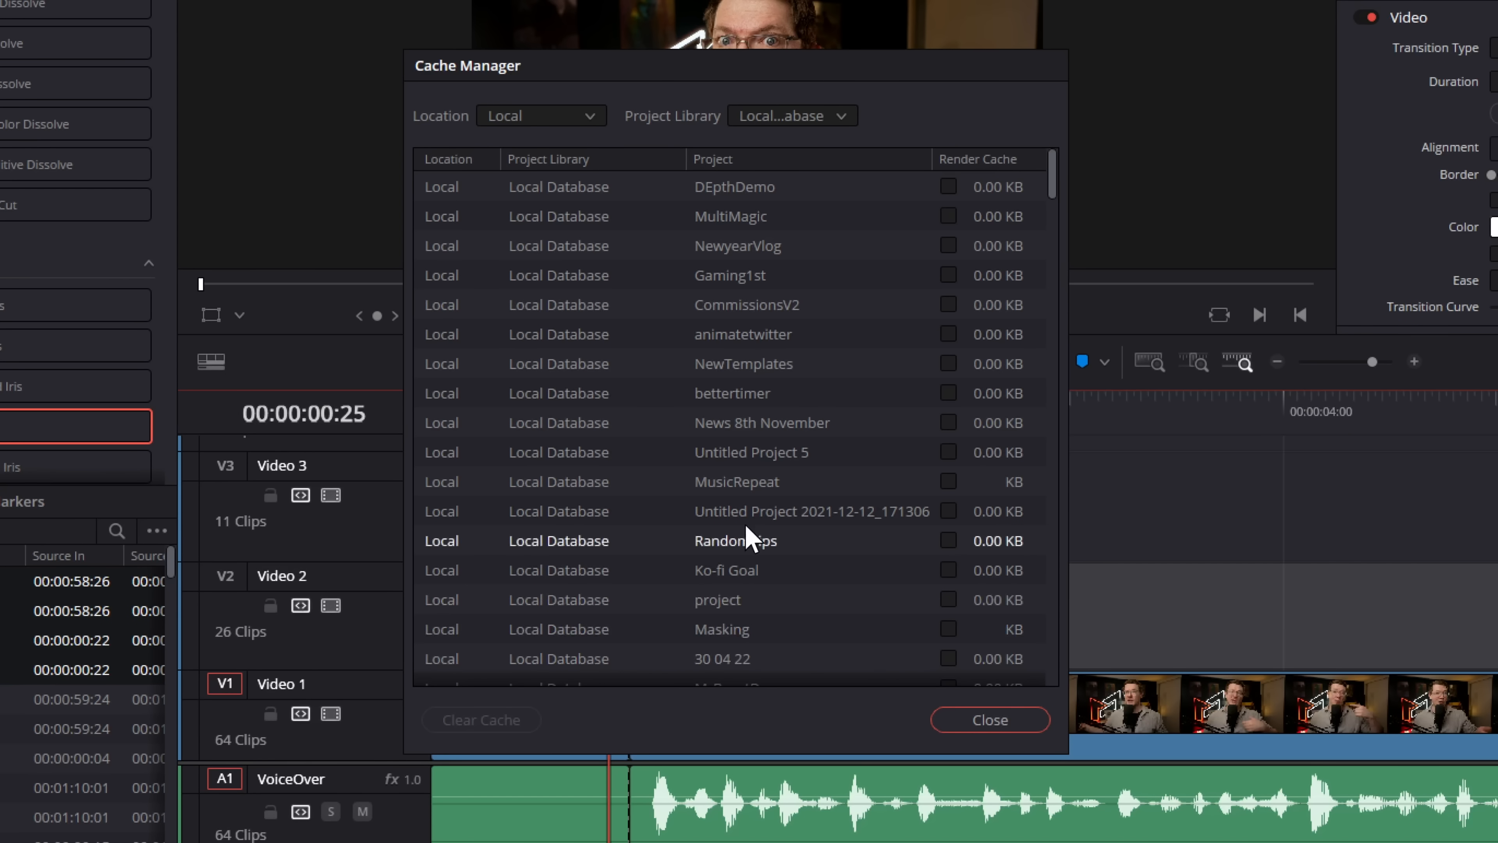
{"action": "mouse_move", "coordinate": [1027, 549]}
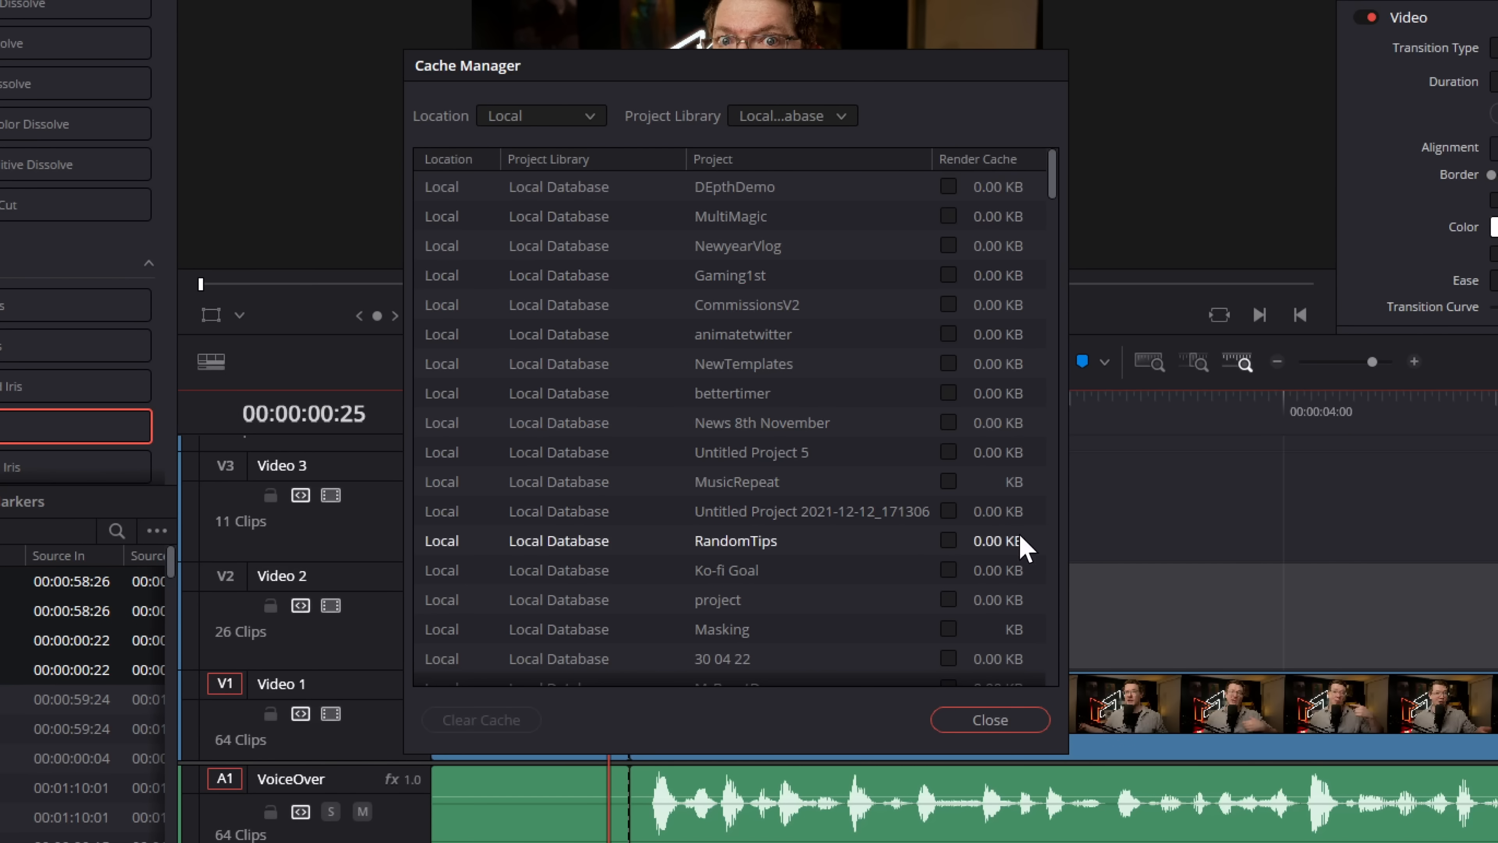
{"action": "mouse_move", "coordinate": [417, 146]}
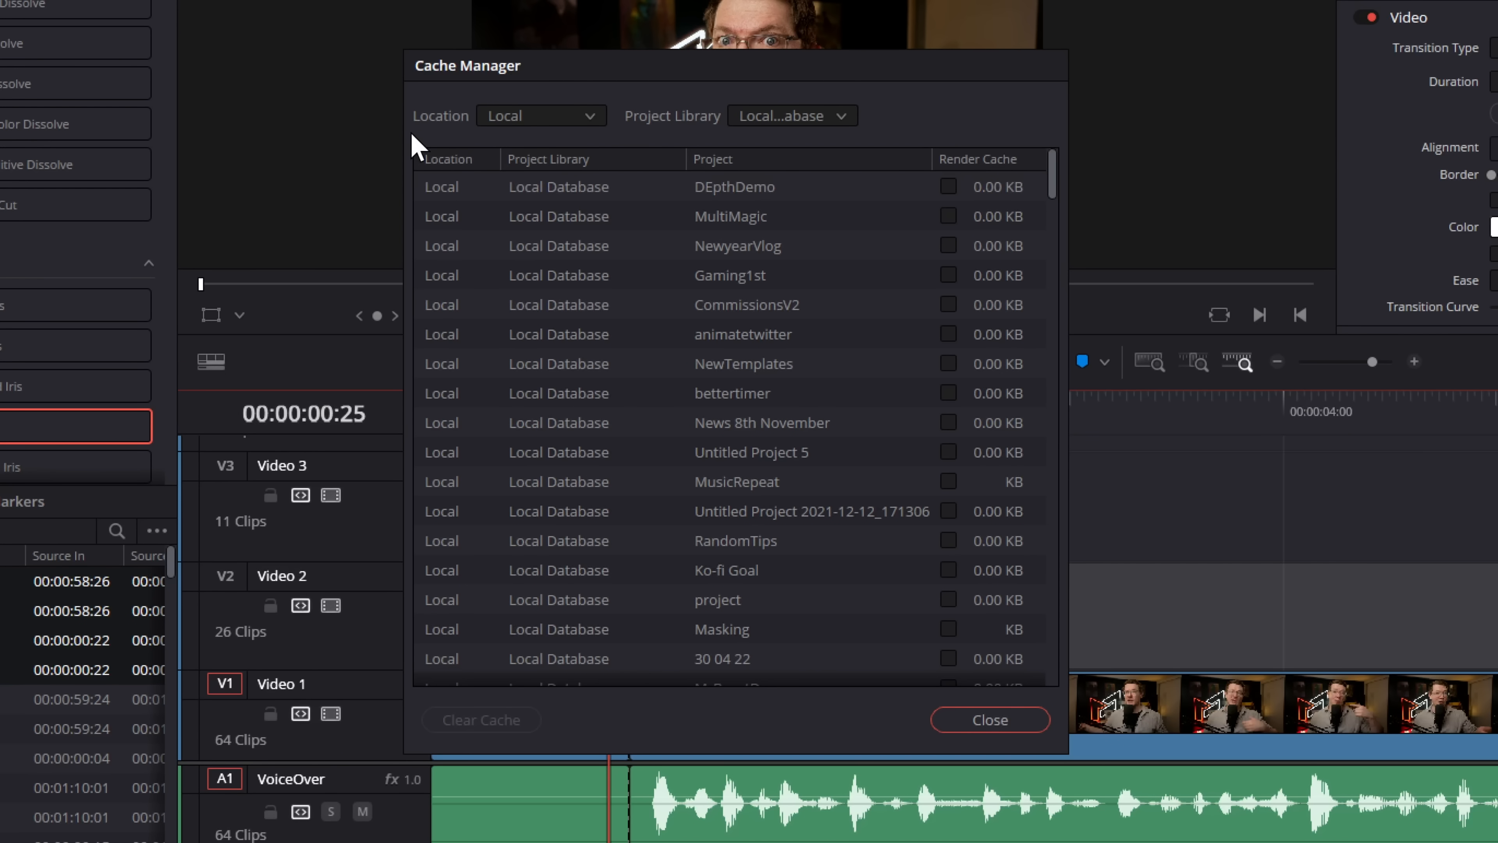
{"action": "left_click", "coordinate": [540, 114]}
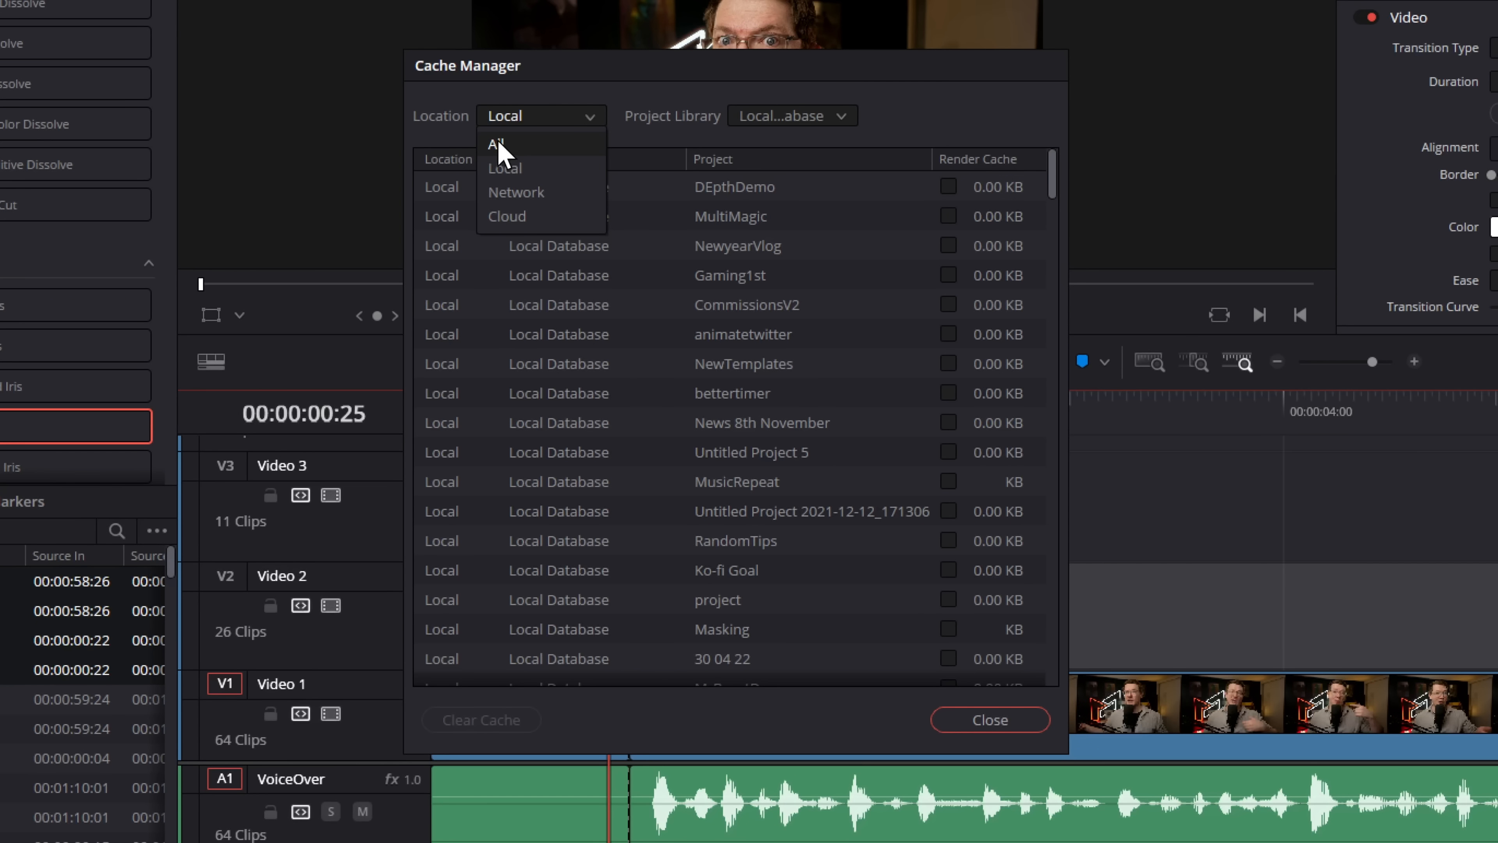
{"action": "left_click", "coordinate": [498, 144]}
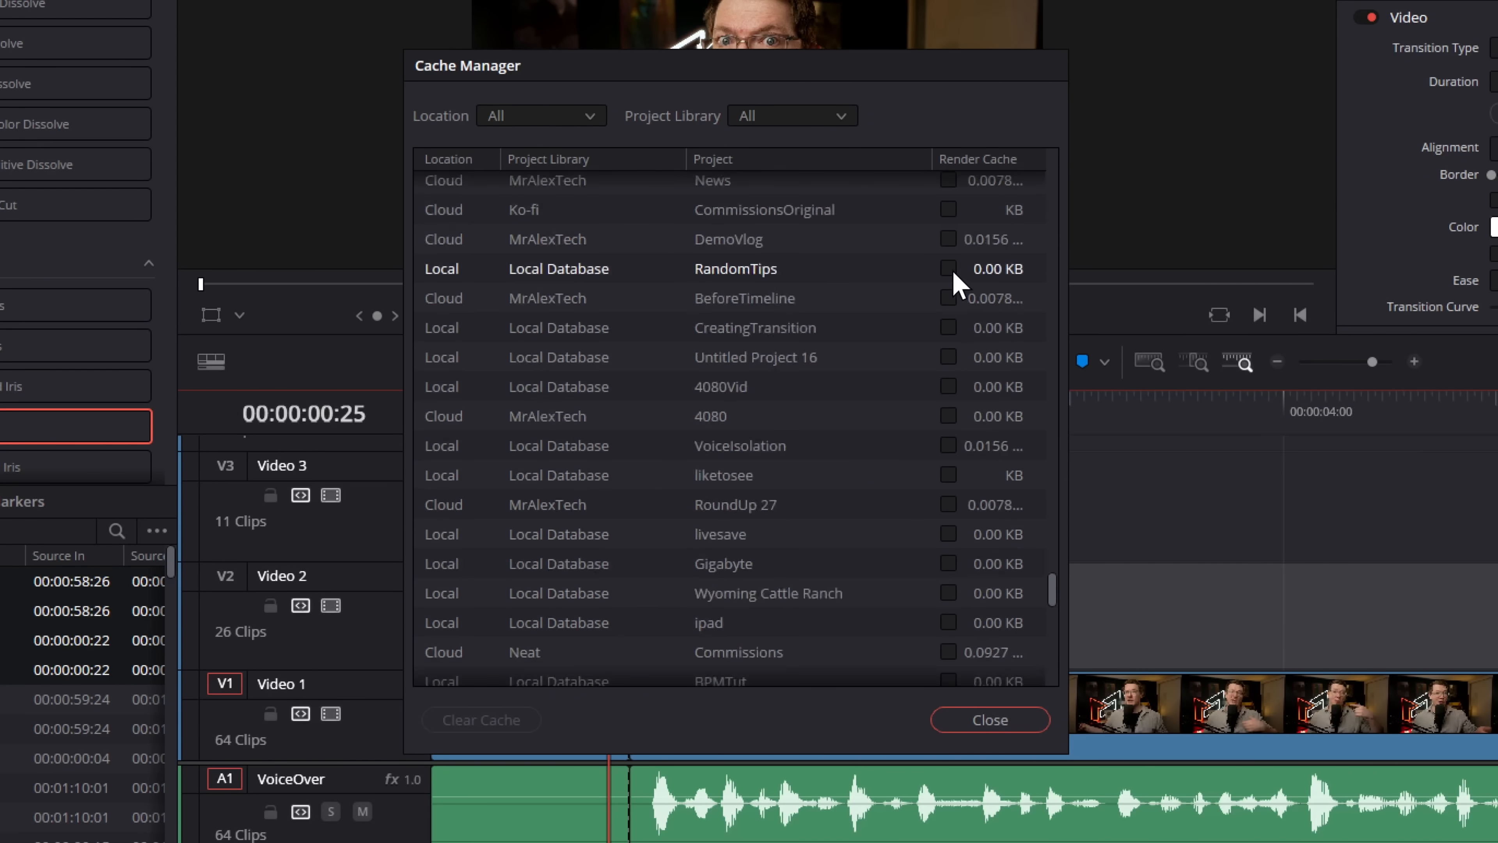
Sort projects by render cache size descending, tick the largest cache, and close the manager.
{"action": "scroll", "scroll_direction": "down", "scroll_amount": 3}
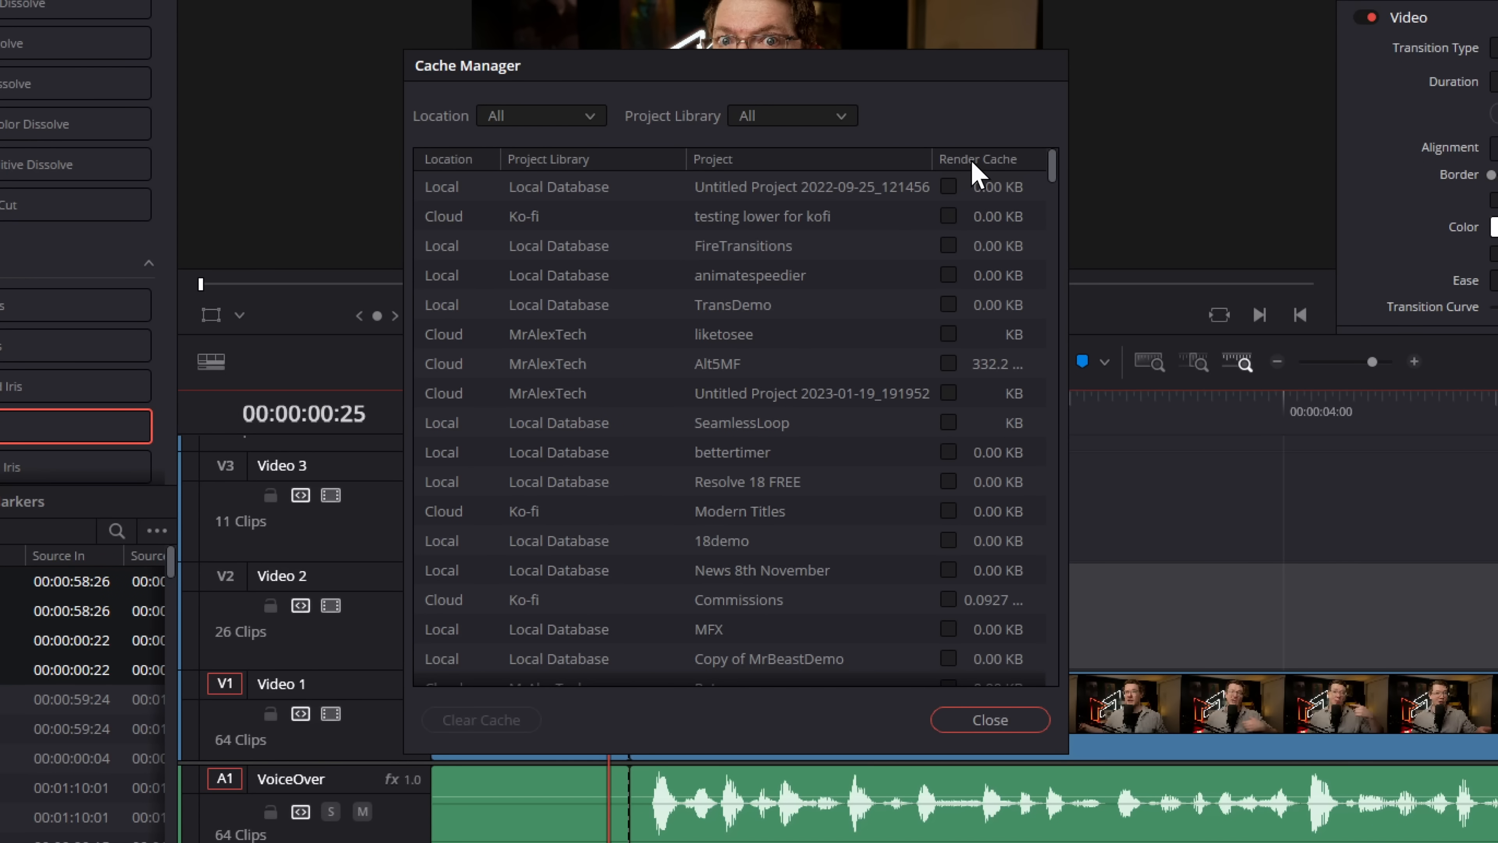
{"action": "left_click", "coordinate": [975, 159]}
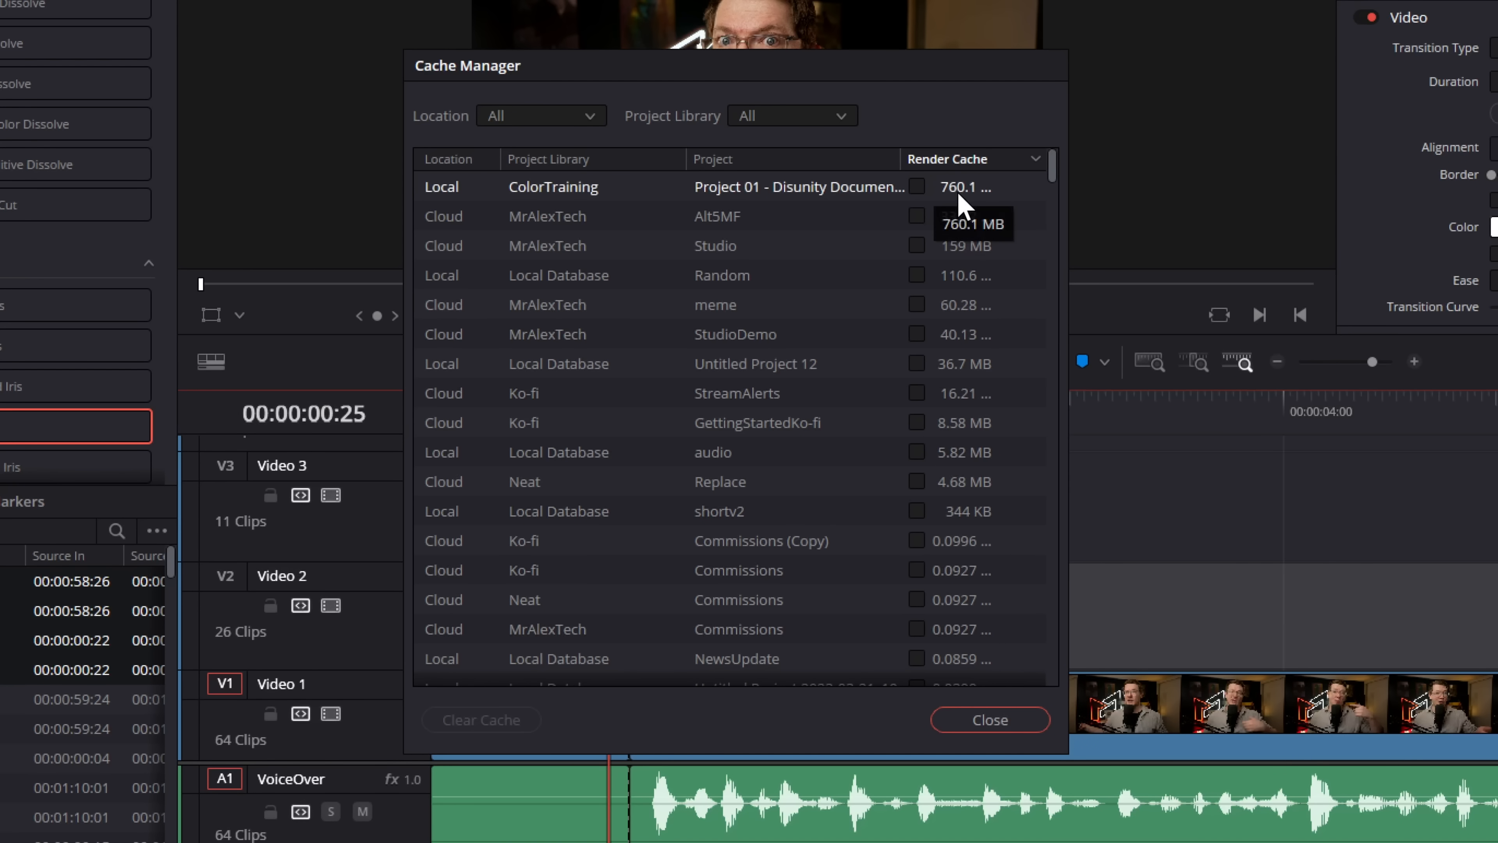
{"action": "mouse_move", "coordinate": [984, 196]}
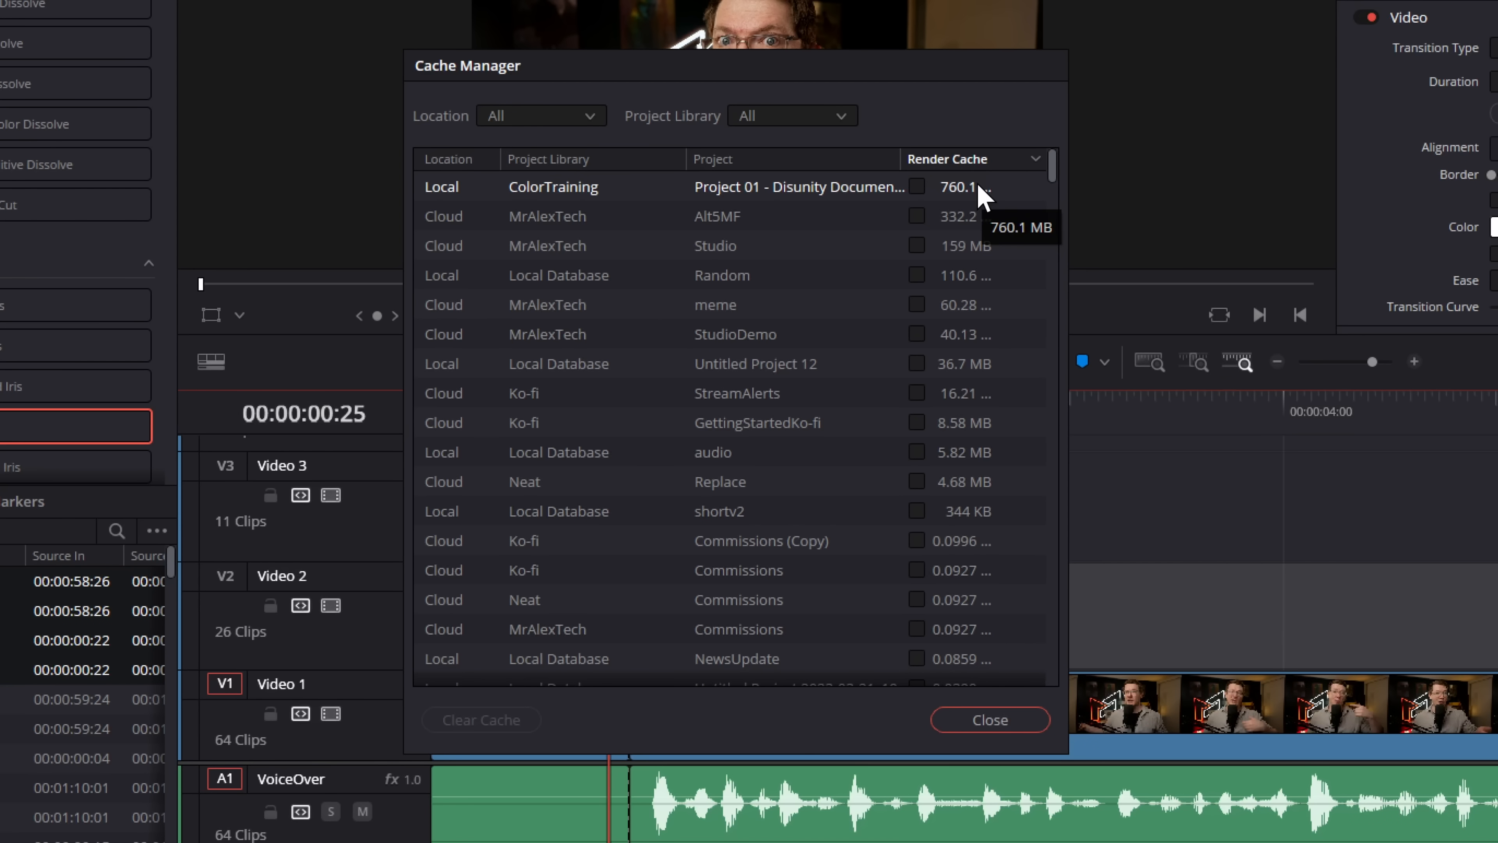
{"action": "mouse_move", "coordinate": [962, 570]}
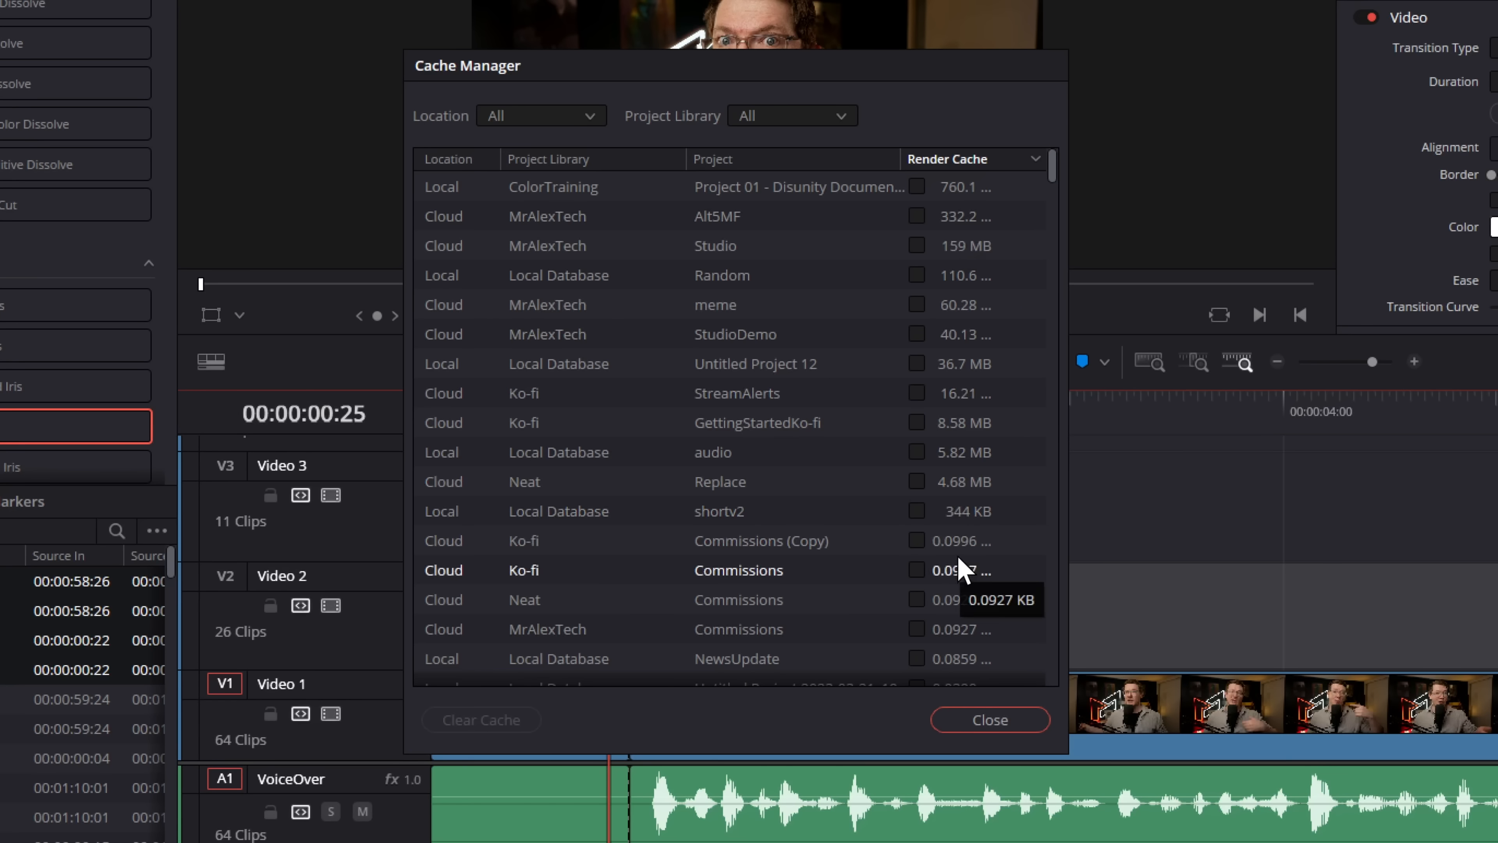
{"action": "mouse_move", "coordinate": [984, 530]}
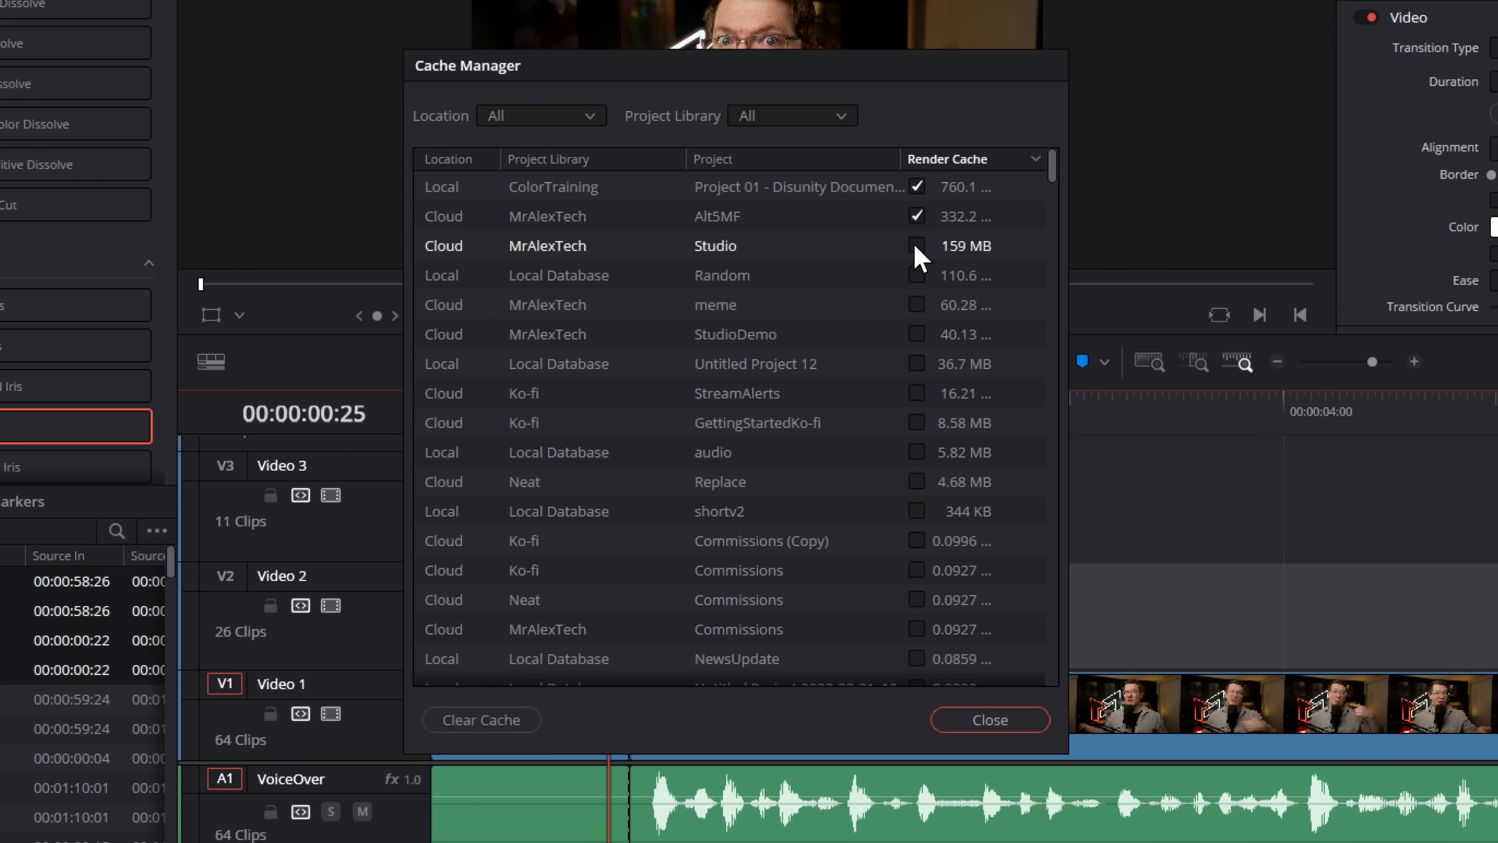
{"action": "left_click", "coordinate": [916, 246]}
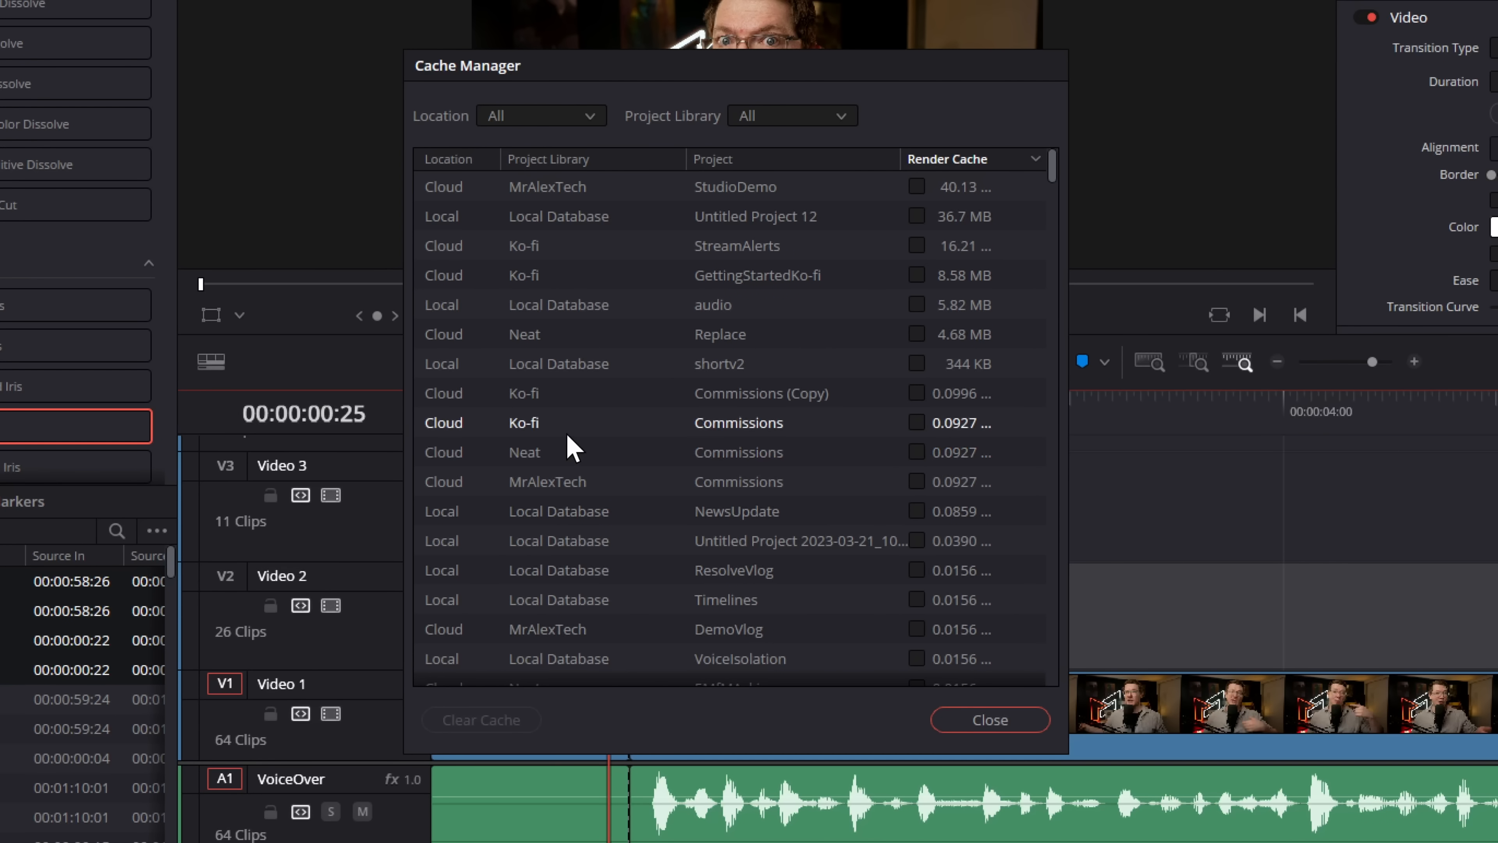
{"action": "left_click", "coordinate": [989, 719]}
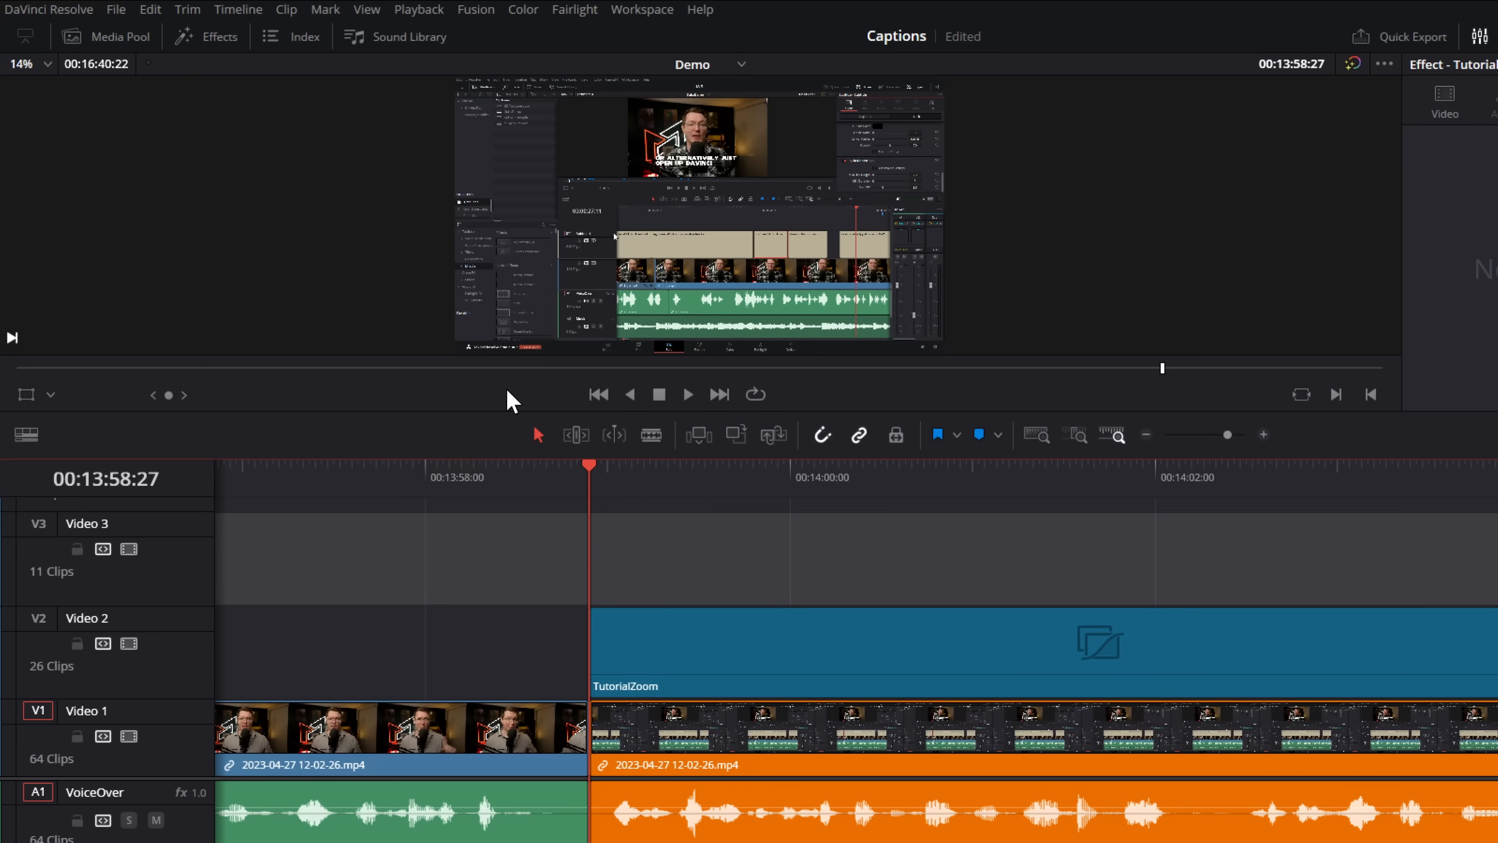
{"action": "mouse_move", "coordinate": [280, 51]}
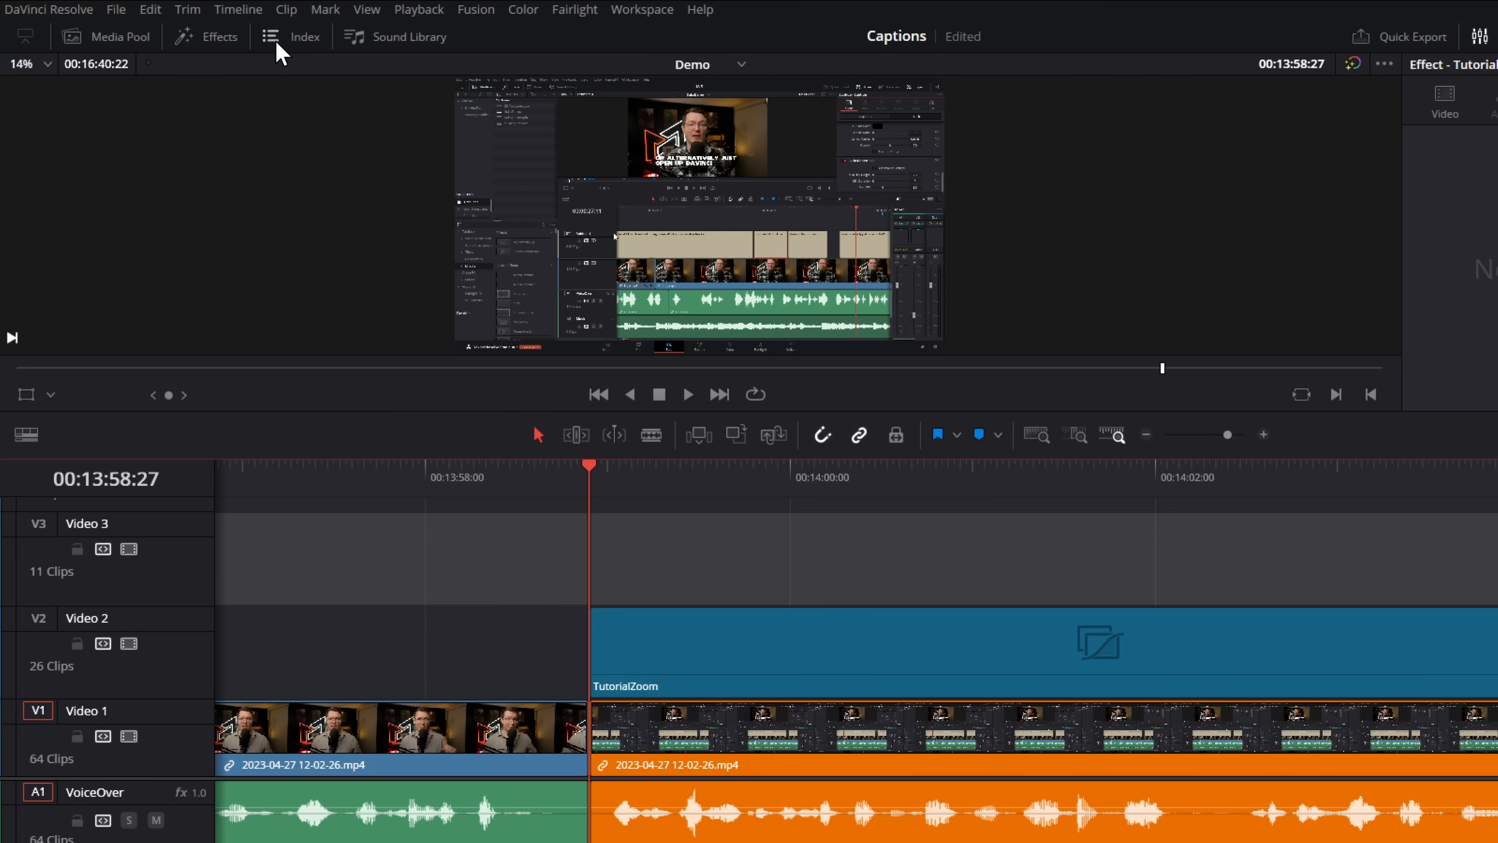
Show the Edit Index panel listing every timeline edit.
{"action": "left_click", "coordinate": [305, 37]}
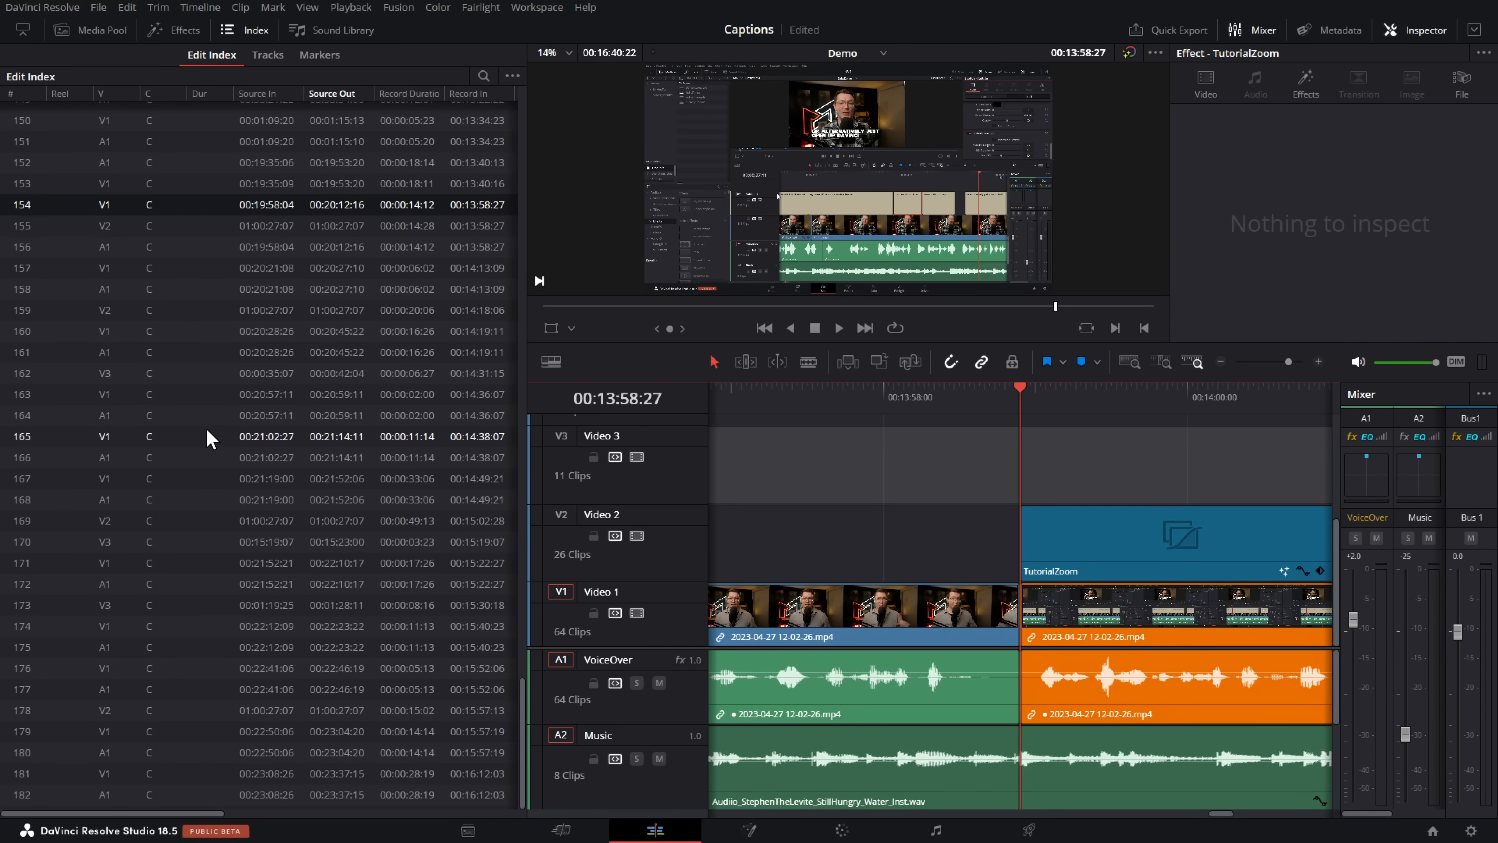
{"action": "mouse_move", "coordinate": [196, 71]}
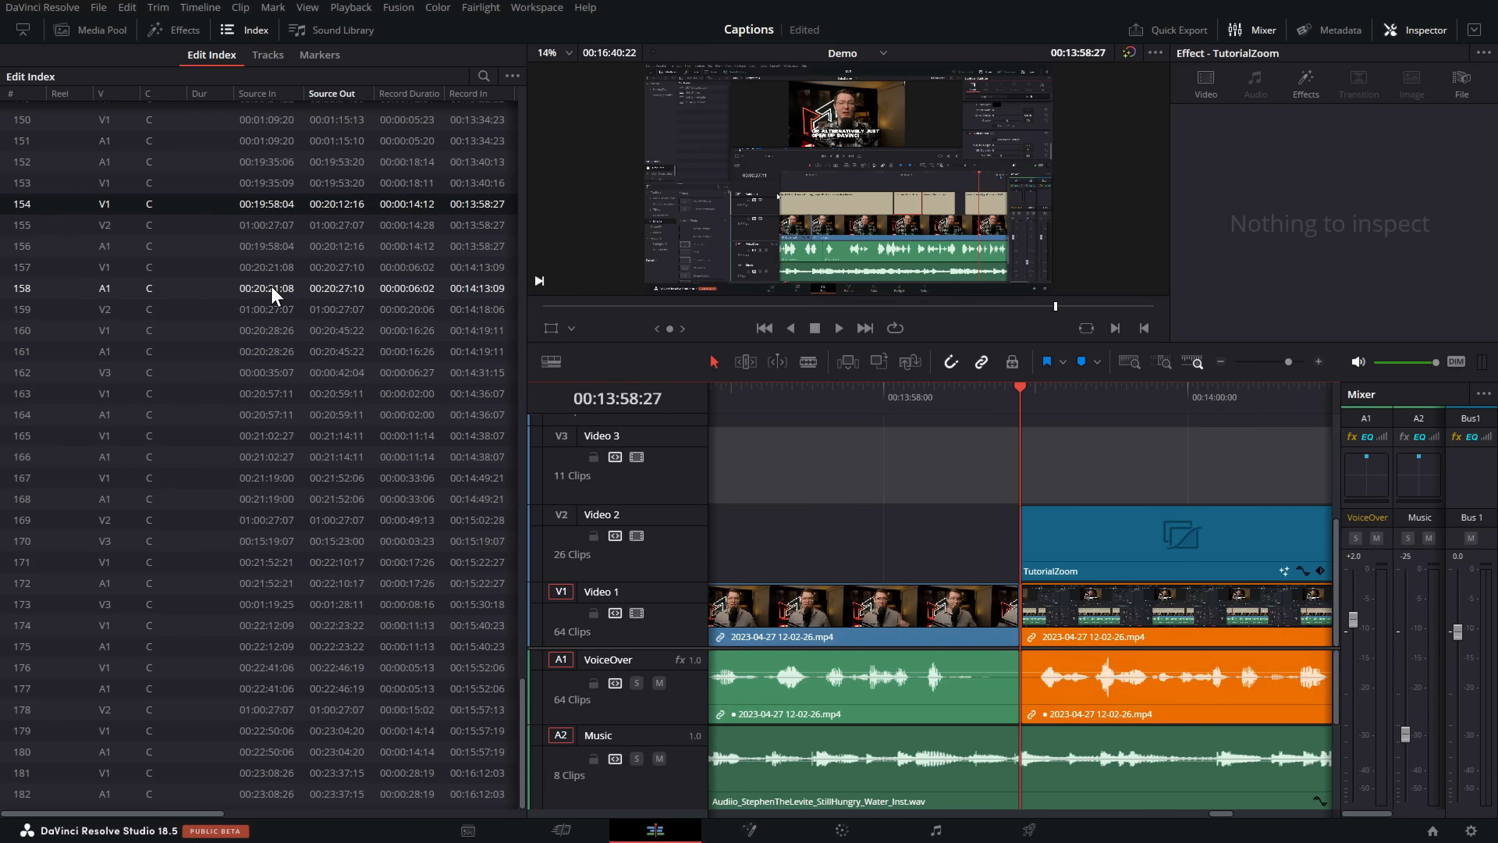
Jump to edit 30 at 00:01:17:02 and check the index column layout choices.
{"action": "scroll", "scroll_direction": "up", "scroll_amount": 3}
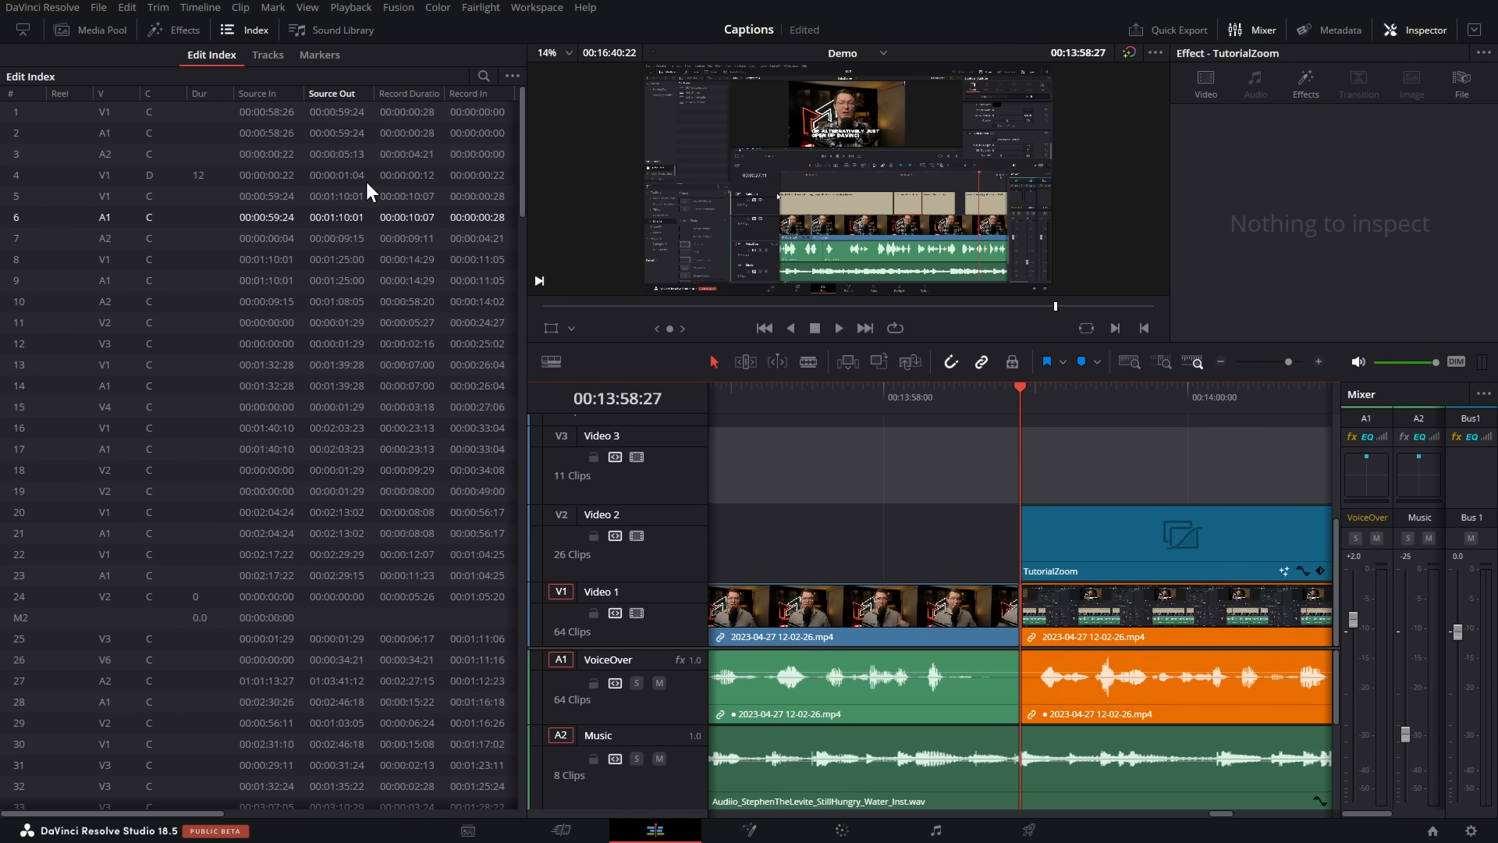
{"action": "left_click", "coordinate": [287, 280]}
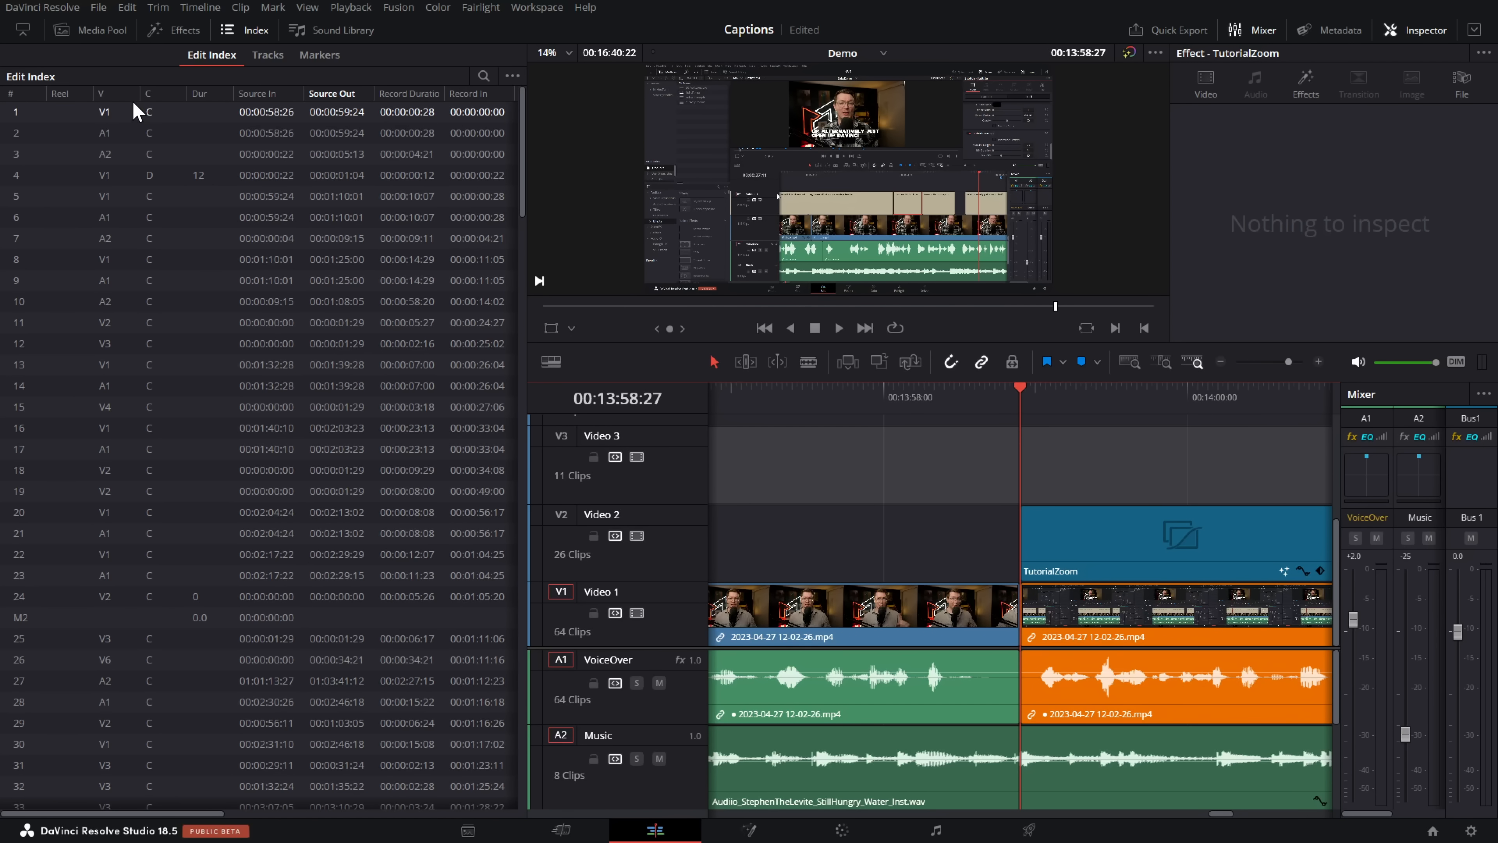
{"action": "right_click", "coordinate": [153, 96]}
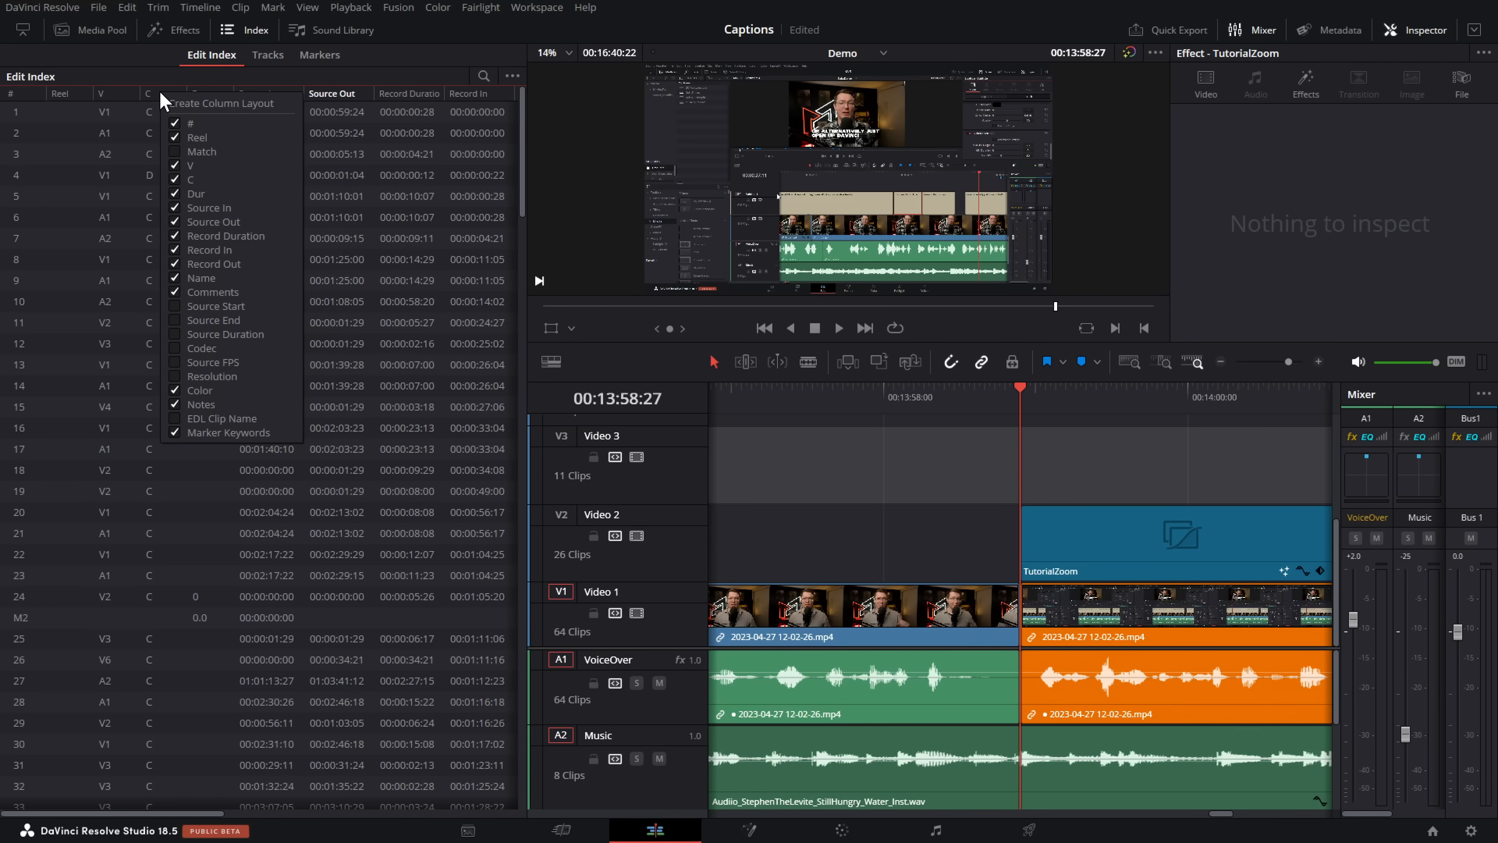
{"action": "left_click", "coordinate": [196, 193]}
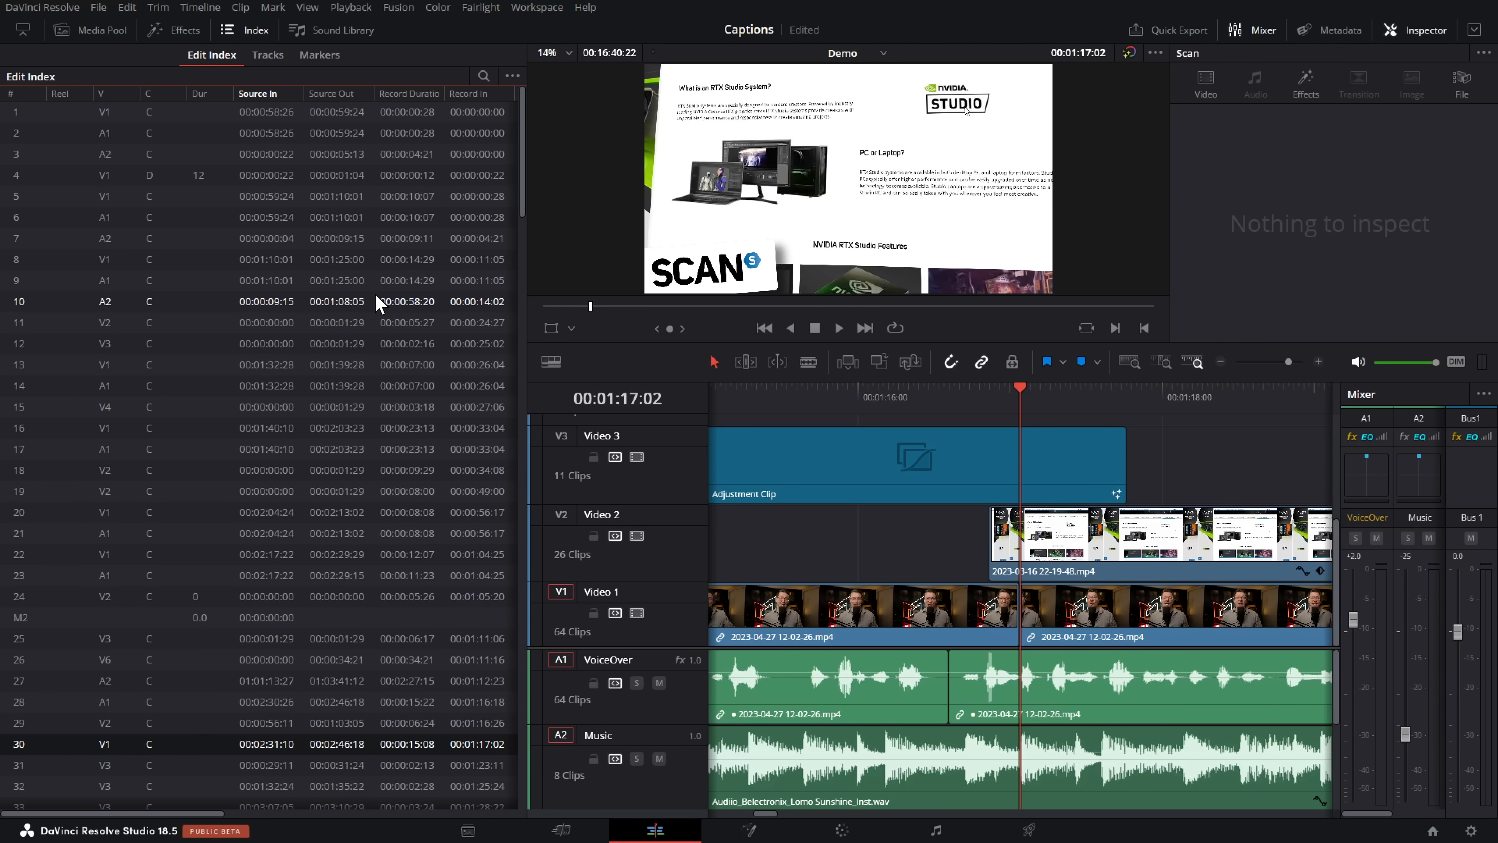
Filter the Edit Index to show only clips with transform effects.
{"action": "left_click", "coordinate": [484, 77]}
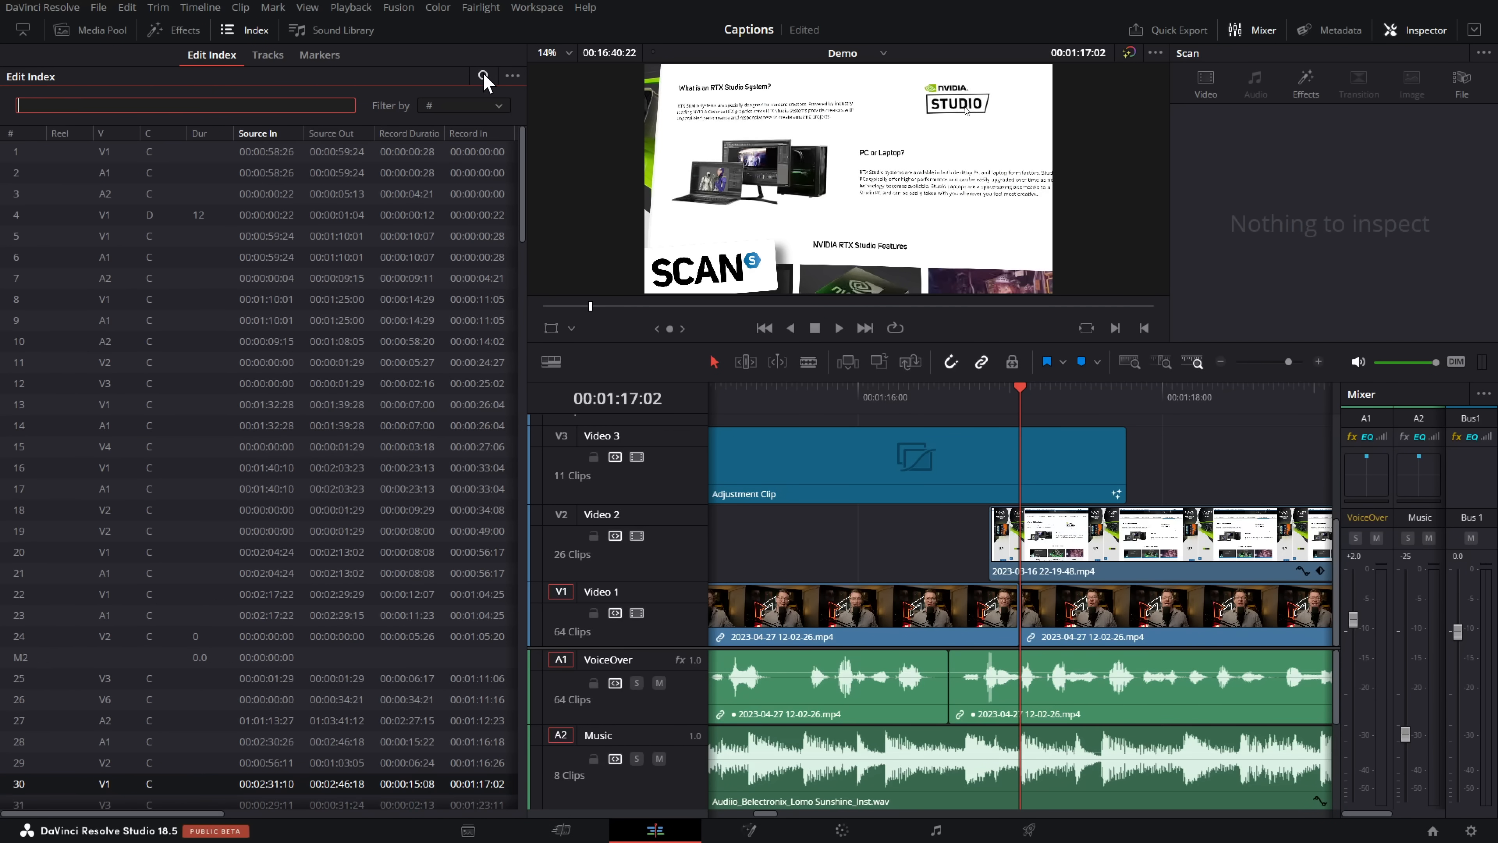
{"action": "left_click", "coordinate": [483, 77]}
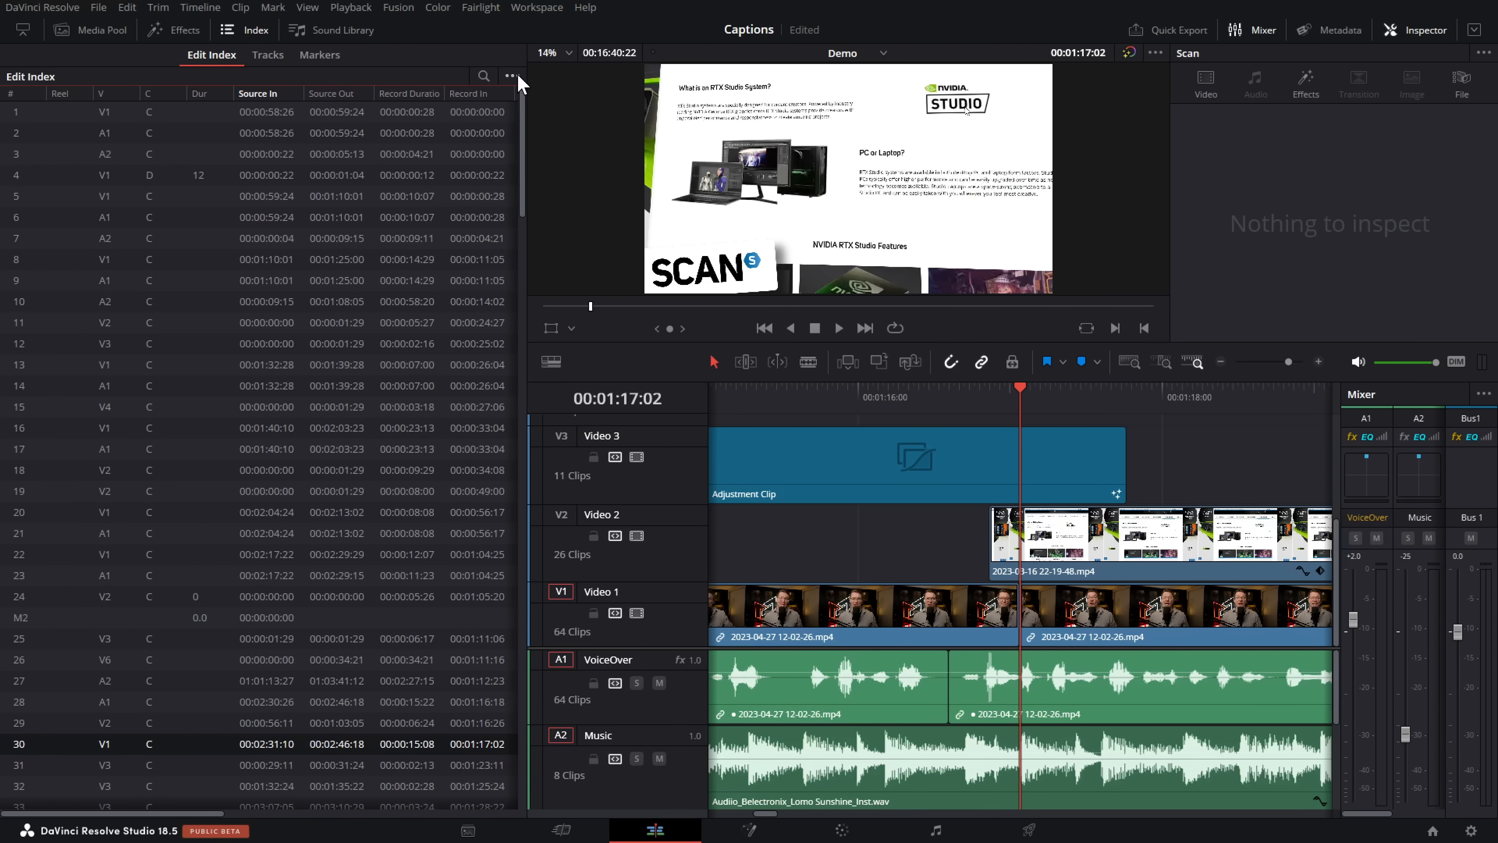
{"action": "left_click", "coordinate": [510, 76]}
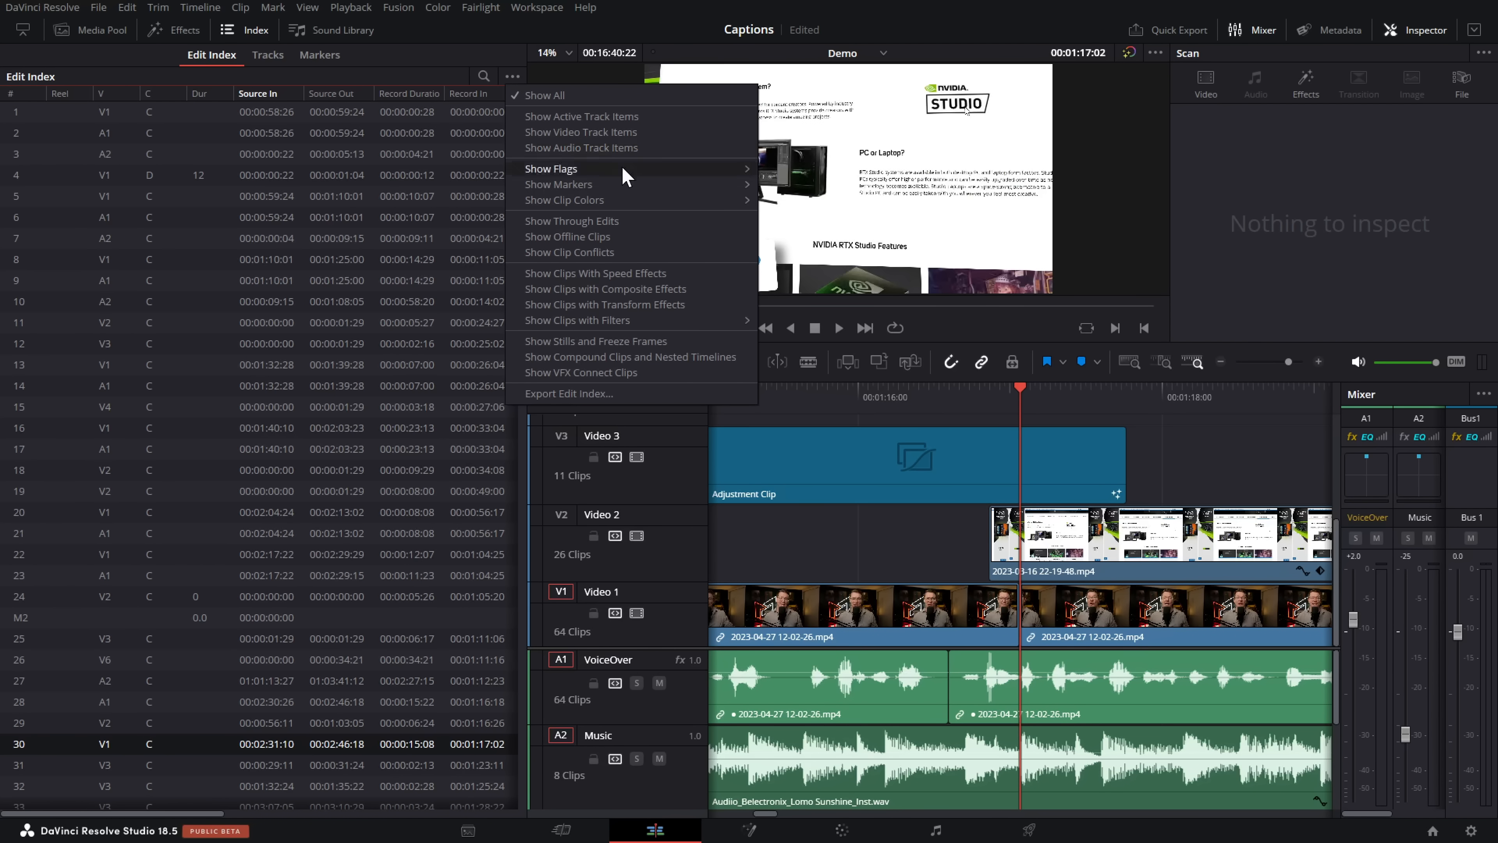
{"action": "mouse_move", "coordinate": [640, 309]}
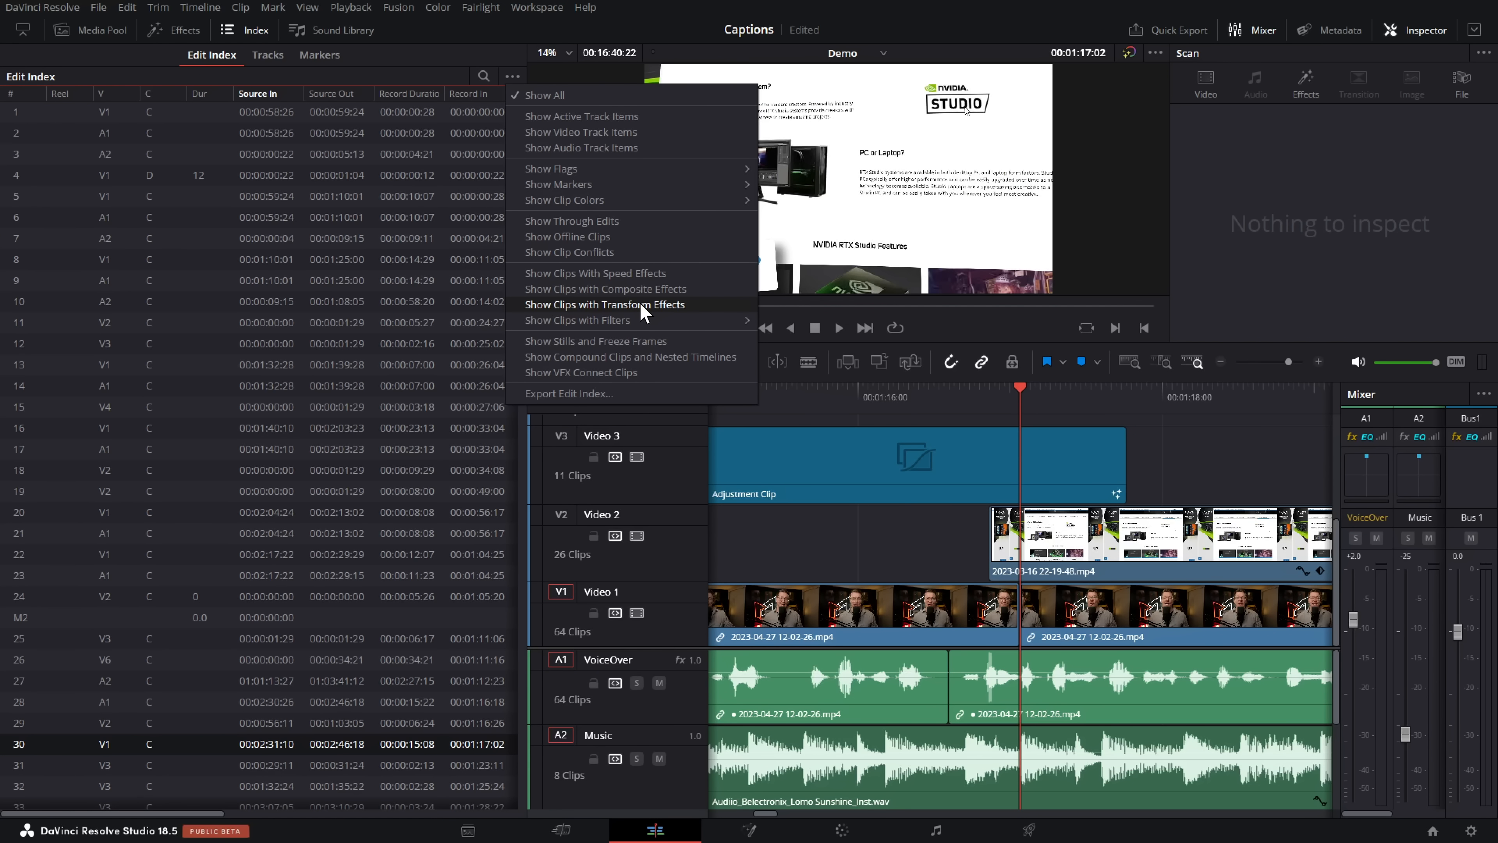
{"action": "left_click", "coordinate": [605, 304]}
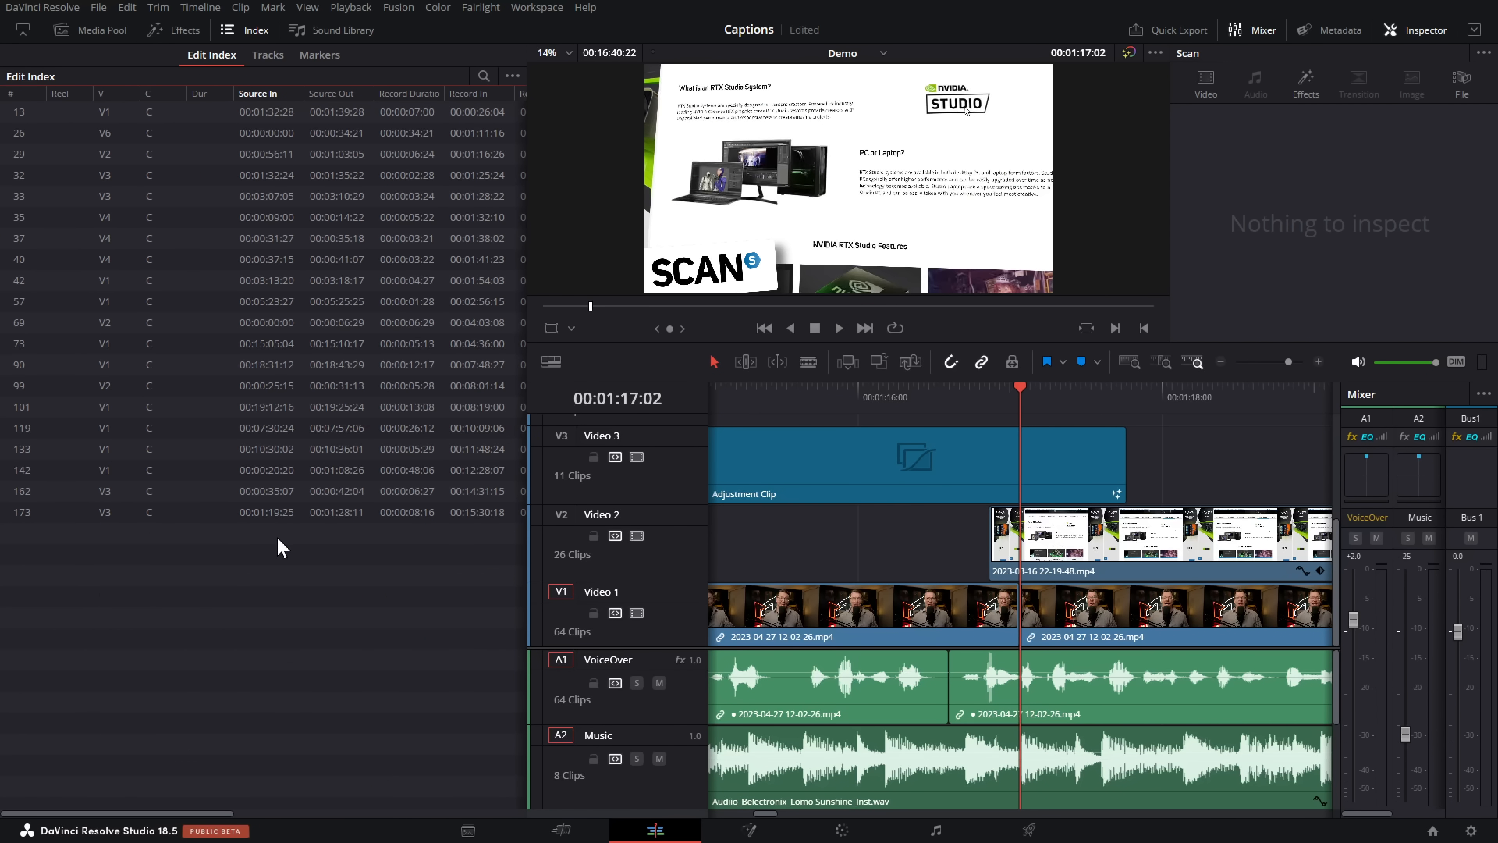
Jump the timeline to edit 73, then to edit 33.
{"action": "left_click", "coordinate": [267, 343]}
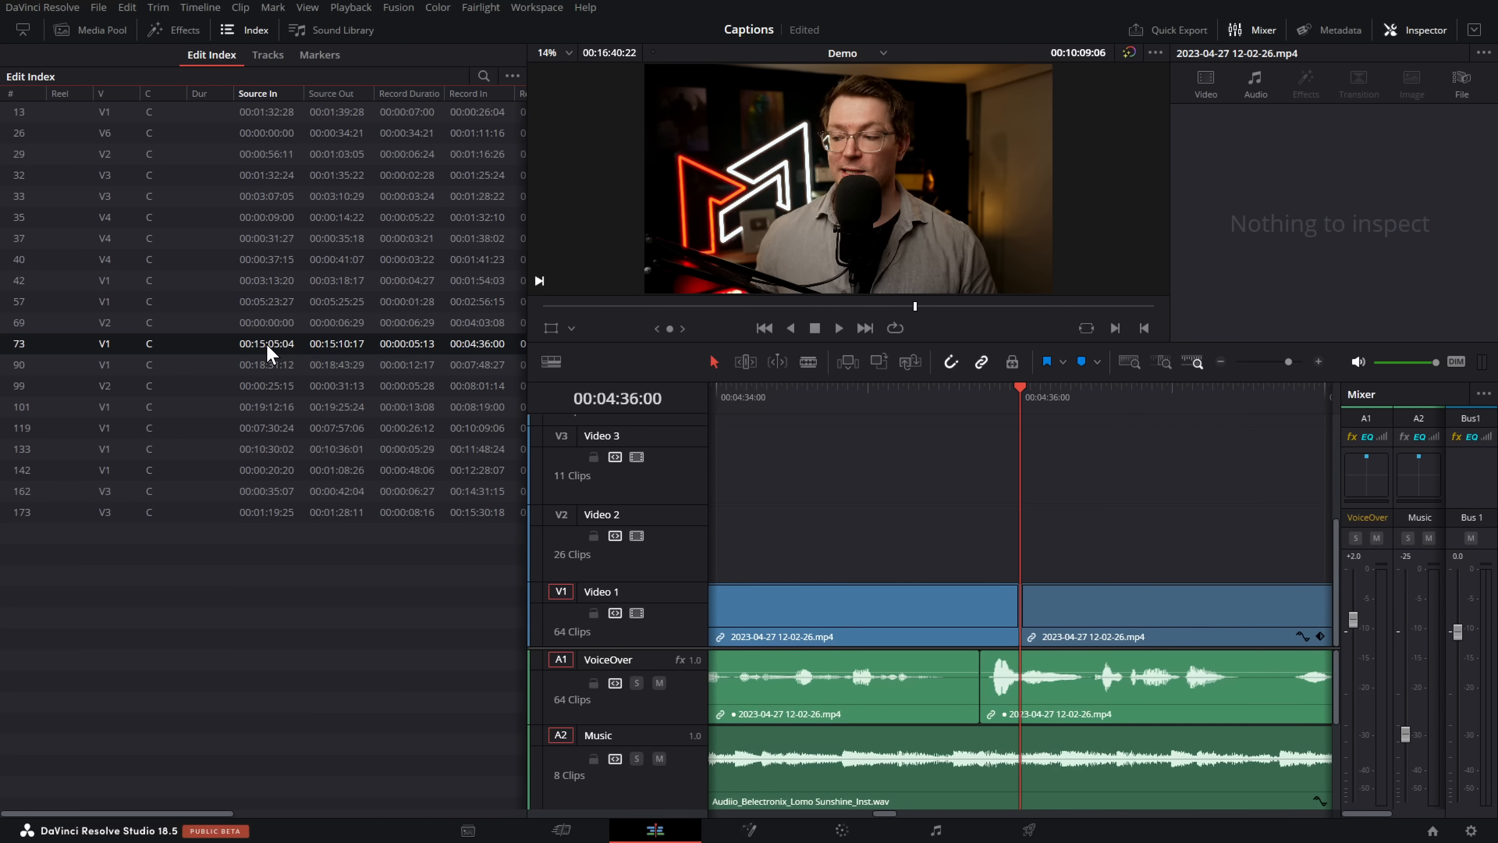
{"action": "left_click", "coordinate": [268, 196]}
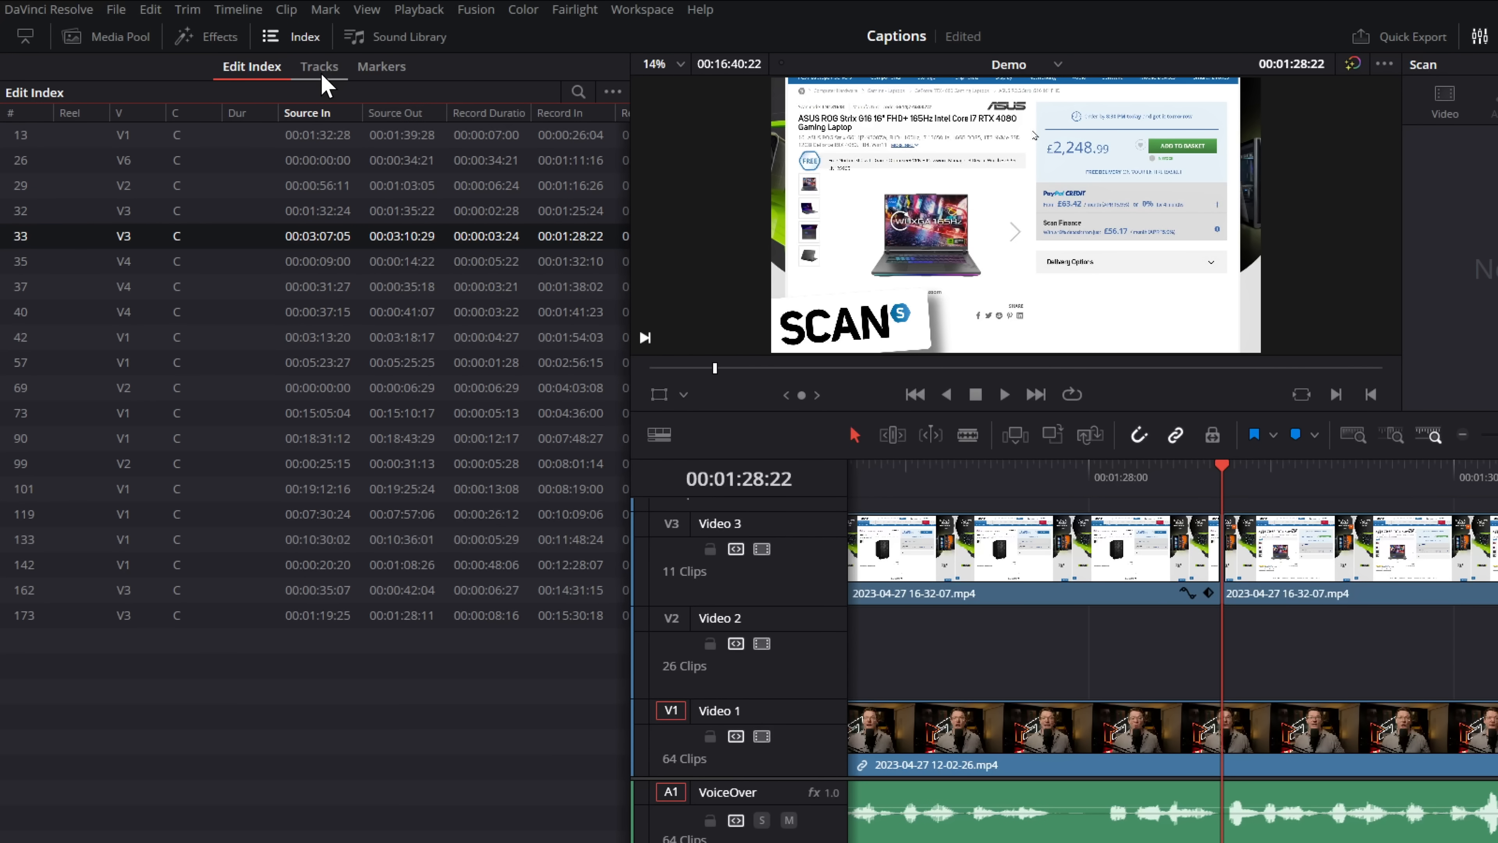
Show the Tracks list with the timeline's video and audio tracks.
{"action": "left_click", "coordinate": [319, 65]}
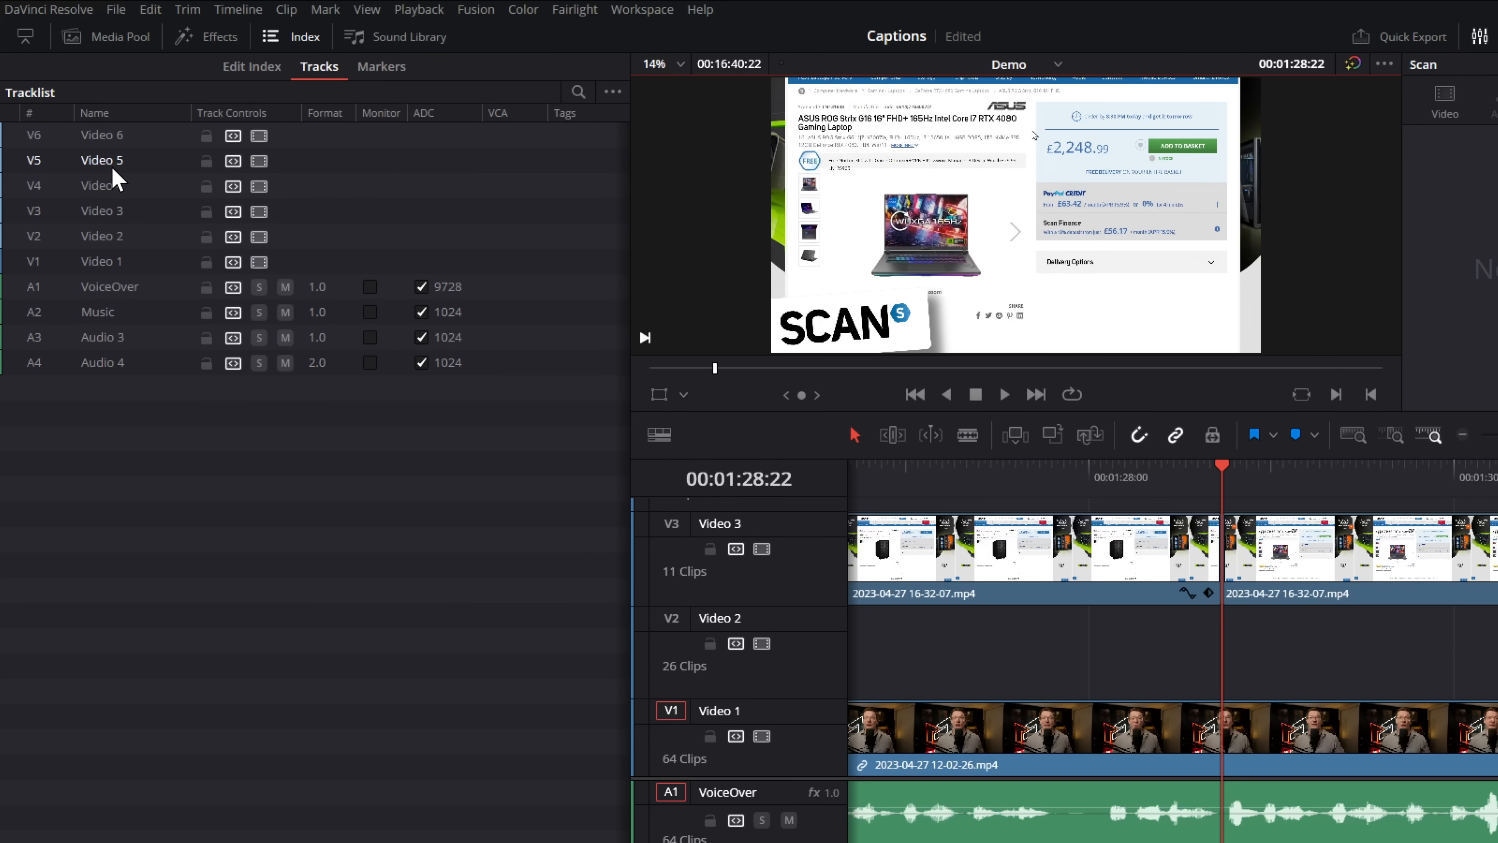
{"action": "mouse_move", "coordinate": [163, 362]}
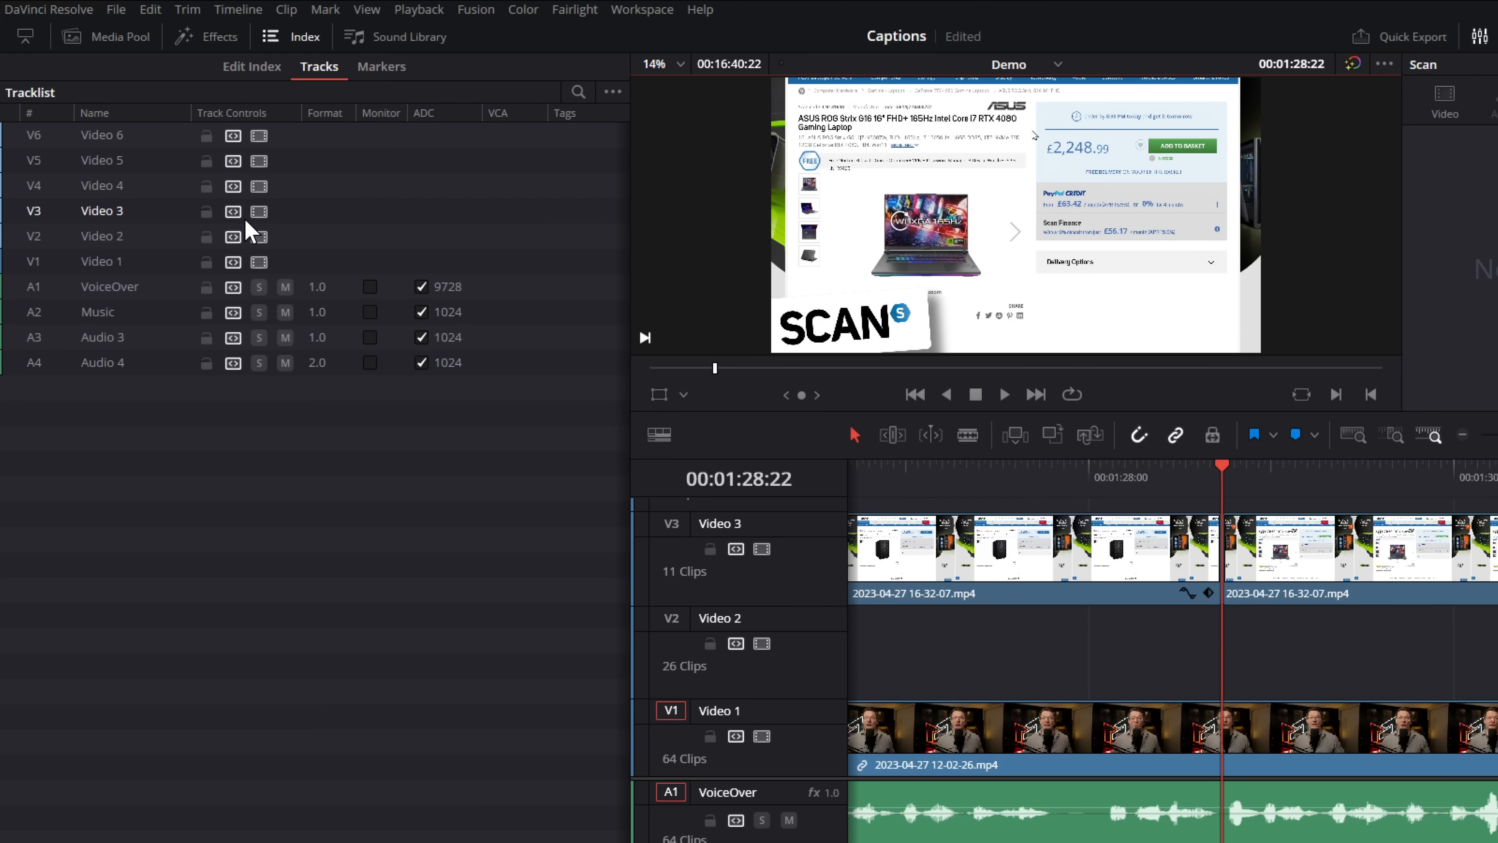
{"action": "left_click", "coordinate": [206, 210]}
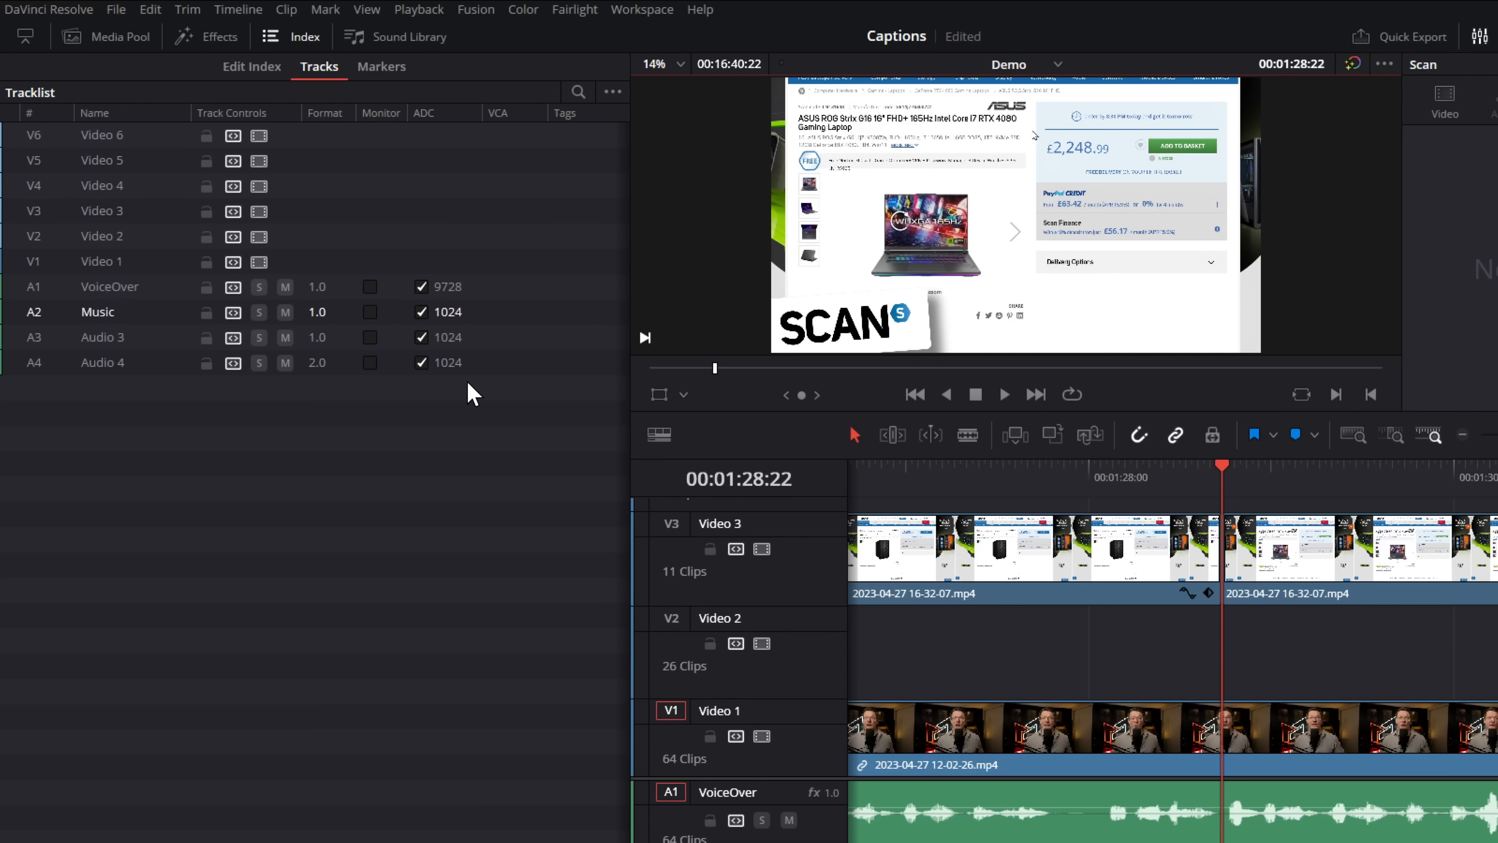
{"action": "mouse_move", "coordinate": [798, 779]}
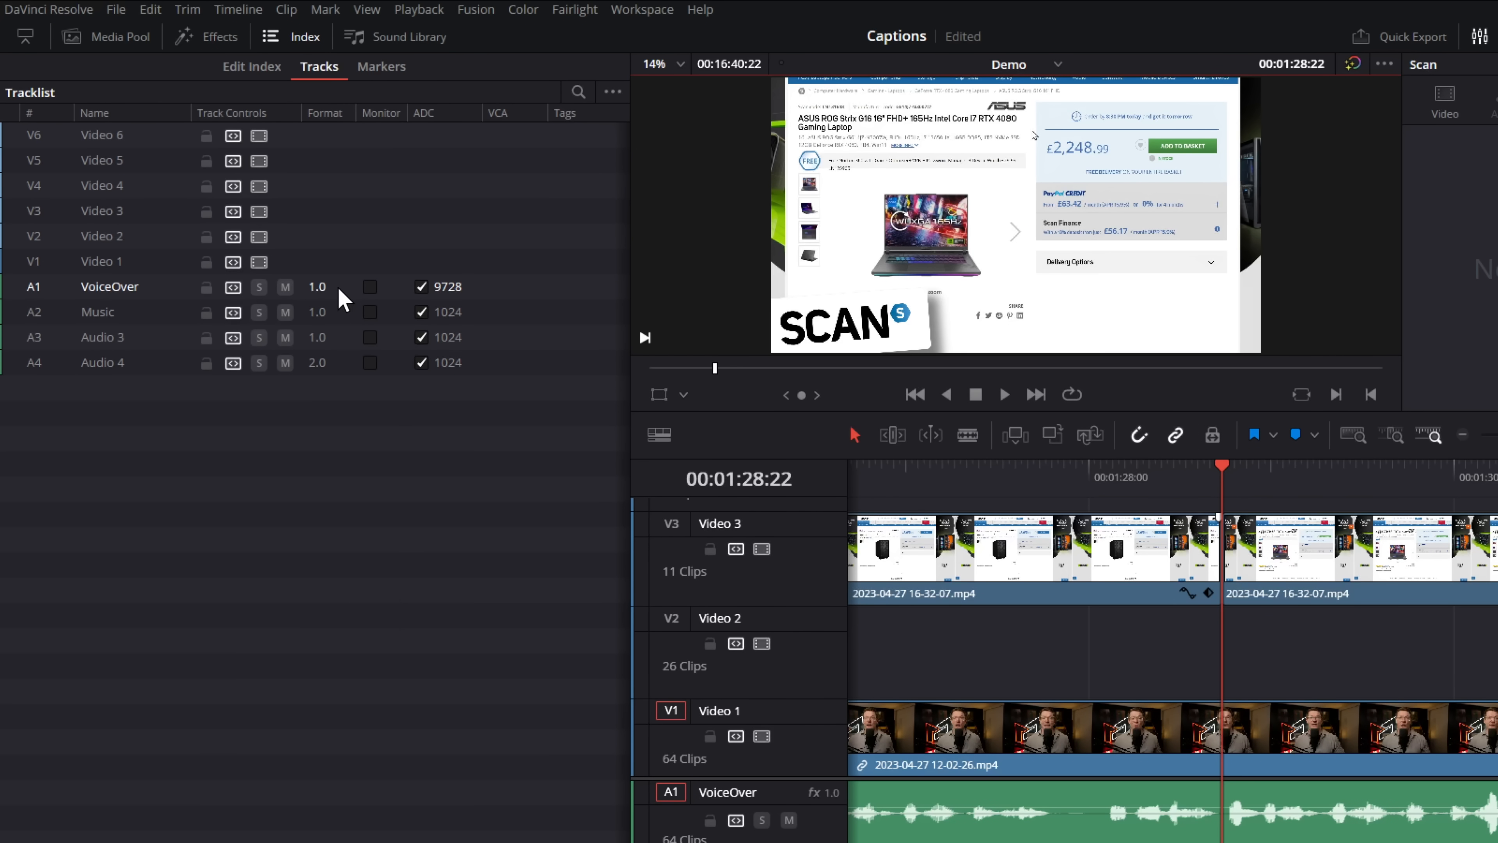
{"action": "mouse_move", "coordinate": [318, 299]}
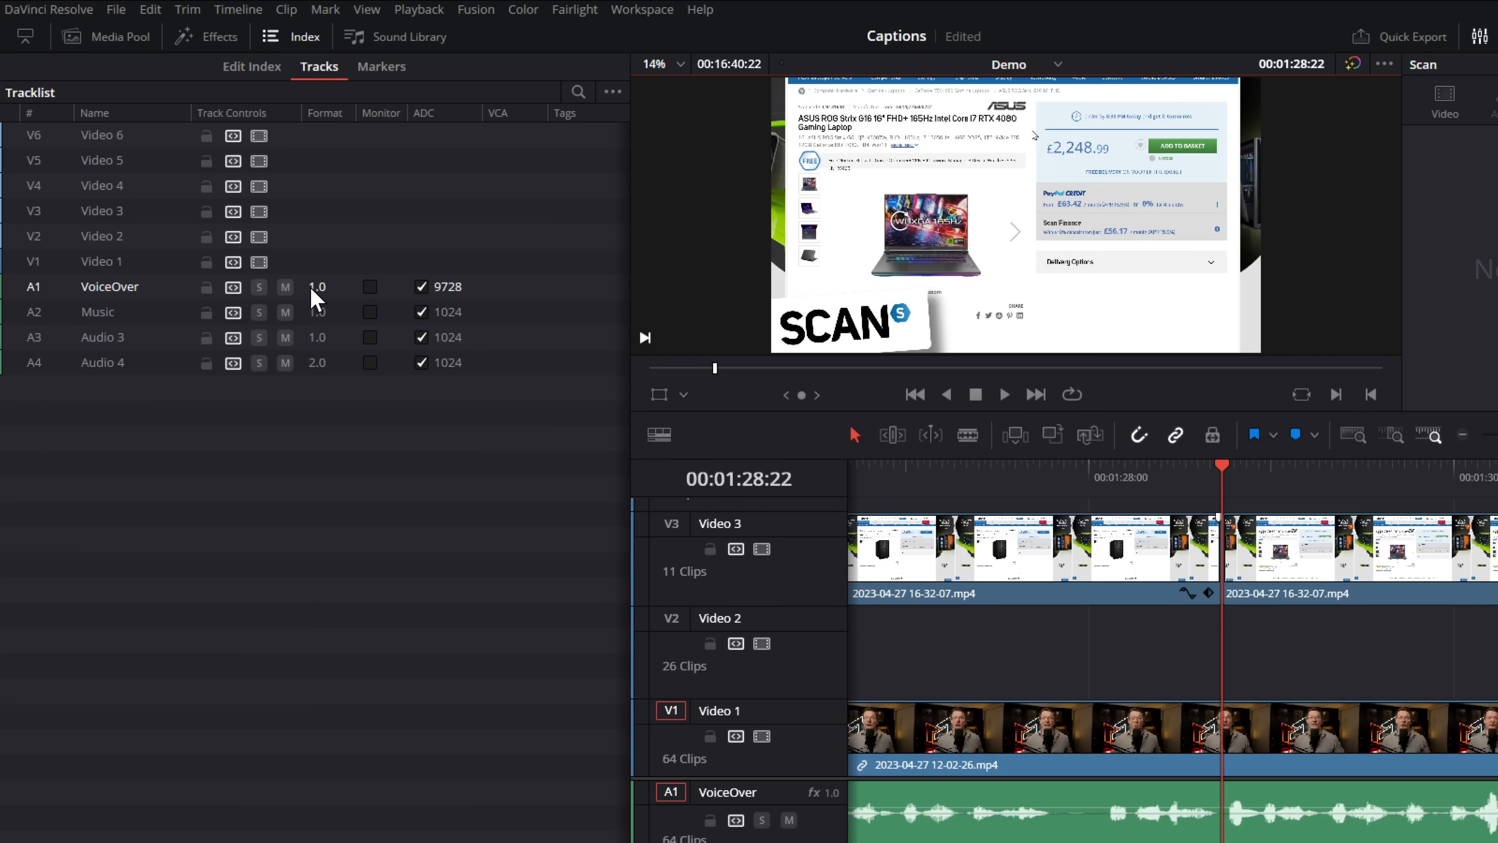
{"action": "mouse_move", "coordinate": [387, 330]}
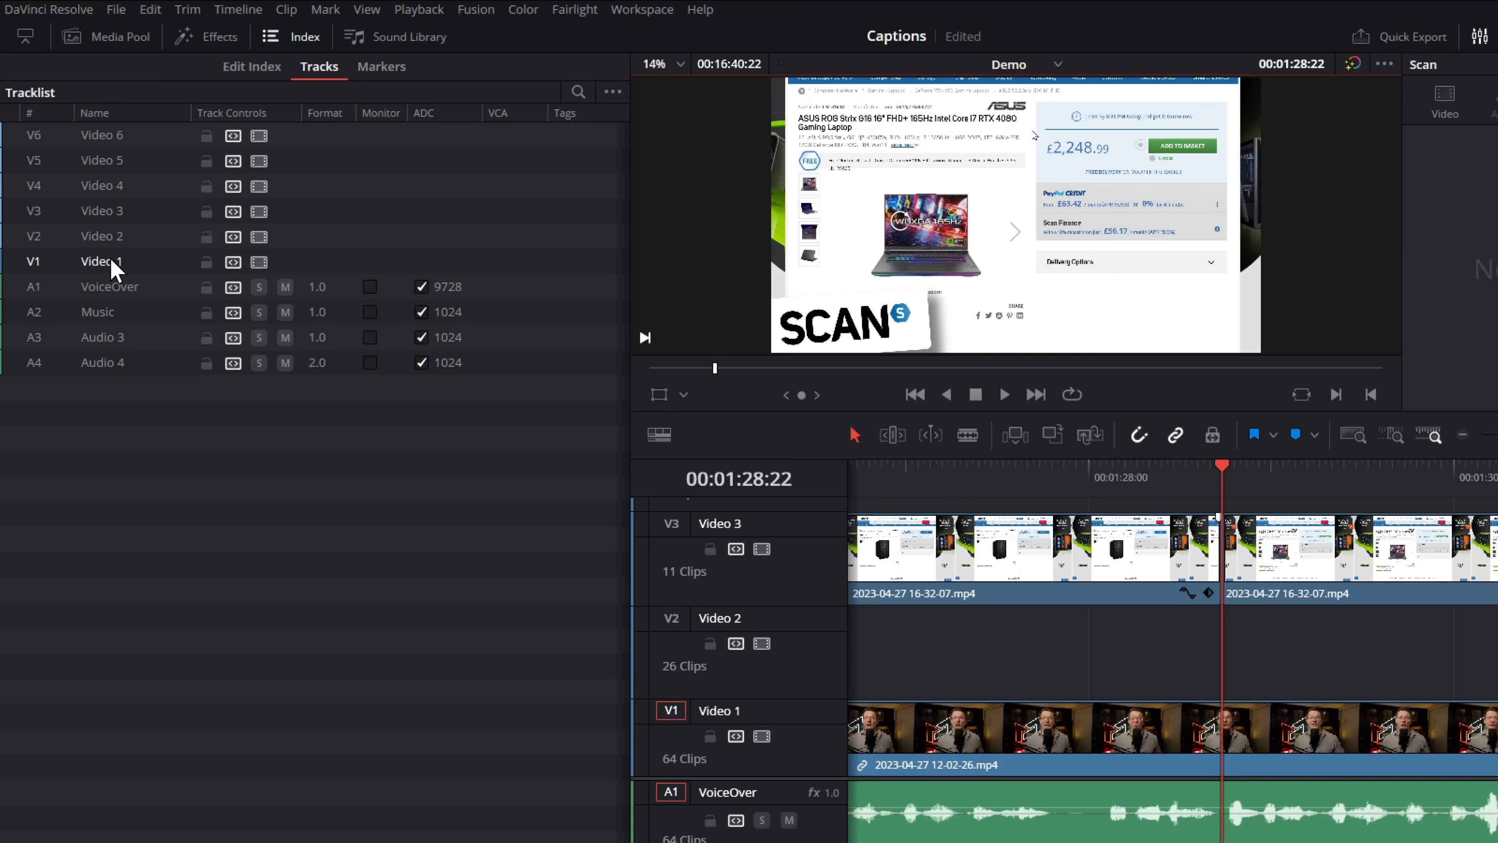
{"action": "mouse_move", "coordinate": [95, 276]}
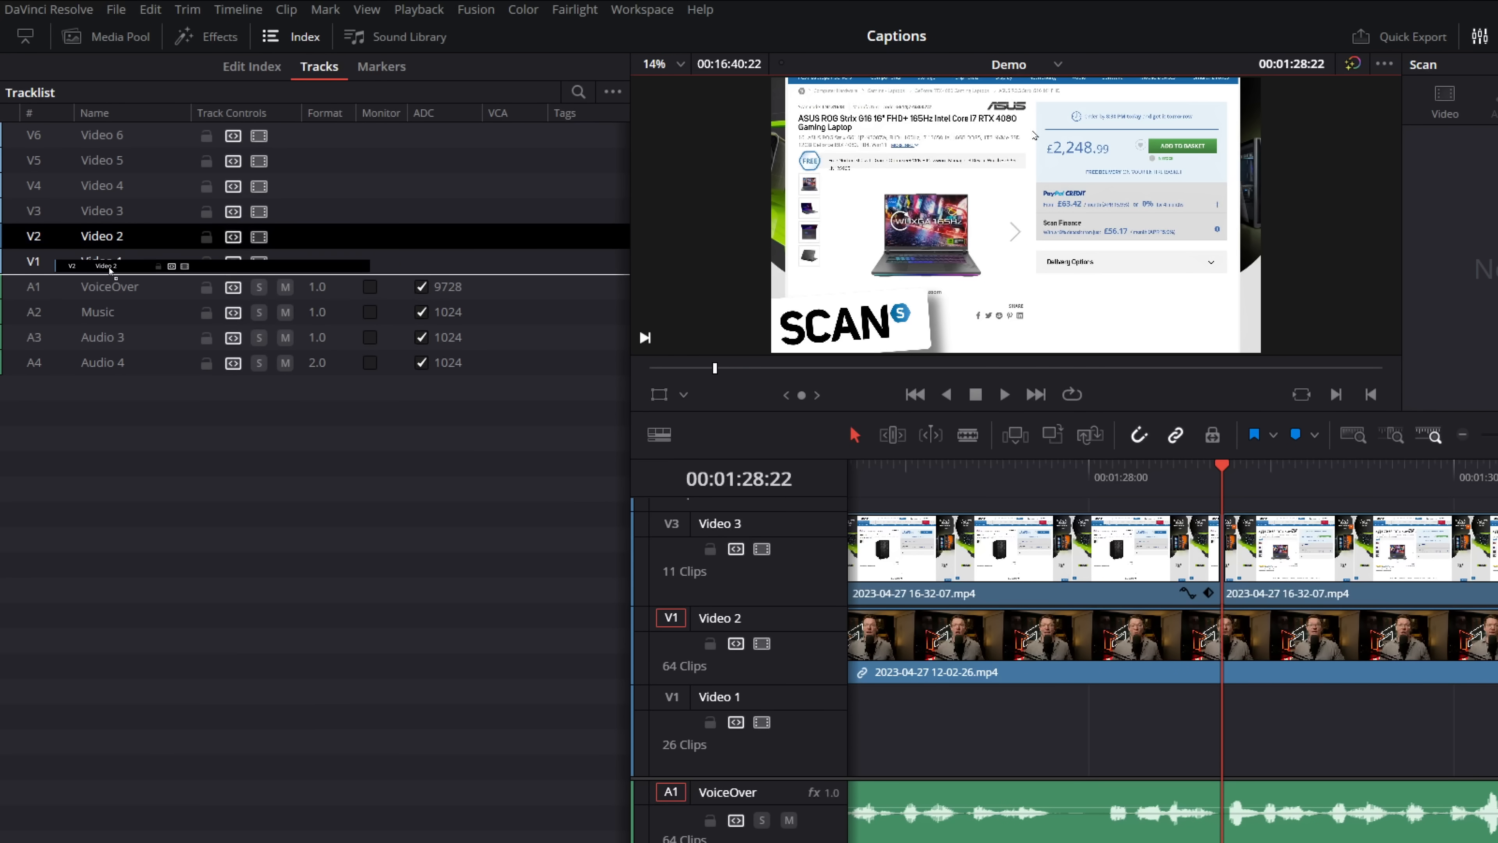
Drop the Video 2 row beneath Video 1 in the track order.
{"action": "left_click", "coordinate": [1257, 30]}
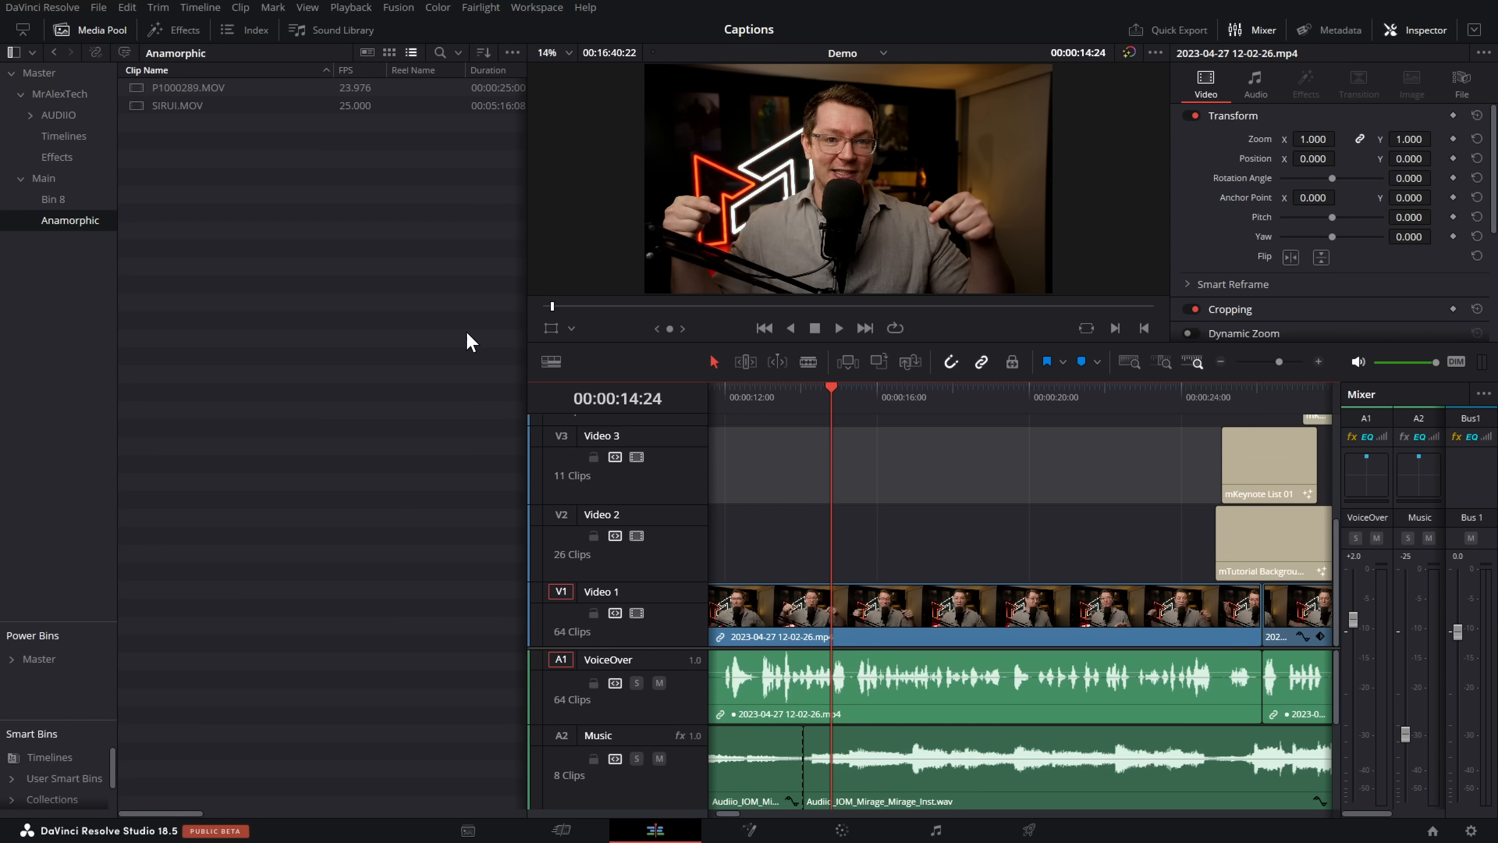
Load SIRUI.MOV from the Anamorphic bin into the source viewer.
{"action": "double_click", "coordinate": [177, 105]}
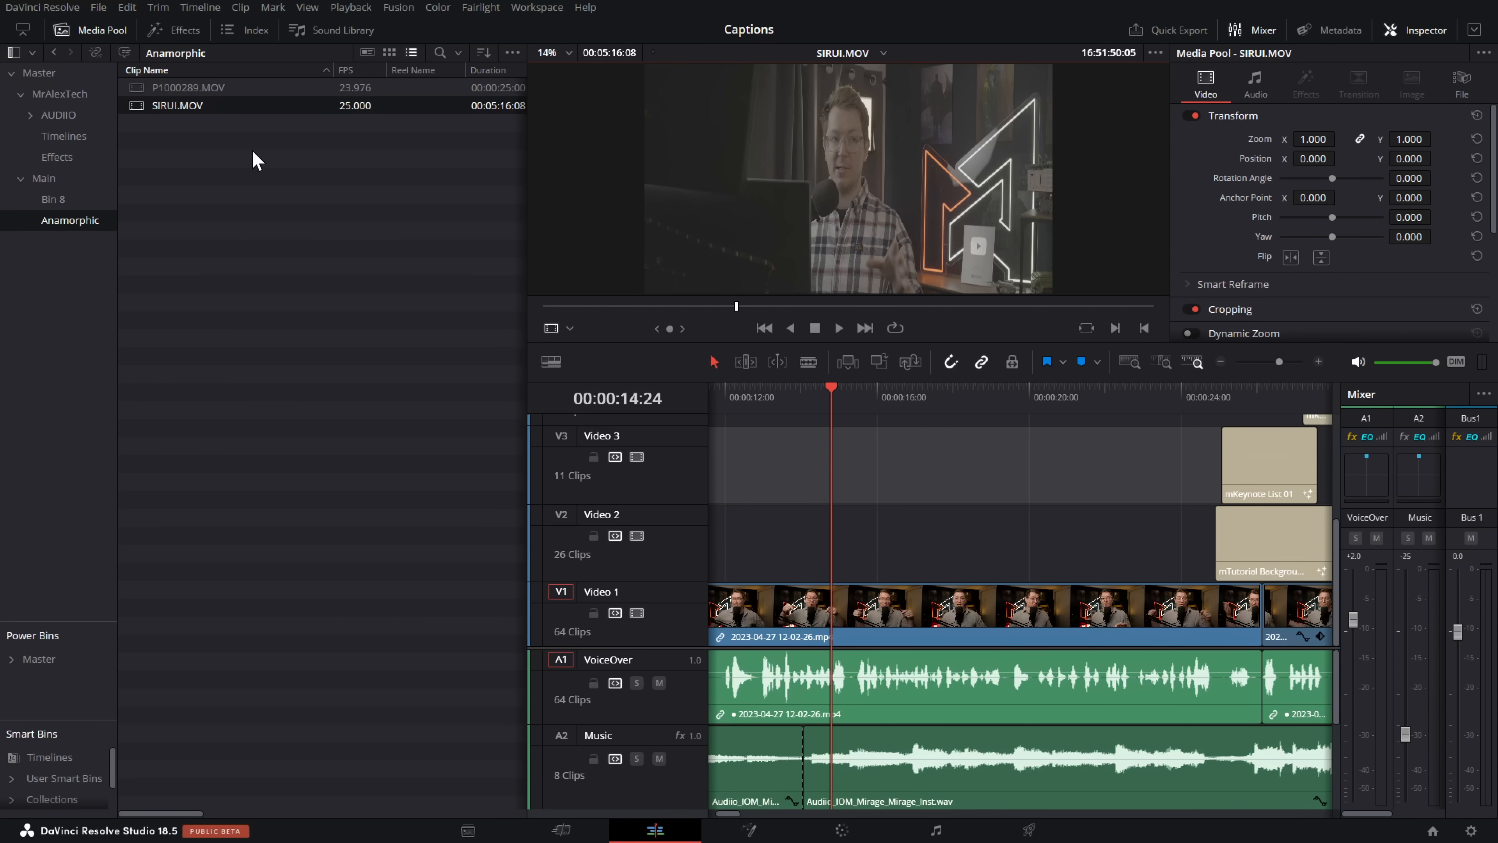
Set SIRUI.MOV's Clip Attributes to a custom 1.6 pixel aspect ratio to desqueeze it.
{"action": "right_click", "coordinate": [177, 105]}
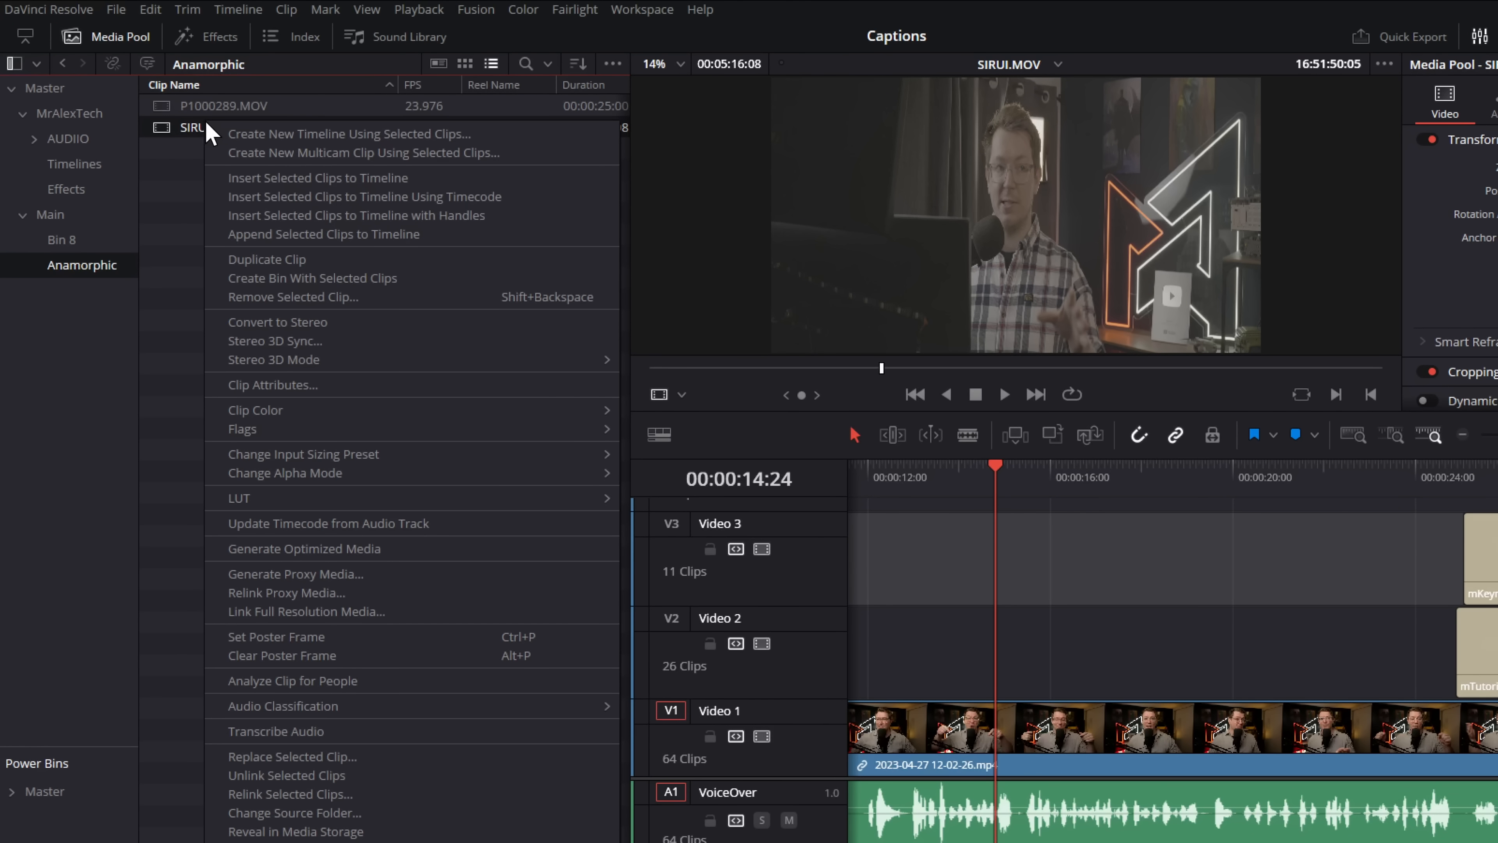
{"action": "mouse_move", "coordinate": [281, 391]}
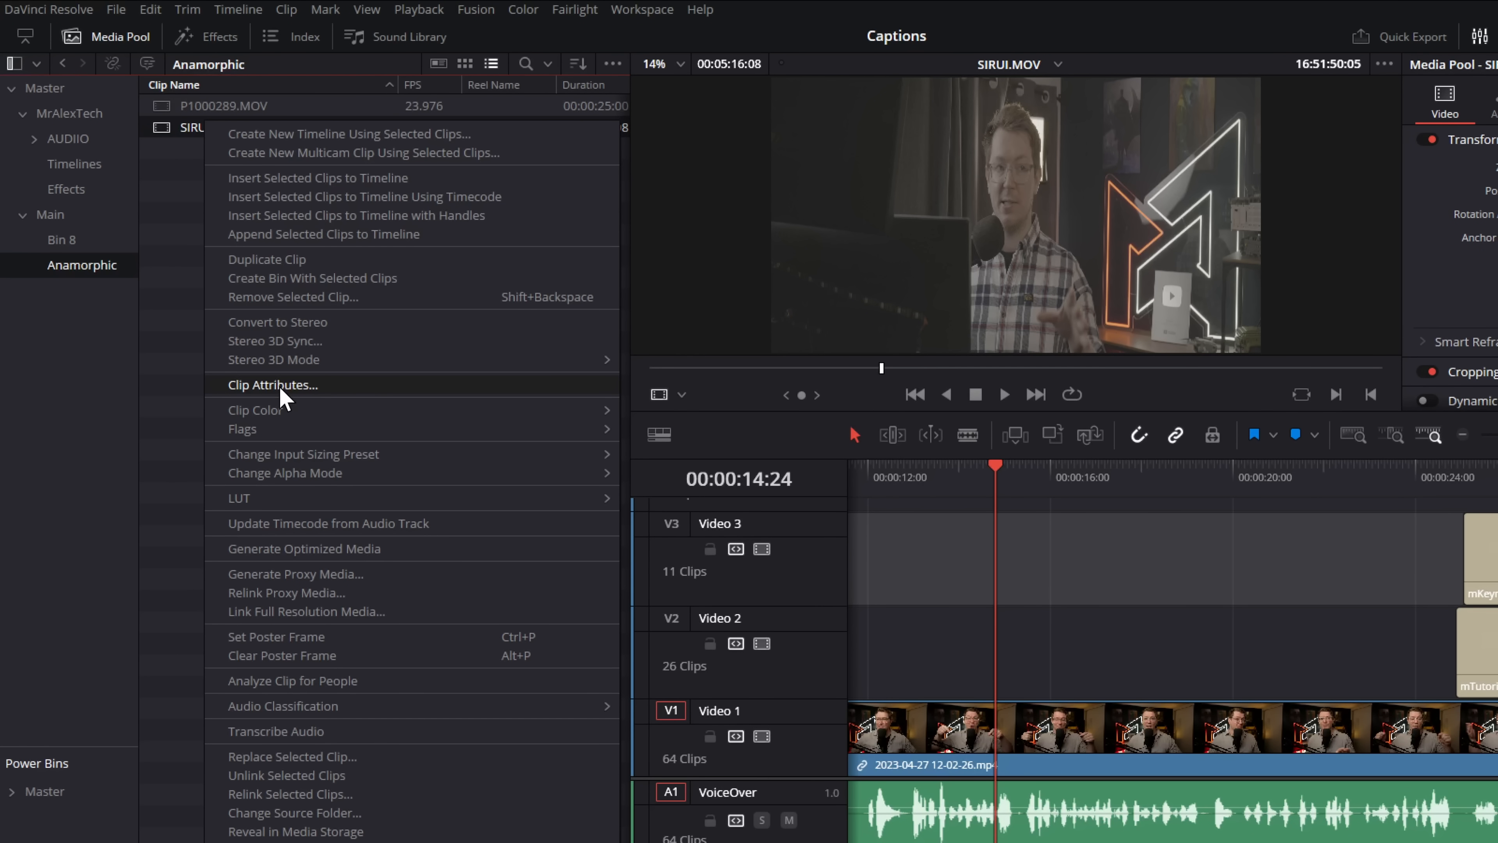
{"action": "left_click", "coordinate": [273, 384]}
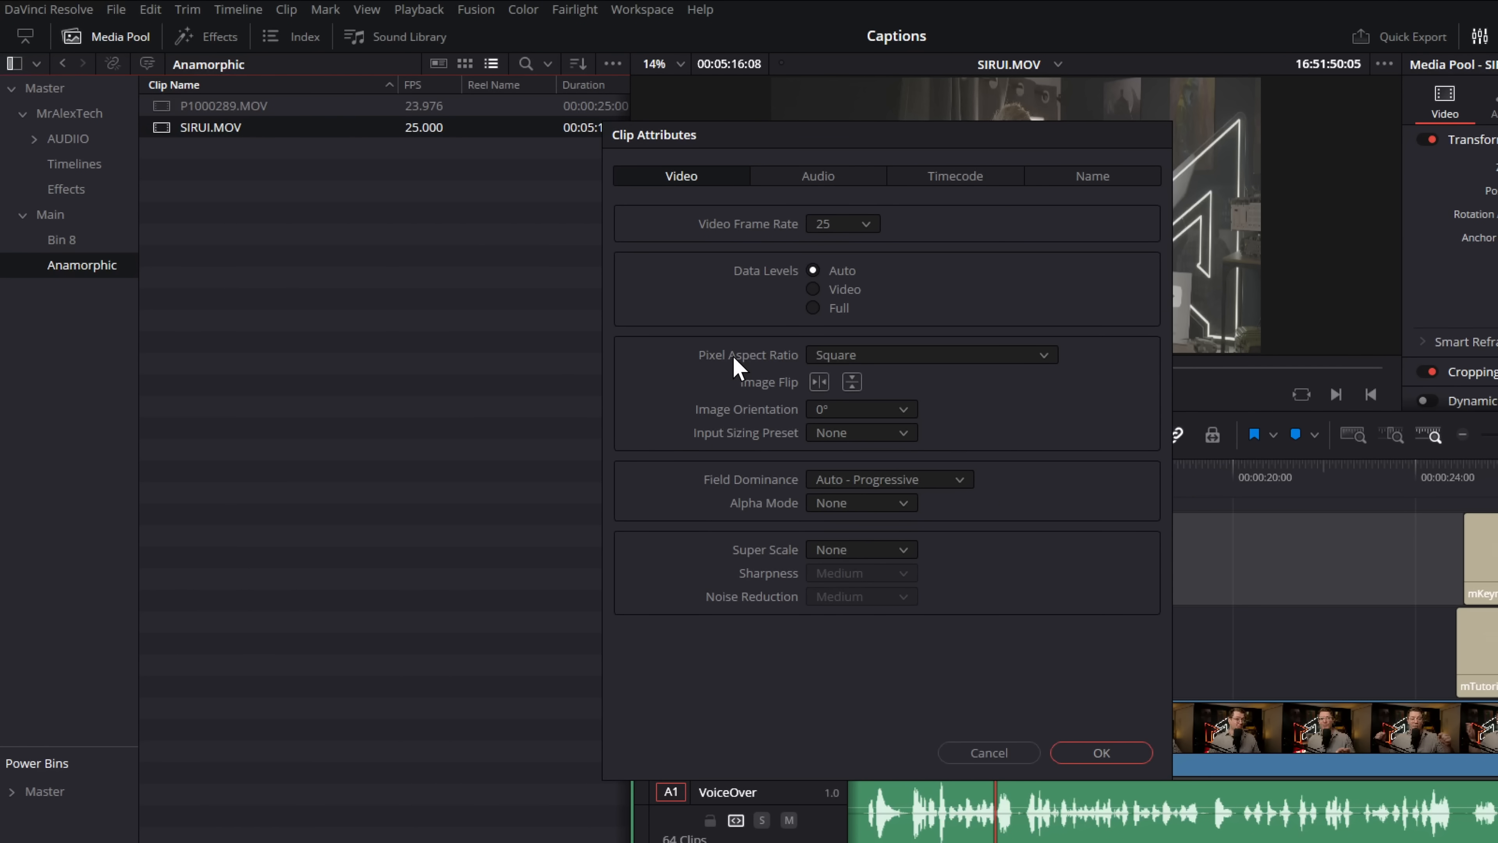
{"action": "left_click", "coordinate": [929, 355]}
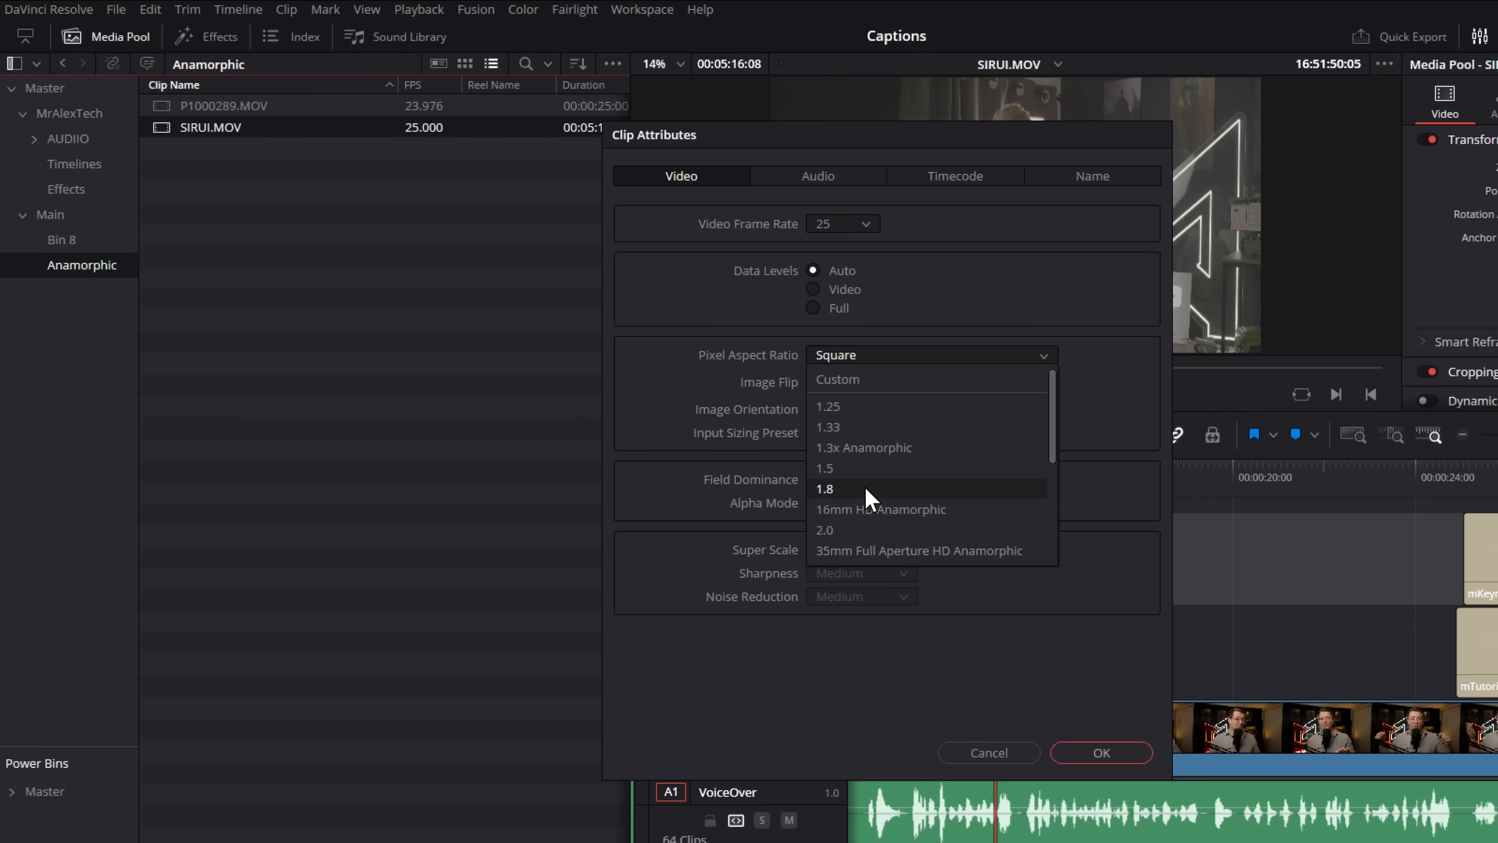
{"action": "mouse_move", "coordinate": [855, 468]}
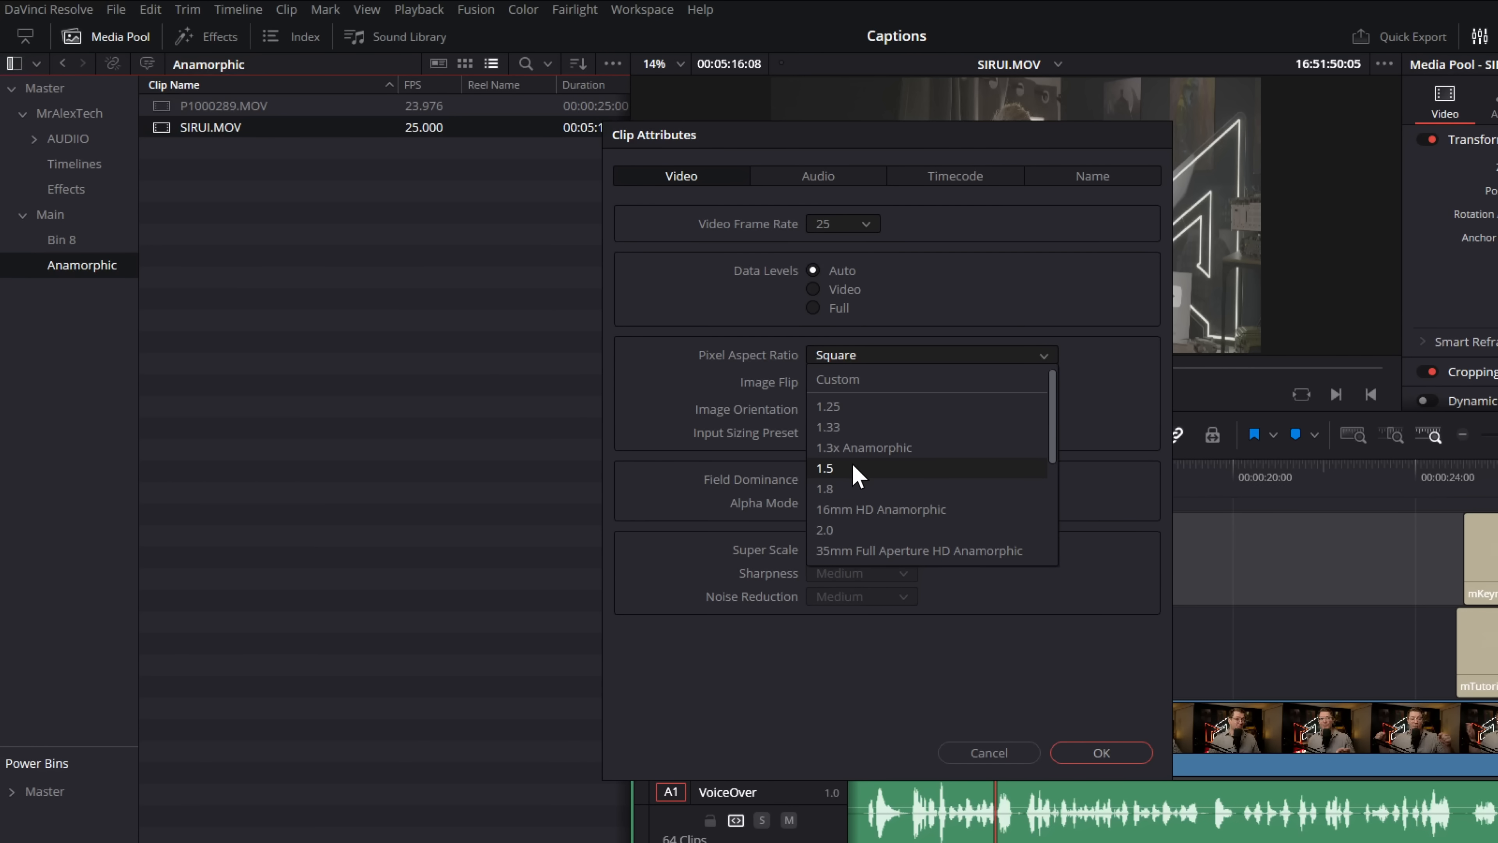
{"action": "mouse_move", "coordinate": [848, 406]}
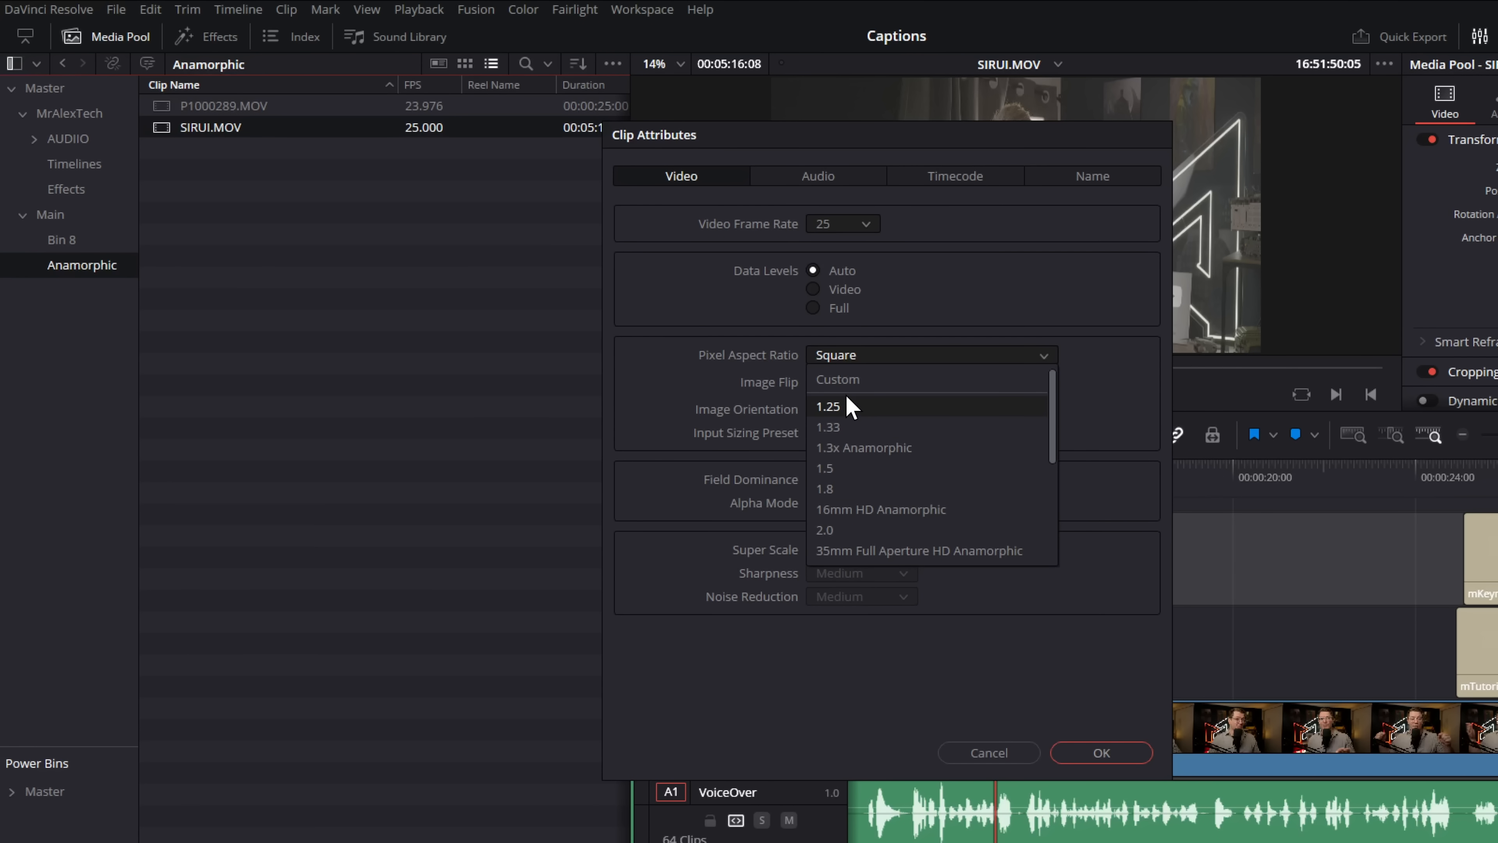
{"action": "left_click", "coordinate": [837, 379]}
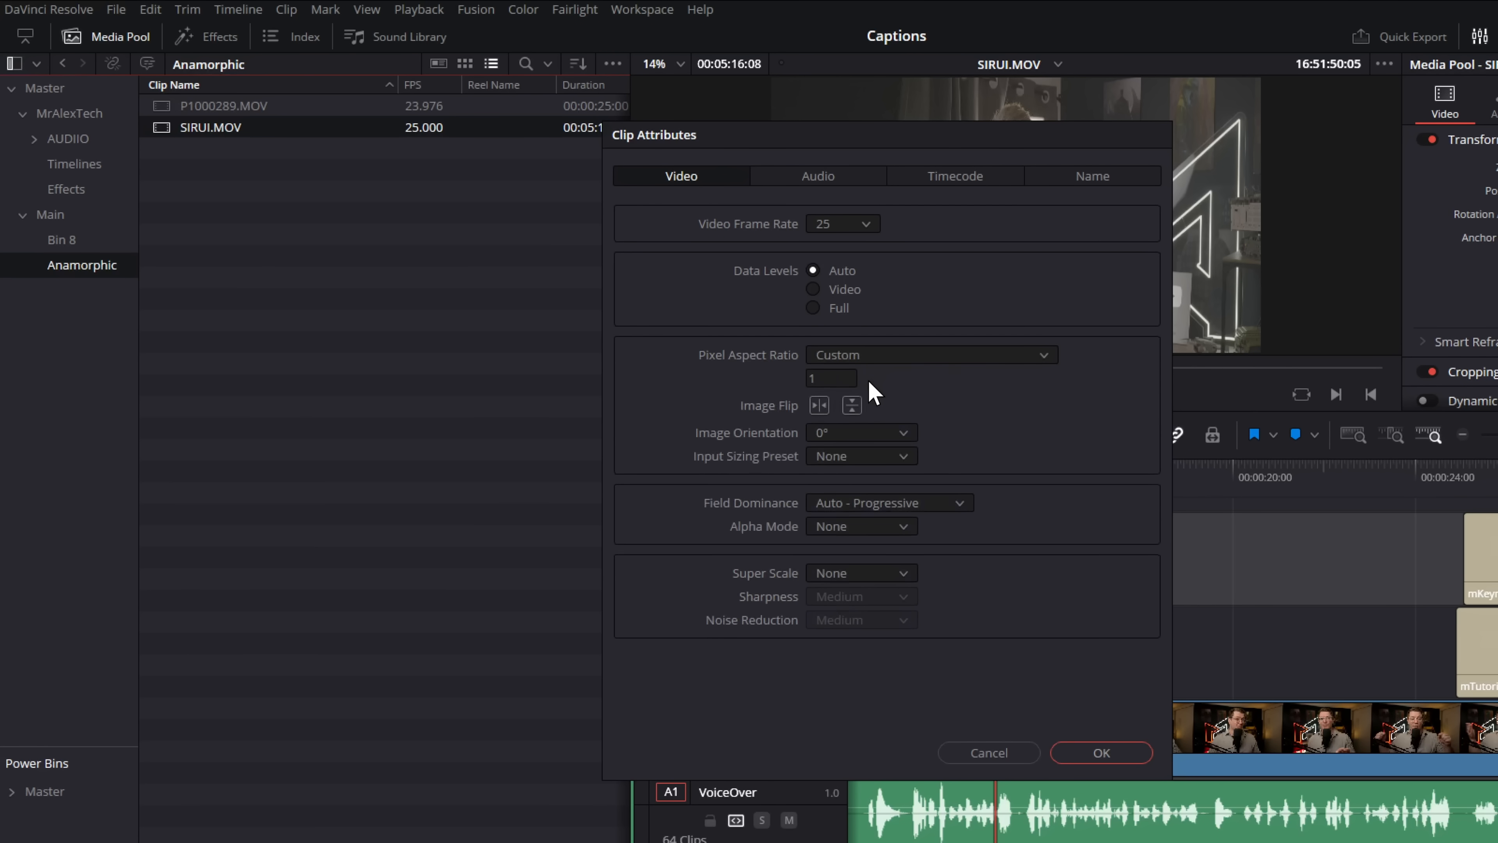
{"action": "left_click", "coordinate": [831, 378]}
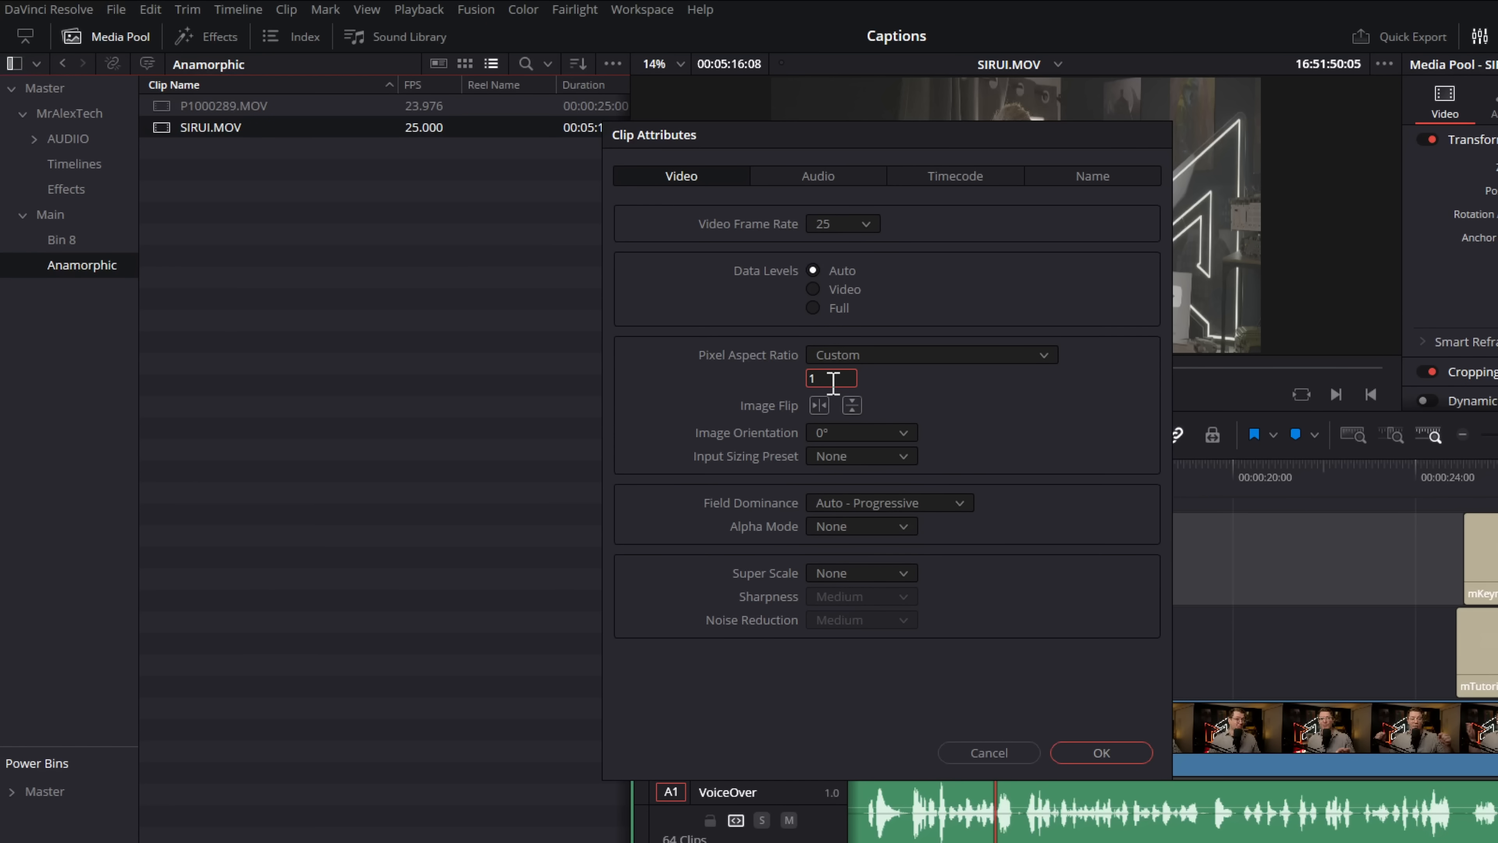
{"action": "type", "text": ".6"}
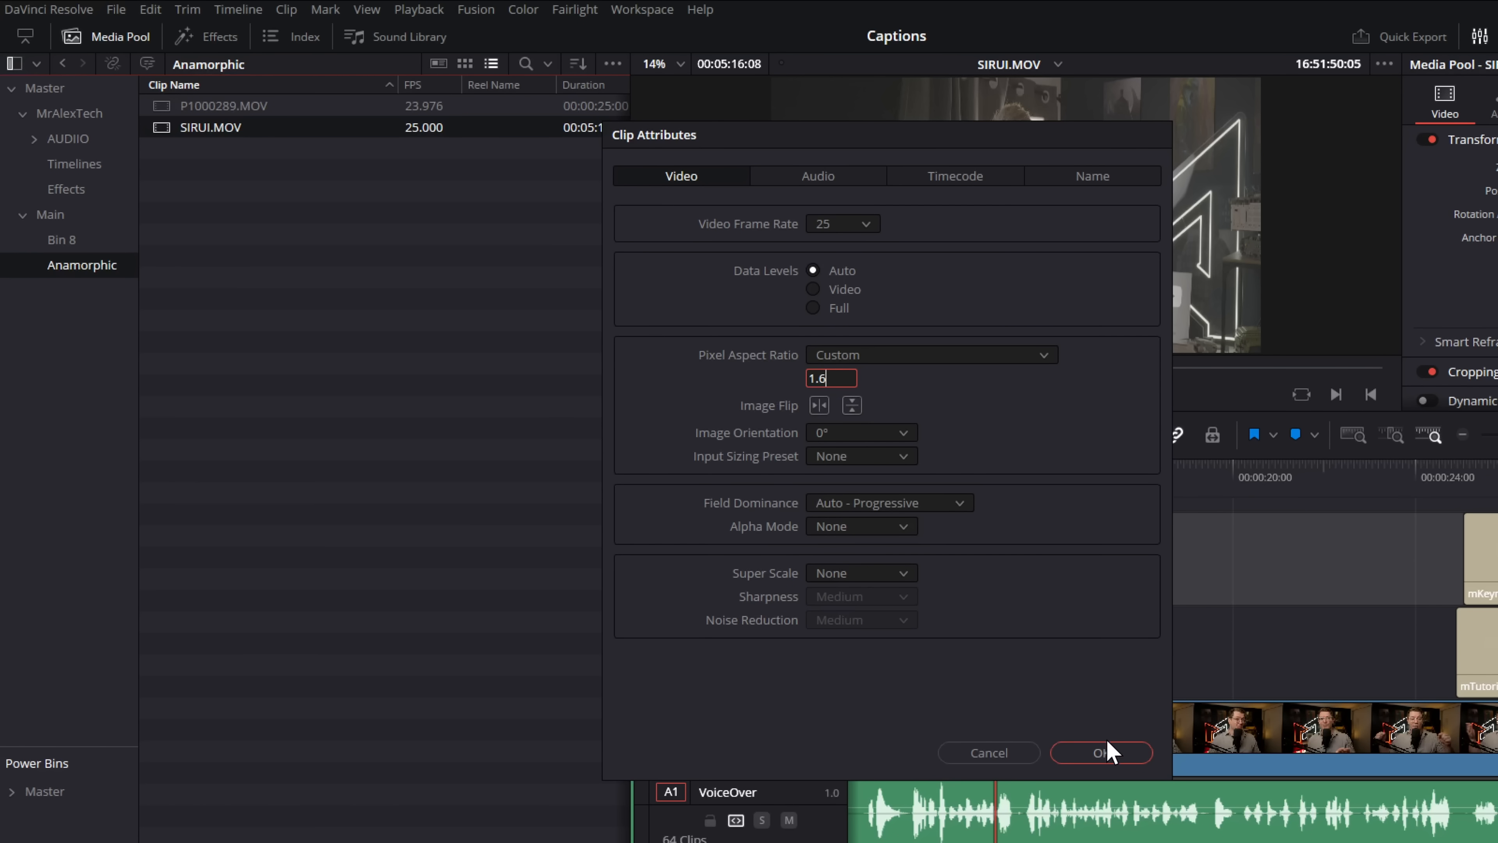
{"action": "left_click", "coordinate": [1101, 753]}
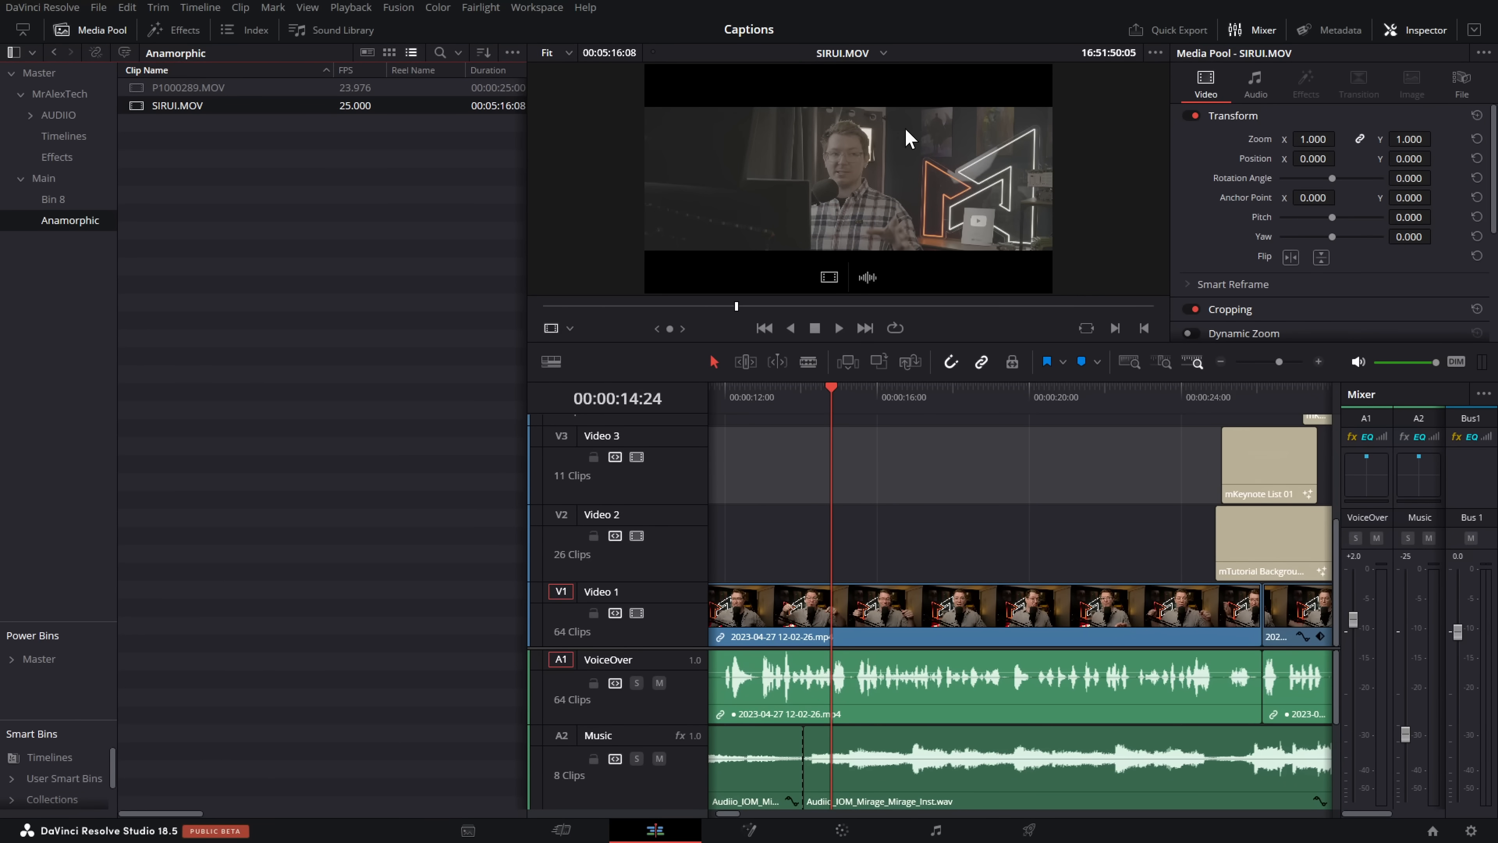
{"action": "mouse_move", "coordinate": [665, 161]}
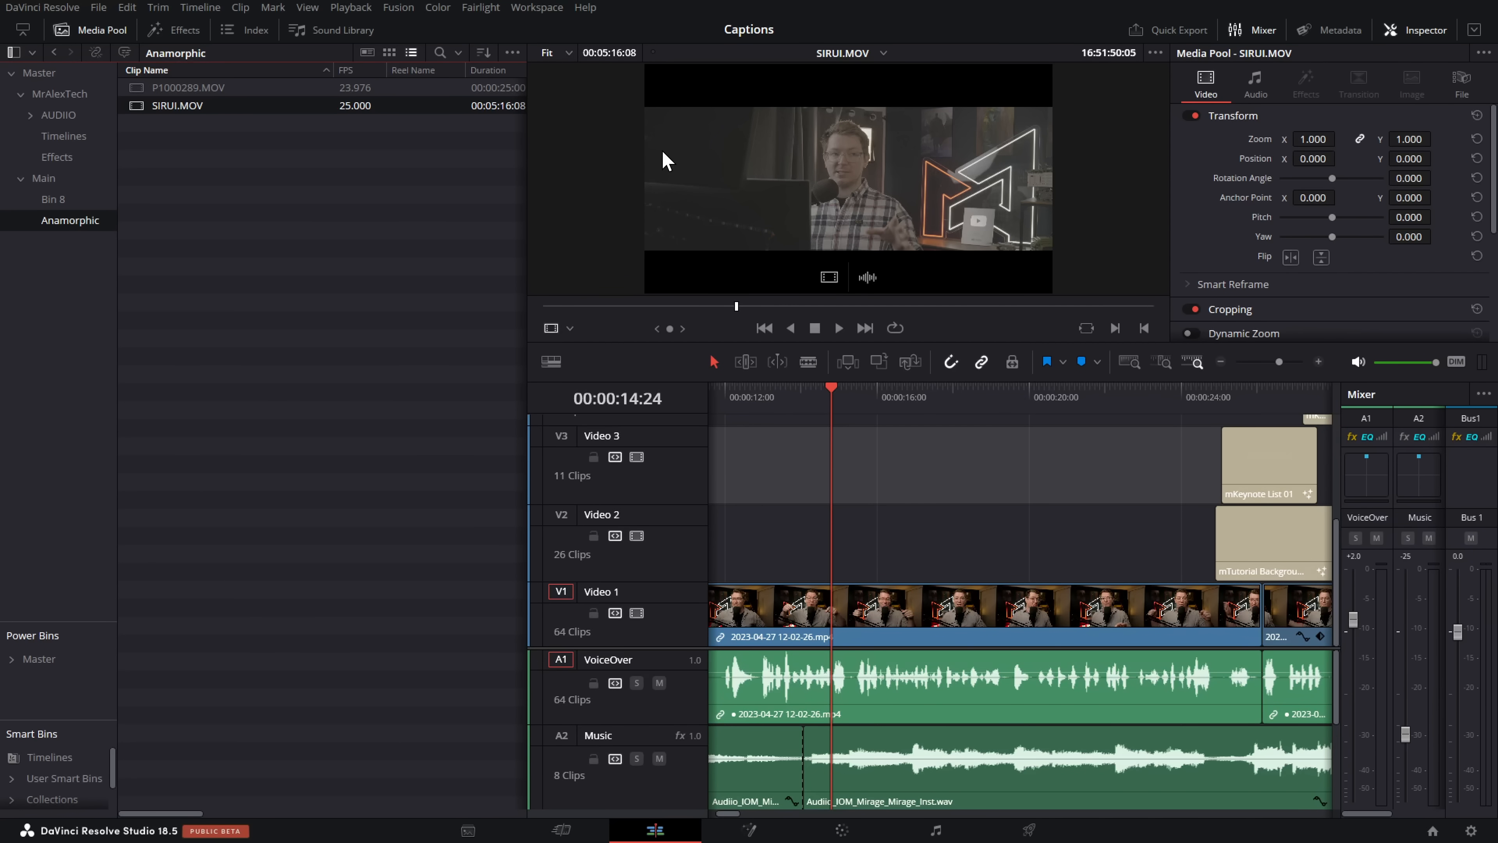
Preview Fusion transitions such as Camera Shake and Slide Left from the Video Transitions library.
{"action": "left_click", "coordinate": [174, 30]}
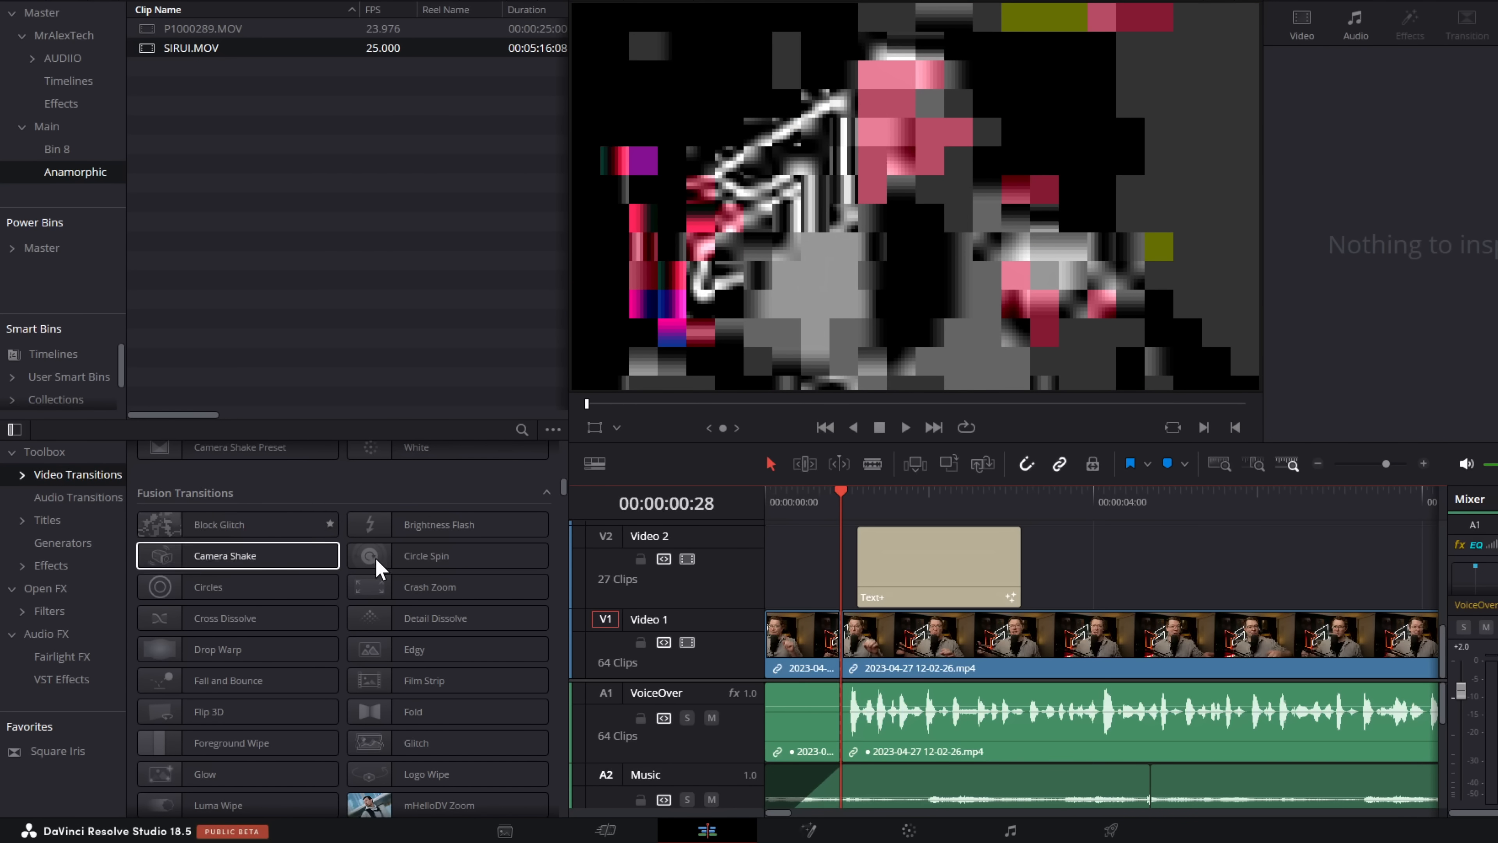
{"action": "left_click", "coordinate": [426, 555]}
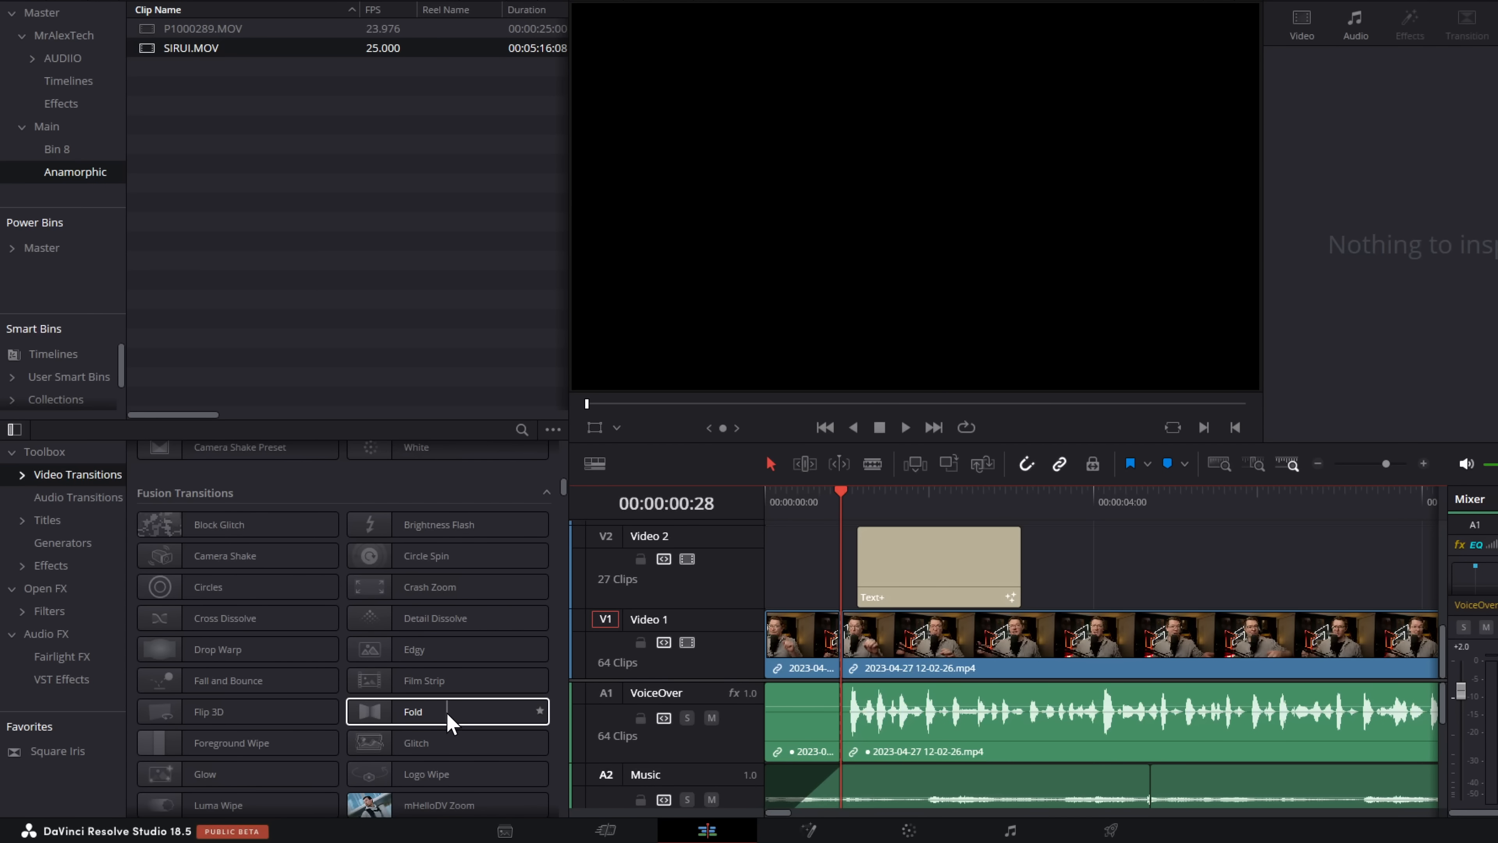
{"action": "mouse_move", "coordinate": [378, 781]}
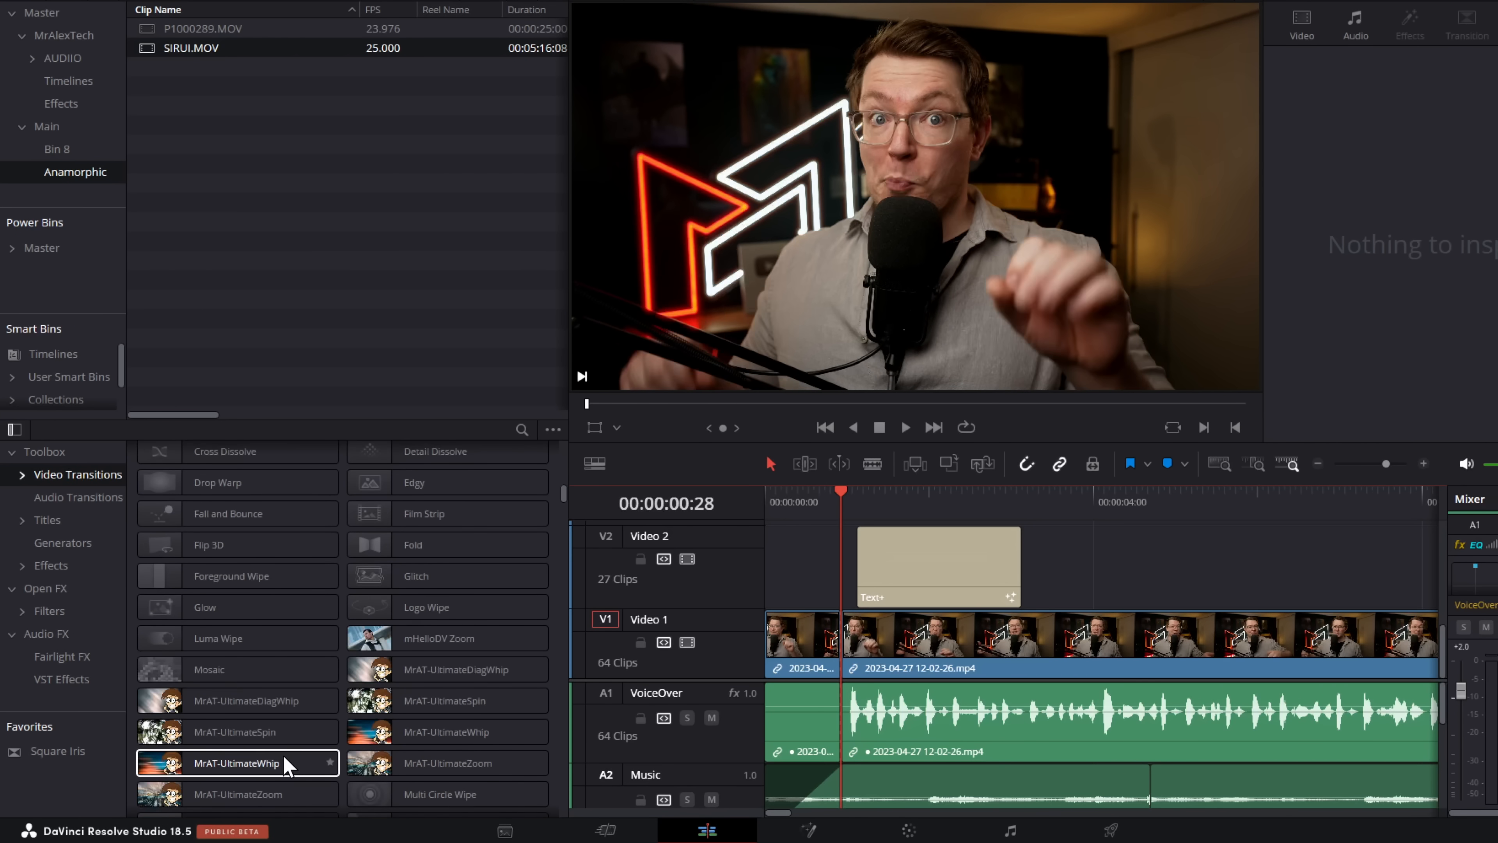
{"action": "scroll", "scroll_direction": "down", "scroll_amount": 3}
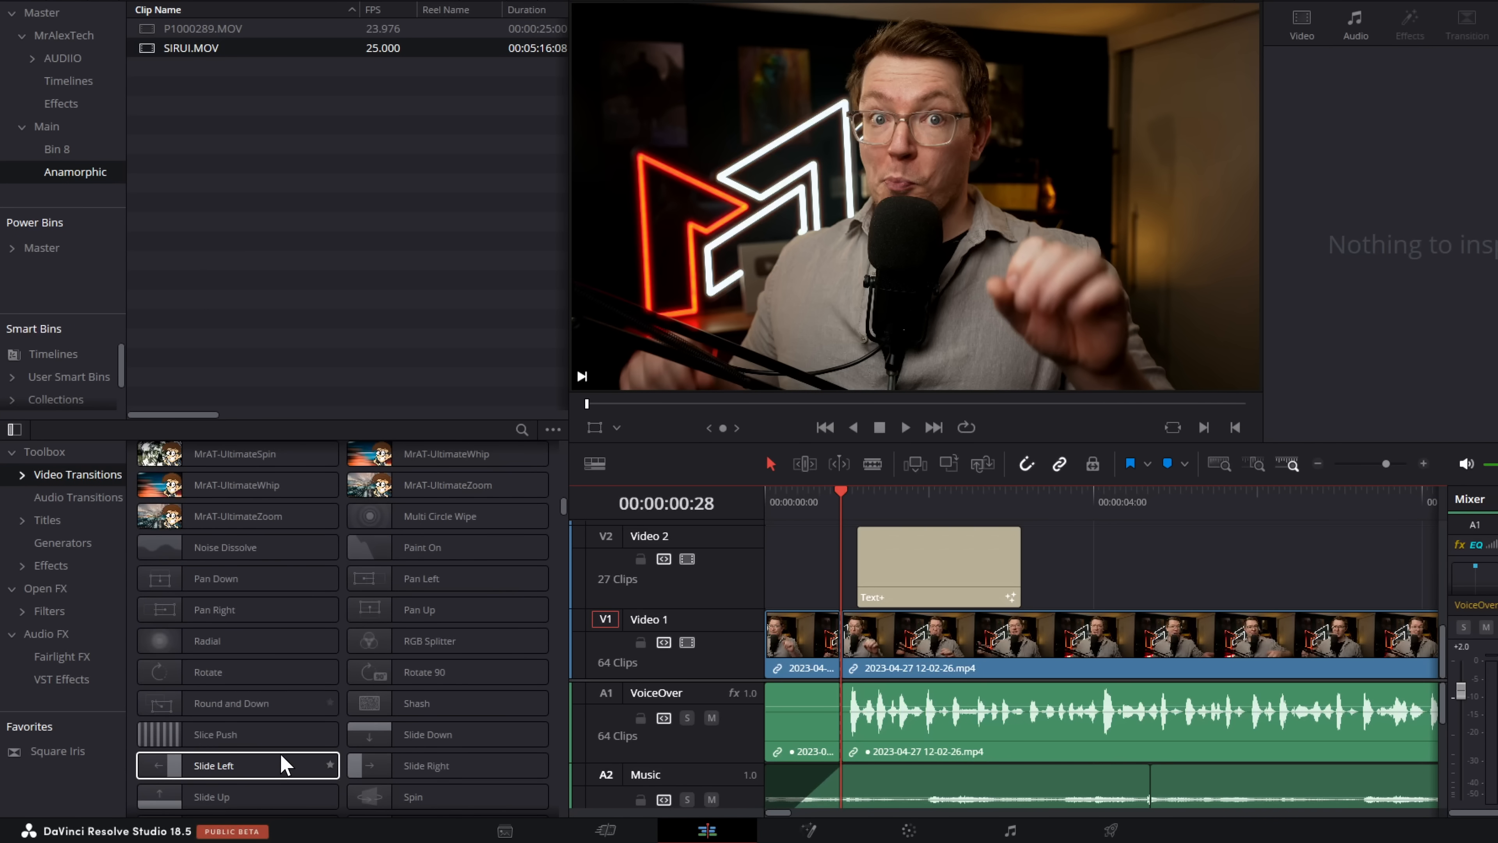
{"action": "left_click", "coordinate": [446, 639]}
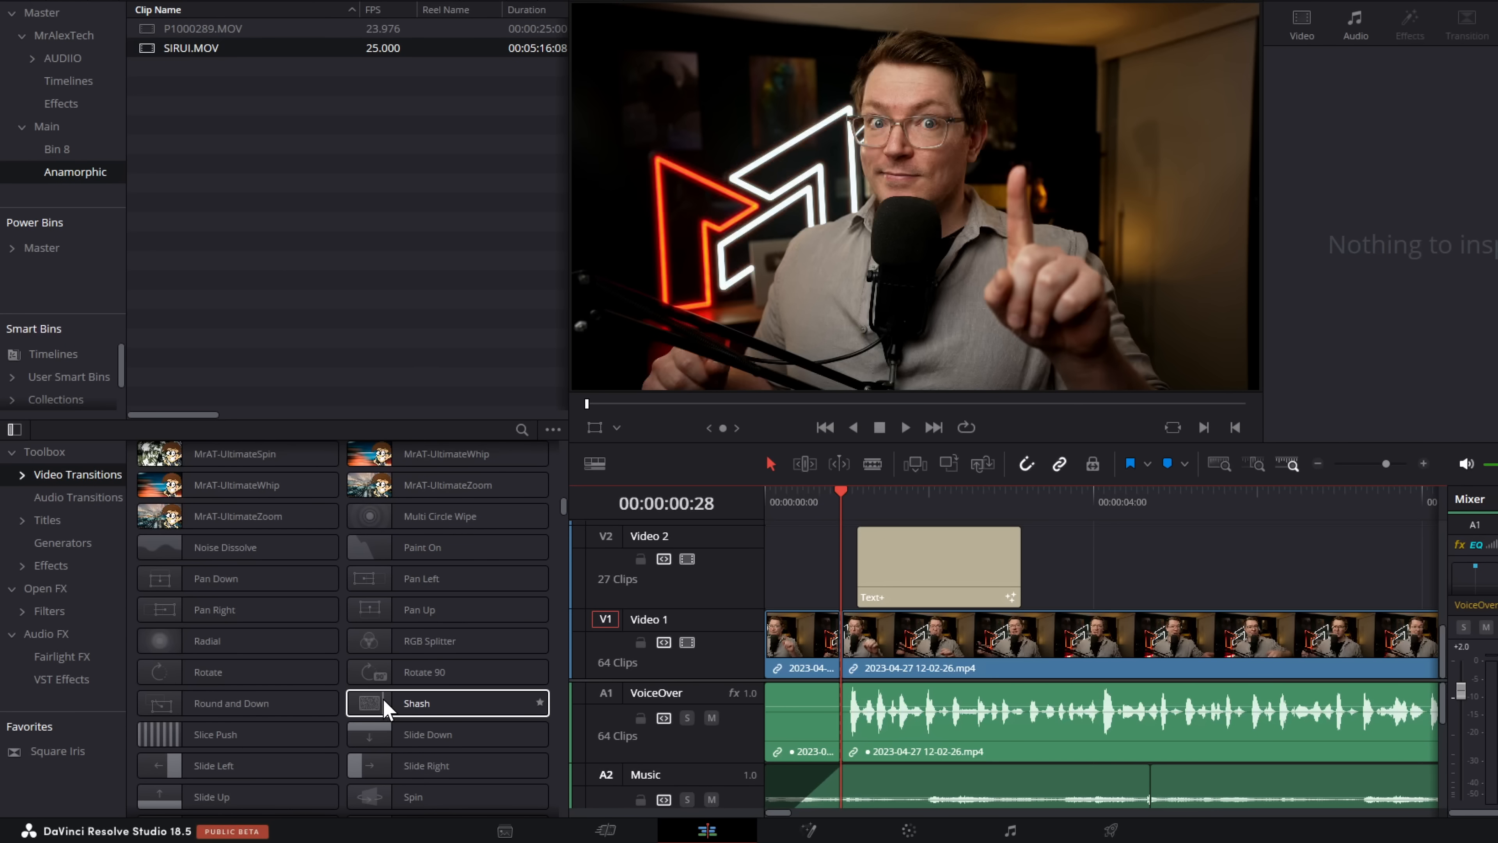
{"action": "scroll", "scroll_direction": "down", "scroll_amount": 3}
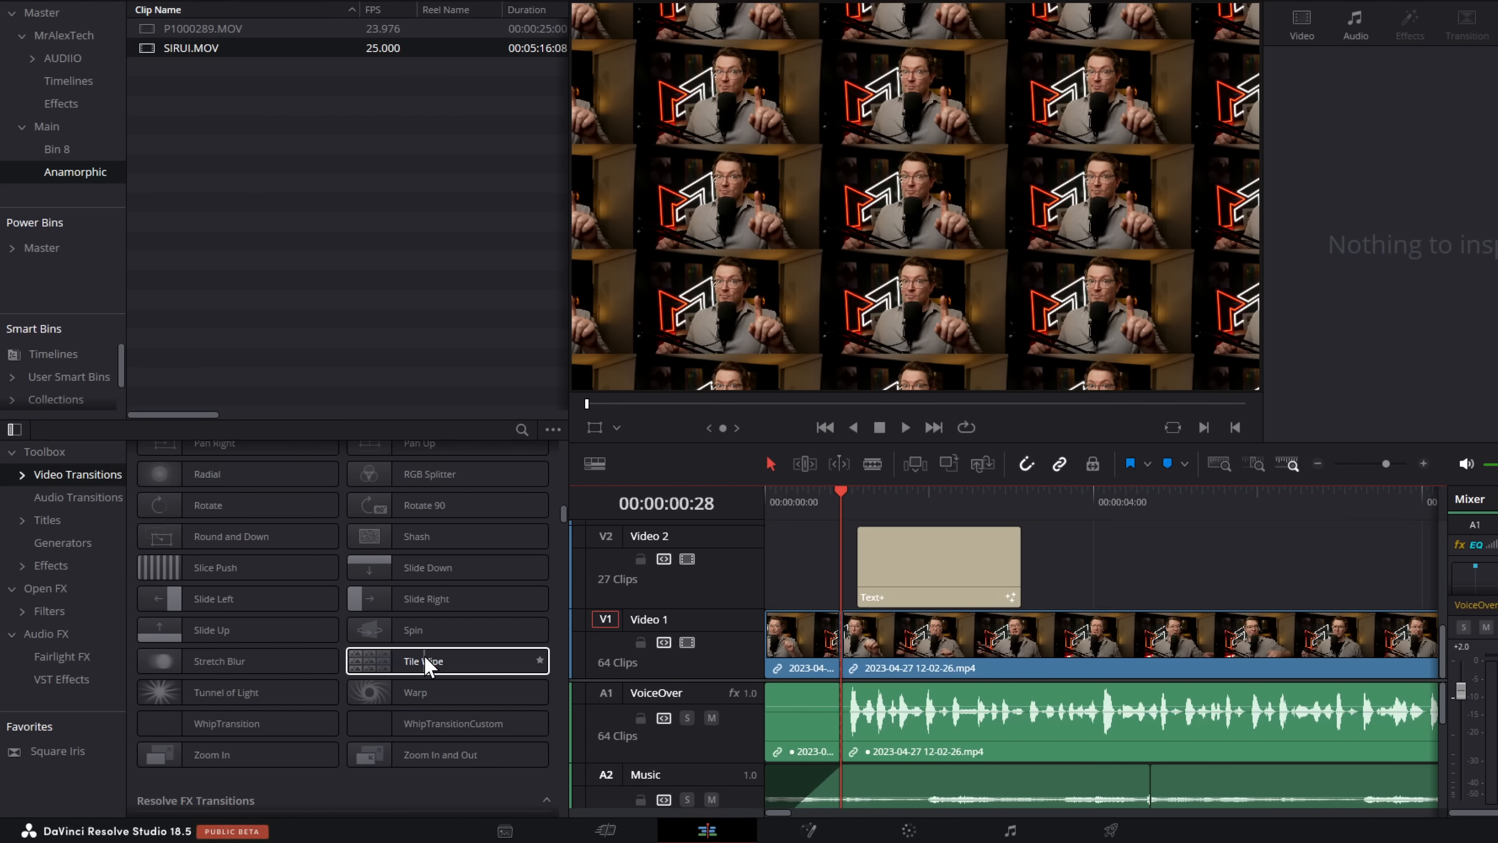
{"action": "left_click", "coordinate": [50, 565]}
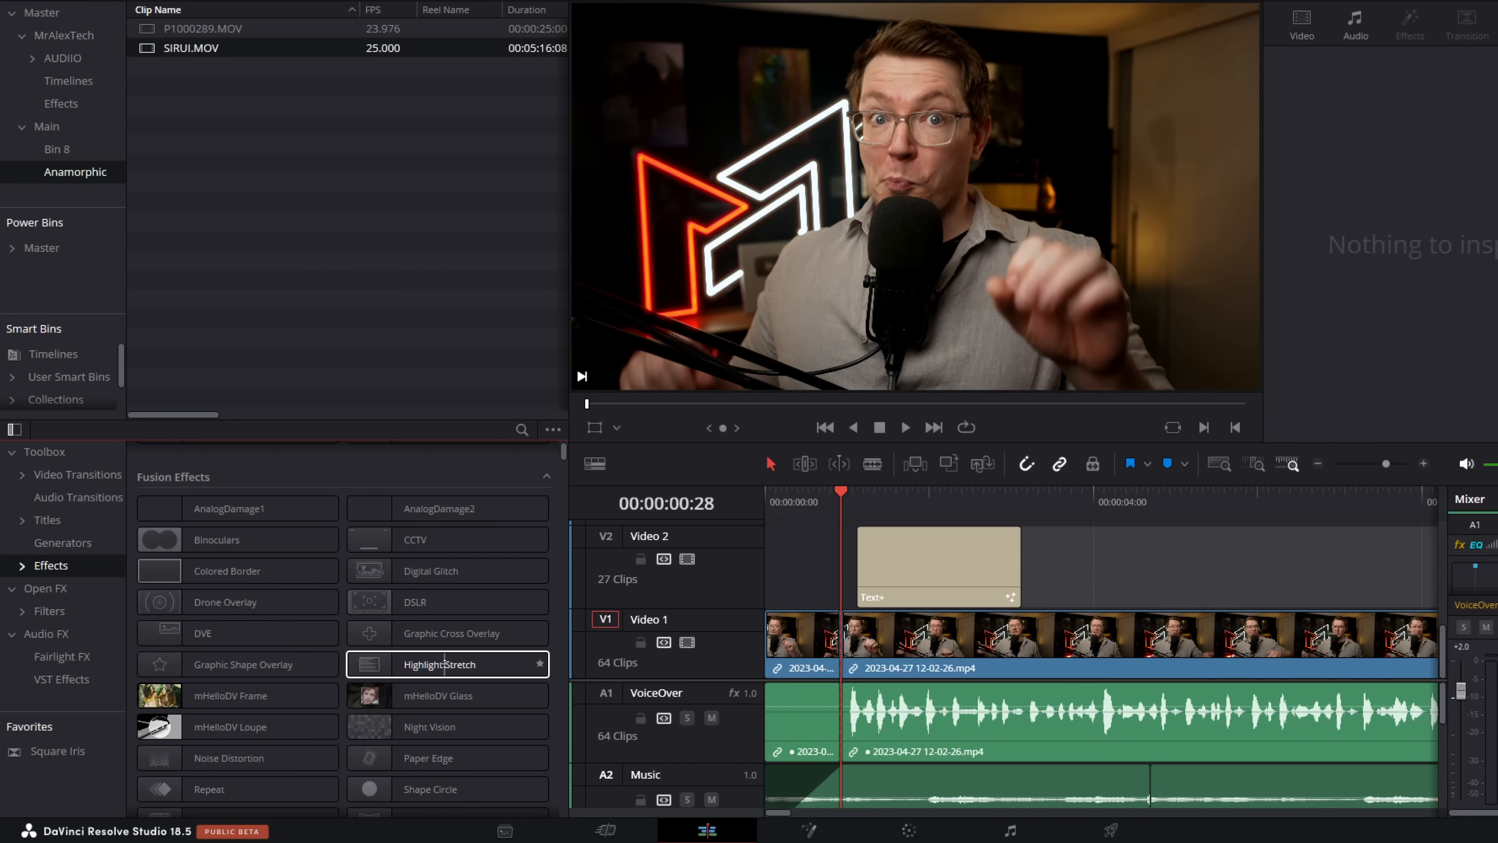
Scroll the Fusion Effects list and pick the Paper Edge effect.
{"action": "scroll", "scroll_direction": "down", "scroll_amount": 3}
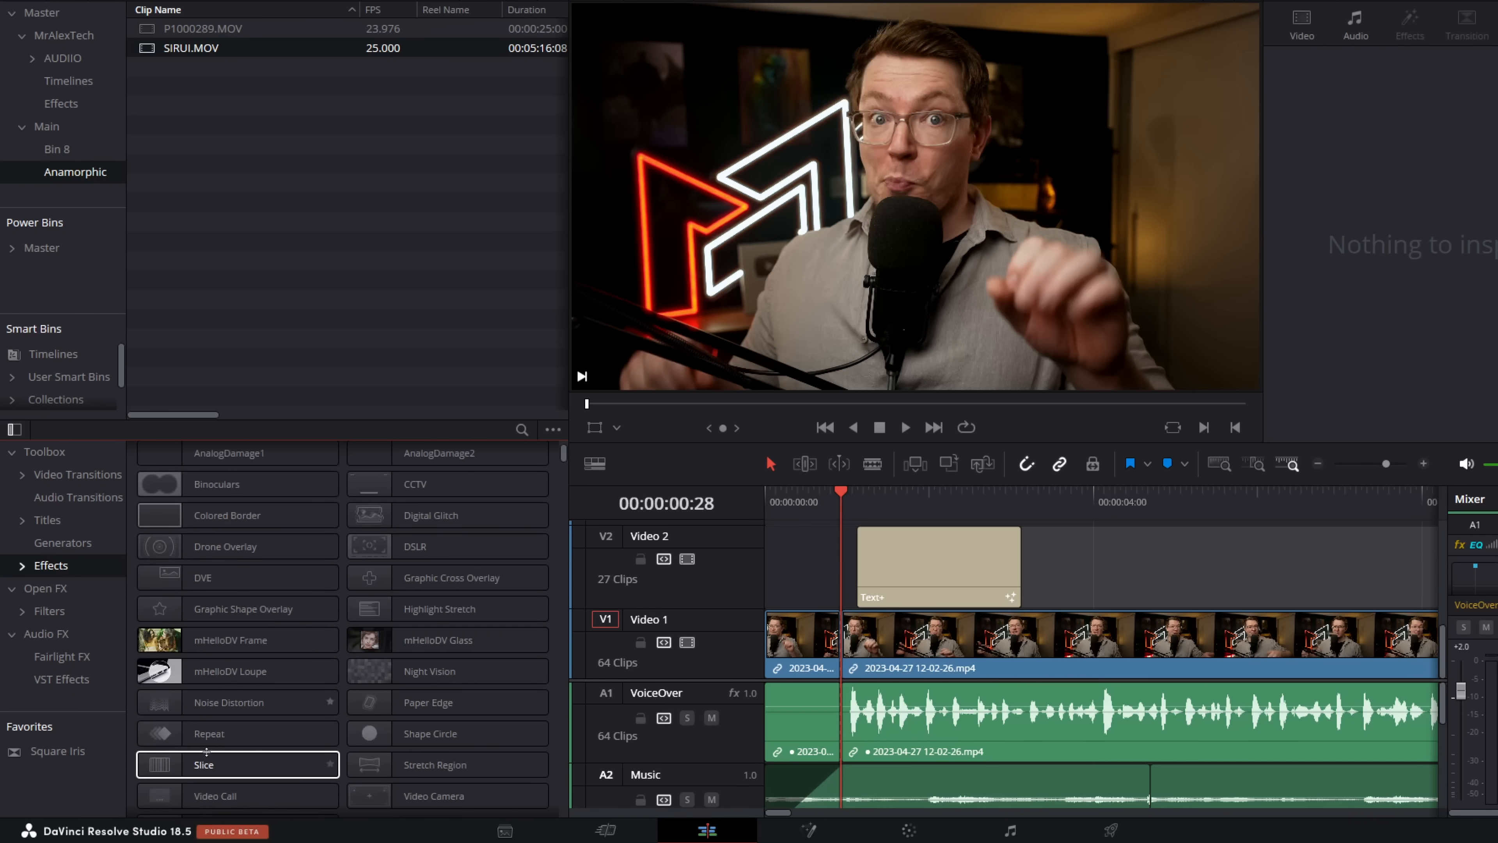
{"action": "left_click", "coordinate": [431, 733]}
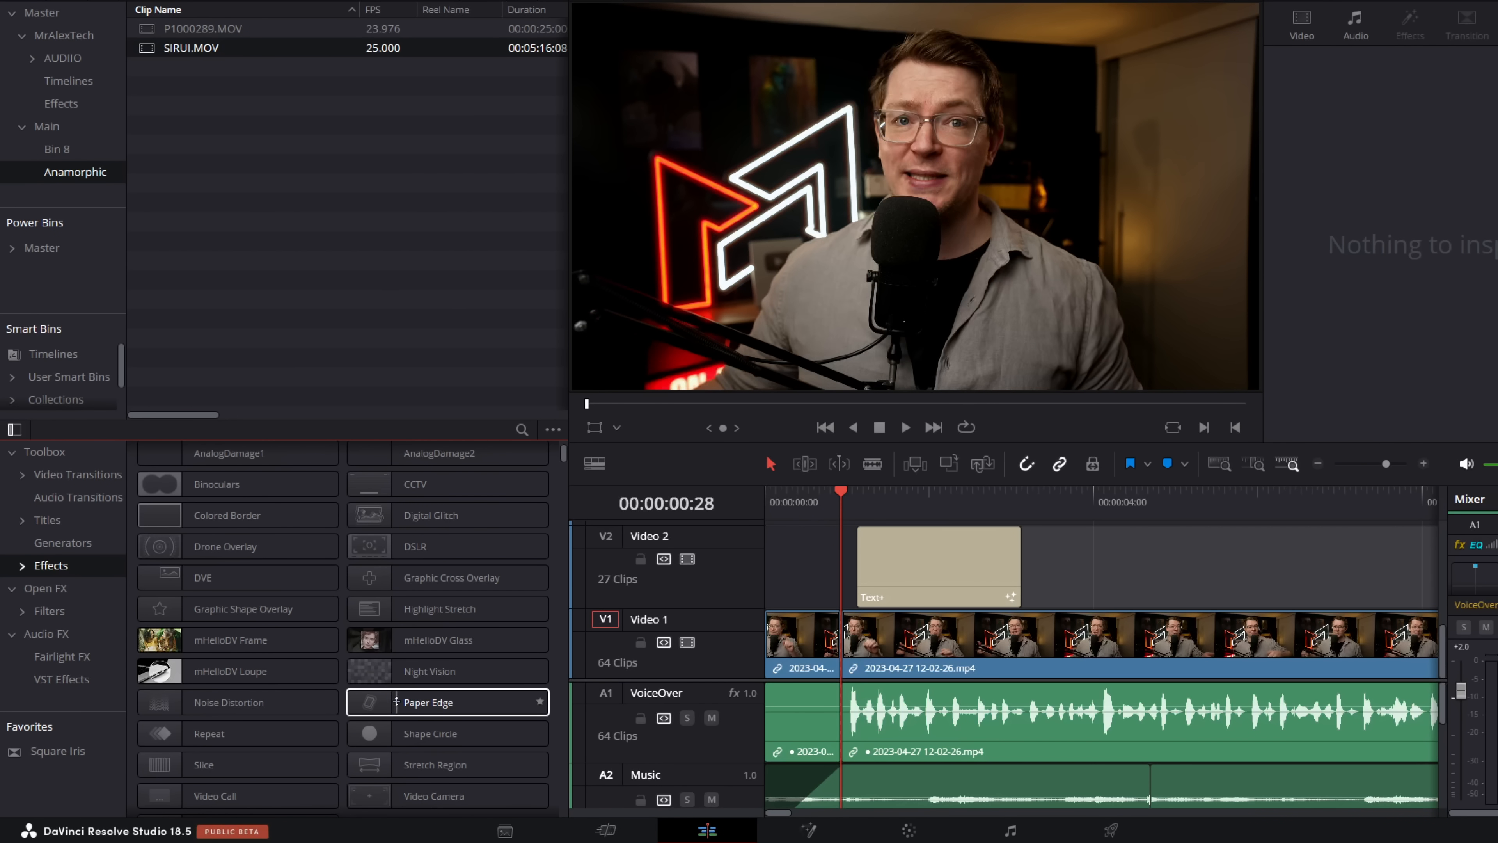
Apply Paper Edge to the PAPER YO! title and Shape Circle to the Video 1 clip.
{"action": "left_click", "coordinate": [891, 502]}
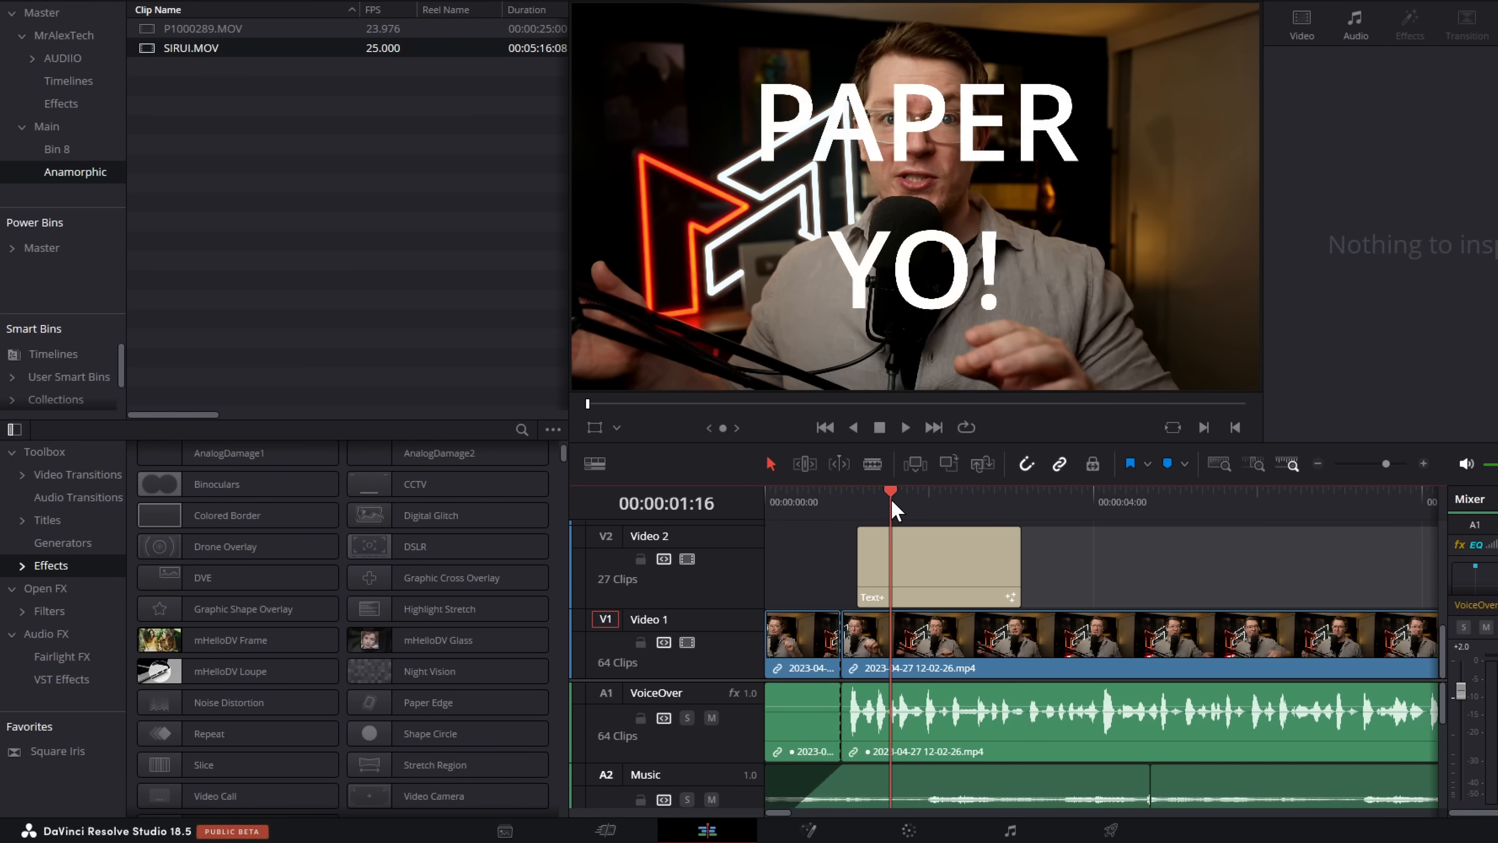
{"action": "left_click", "coordinate": [1427, 30]}
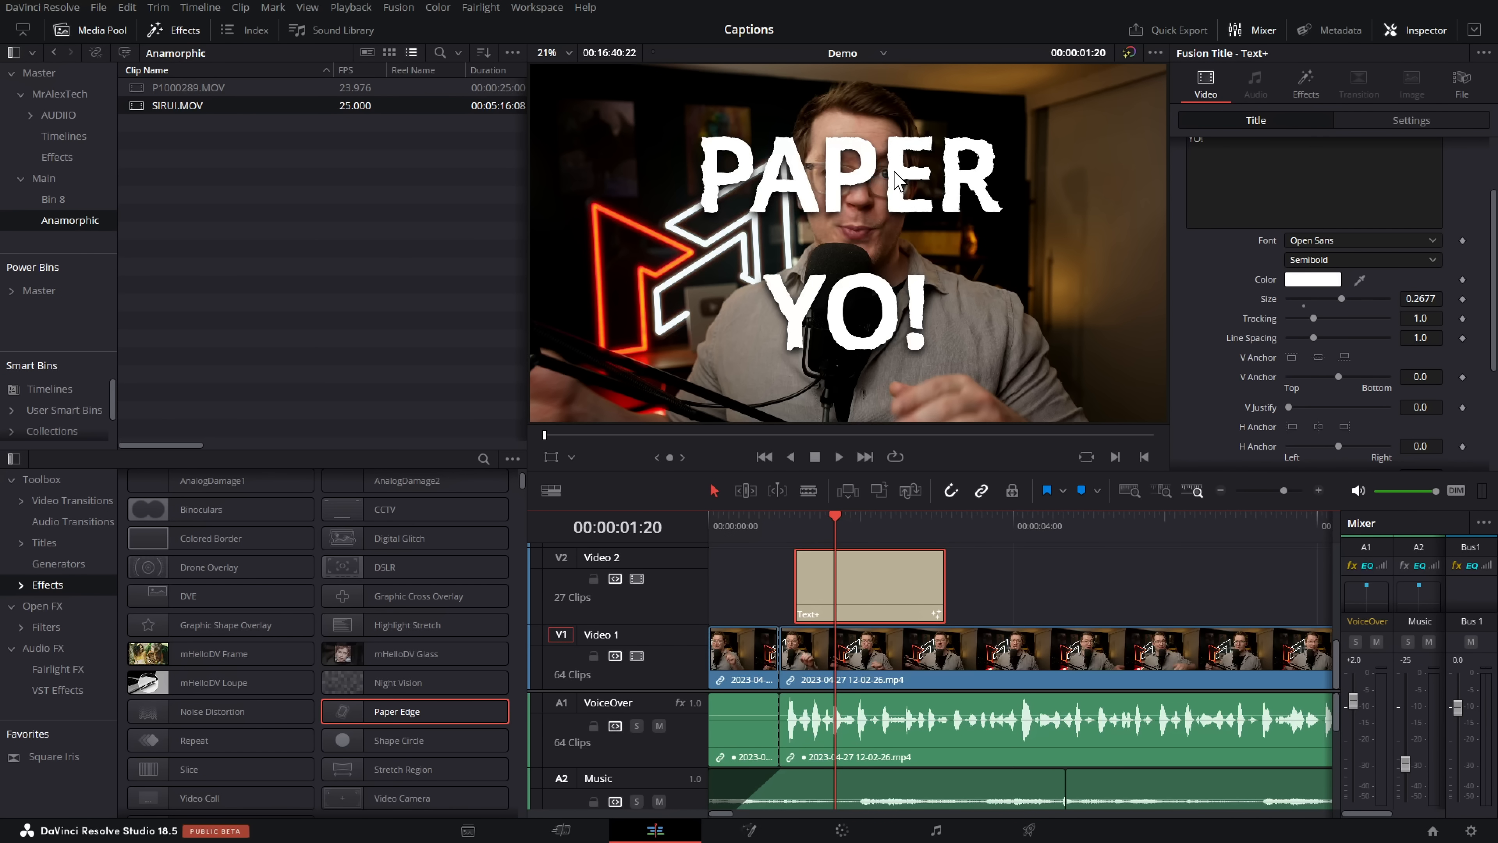
{"action": "mouse_move", "coordinate": [960, 319]}
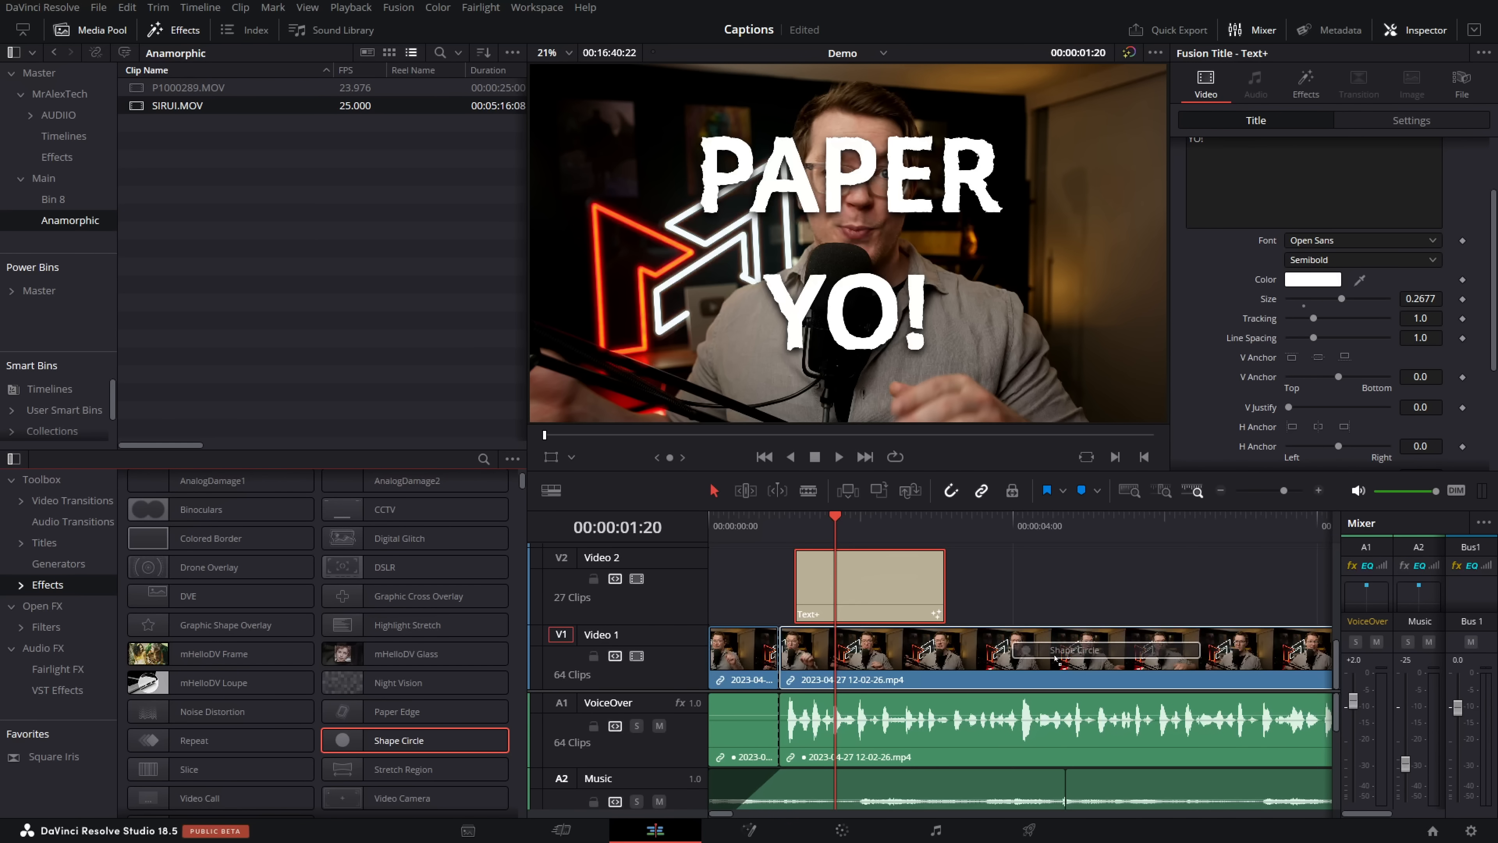
{"action": "left_click", "coordinate": [1014, 527]}
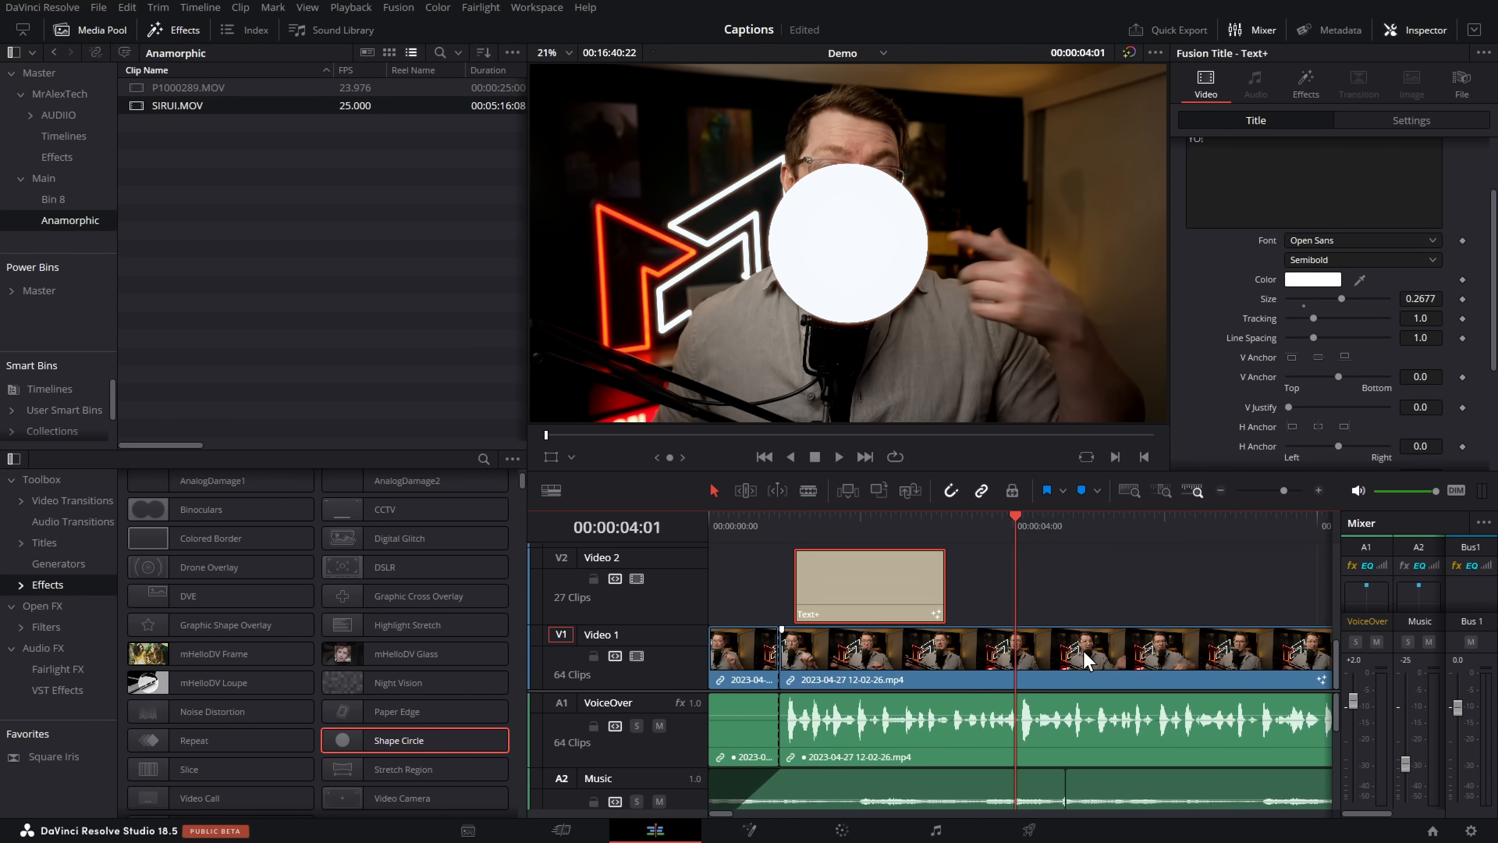
Enable Apply As Mask on the presenter clip's Shape Circle for a circular crop.
{"action": "left_click", "coordinate": [1085, 655]}
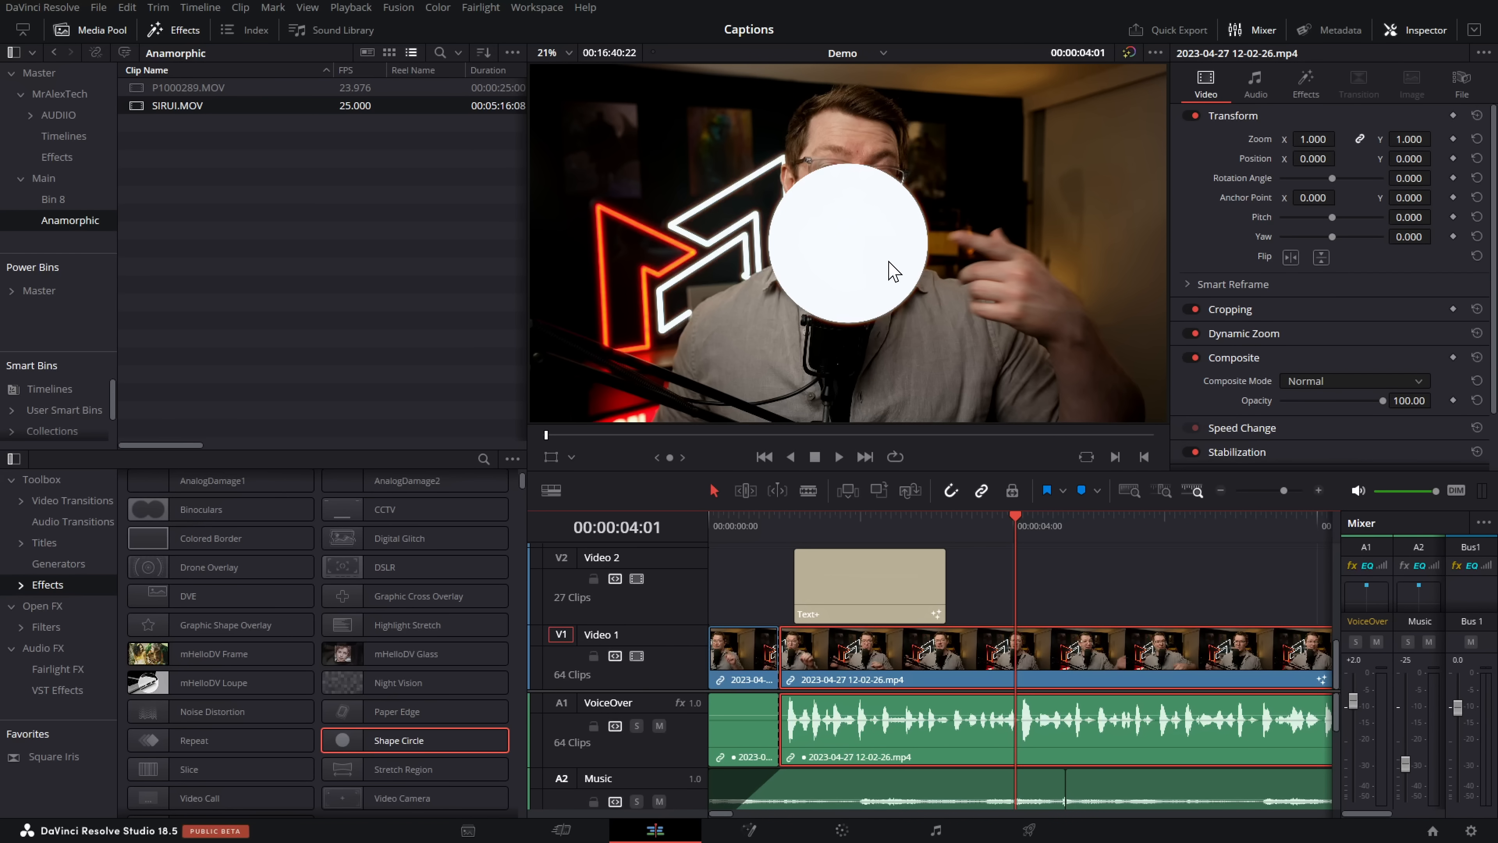
{"action": "mouse_move", "coordinate": [1306, 115]}
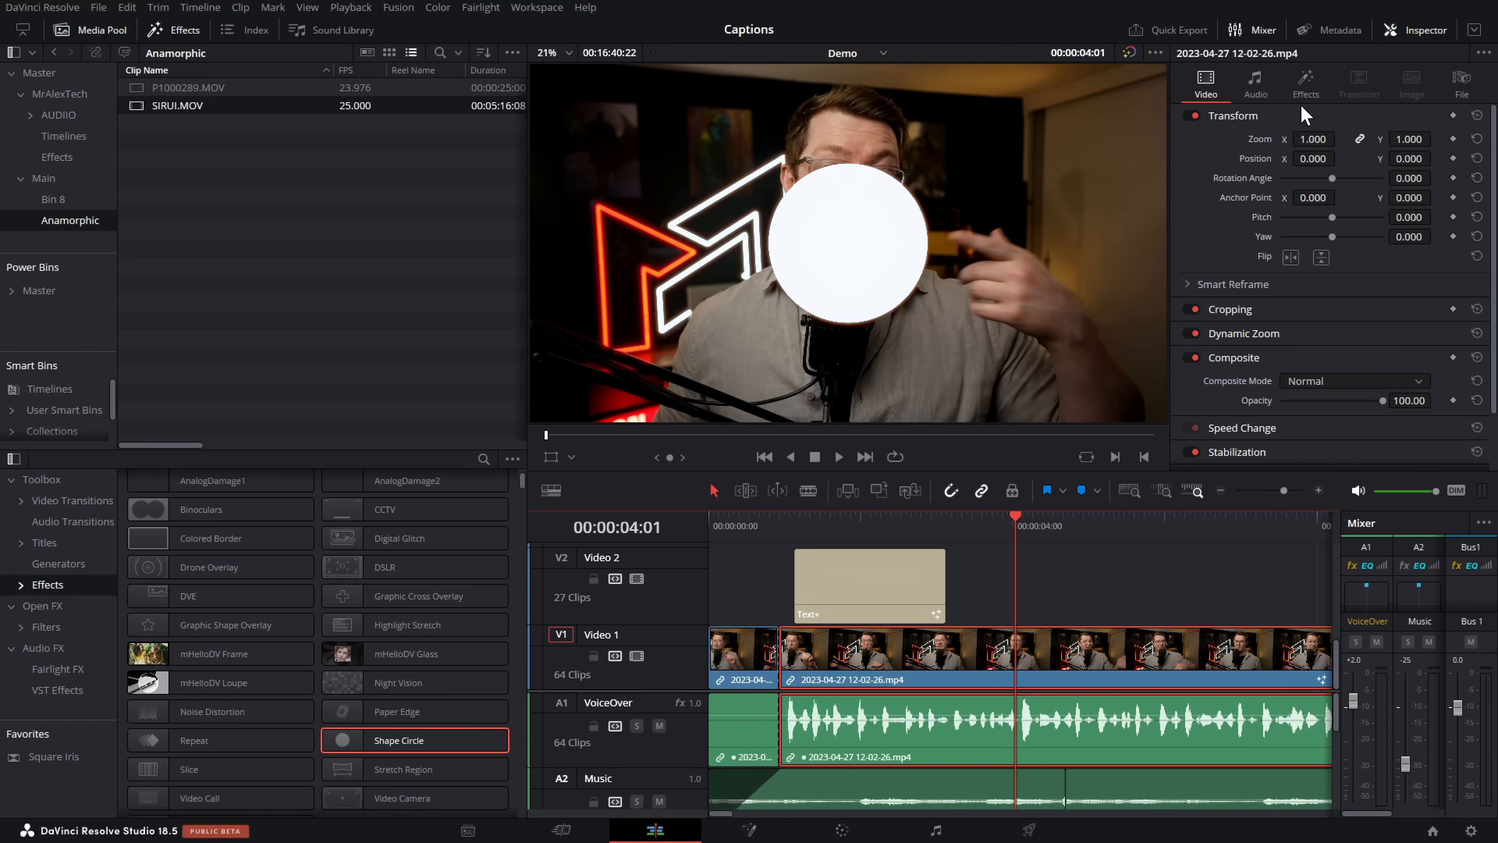
{"action": "left_click", "coordinate": [1306, 85]}
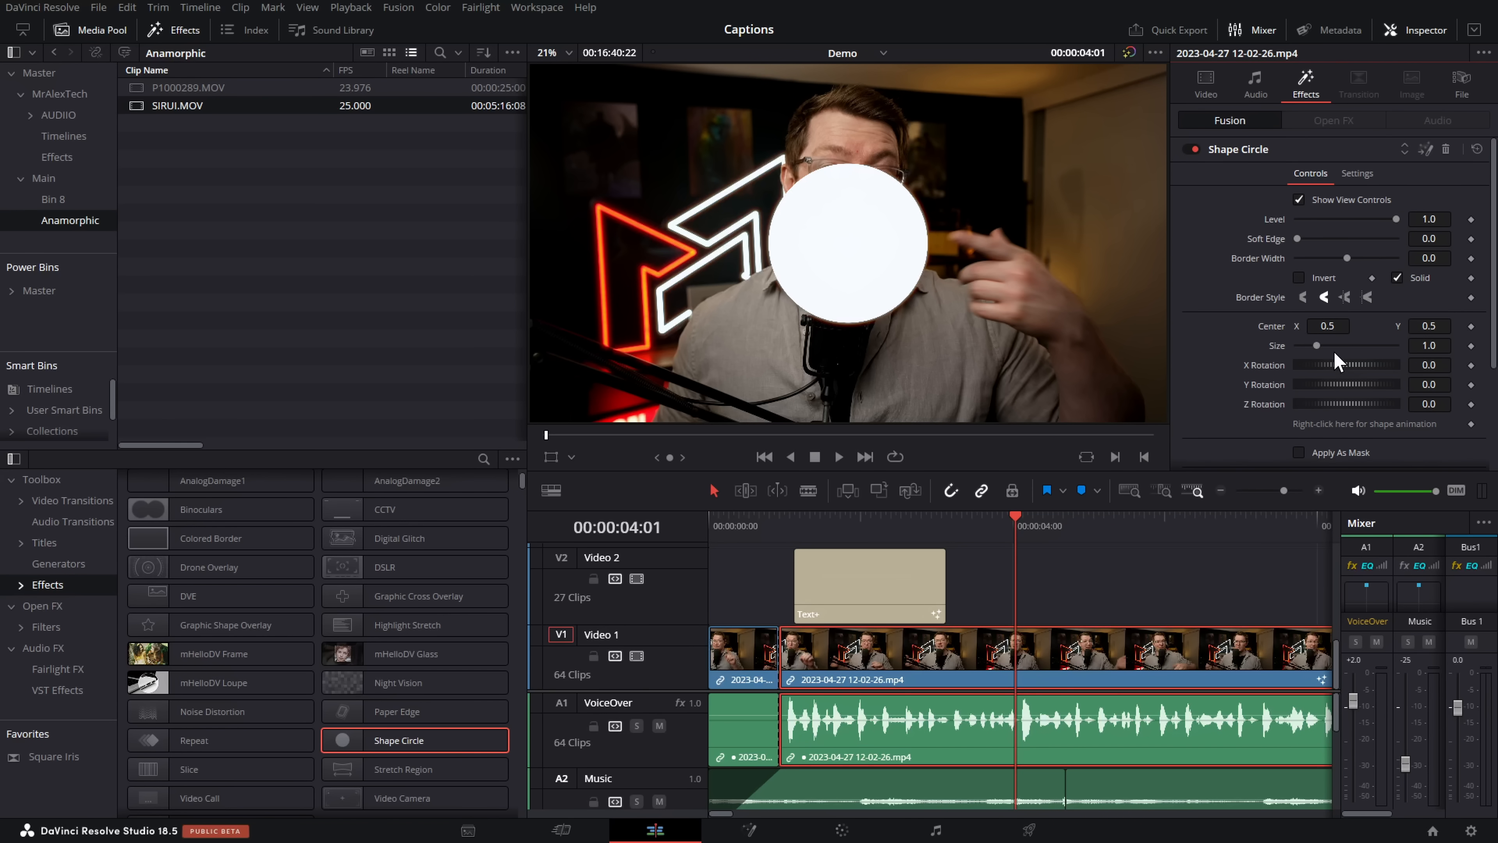
{"action": "left_click", "coordinate": [1299, 452]}
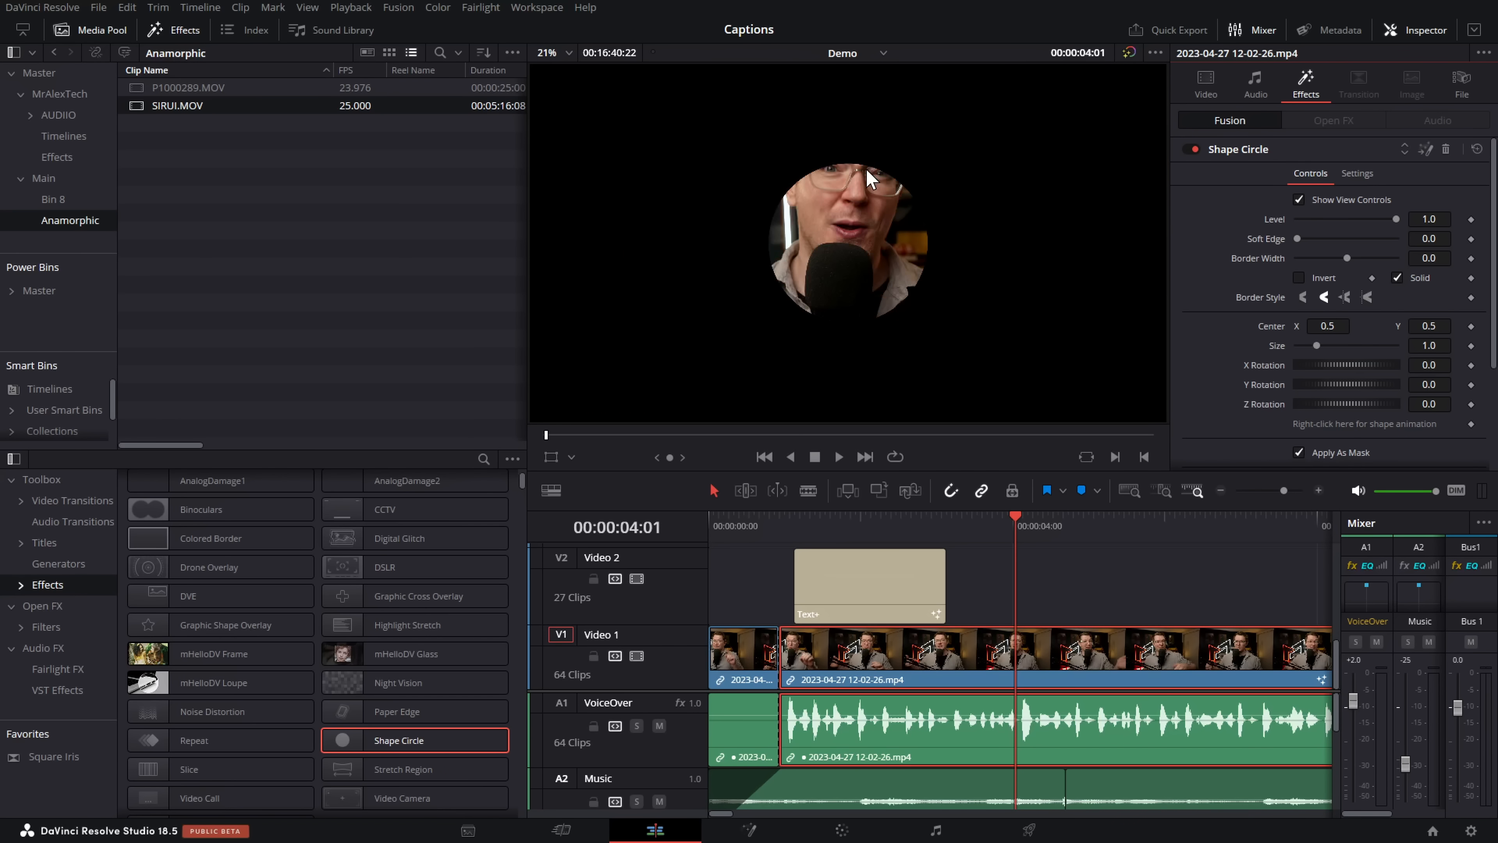
{"action": "mouse_move", "coordinate": [850, 268]}
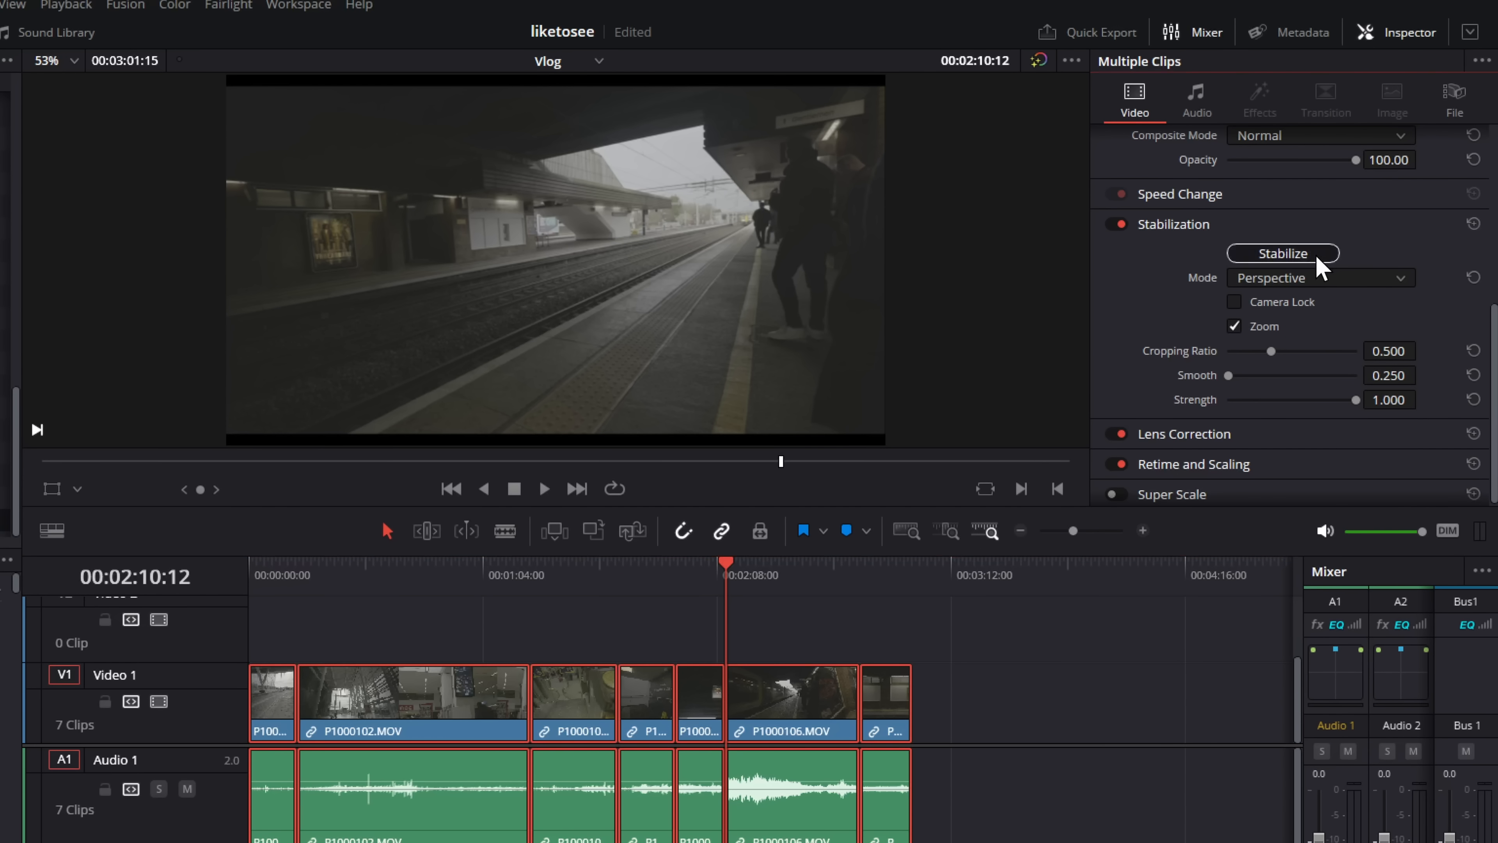
Stabilize all seven selected Vlog clips together from the Inspector.
{"action": "left_click", "coordinate": [1282, 253]}
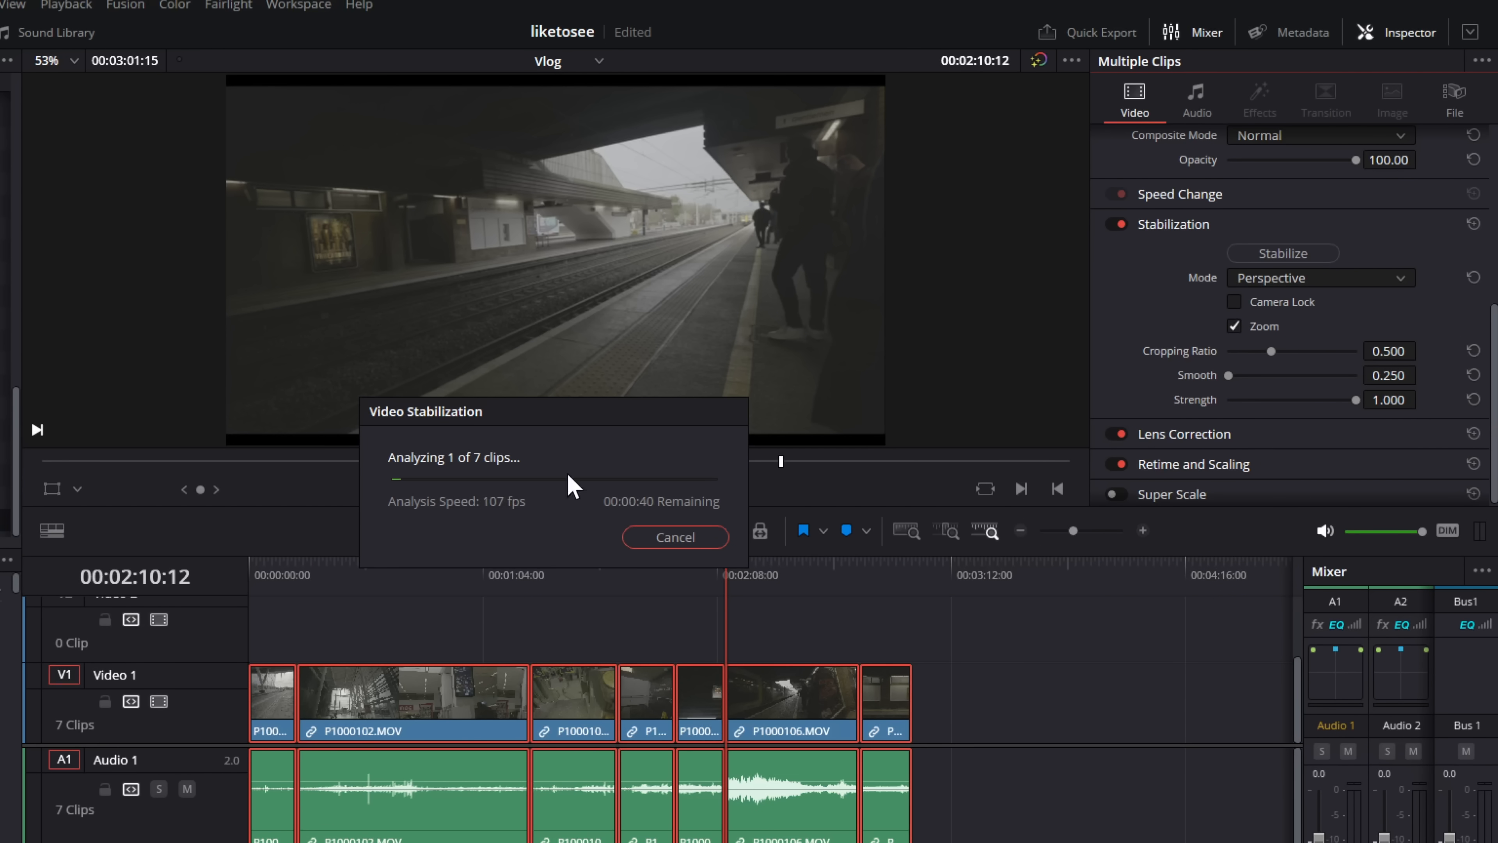
{"action": "mouse_move", "coordinate": [676, 525]}
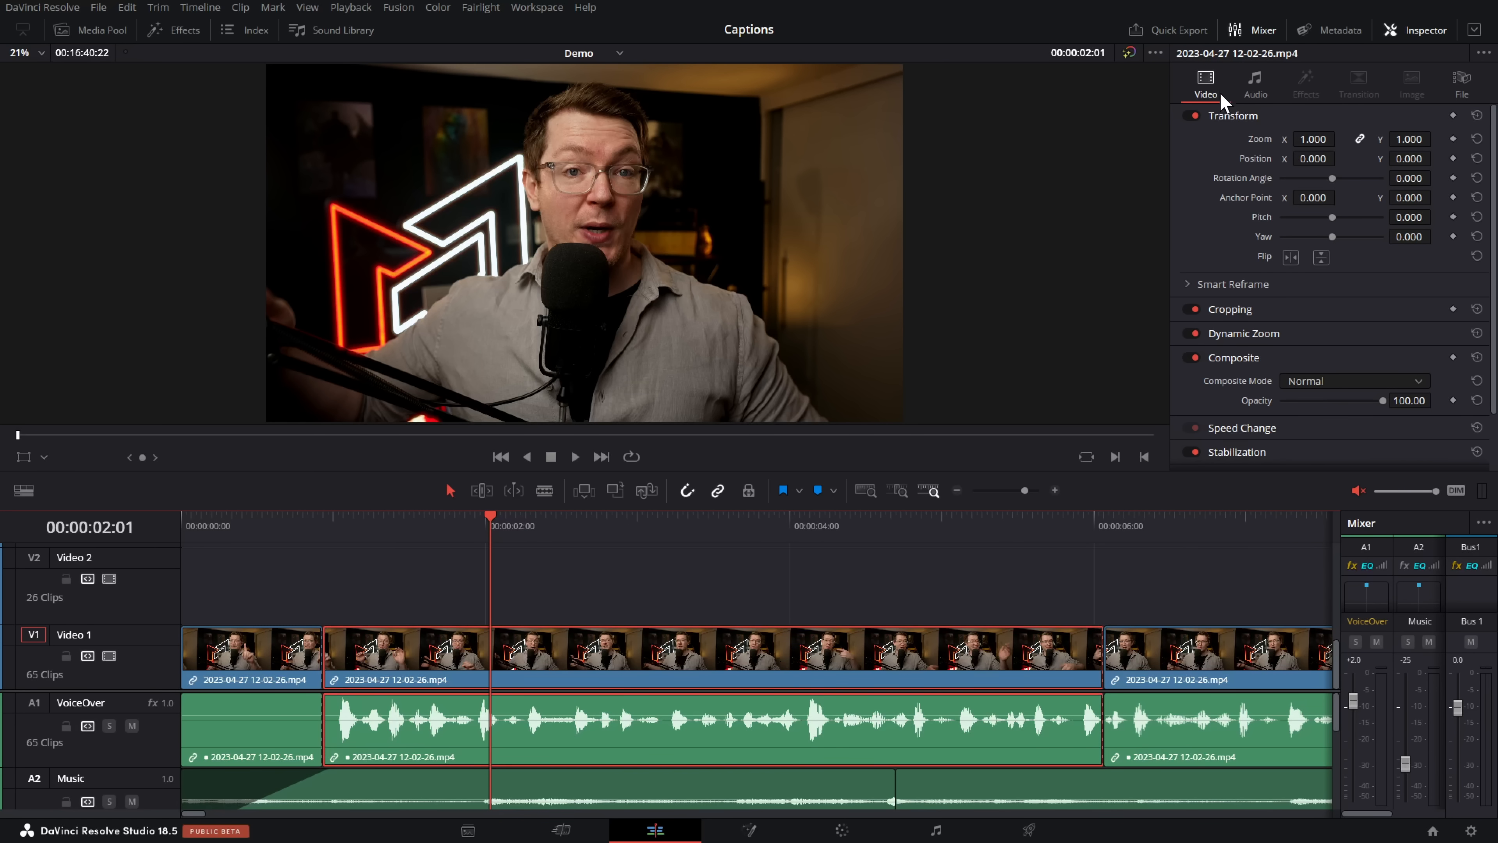
{"action": "mouse_move", "coordinate": [1273, 132]}
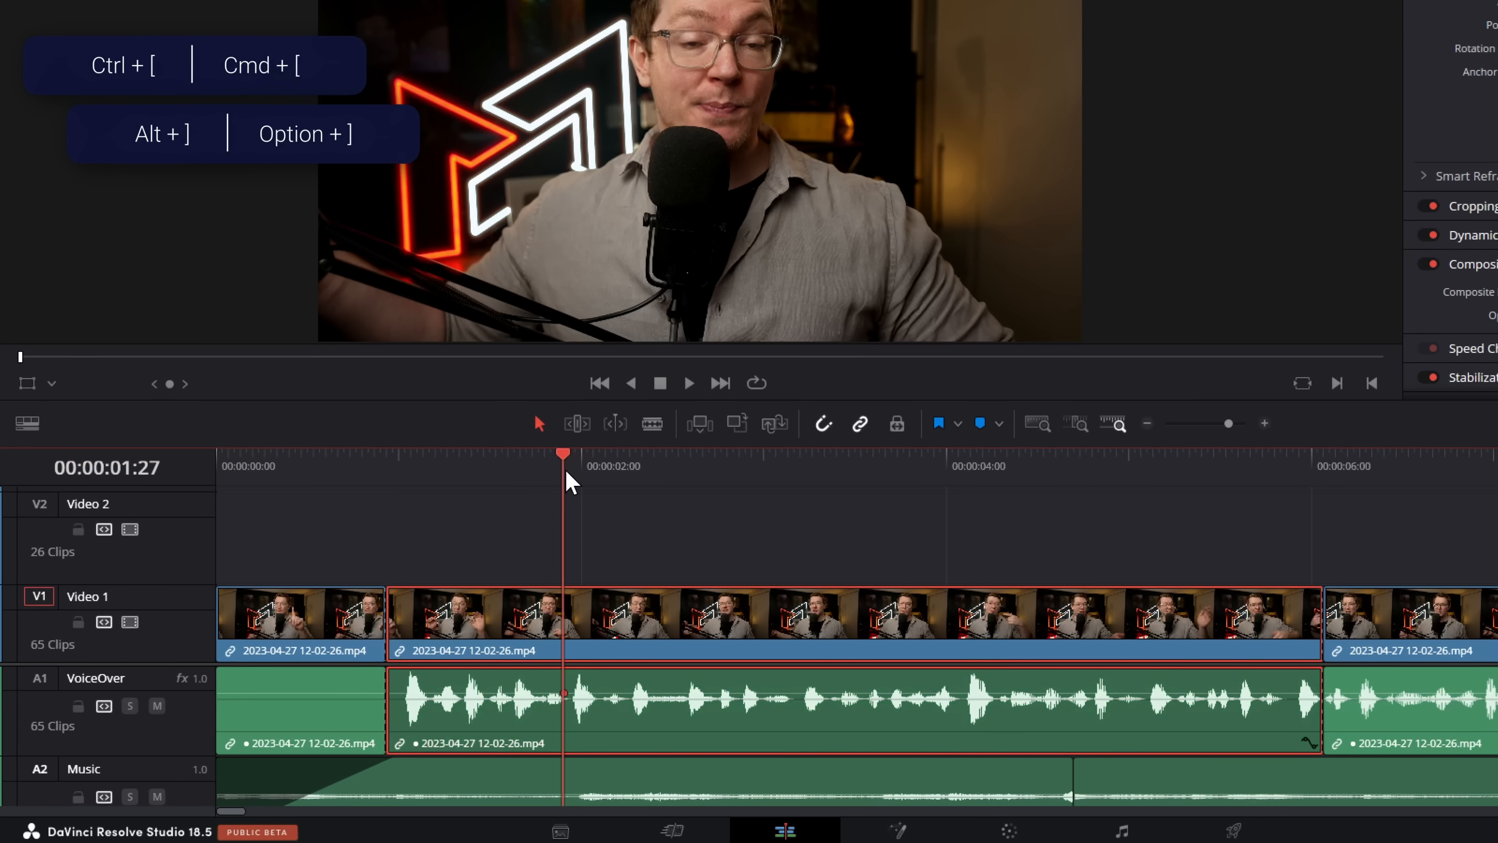
Keyframe the presenter clip's zoom at 1.110 and a rotation angle of about 90.69 degrees.
{"action": "left_click", "coordinate": [855, 454]}
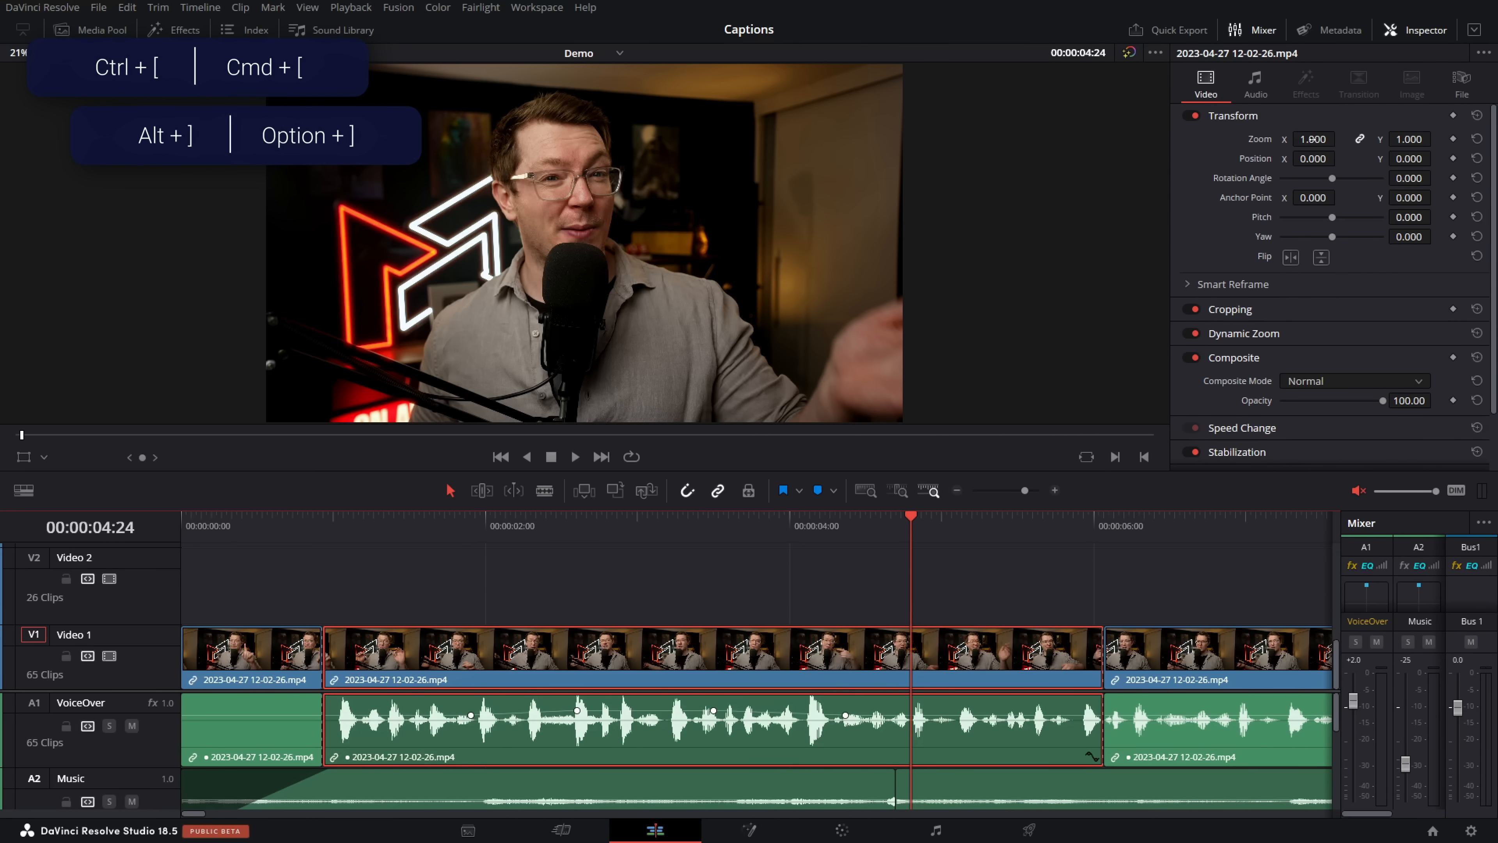
{"action": "left_click", "coordinate": [844, 525]}
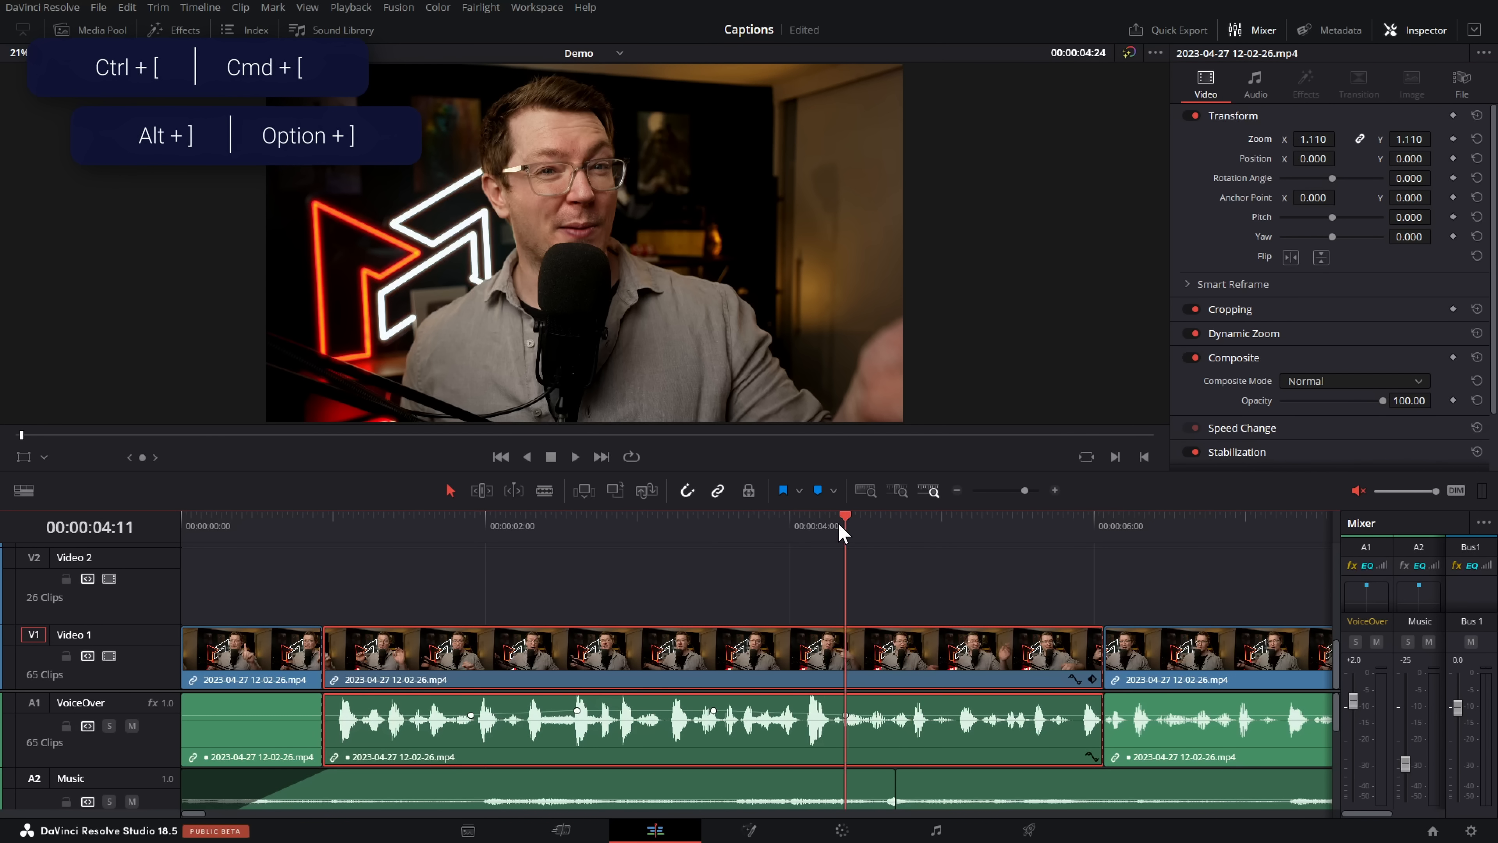
{"action": "left_click", "coordinate": [688, 526]}
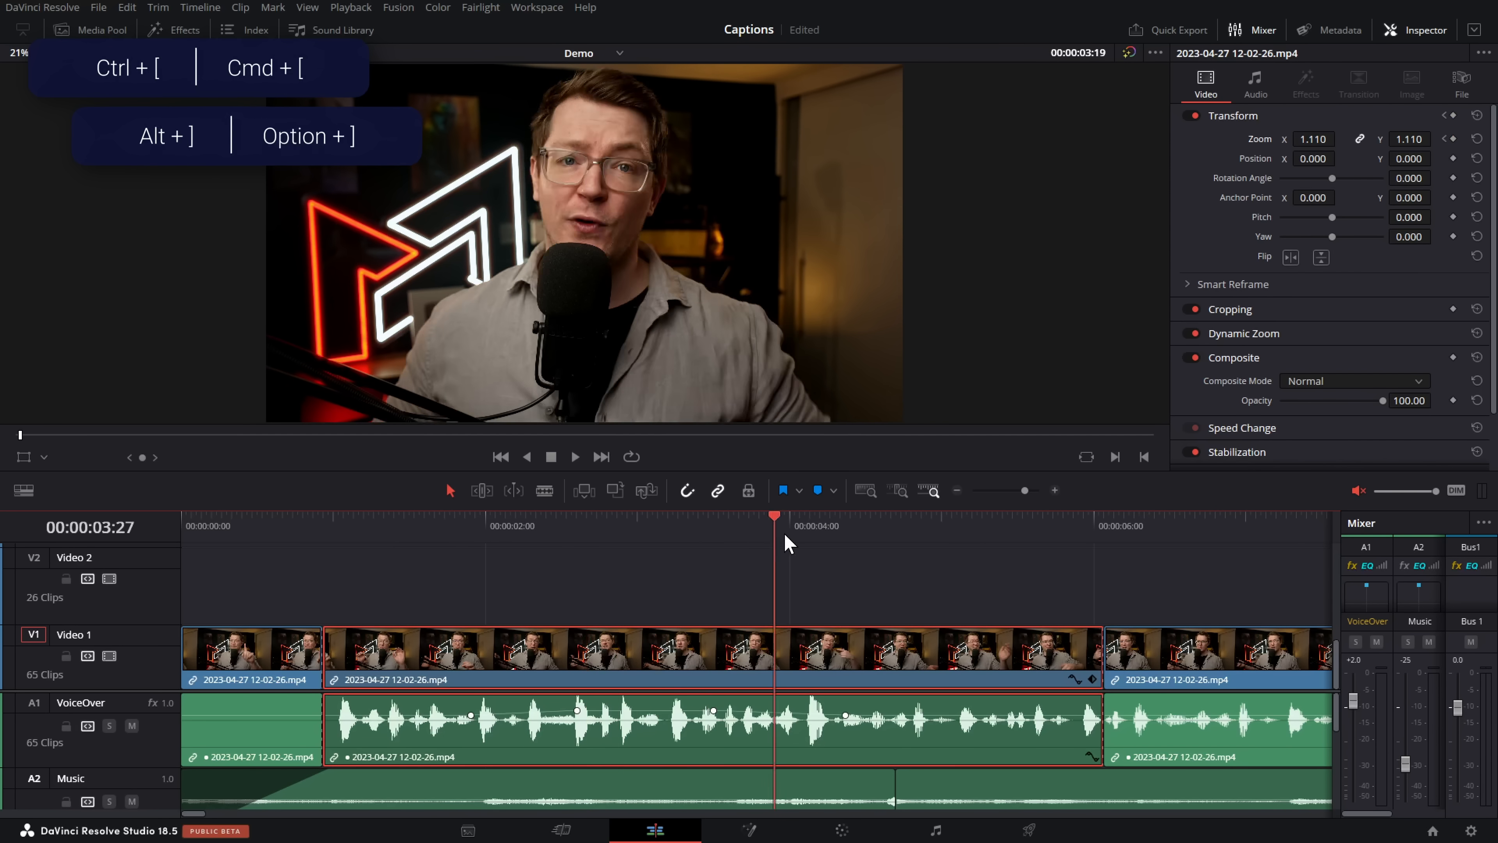
{"action": "left_click", "coordinate": [946, 525]}
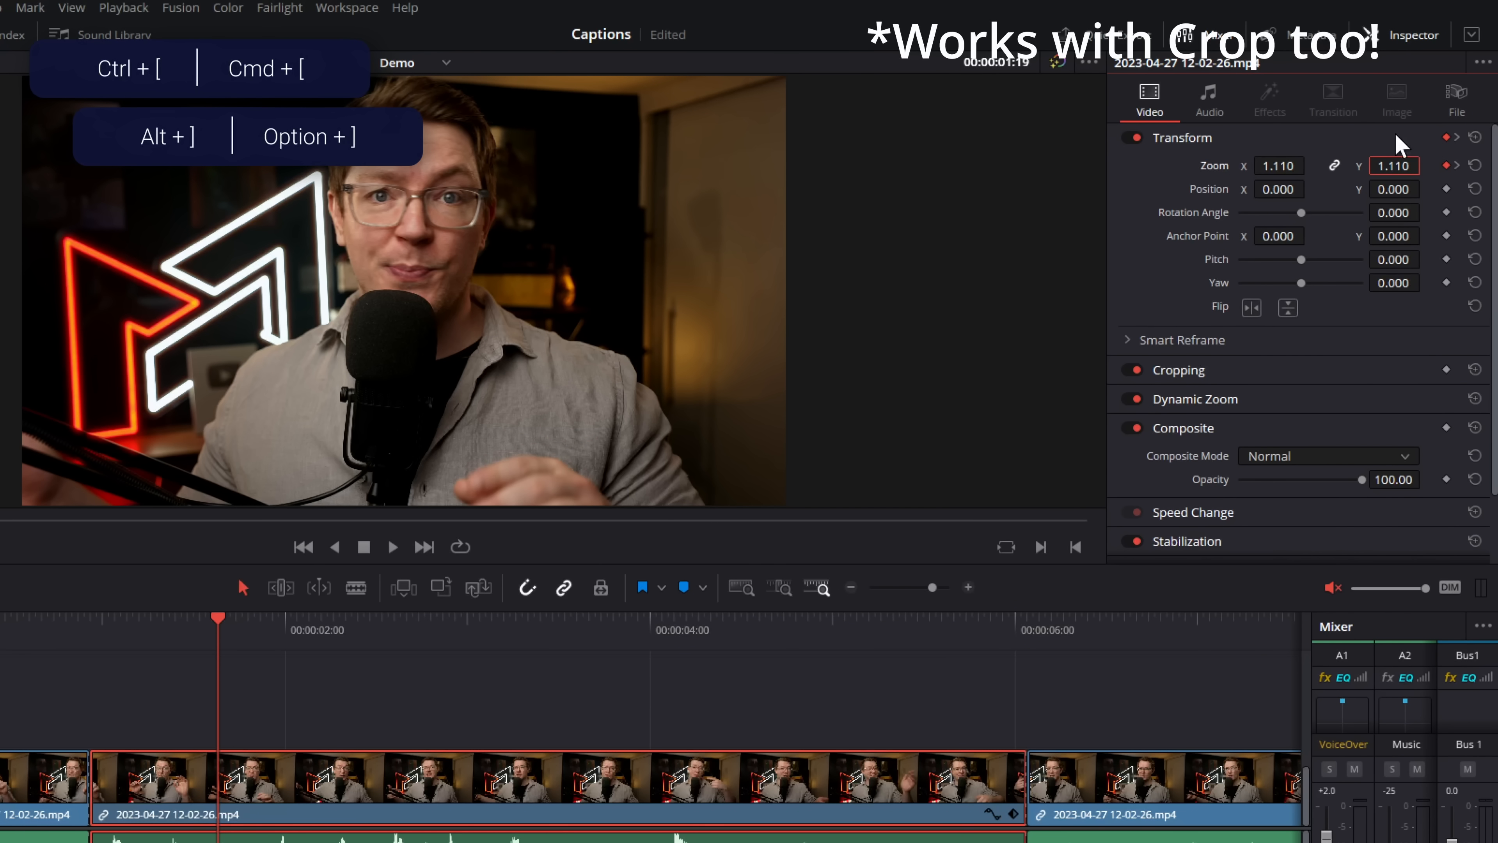
{"action": "mouse_move", "coordinate": [1447, 268]}
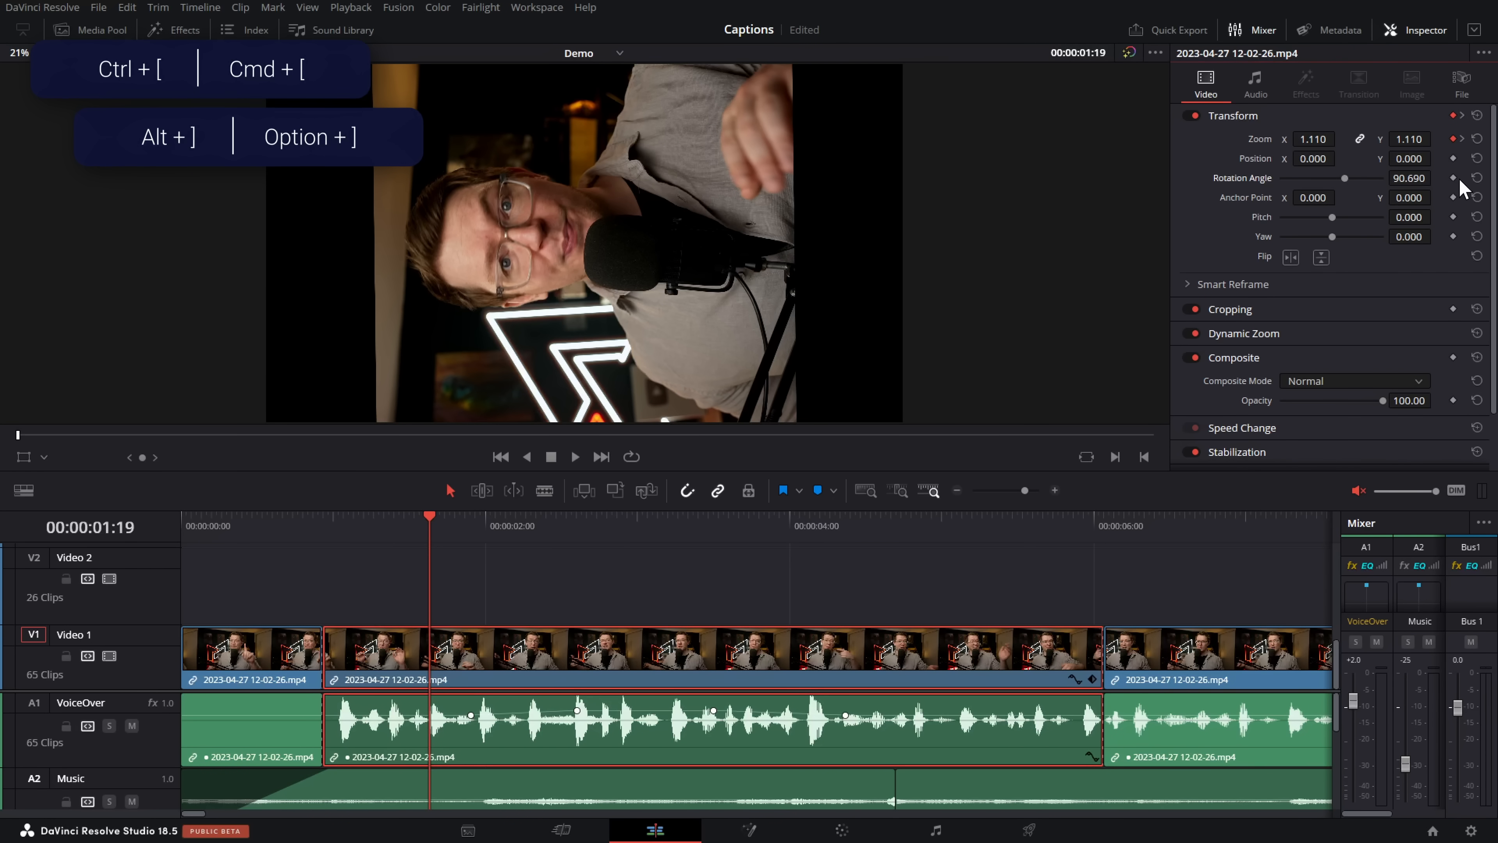
{"action": "left_click", "coordinate": [501, 525]}
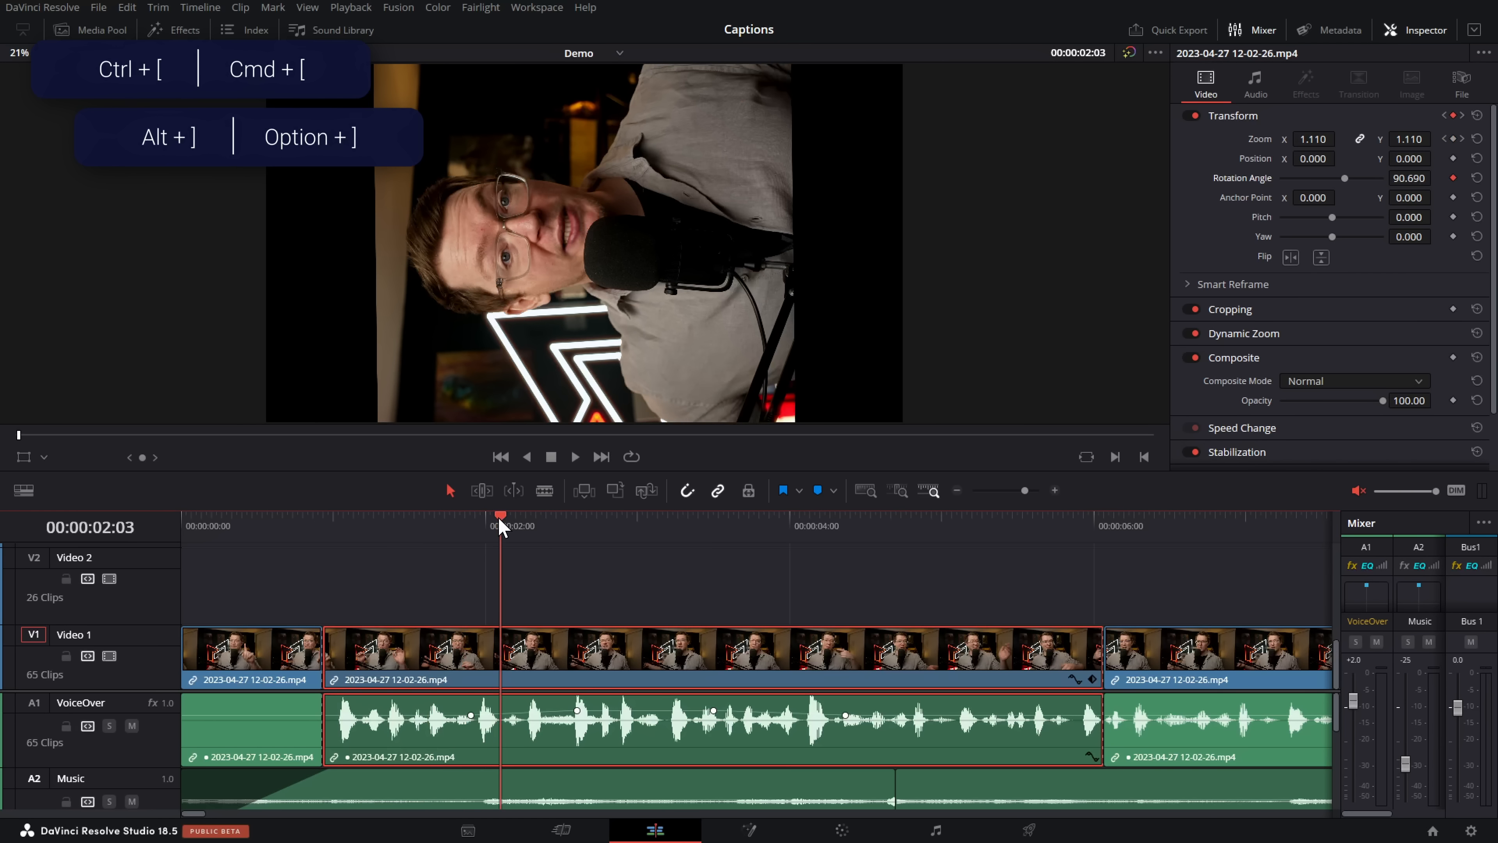
{"action": "left_click", "coordinate": [824, 526]}
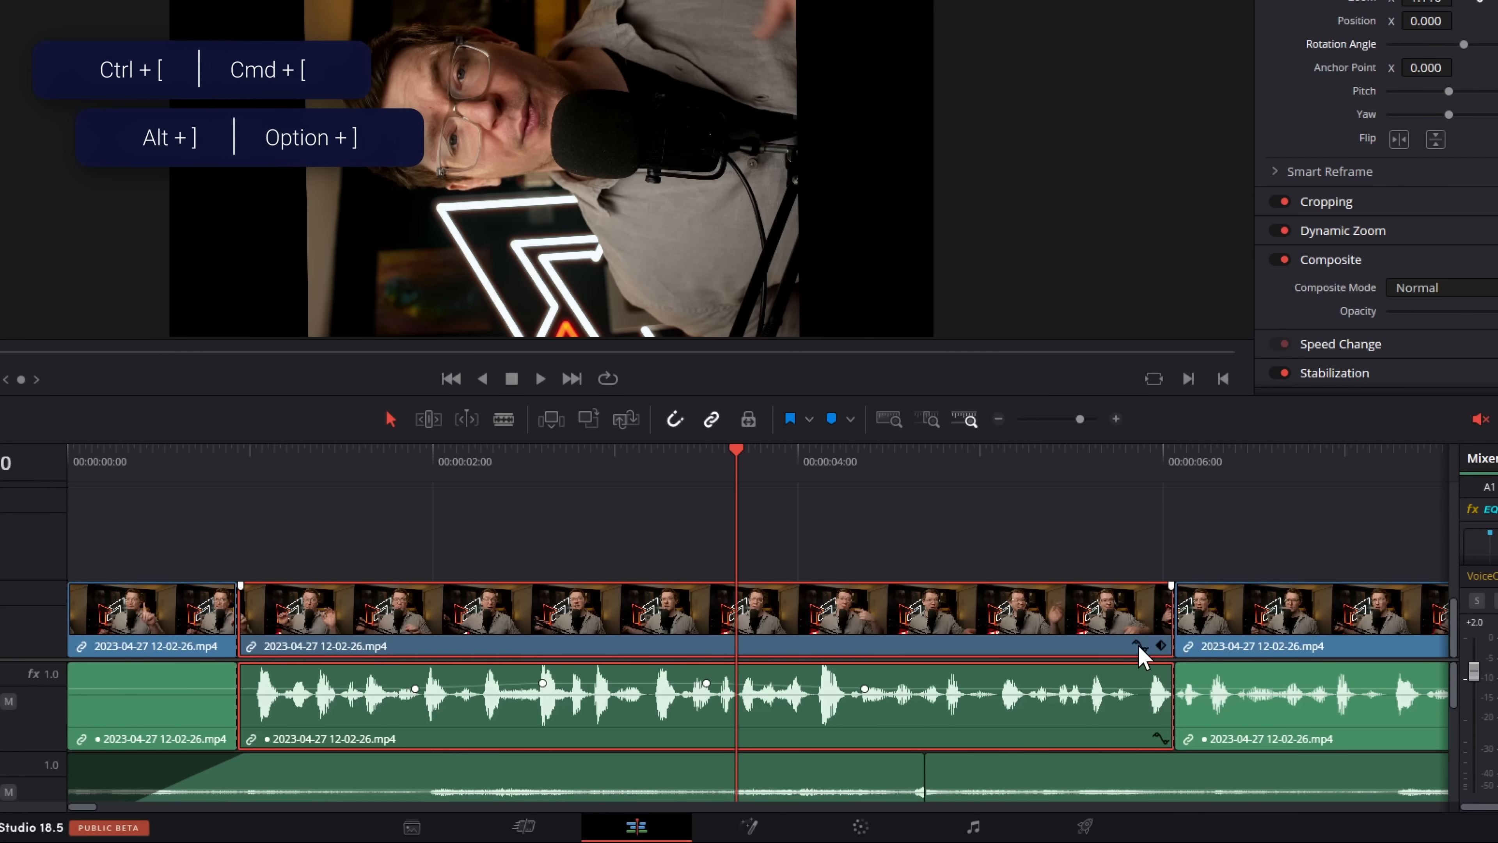
Show the clip's keyframe curve editor and display the Rotation Angle curve.
{"action": "left_click", "coordinate": [1136, 647]}
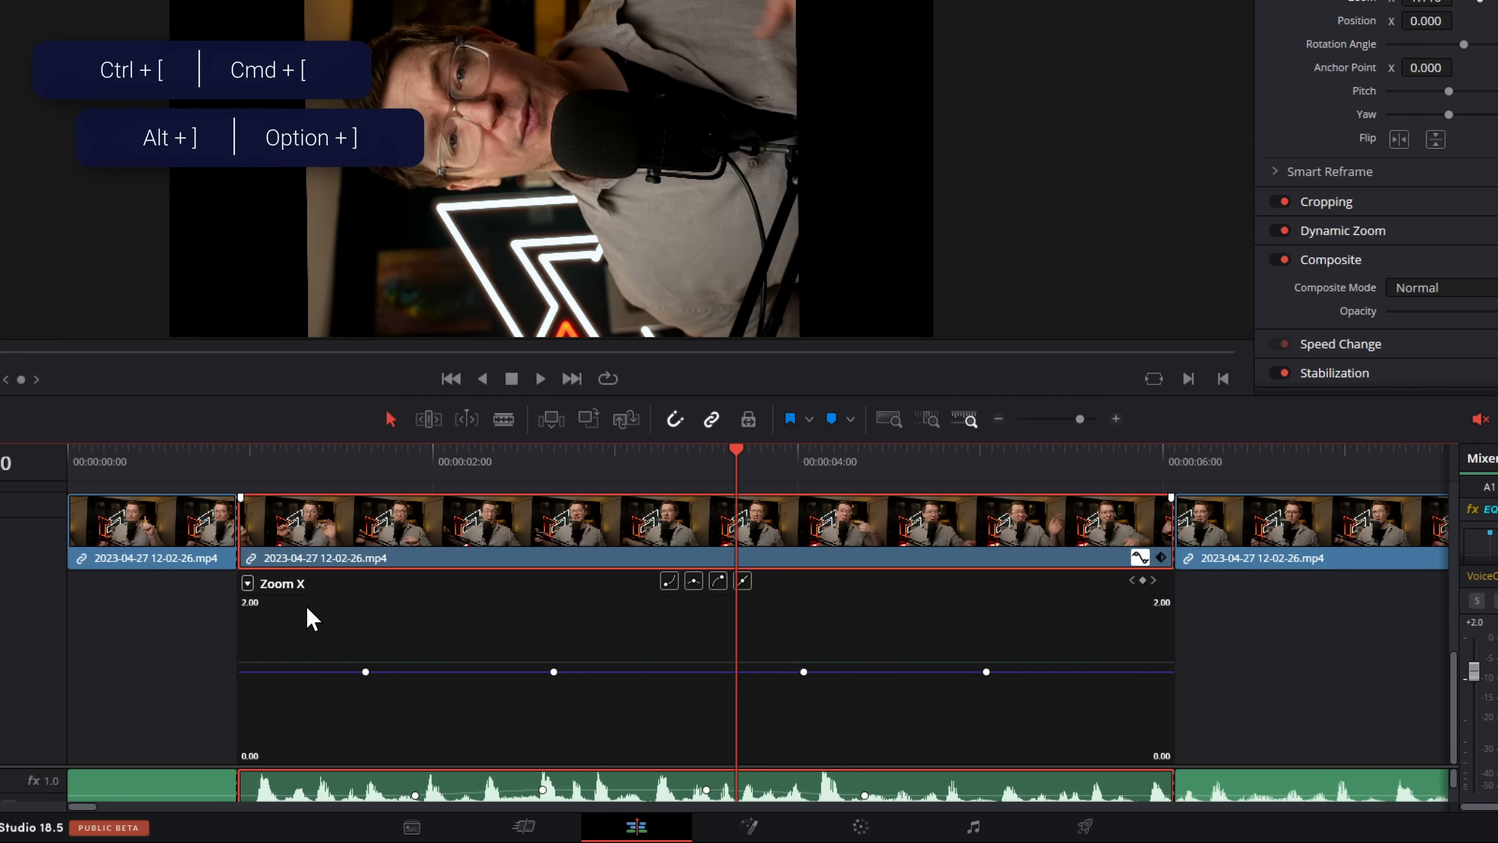
{"action": "mouse_move", "coordinate": [362, 617]}
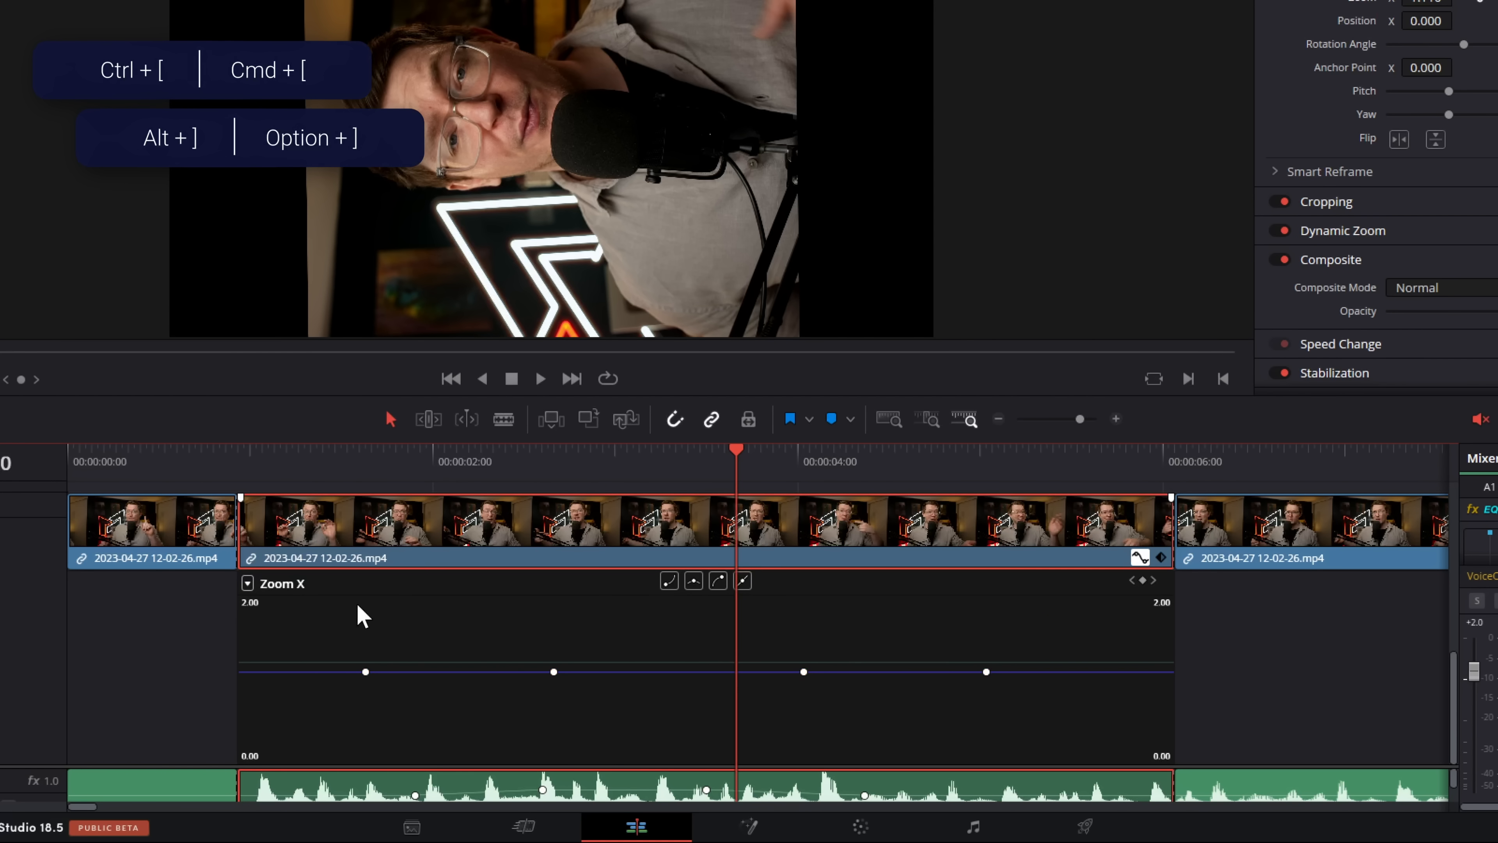
{"action": "left_click", "coordinate": [246, 584]}
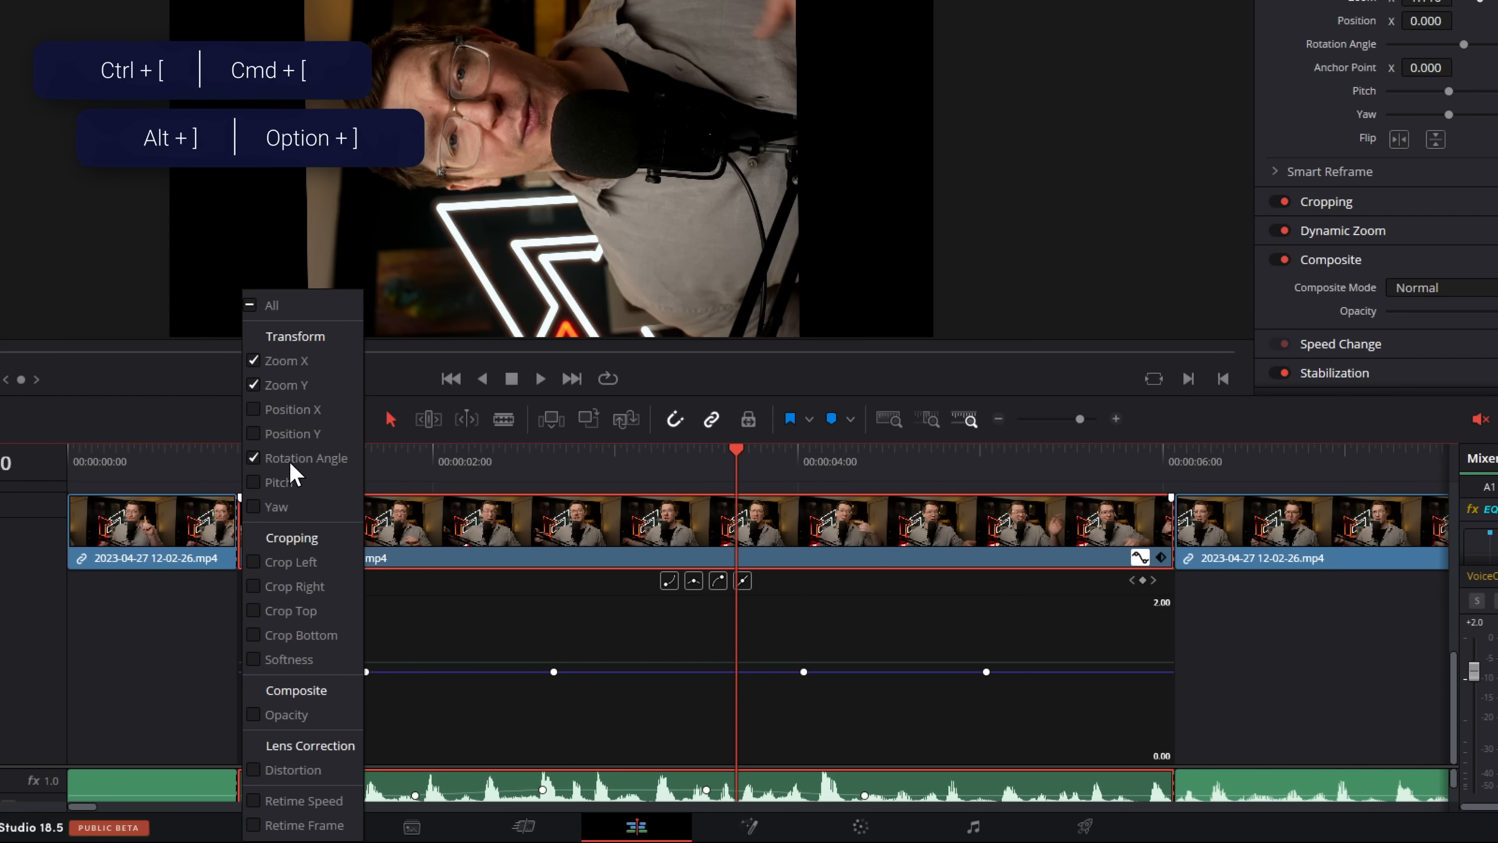
{"action": "left_click", "coordinate": [306, 456]}
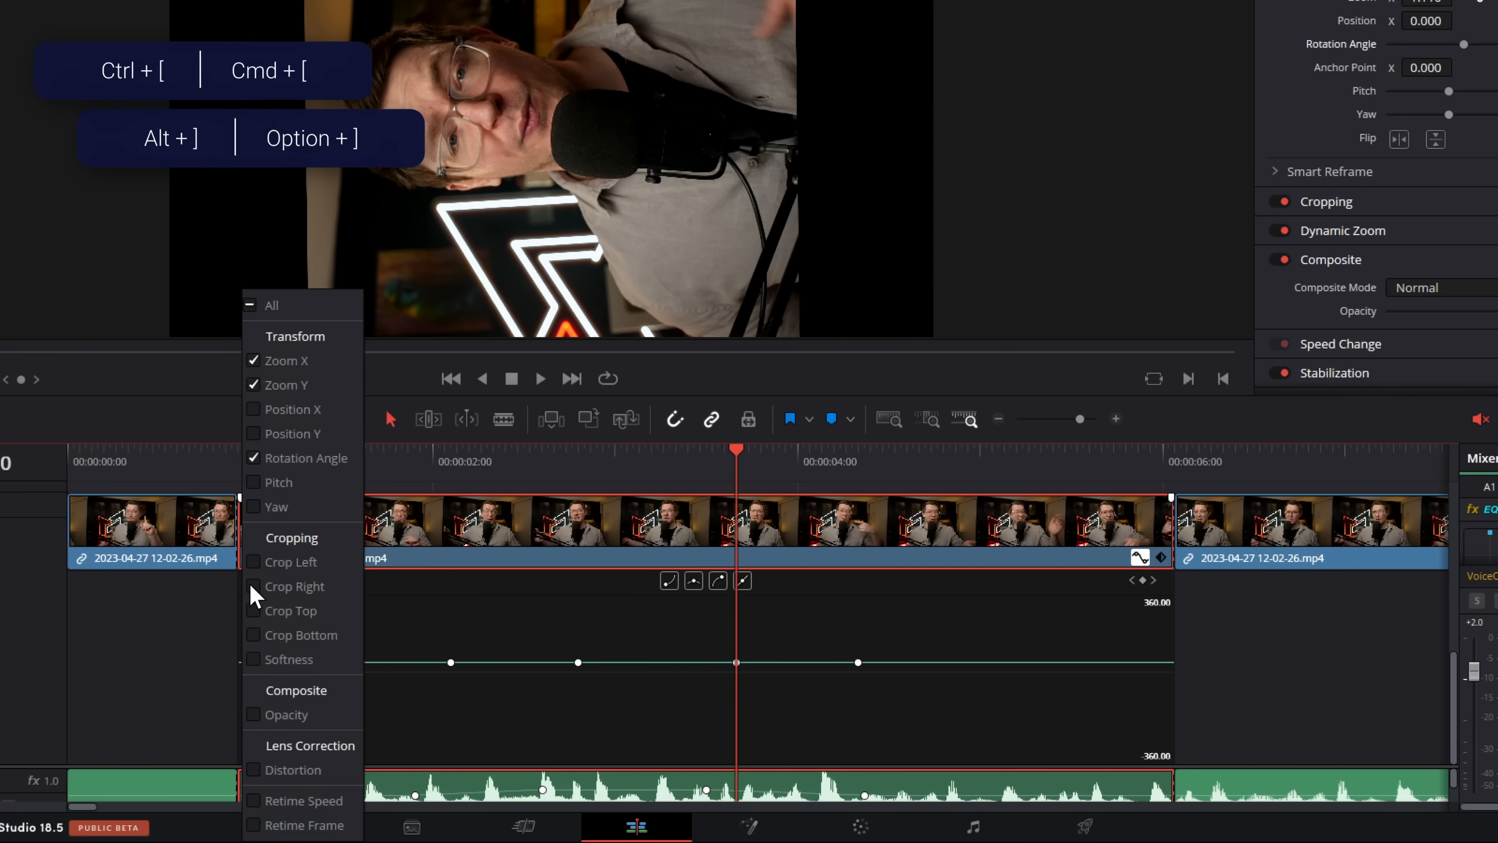
{"action": "mouse_move", "coordinate": [259, 495]}
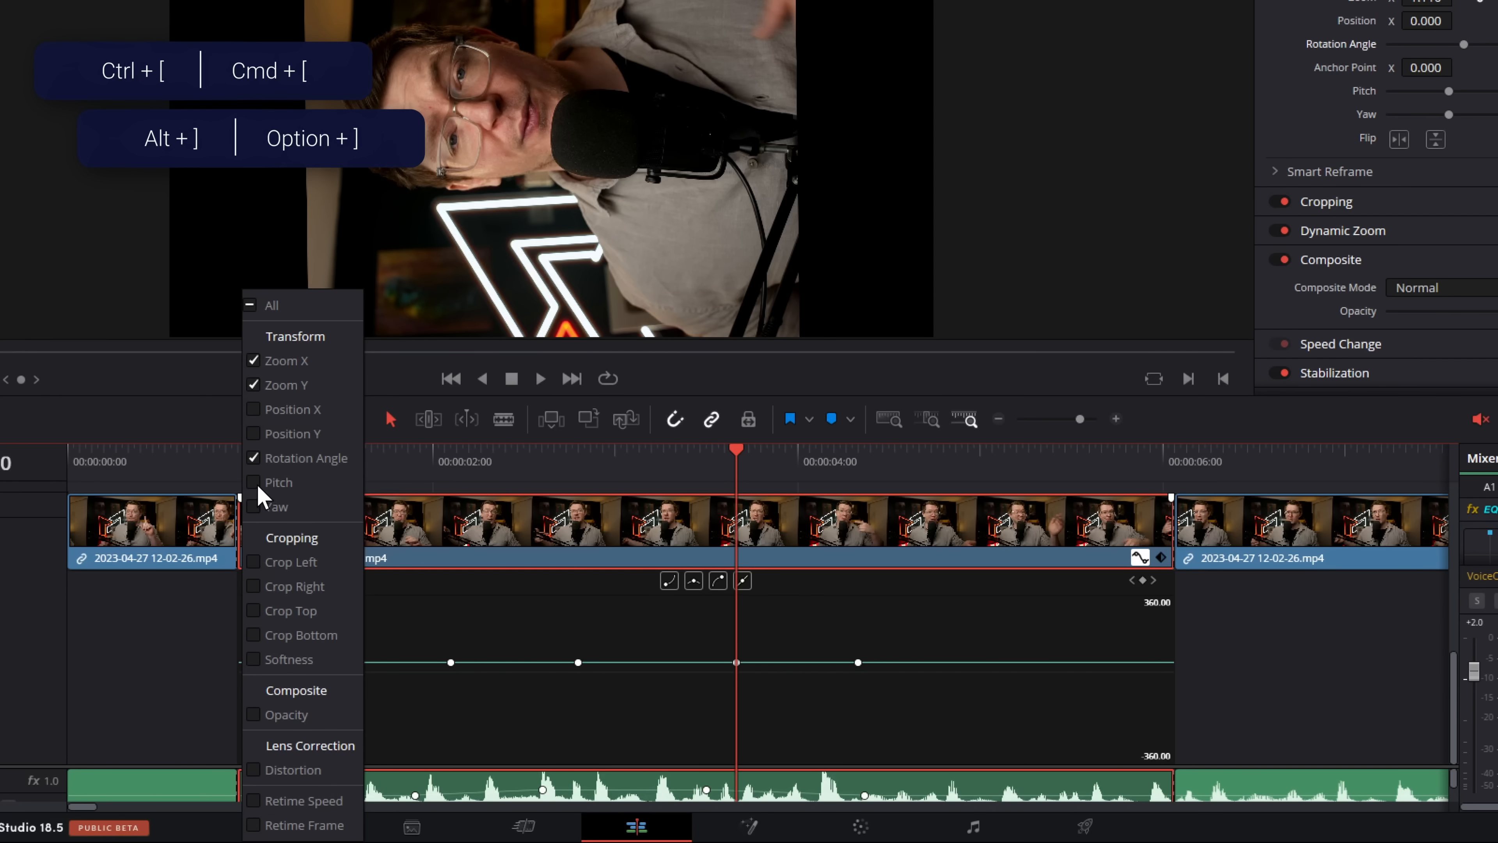
Switch to the Pitch curve and add Pitch keyframes toward the clip's end.
{"action": "left_click", "coordinate": [281, 481]}
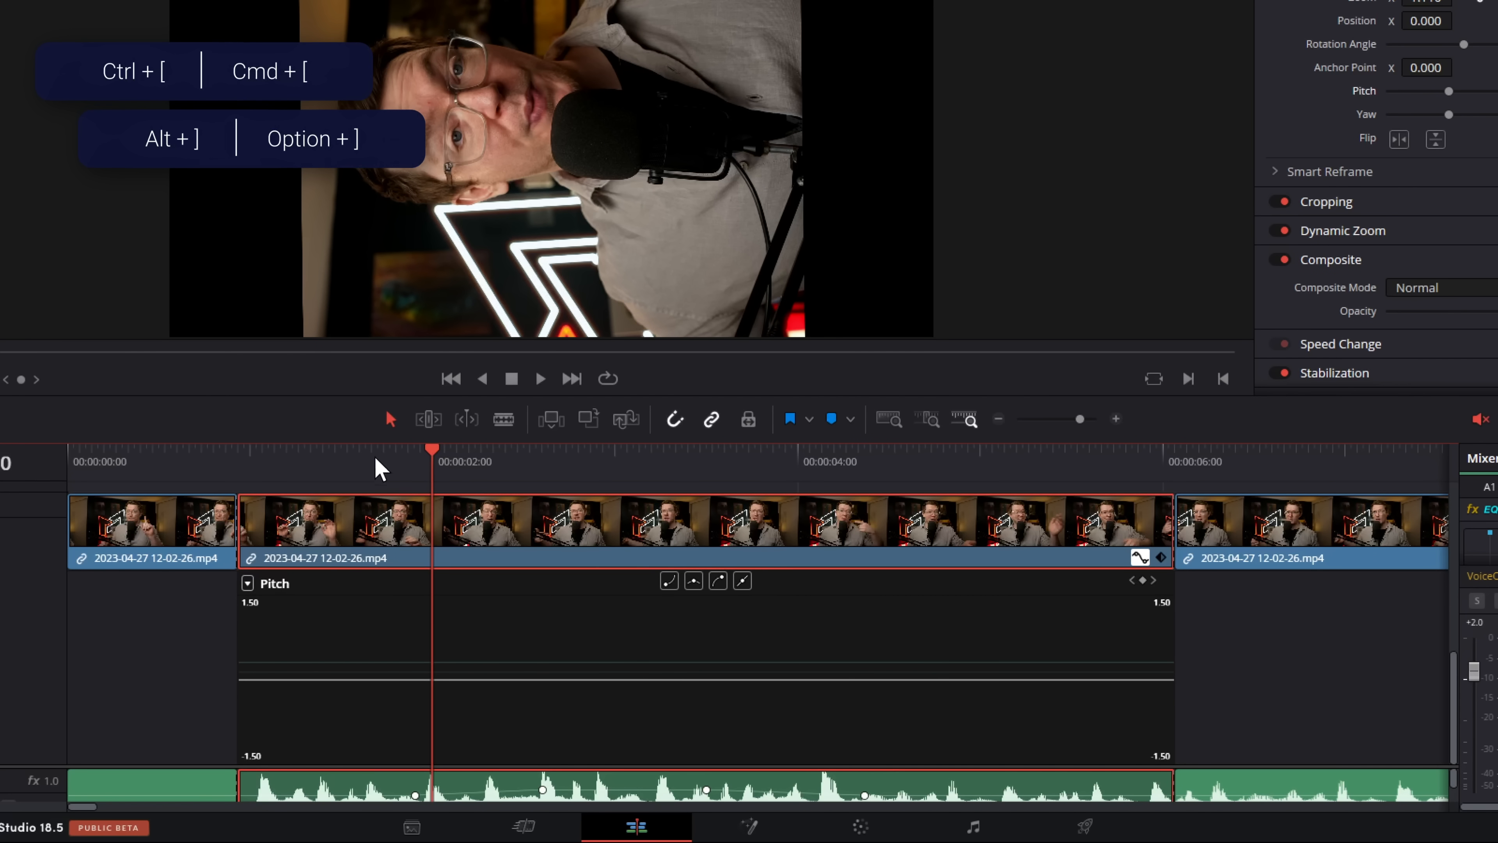
{"action": "left_click", "coordinate": [554, 450]}
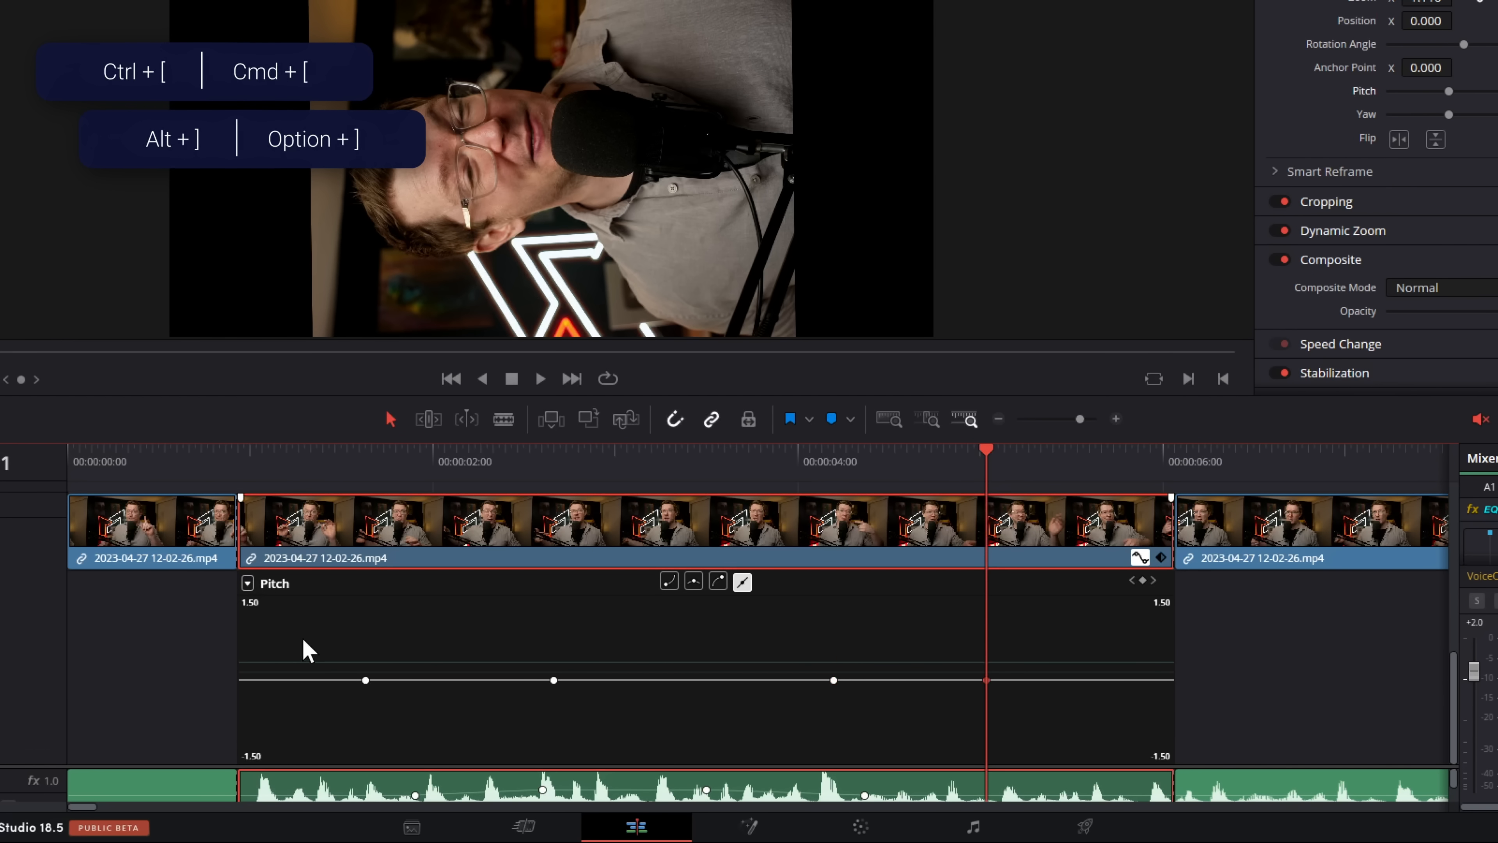
{"action": "mouse_move", "coordinate": [1064, 739]}
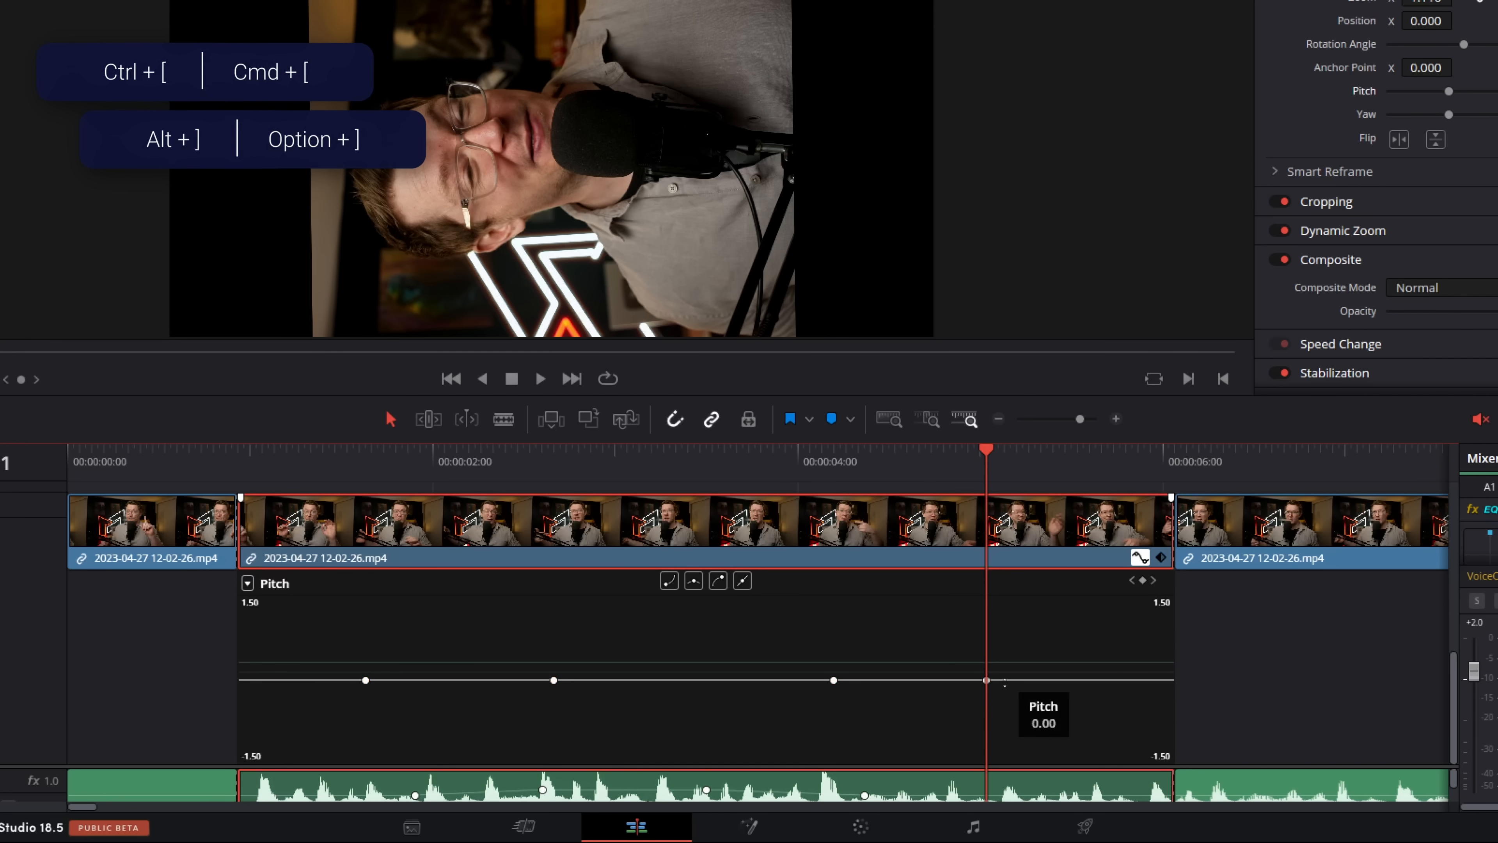
{"action": "mouse_move", "coordinate": [984, 463]}
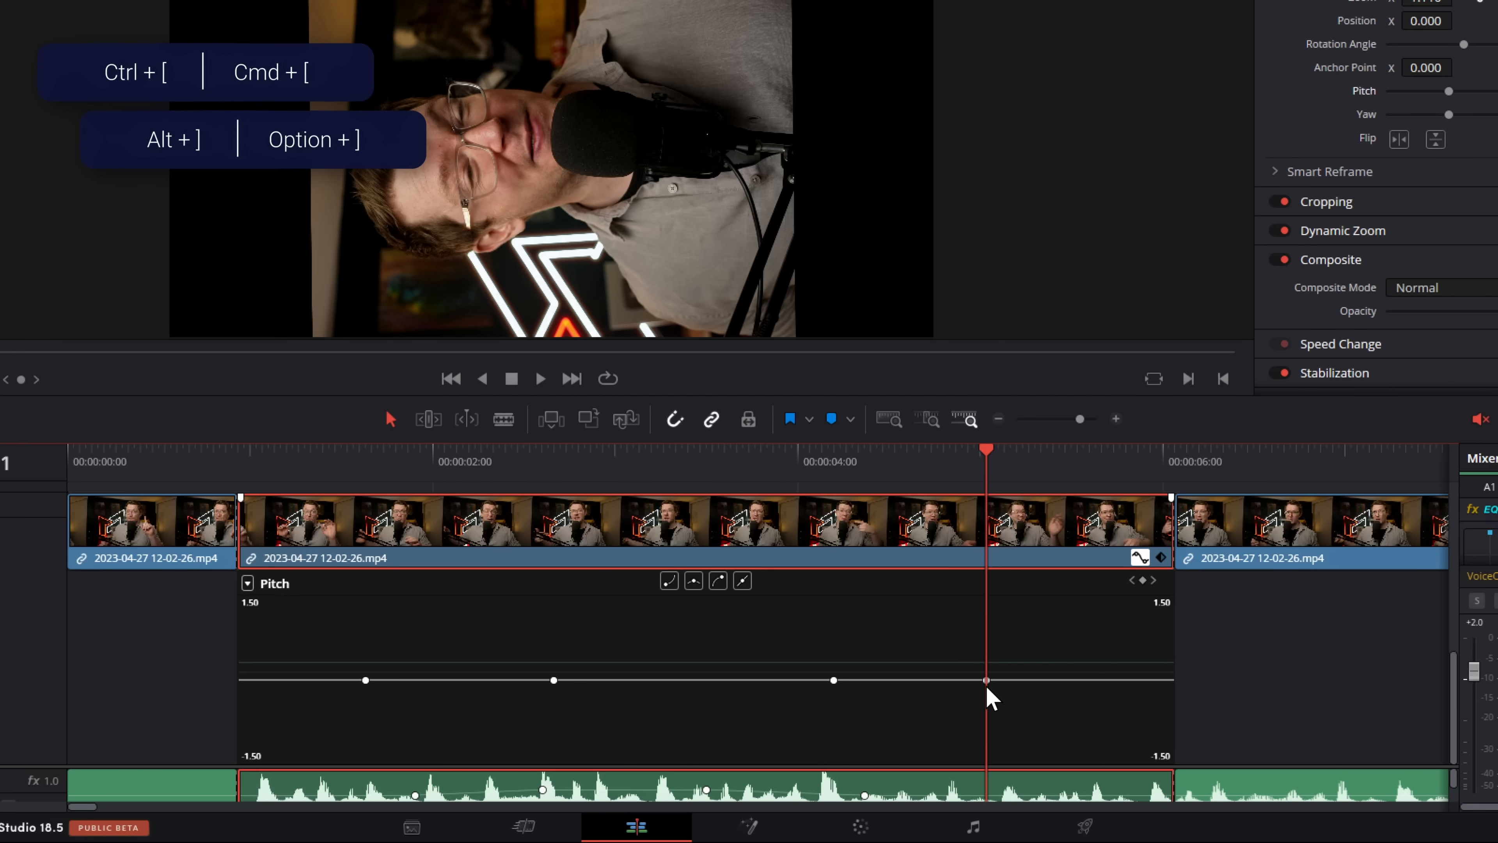
{"action": "left_click", "coordinate": [833, 461]}
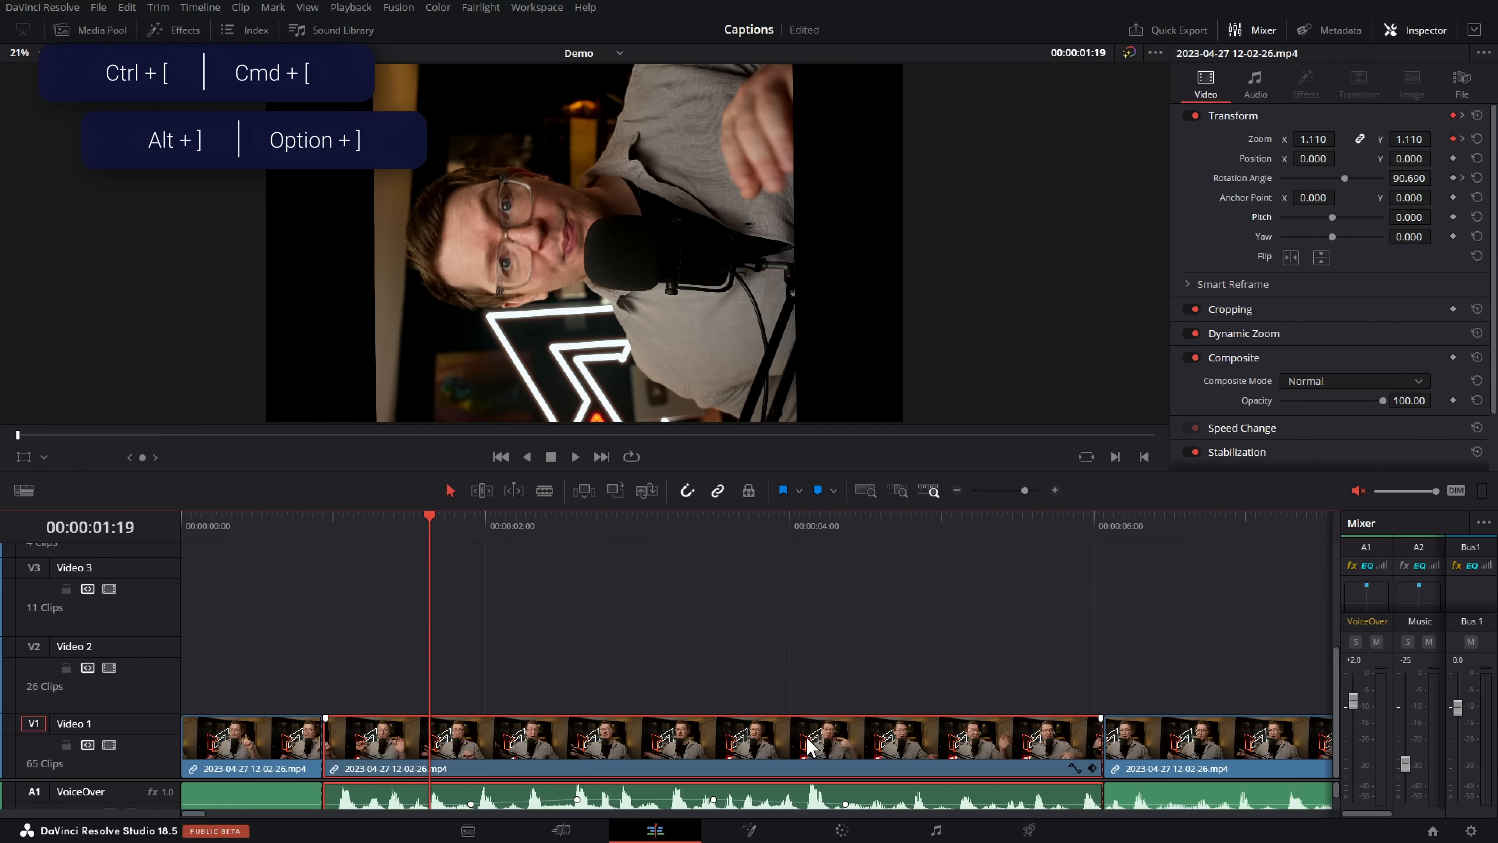
Toggle the clip's Retime Controls on and off, then add a slight Yaw keyframe.
{"action": "right_click", "coordinate": [810, 745]}
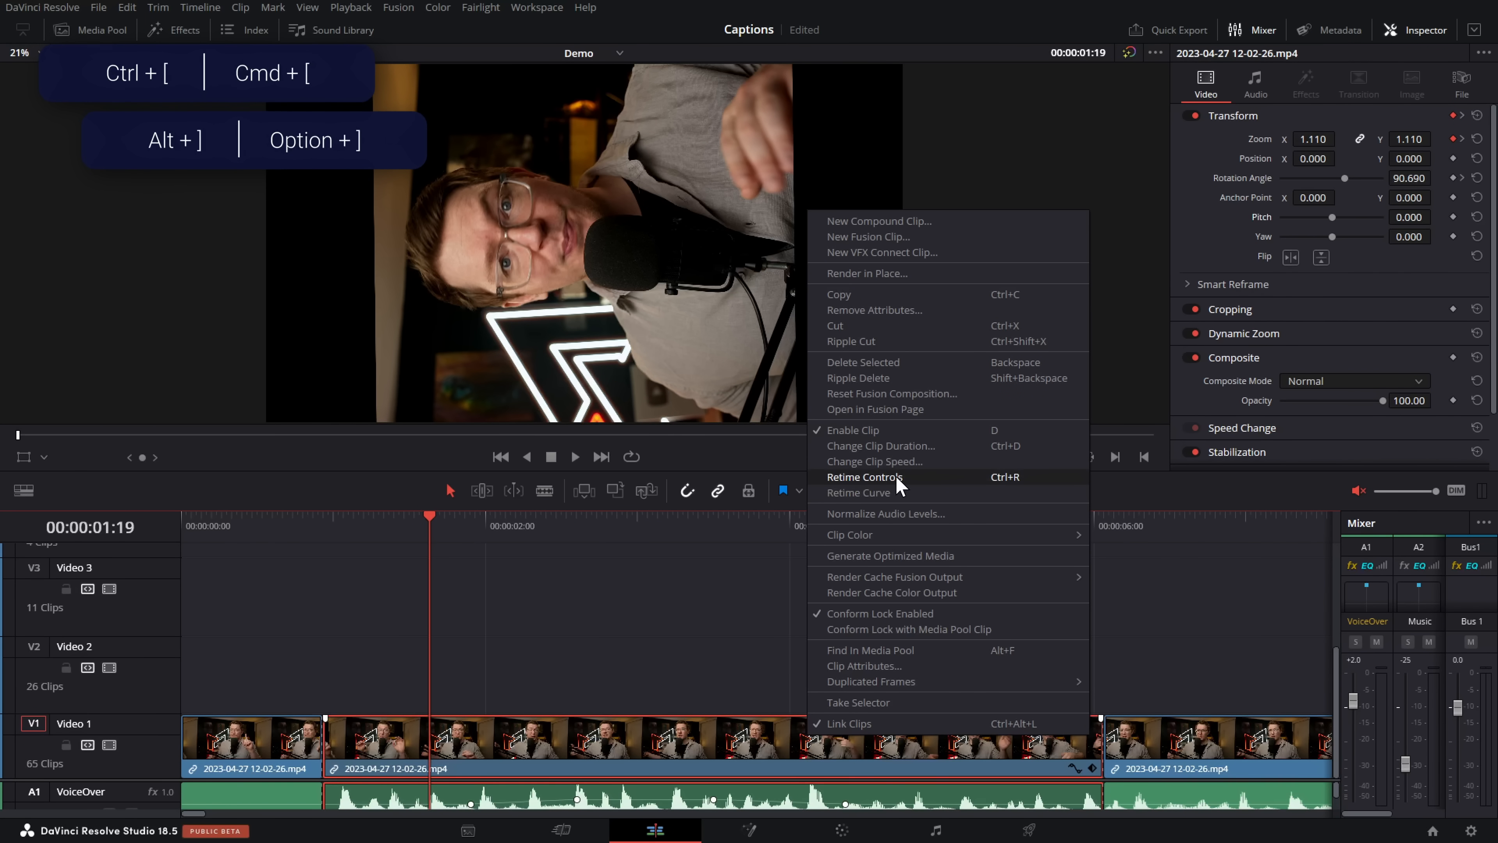
{"action": "left_click", "coordinate": [865, 476]}
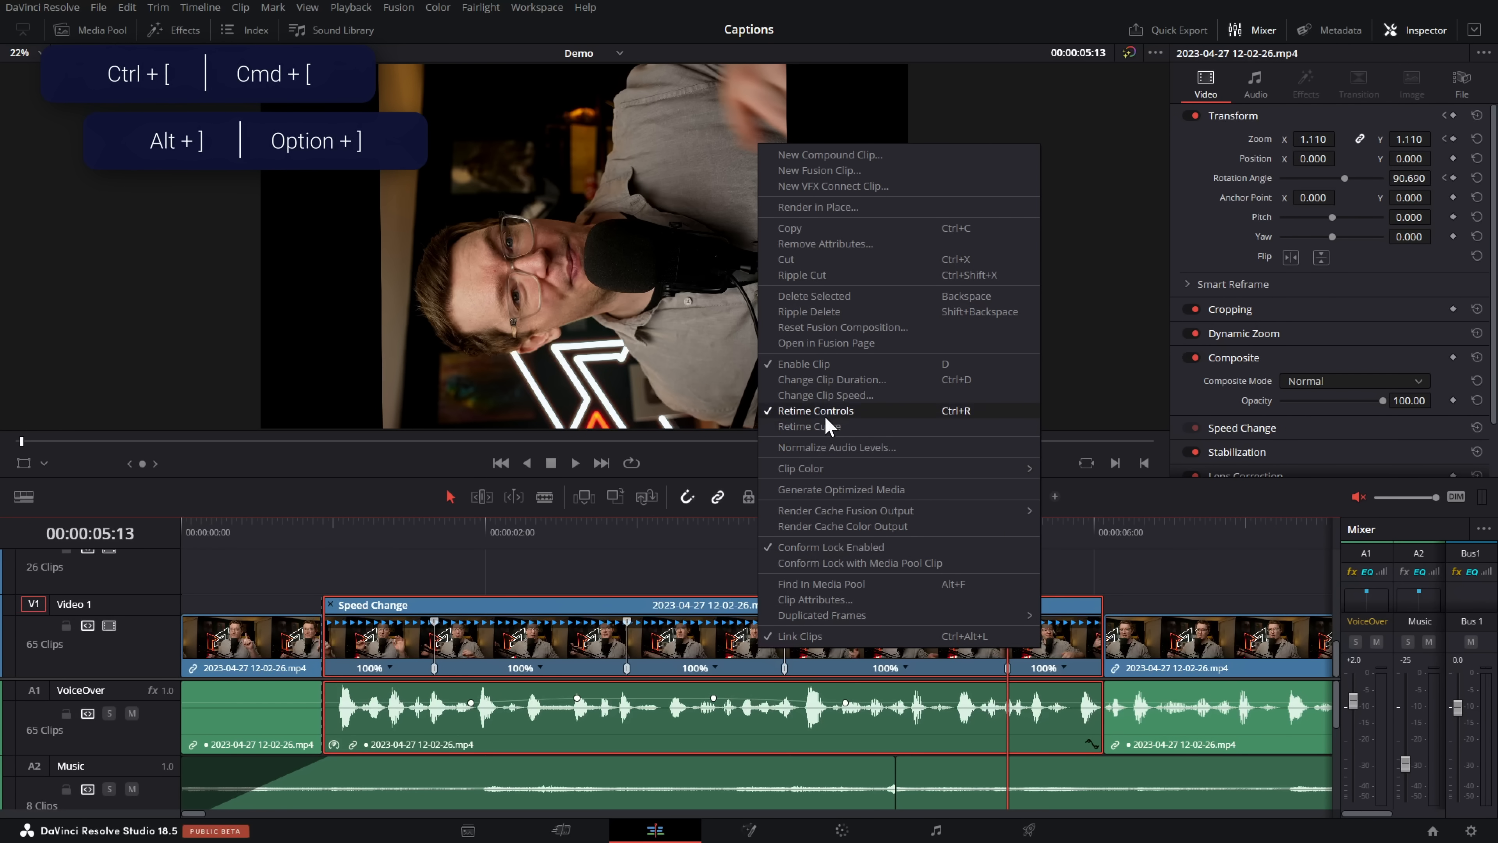
{"action": "left_click", "coordinate": [815, 410]}
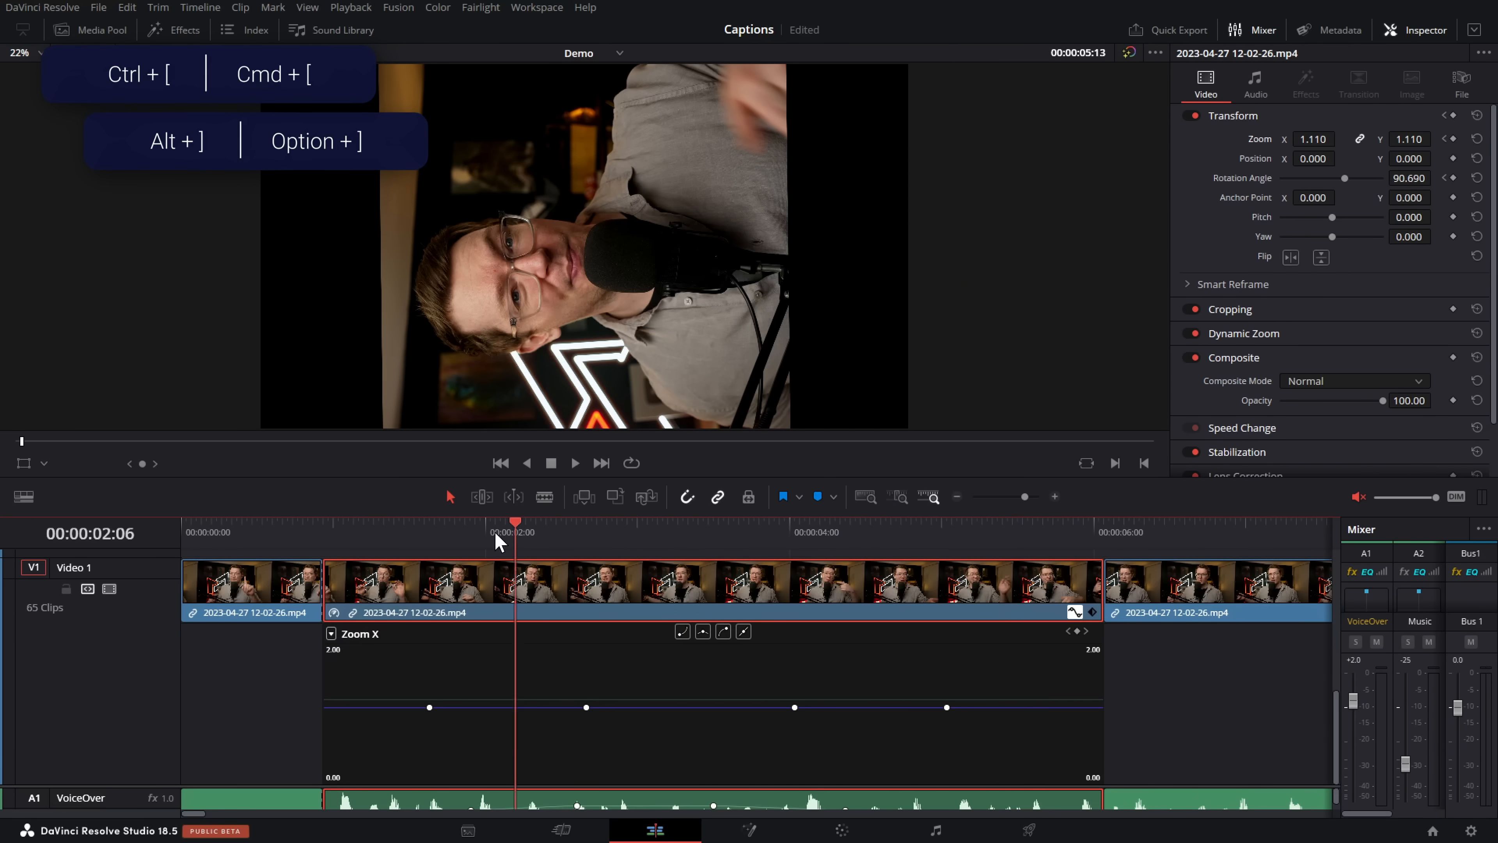
{"action": "left_click", "coordinate": [895, 531]}
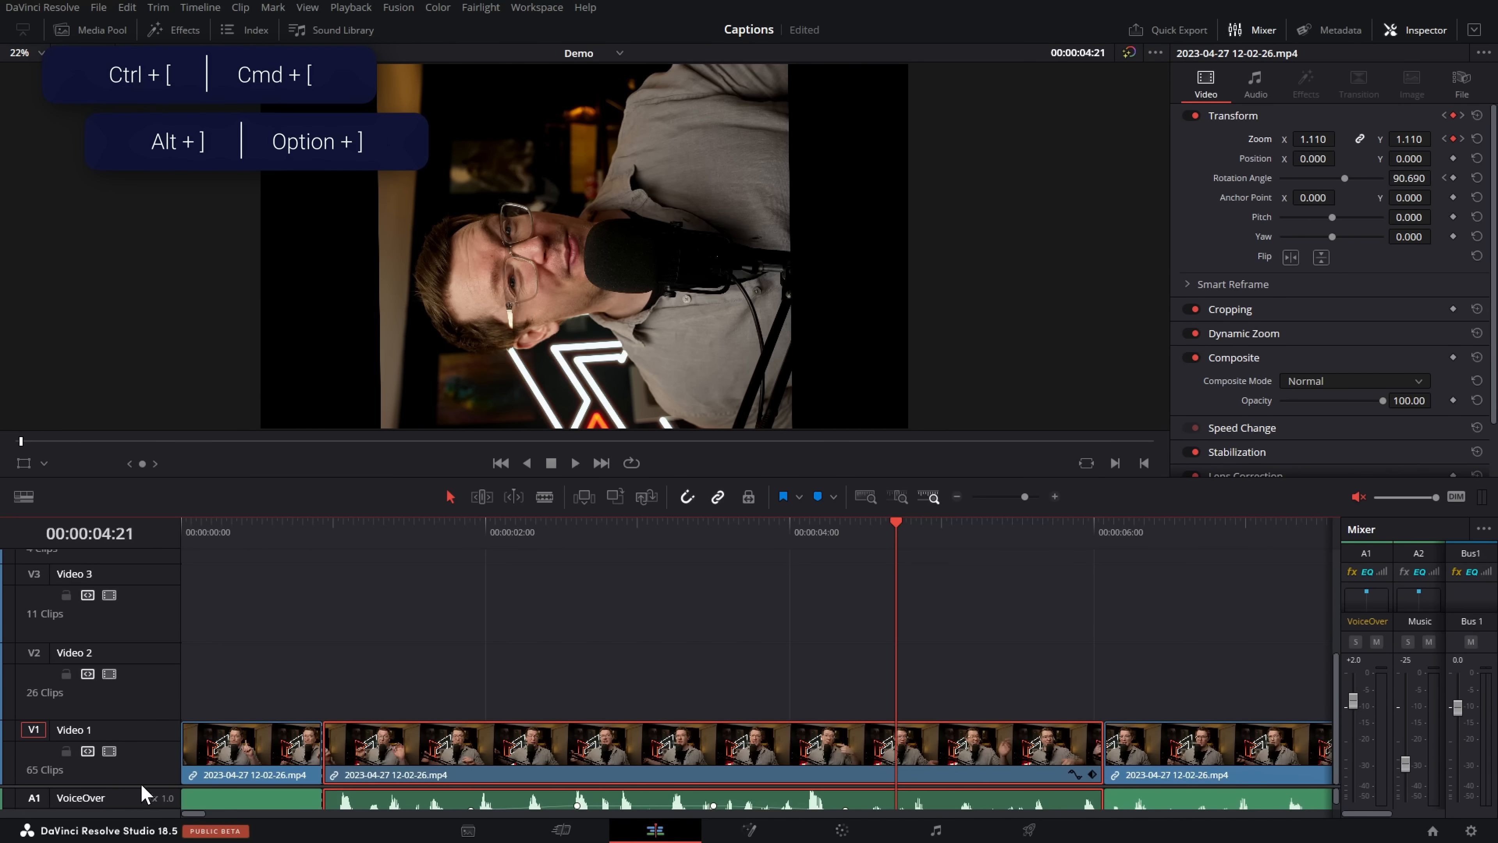
{"action": "scroll", "scroll_direction": "down", "scroll_amount": 3}
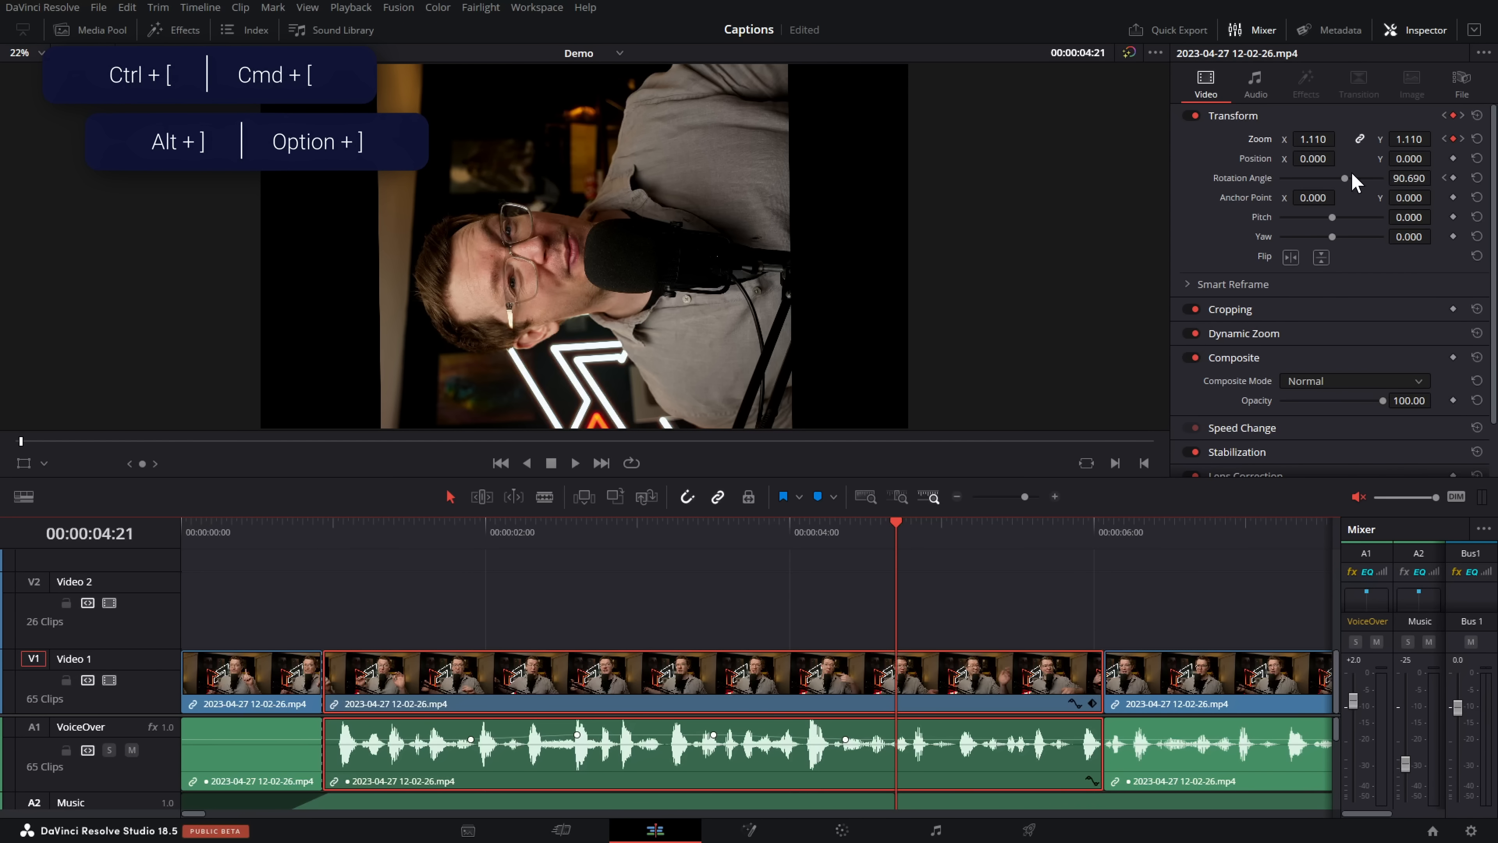
{"action": "mouse_move", "coordinate": [1336, 241]}
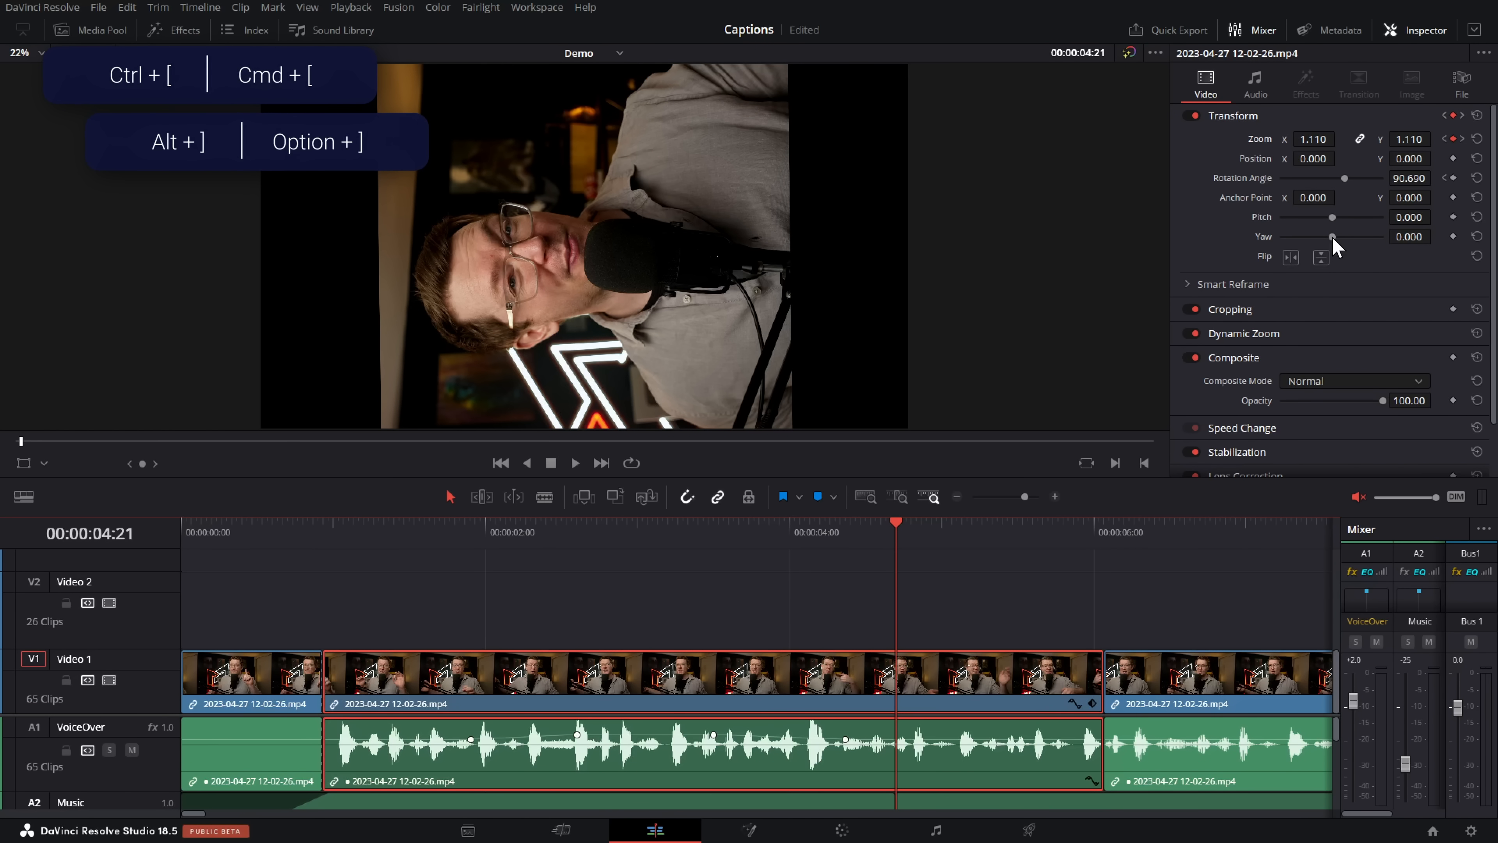
{"action": "left_click", "coordinate": [657, 532]}
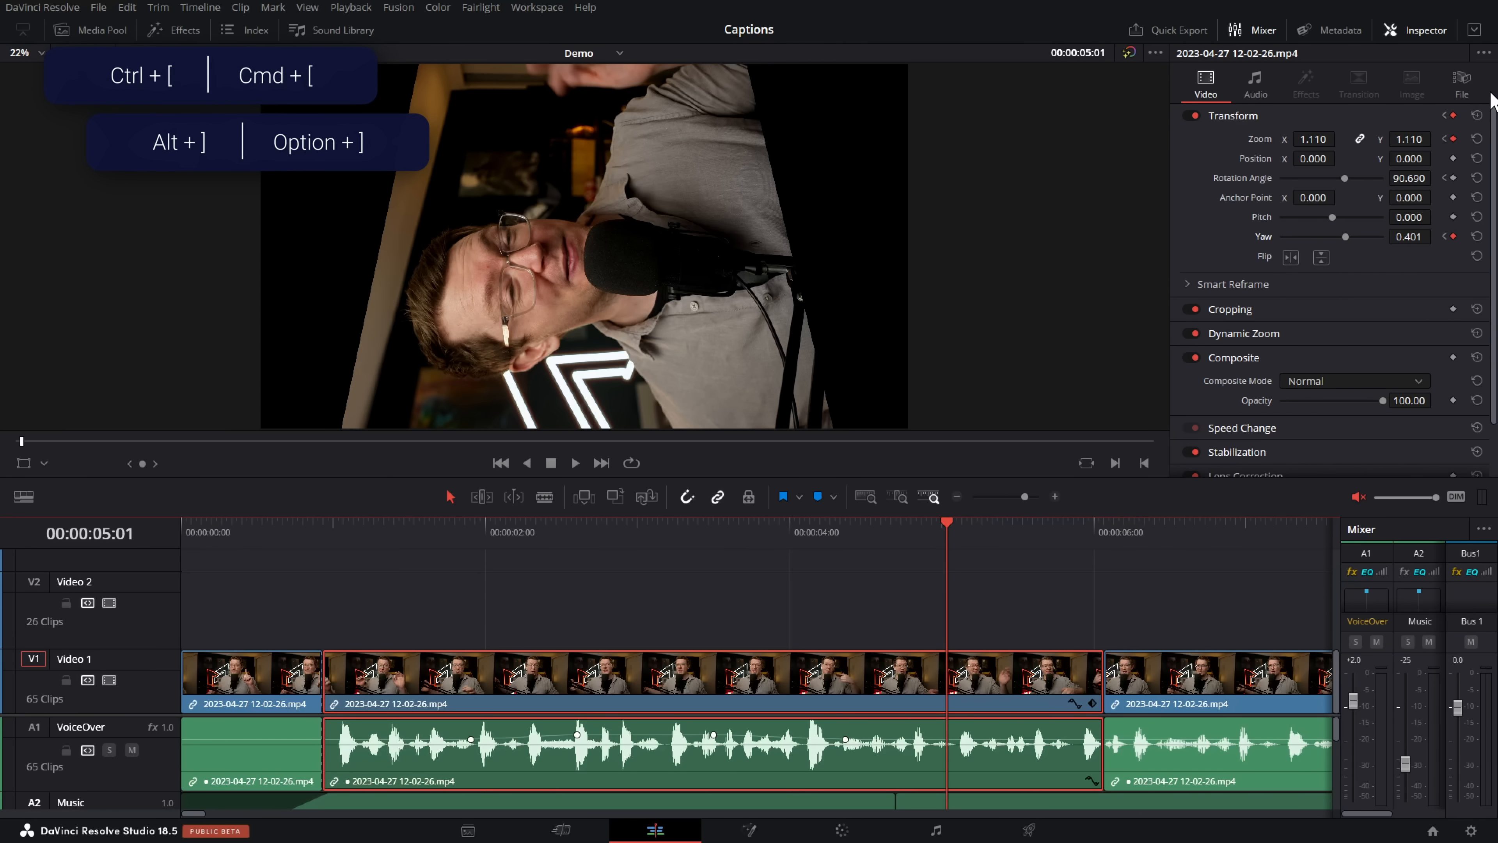
Reset the clip's Transform to defaults and scrub to confirm it plays upright.
{"action": "left_click", "coordinate": [999, 524]}
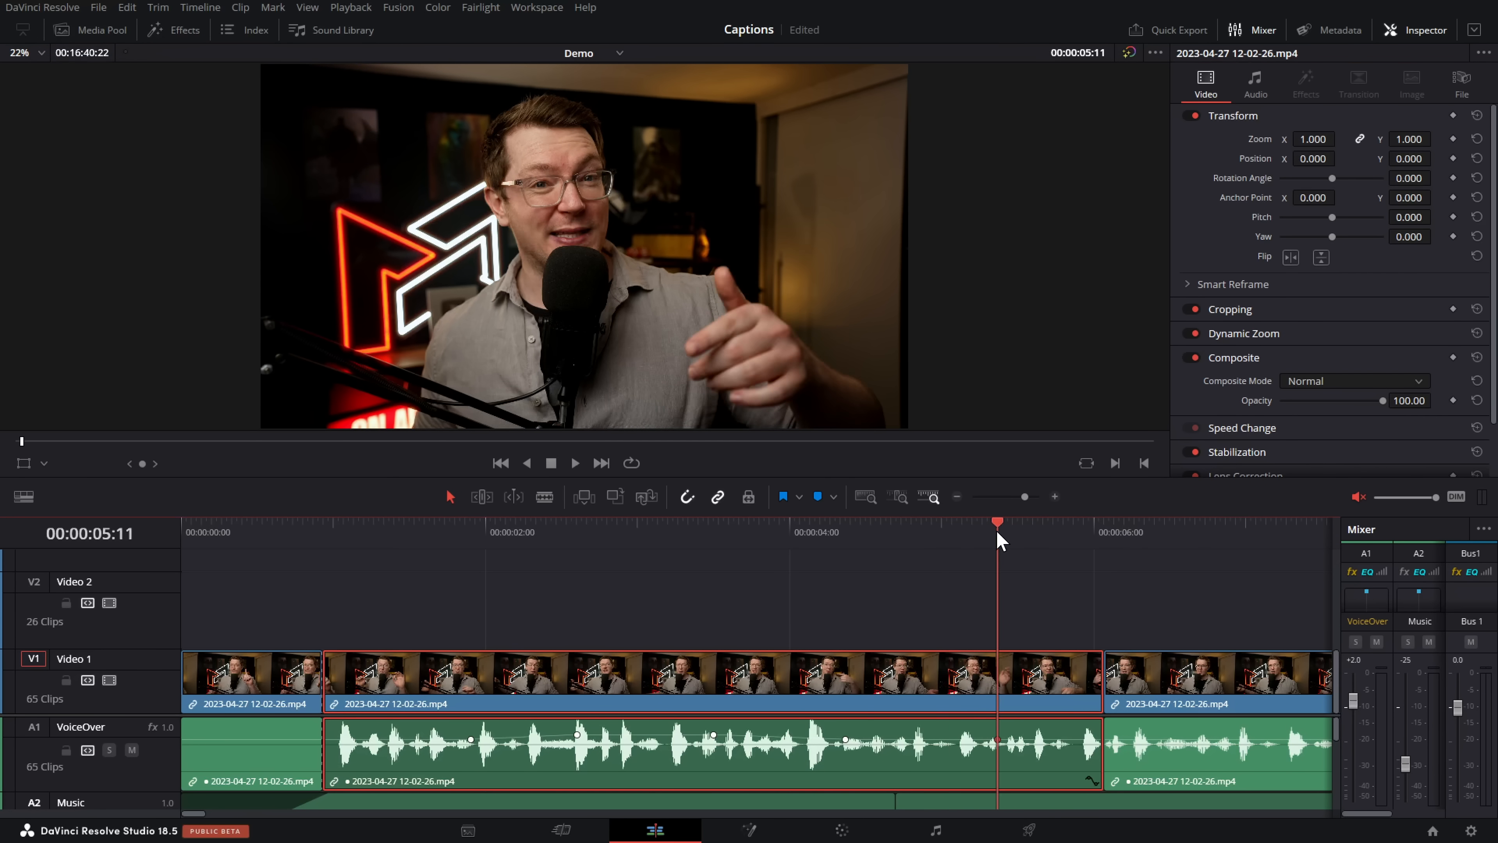
{"action": "left_click", "coordinate": [612, 532]}
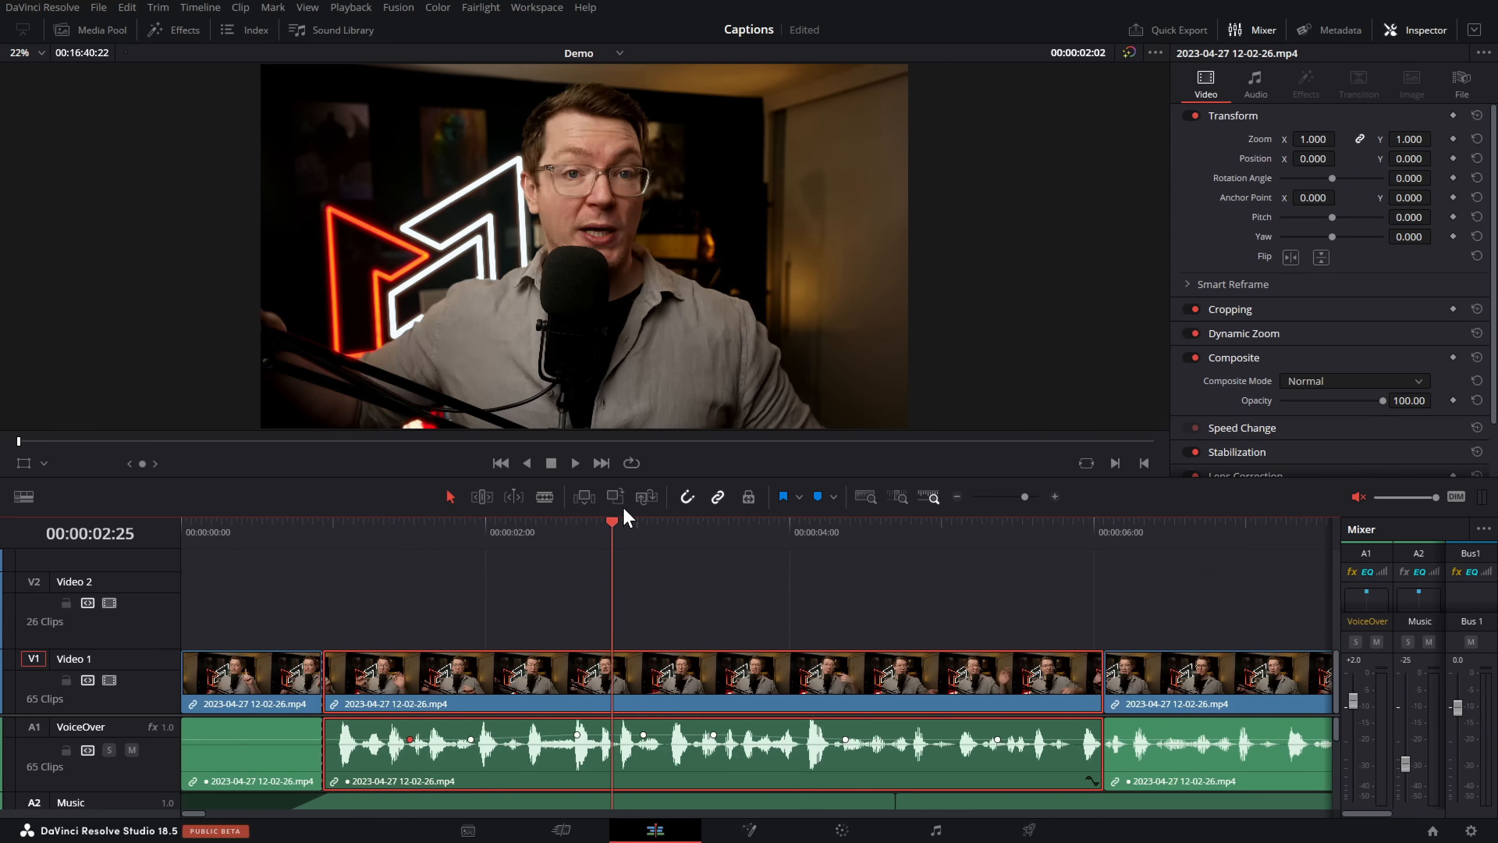
{"action": "left_click", "coordinate": [1068, 532]}
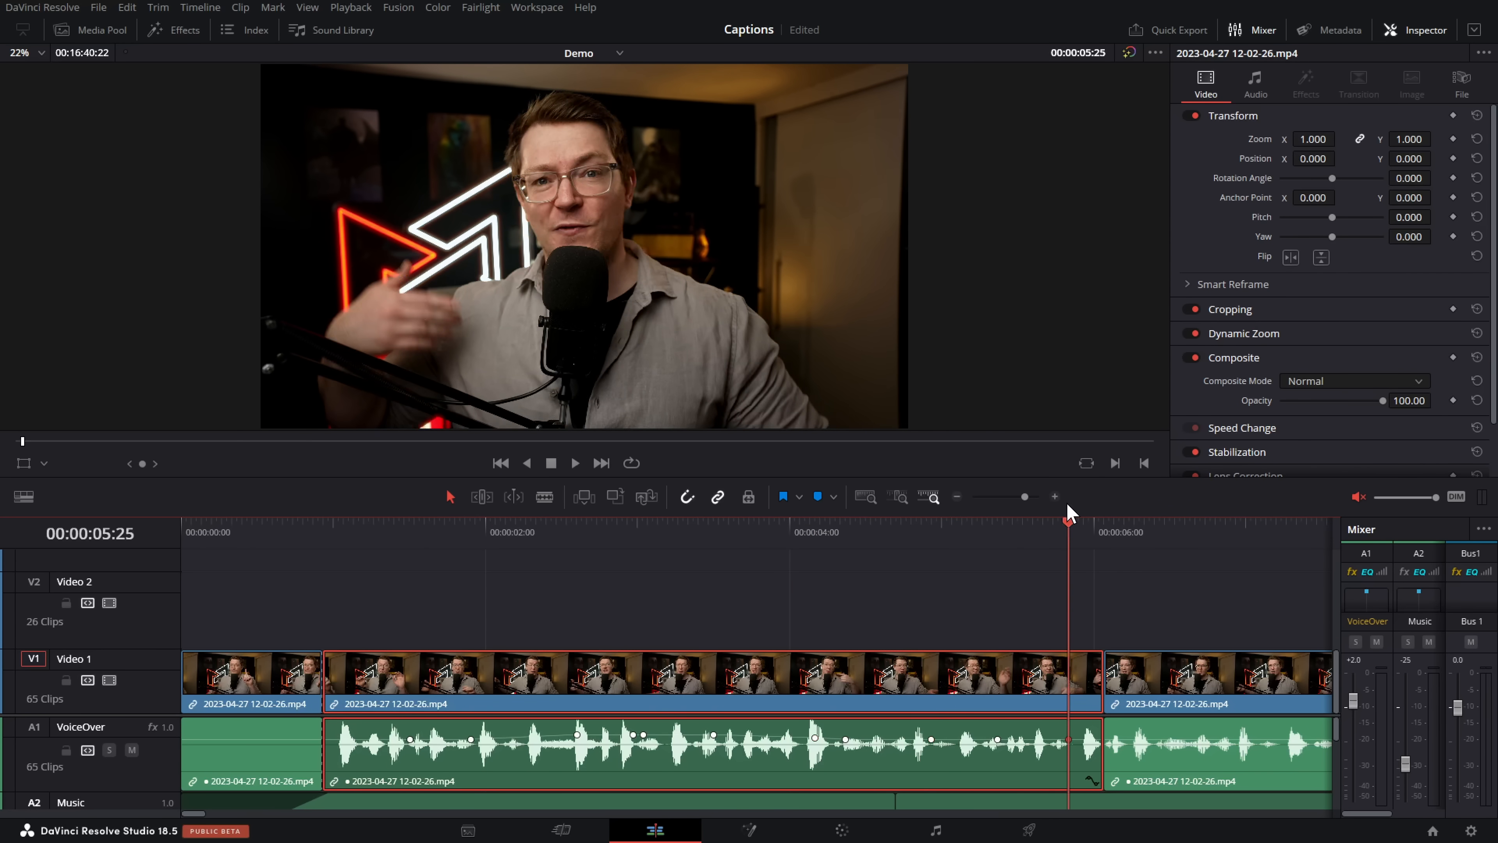